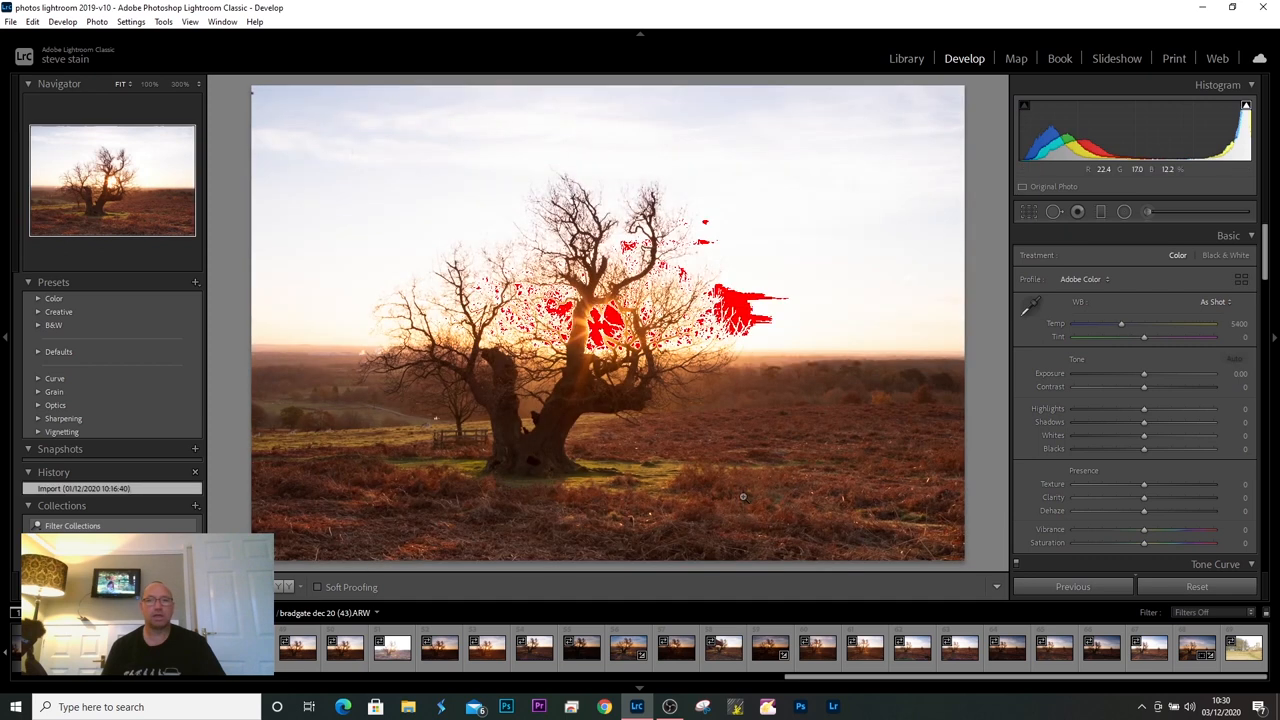
Start the HDR Photo Merge of the two sunset tree exposures with Auto Align on
click(1234, 358)
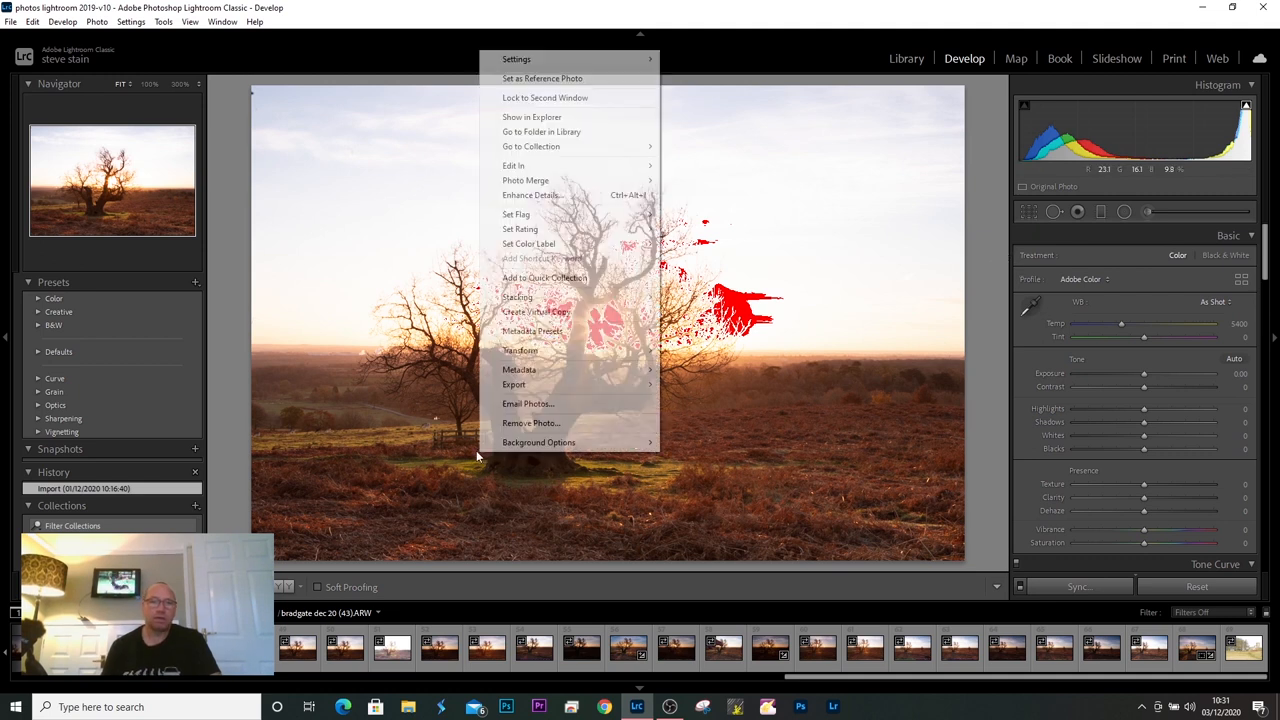
mouse_move(512, 164)
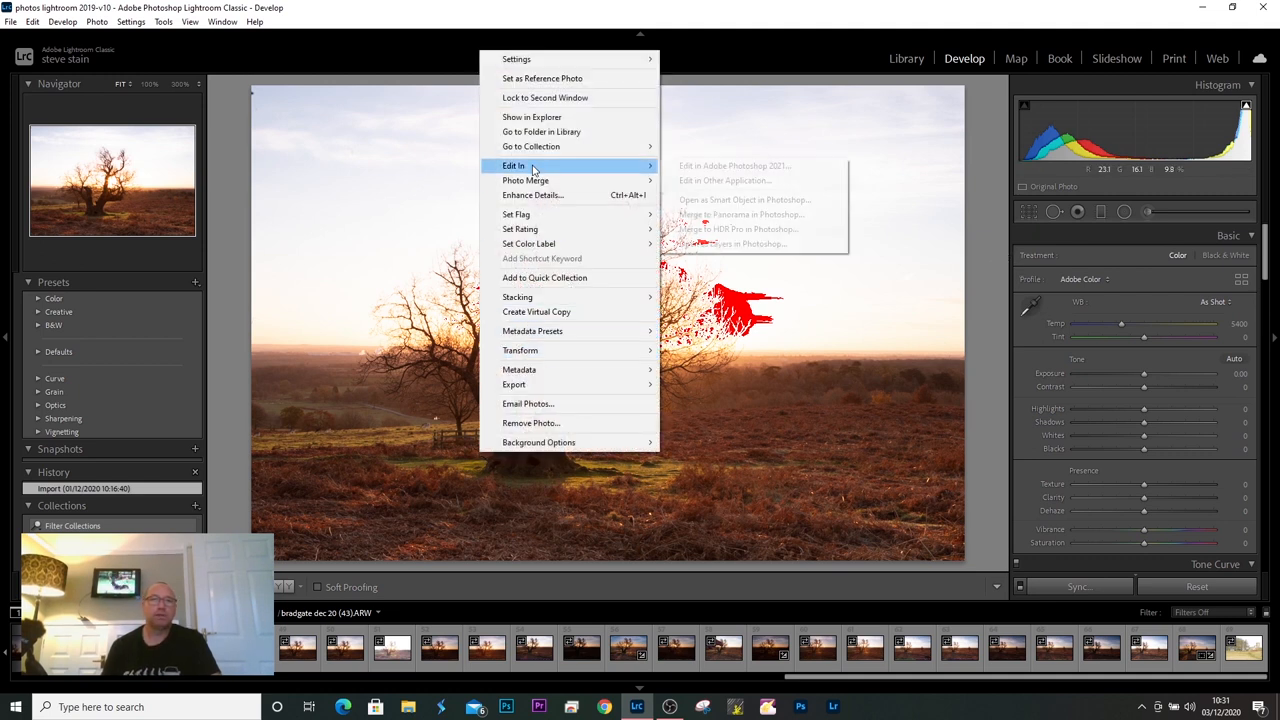
mouse_move(524, 180)
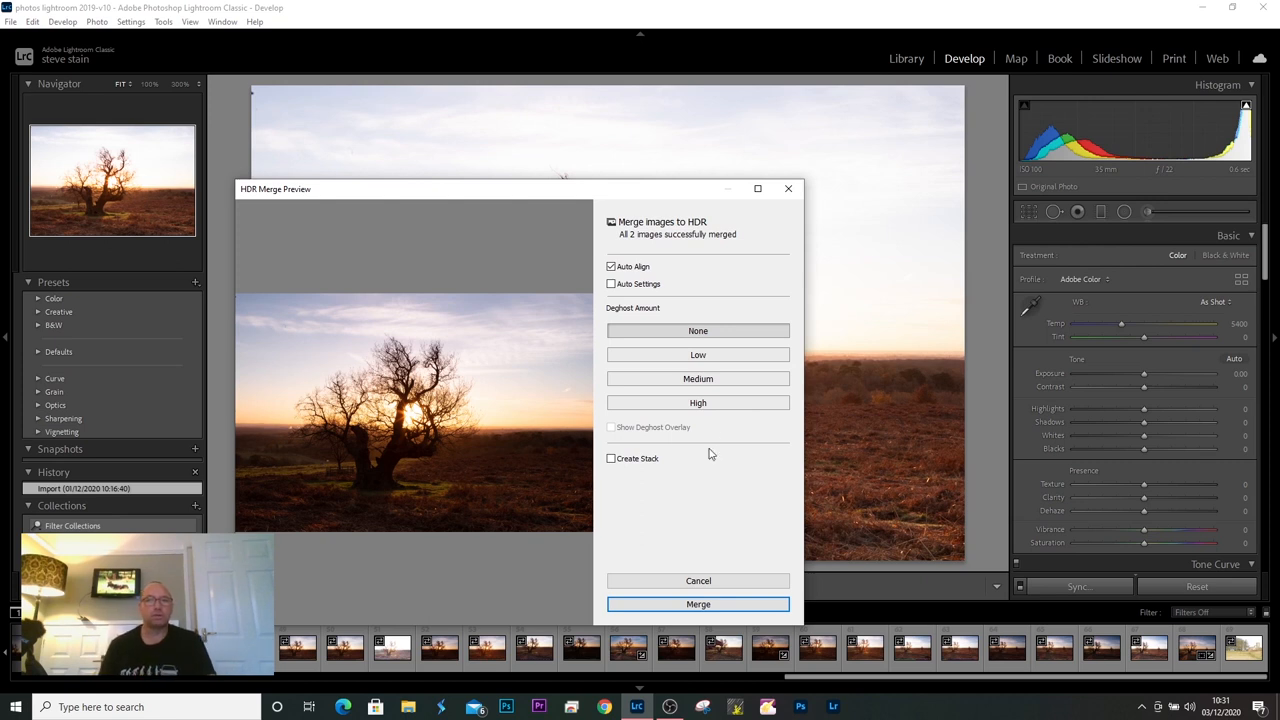
mouse_move(638, 284)
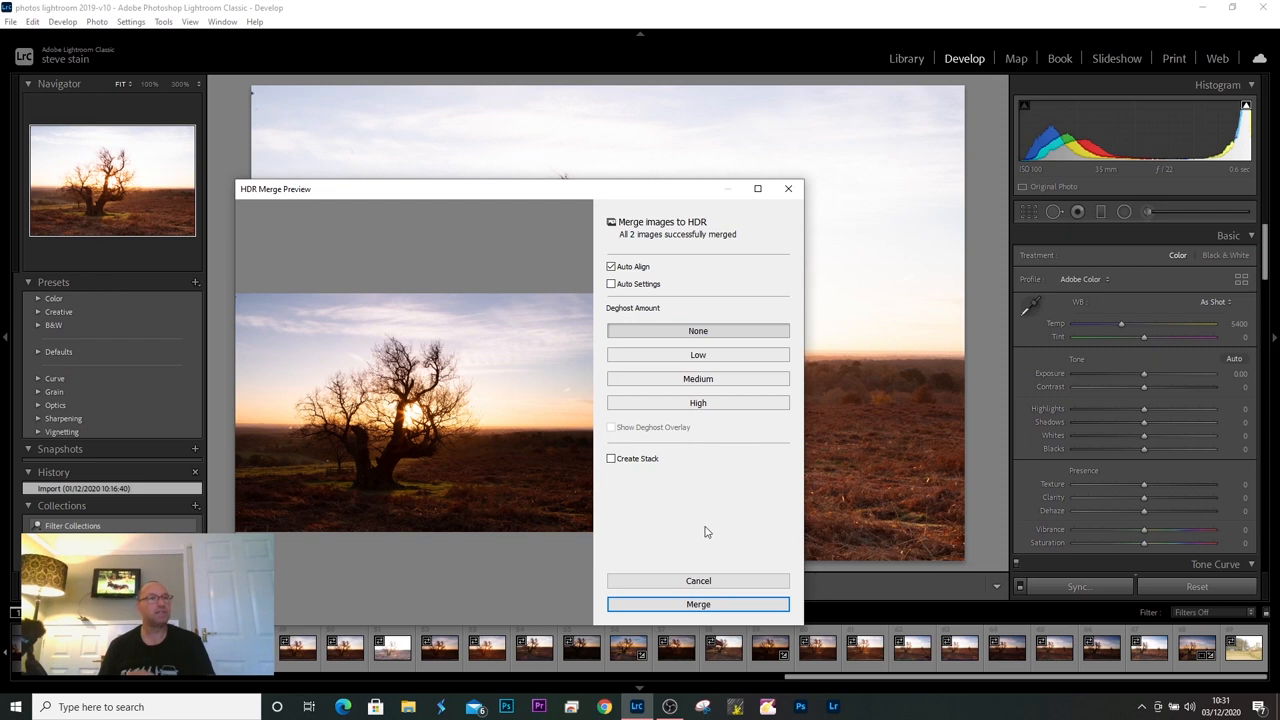
mouse_move(698, 604)
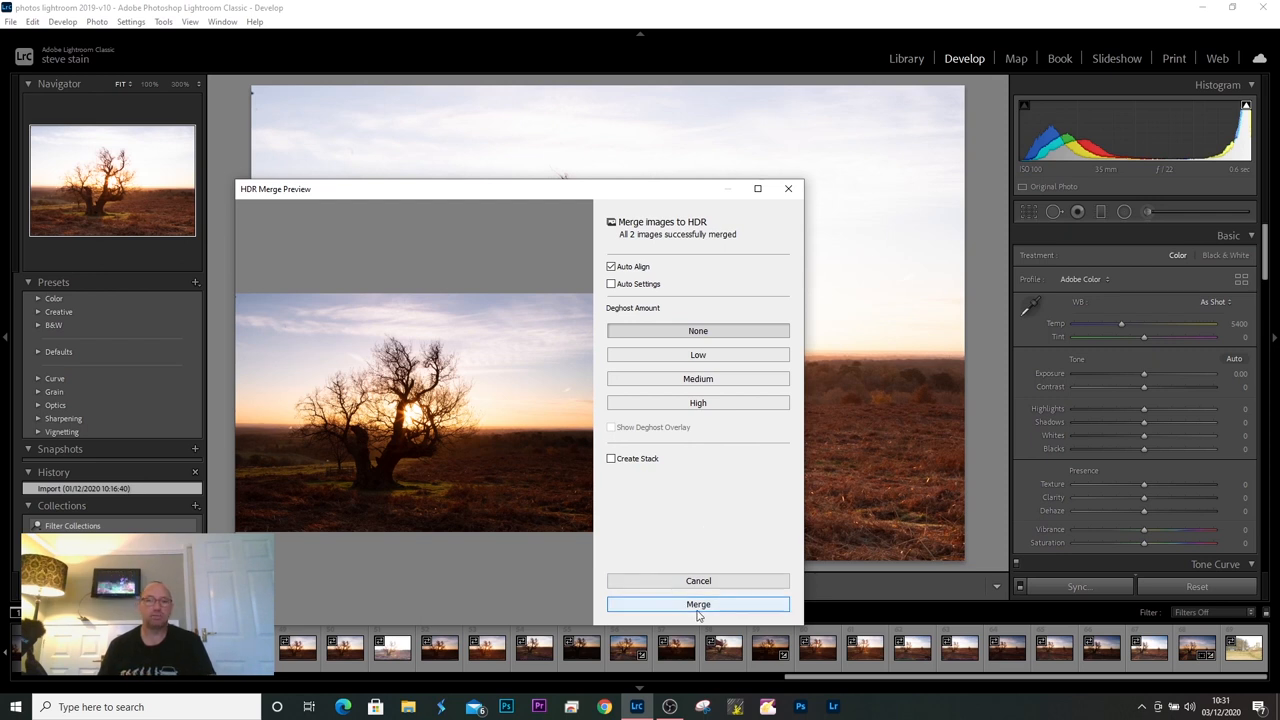
Merge the HDR DNG and lower its Exposure to about -0.57 to deepen the sky
click(696, 604)
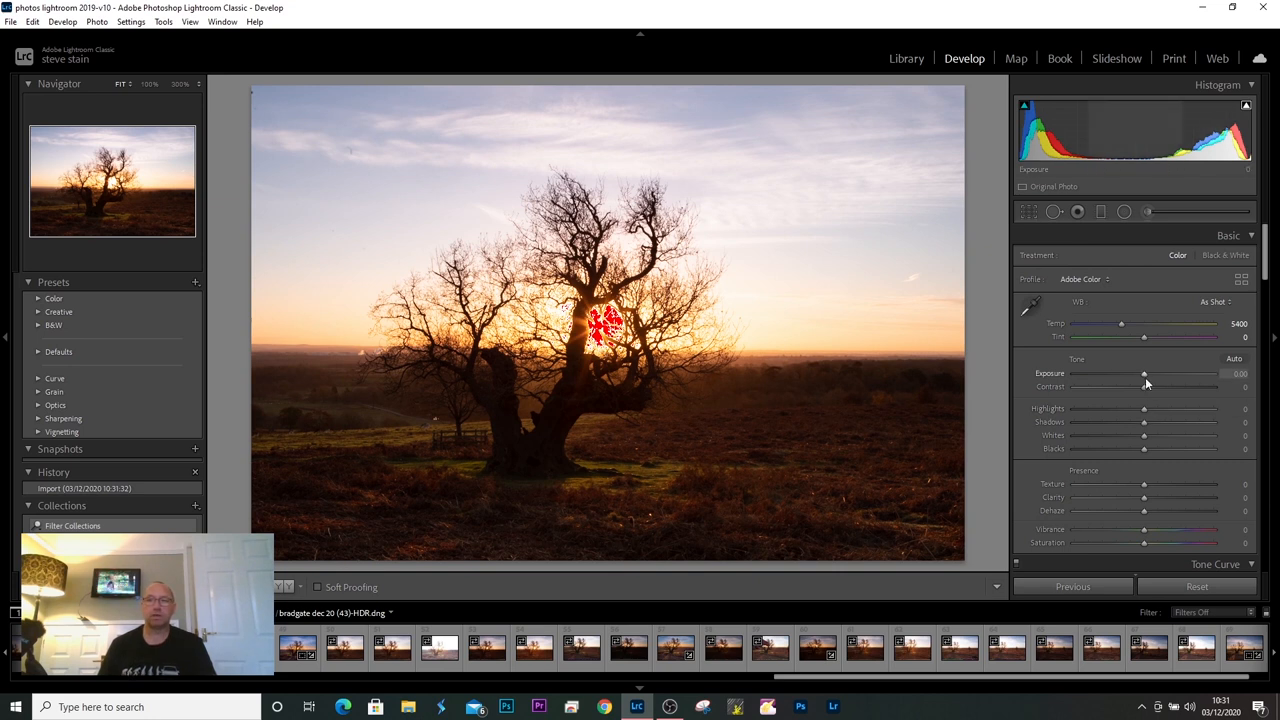
drag(1144, 374, 1092, 374)
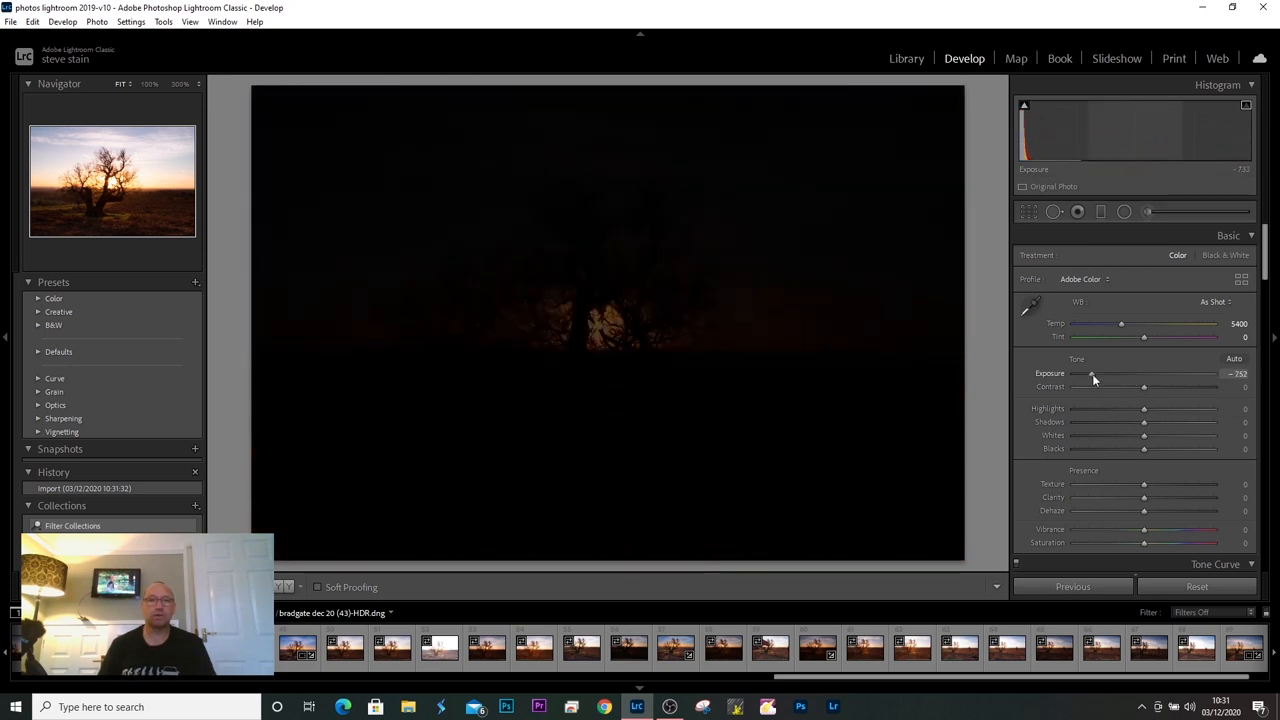
drag(1090, 374, 1072, 374)
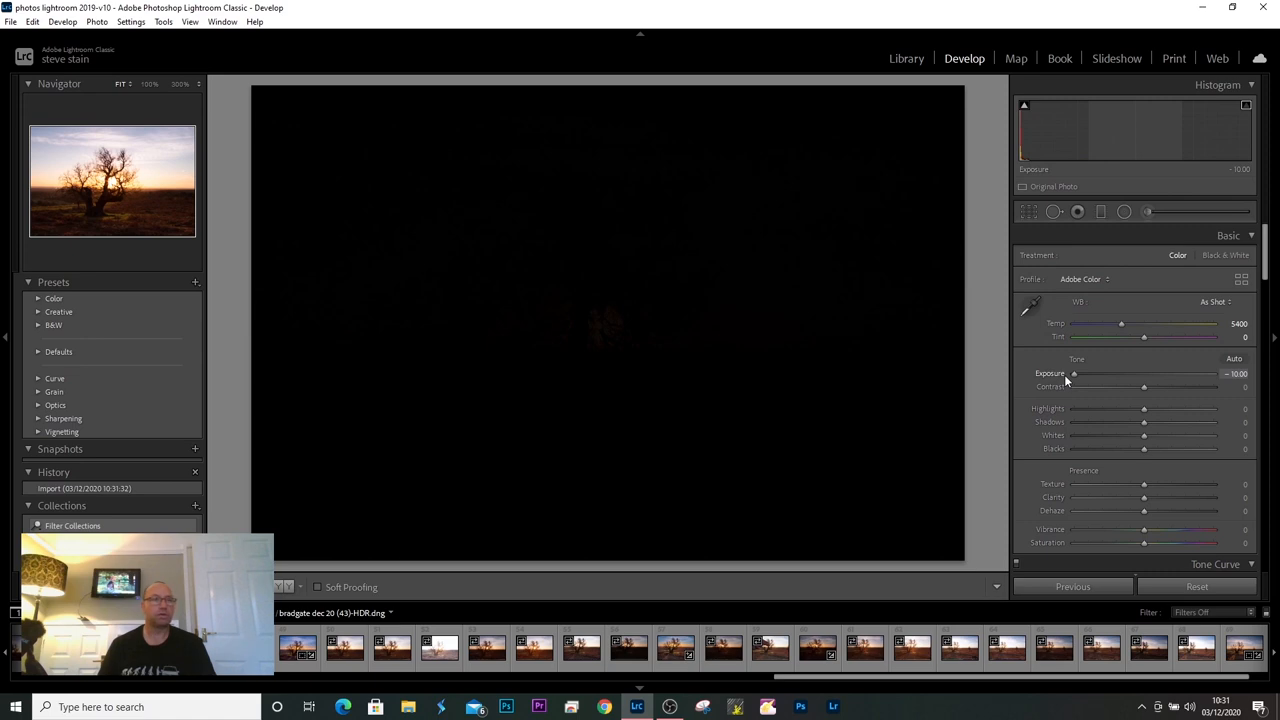
drag(1076, 374, 1178, 374)
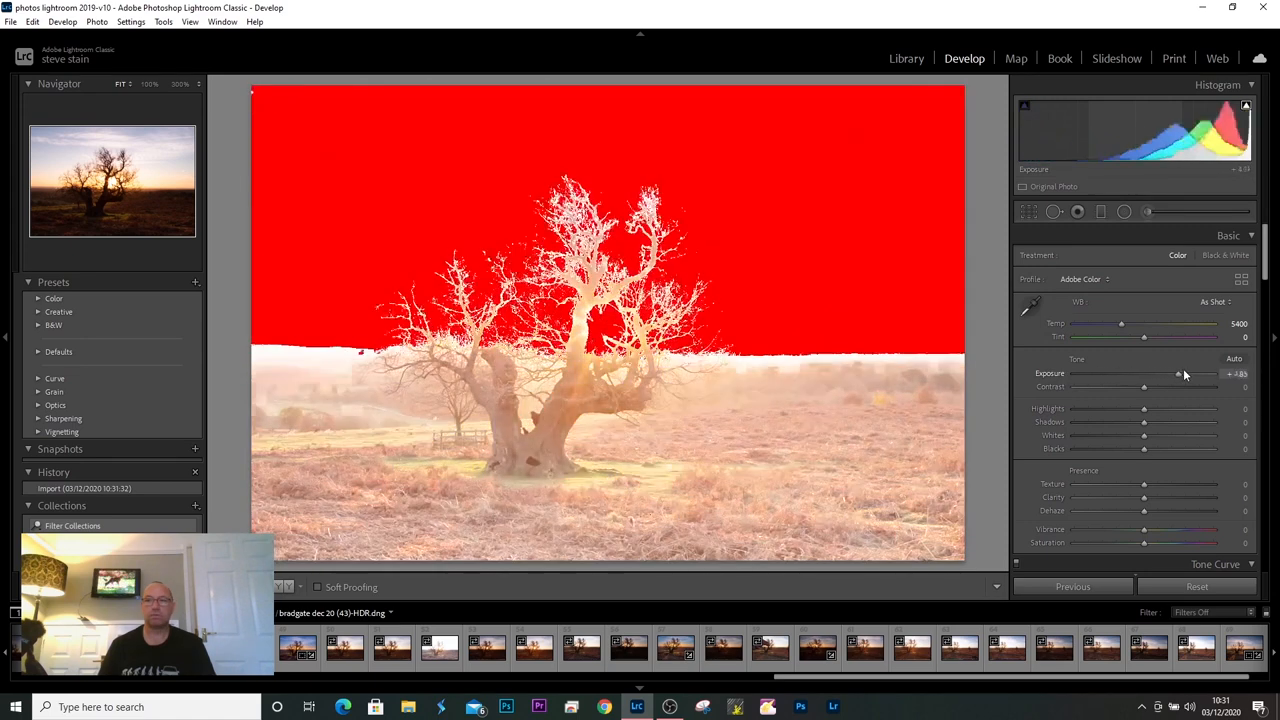
drag(1178, 374, 1144, 374)
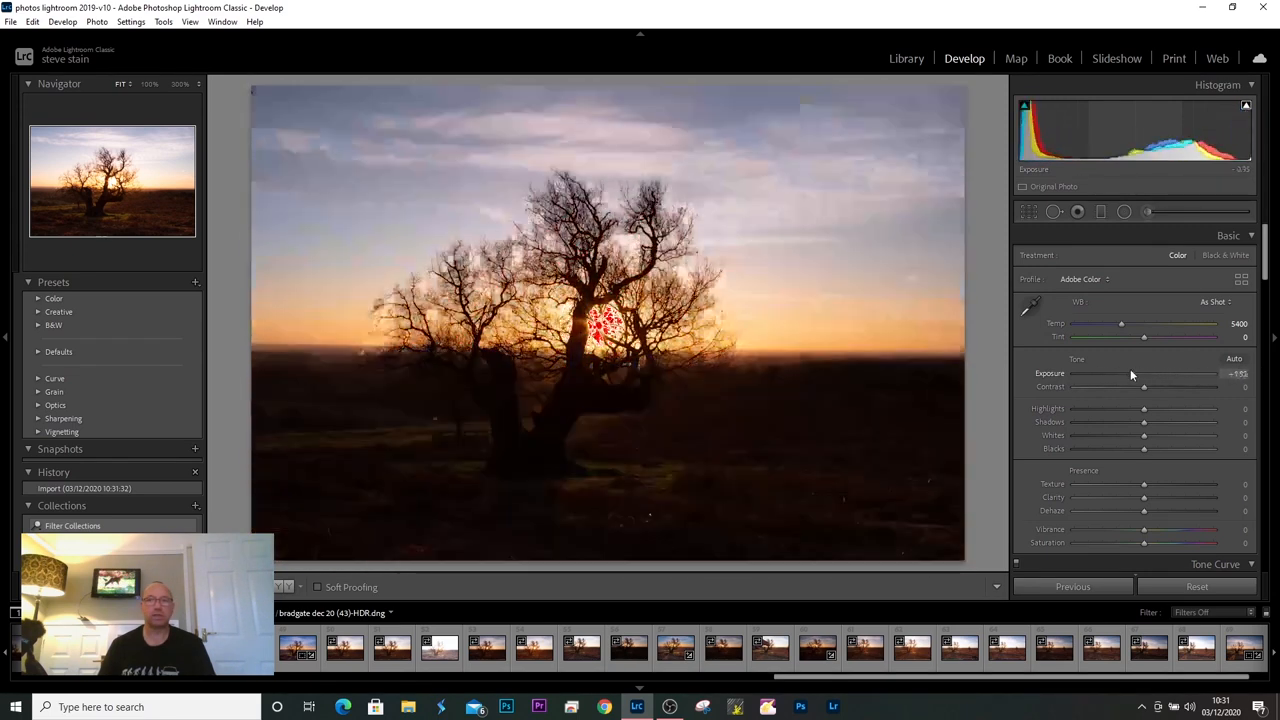
drag(1104, 374, 1144, 374)
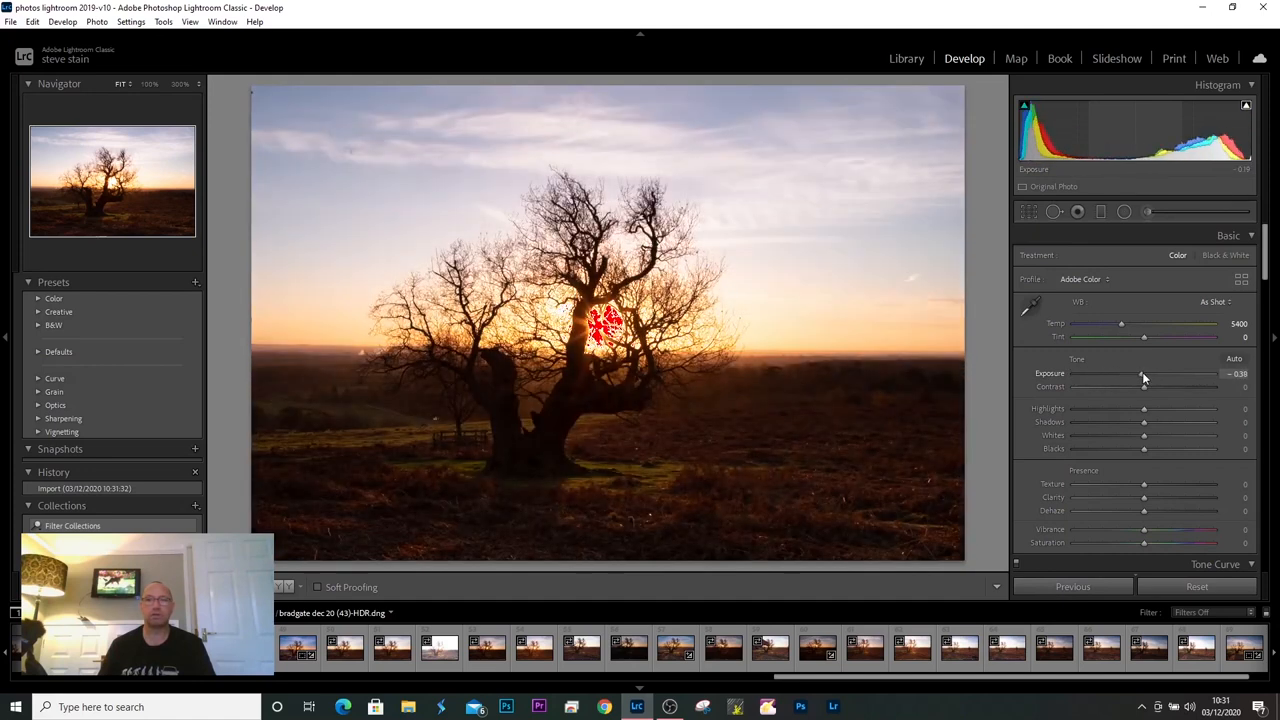
drag(1144, 374, 1132, 374)
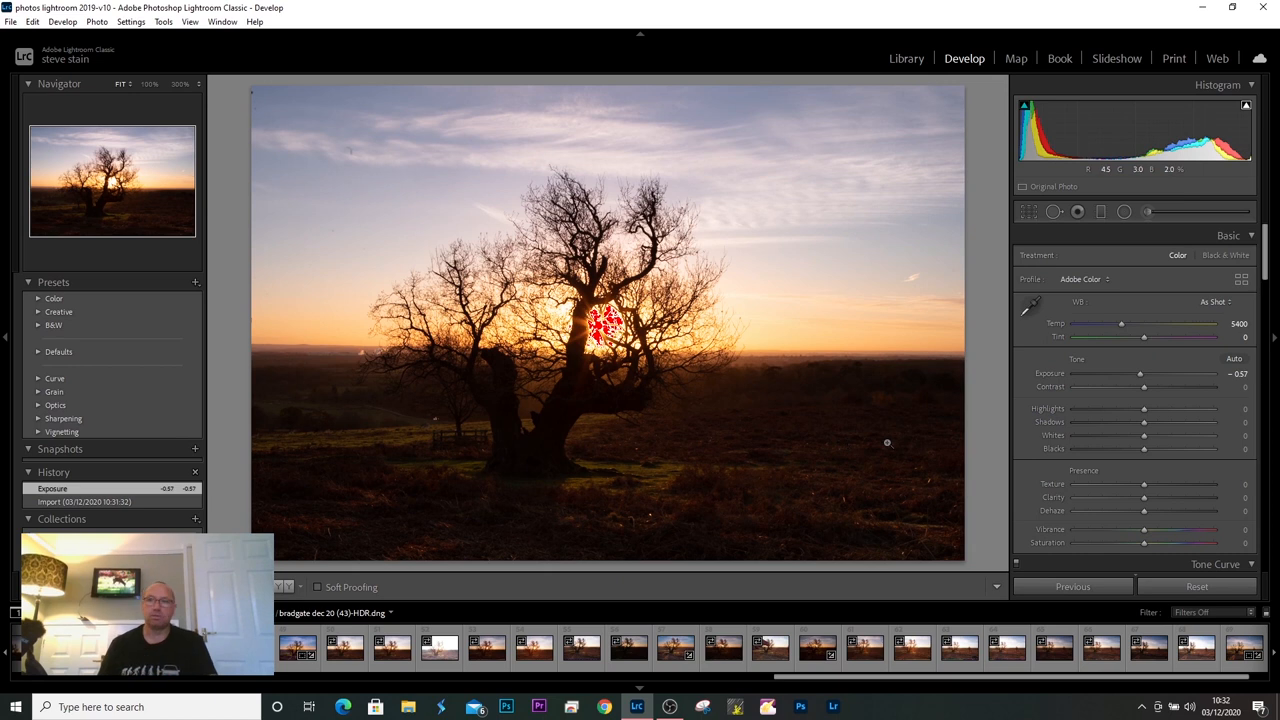
mouse_move(1144, 378)
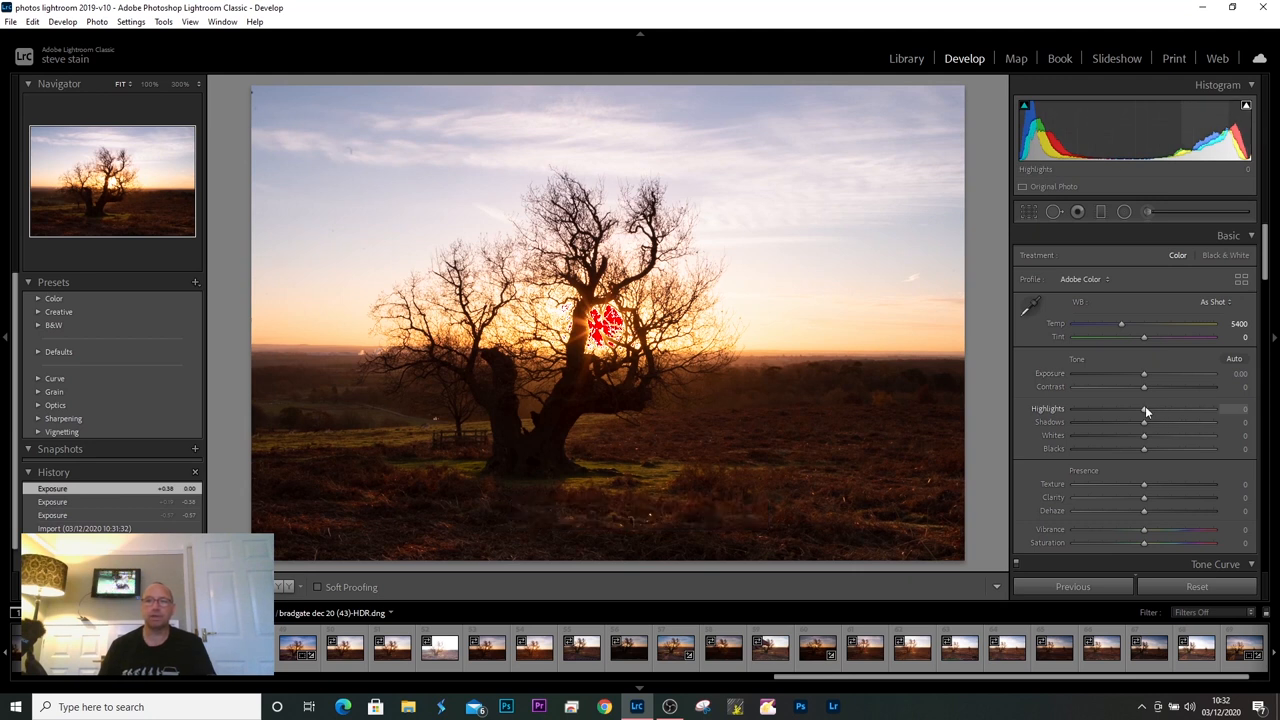
Pull Highlights down around the sun and lift Shadows in the foreground heath
drag(1144, 408, 1096, 408)
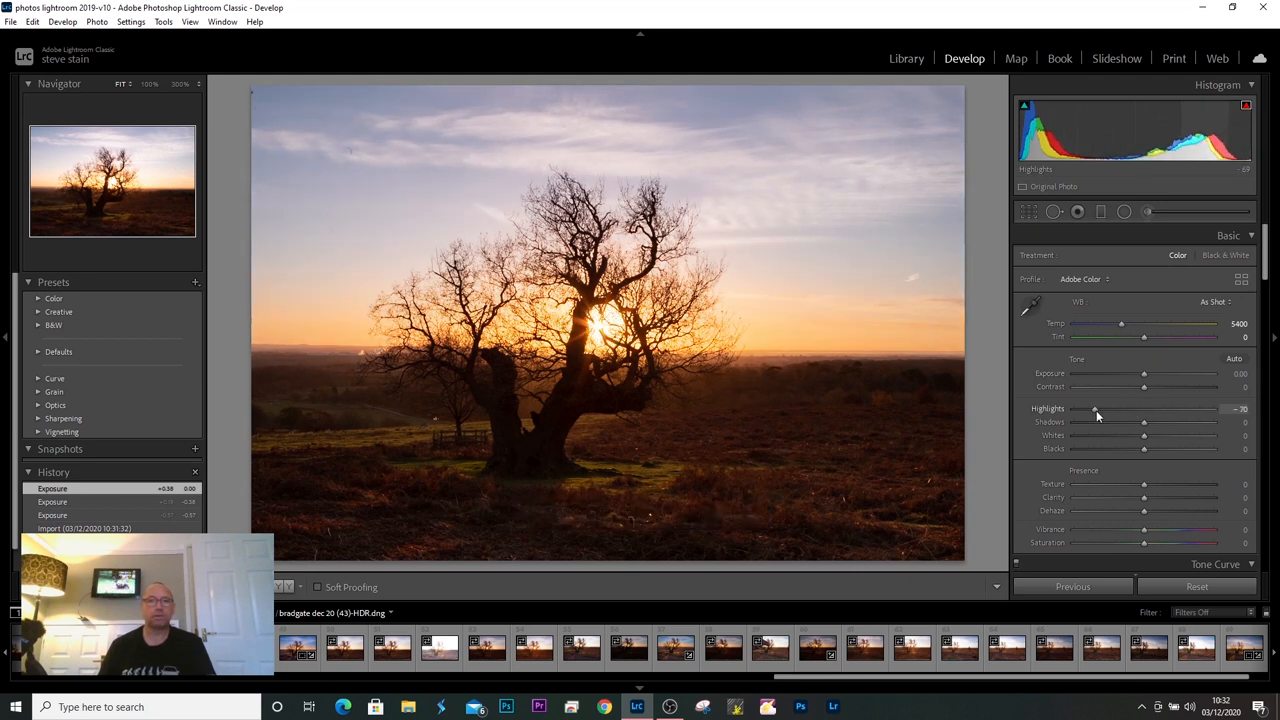
drag(1096, 410, 1088, 410)
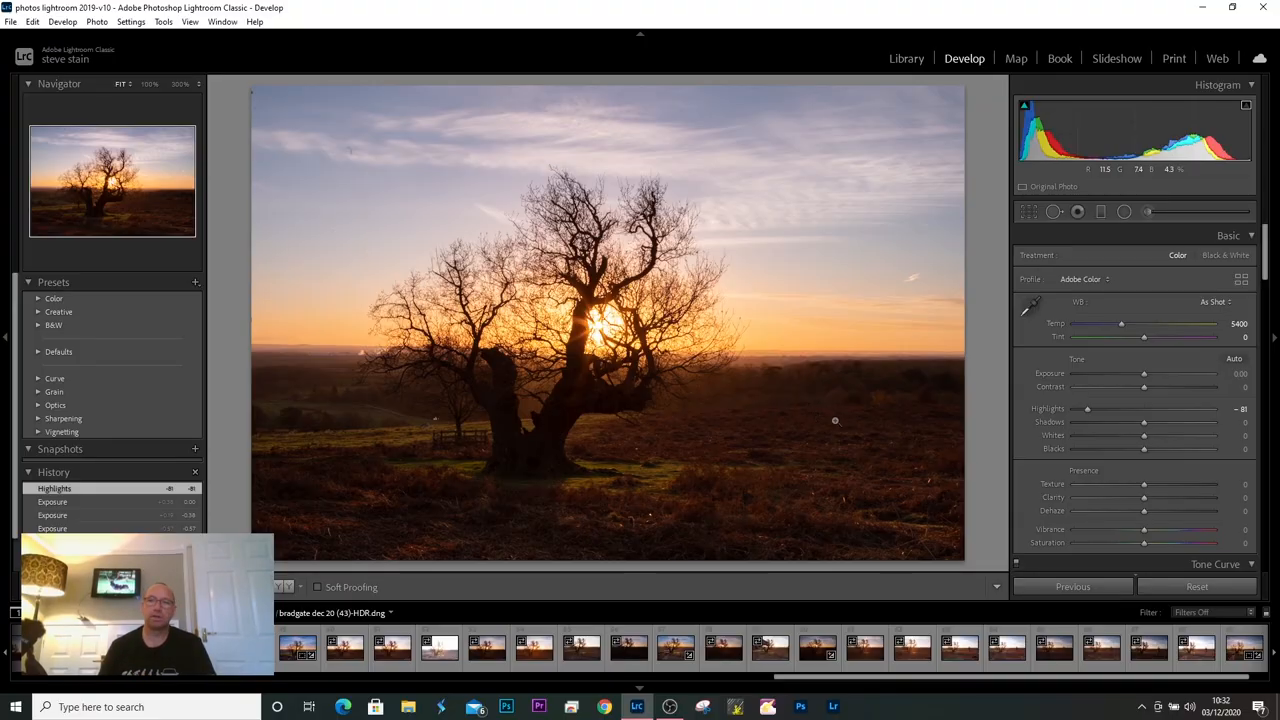
mouse_move(848, 420)
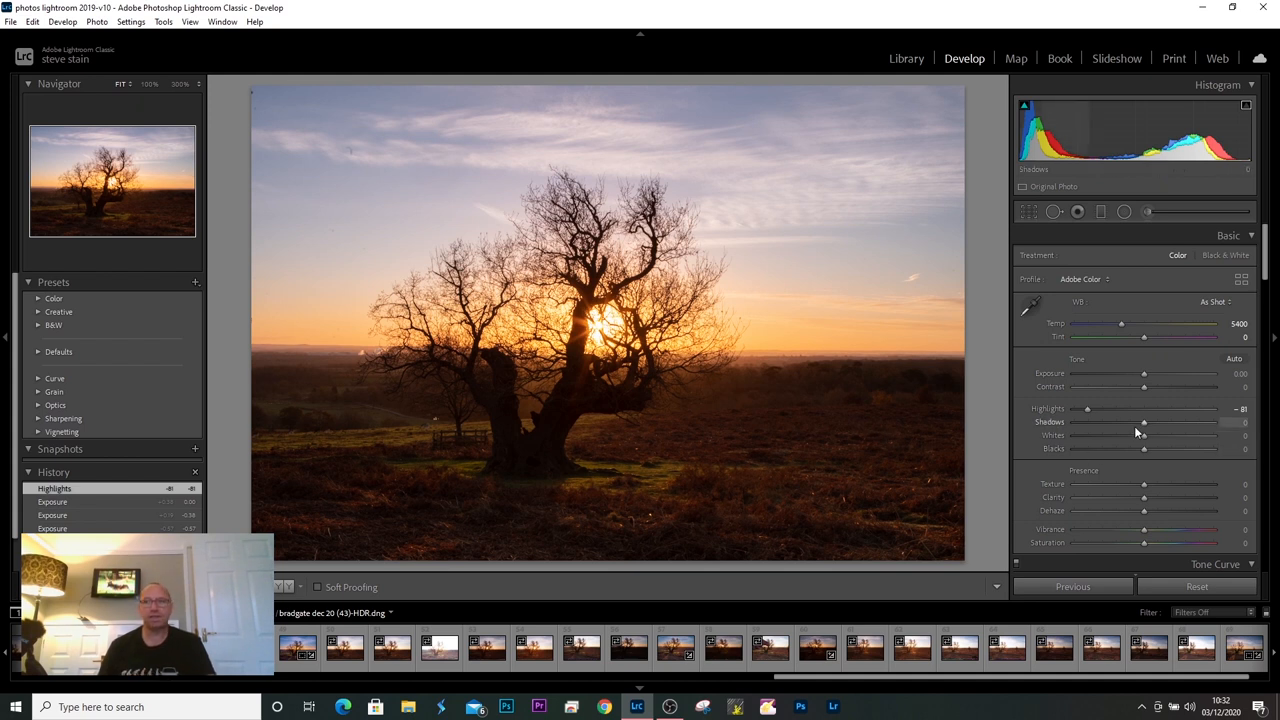
mouse_move(1144, 428)
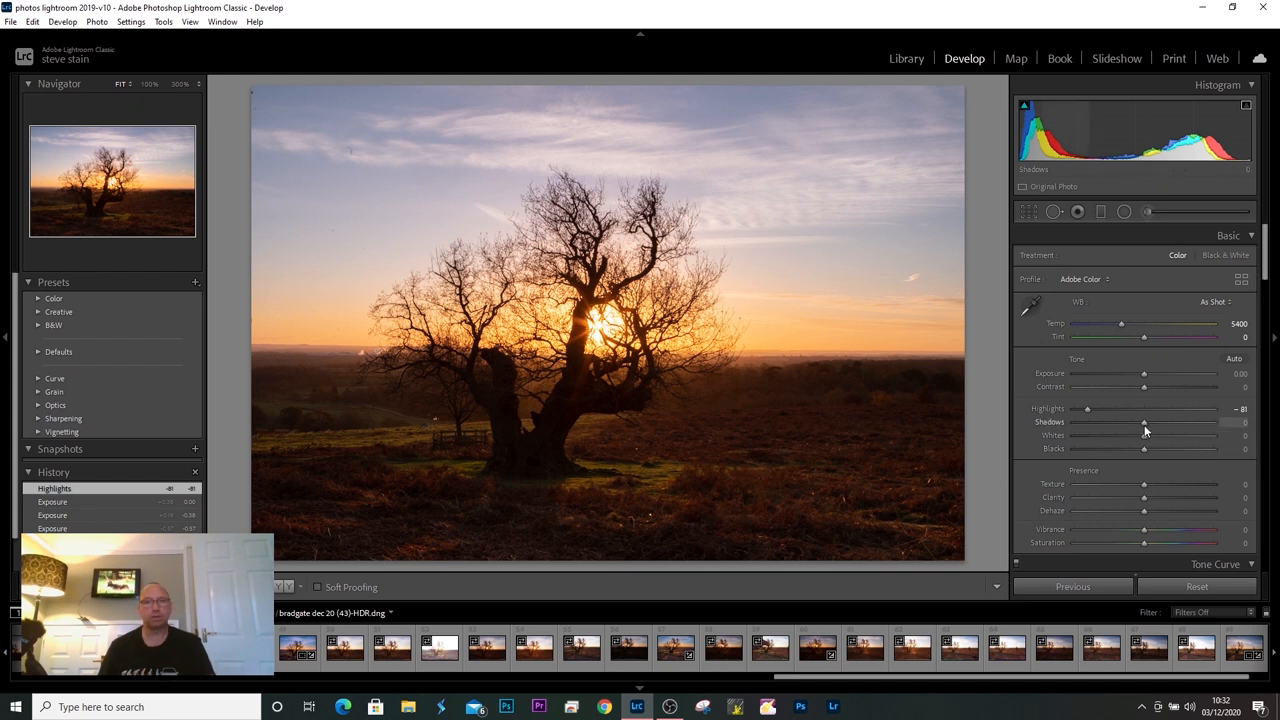
drag(1144, 420, 1160, 420)
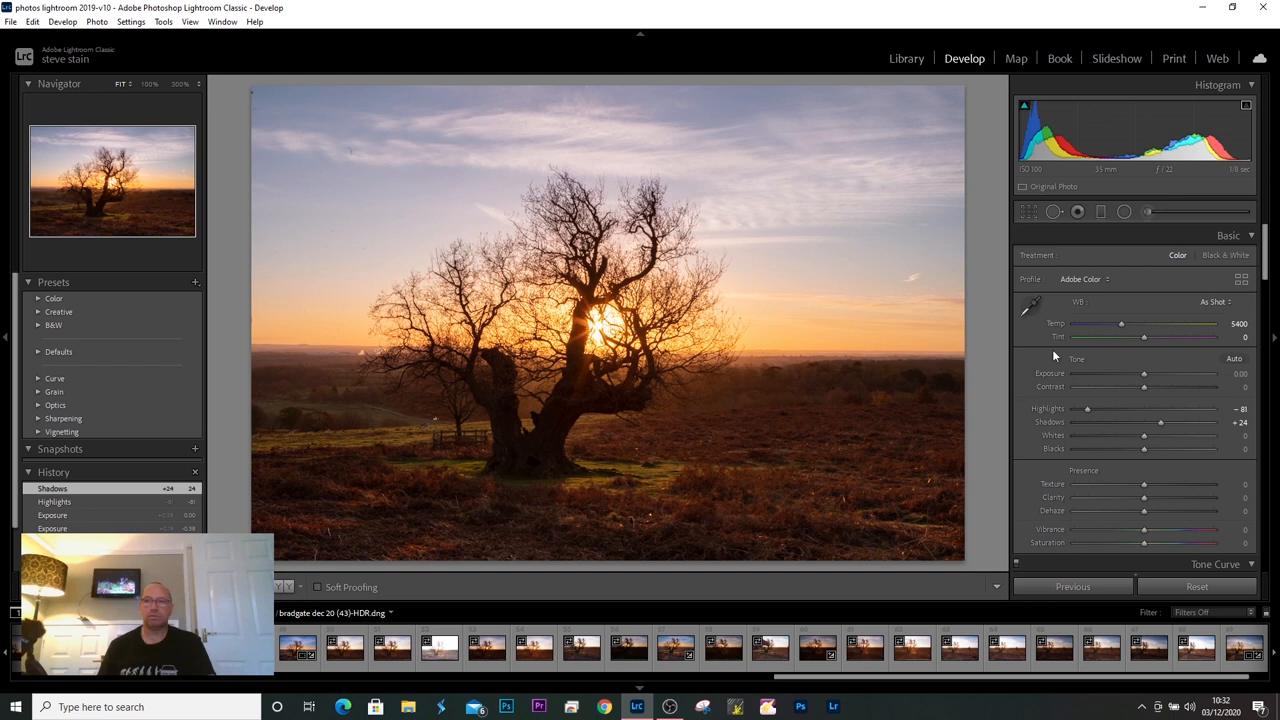
mouse_move(1100, 212)
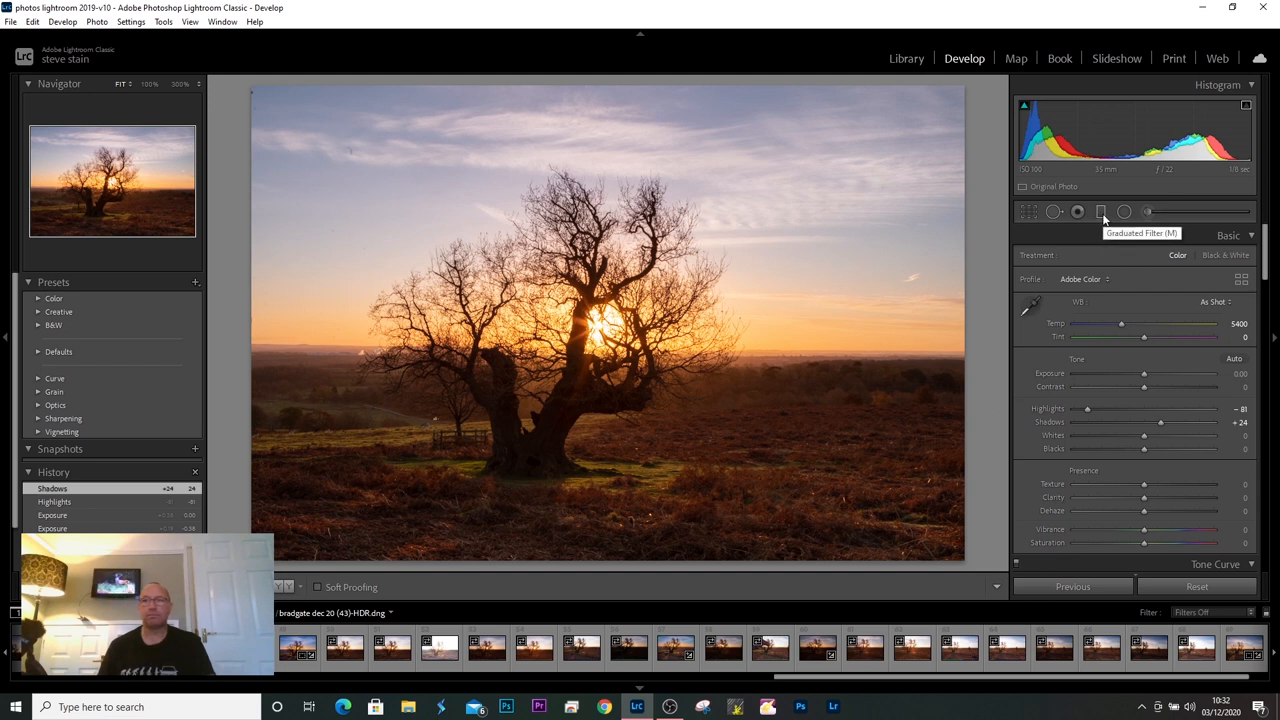
Place a graduated filter across the sky and horizon and lower its exposure to darken the sky
click(1100, 212)
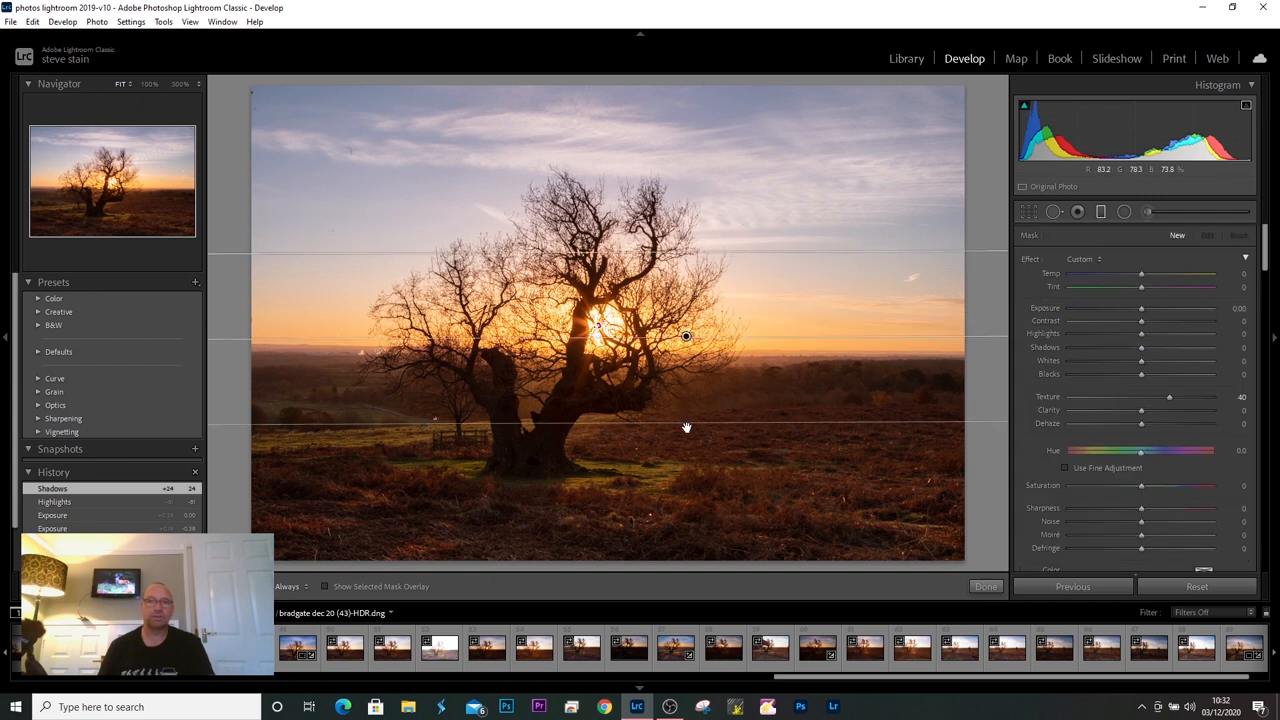
drag(686, 336, 686, 348)
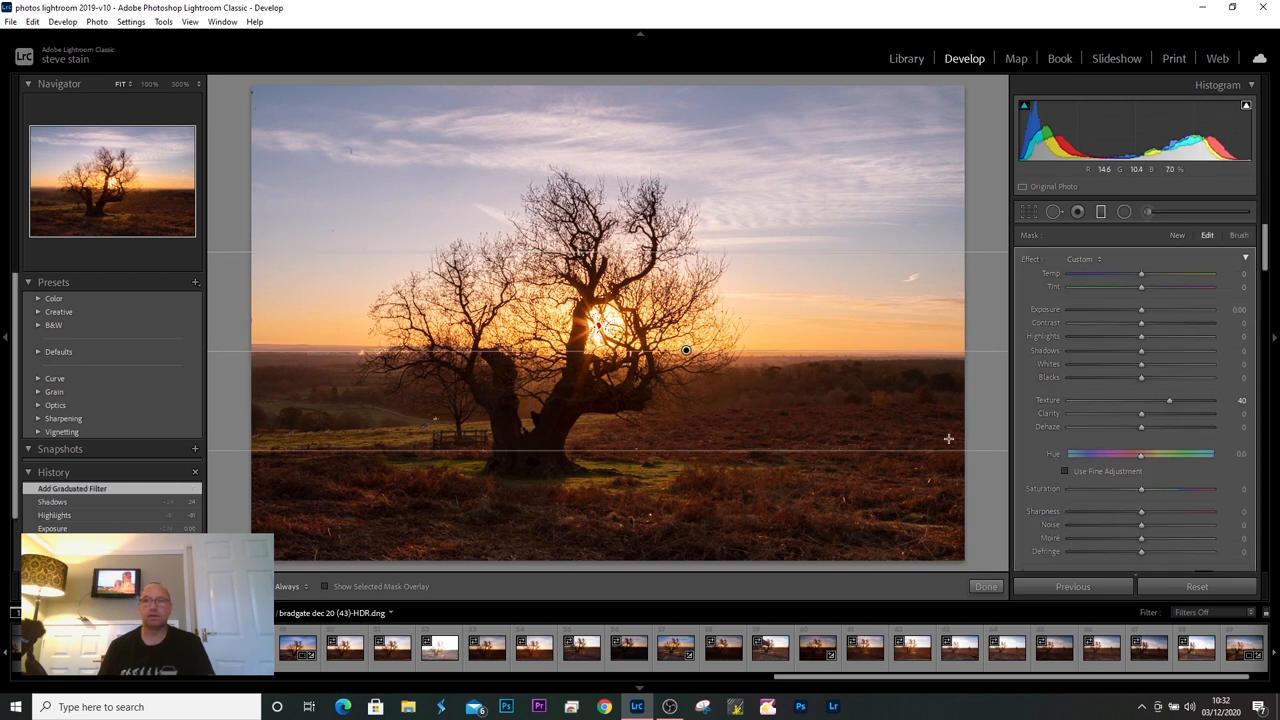
mouse_move(1036, 264)
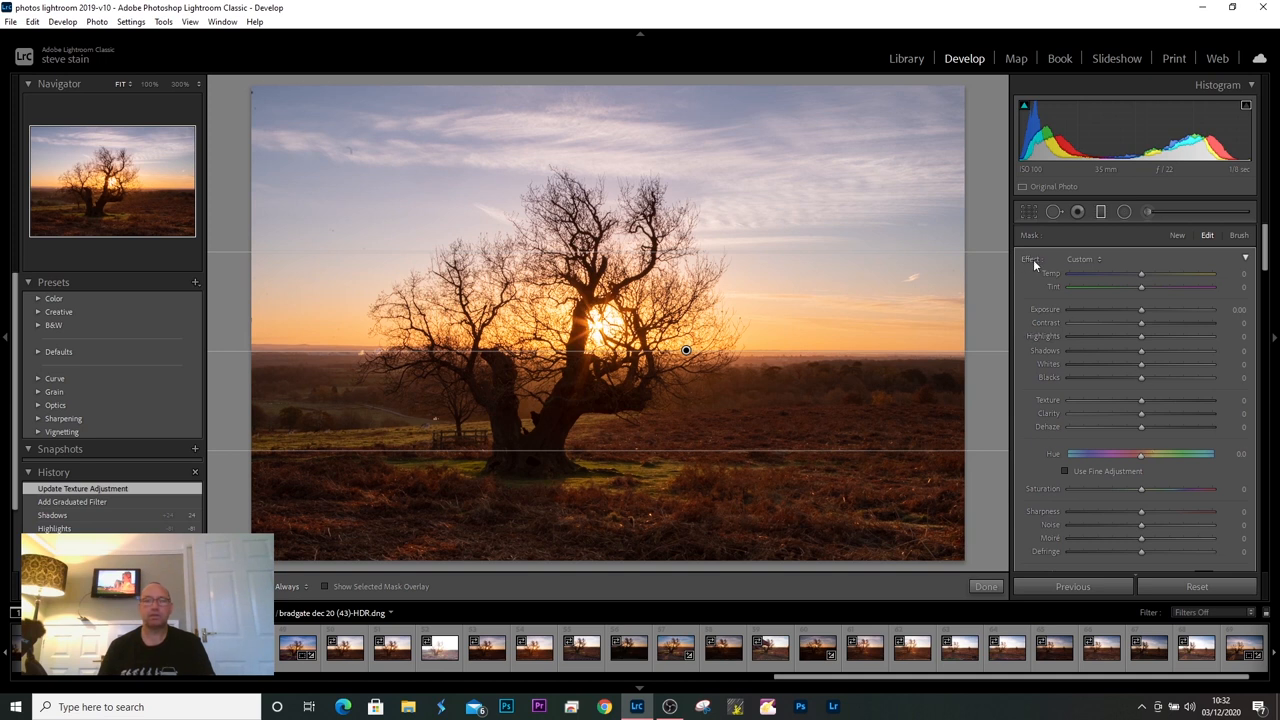
mouse_move(1044, 280)
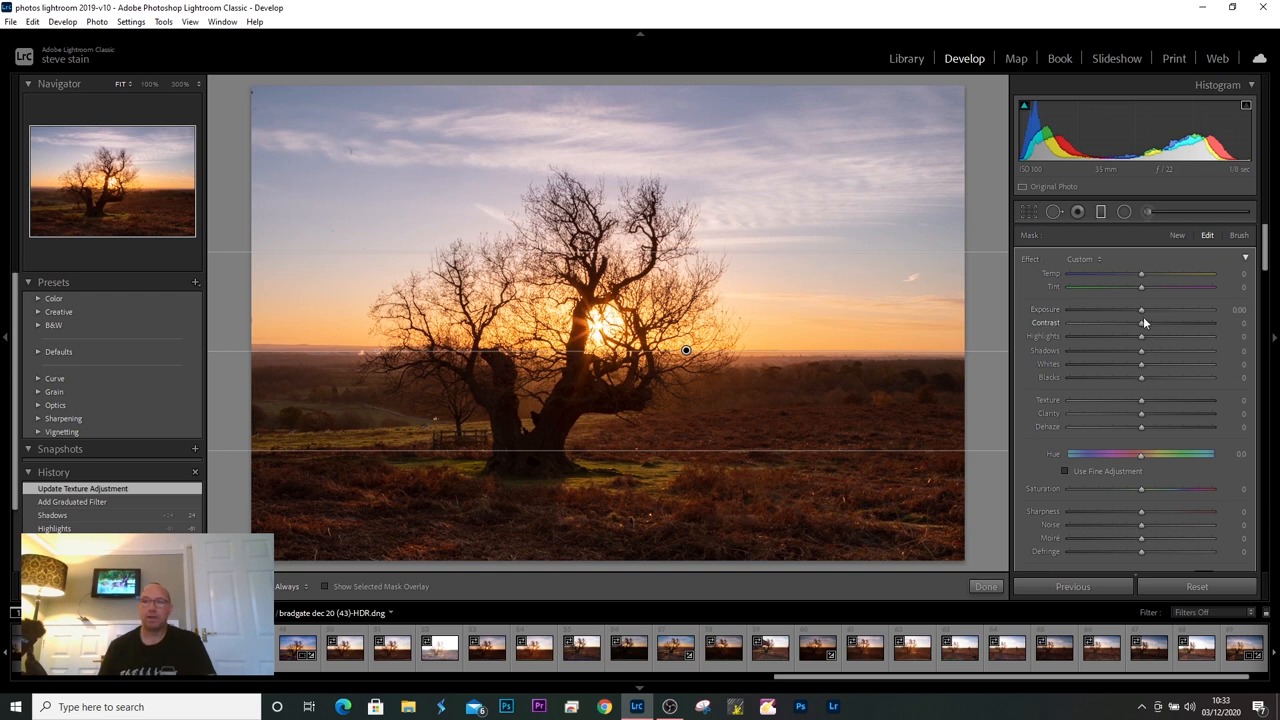
drag(1140, 308, 1138, 308)
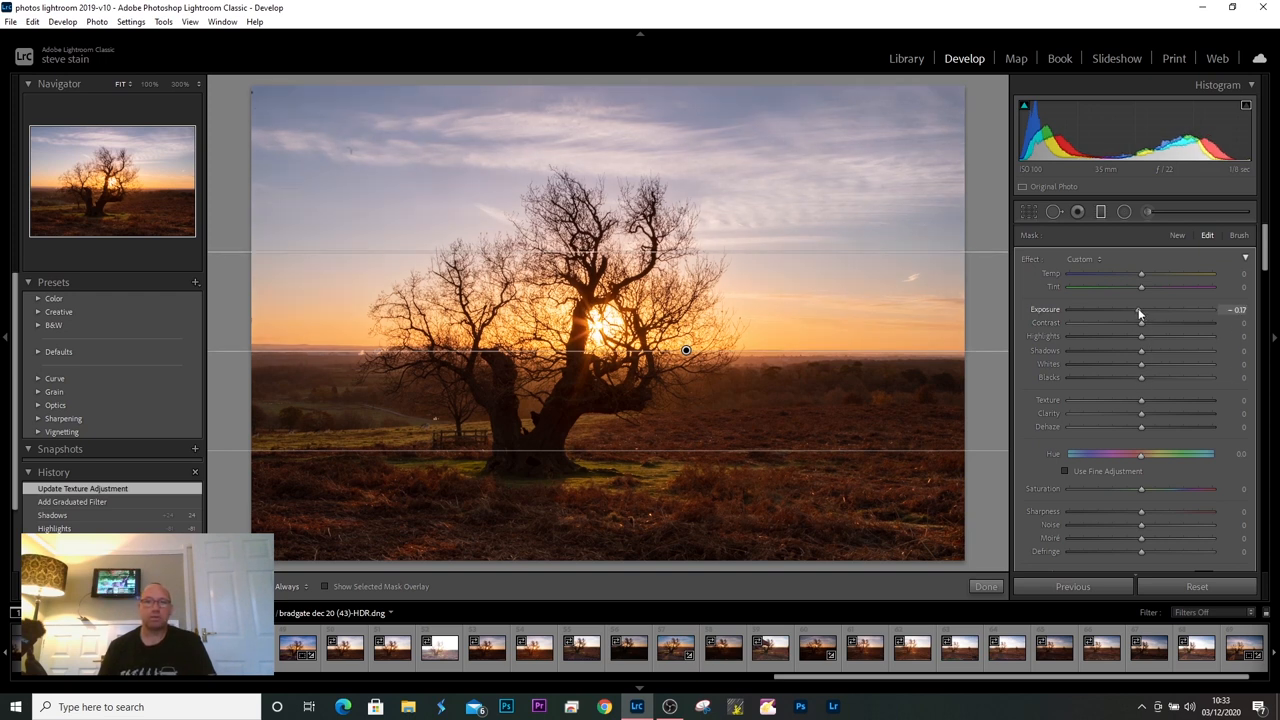
drag(1140, 310, 1124, 310)
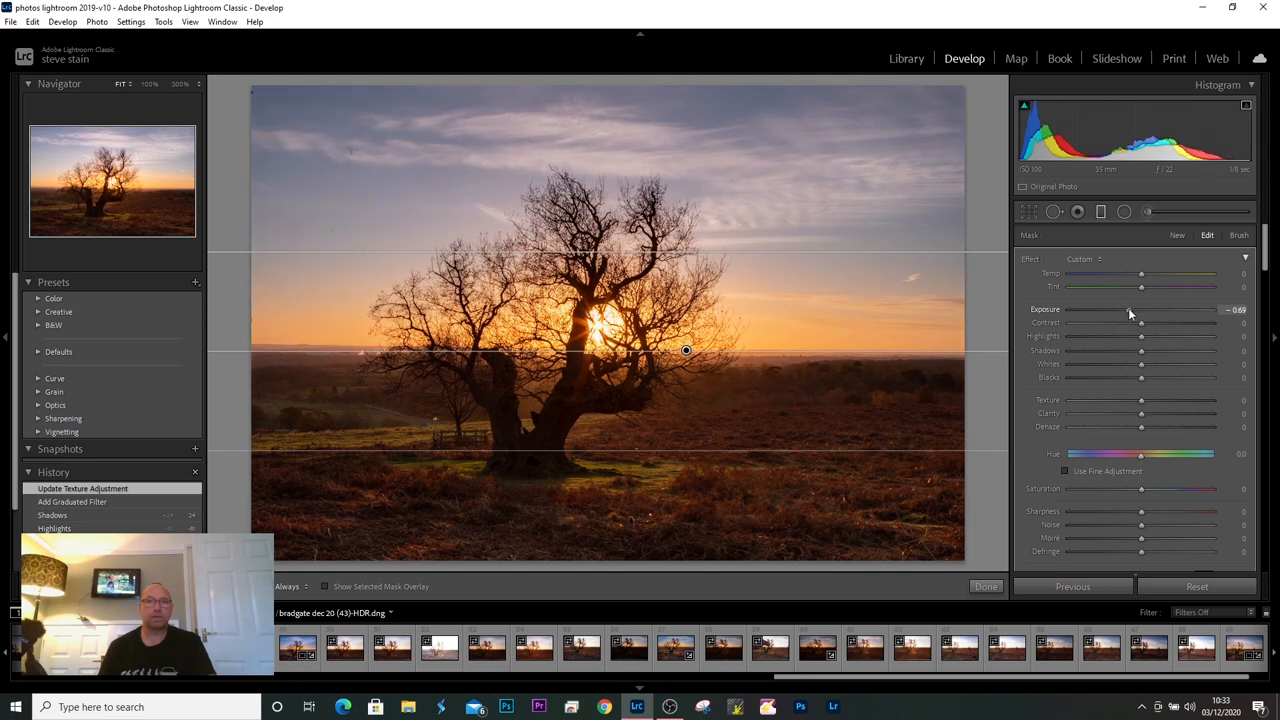
drag(1160, 308, 1140, 308)
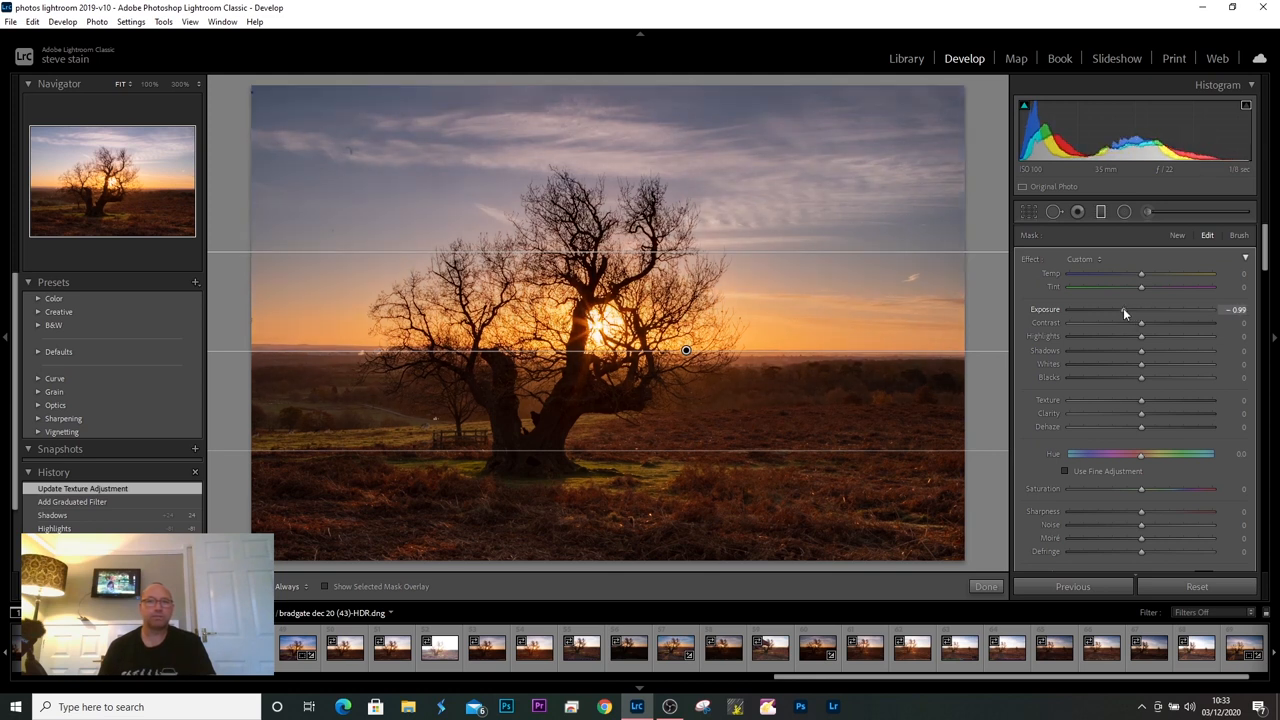
drag(1140, 308, 1128, 308)
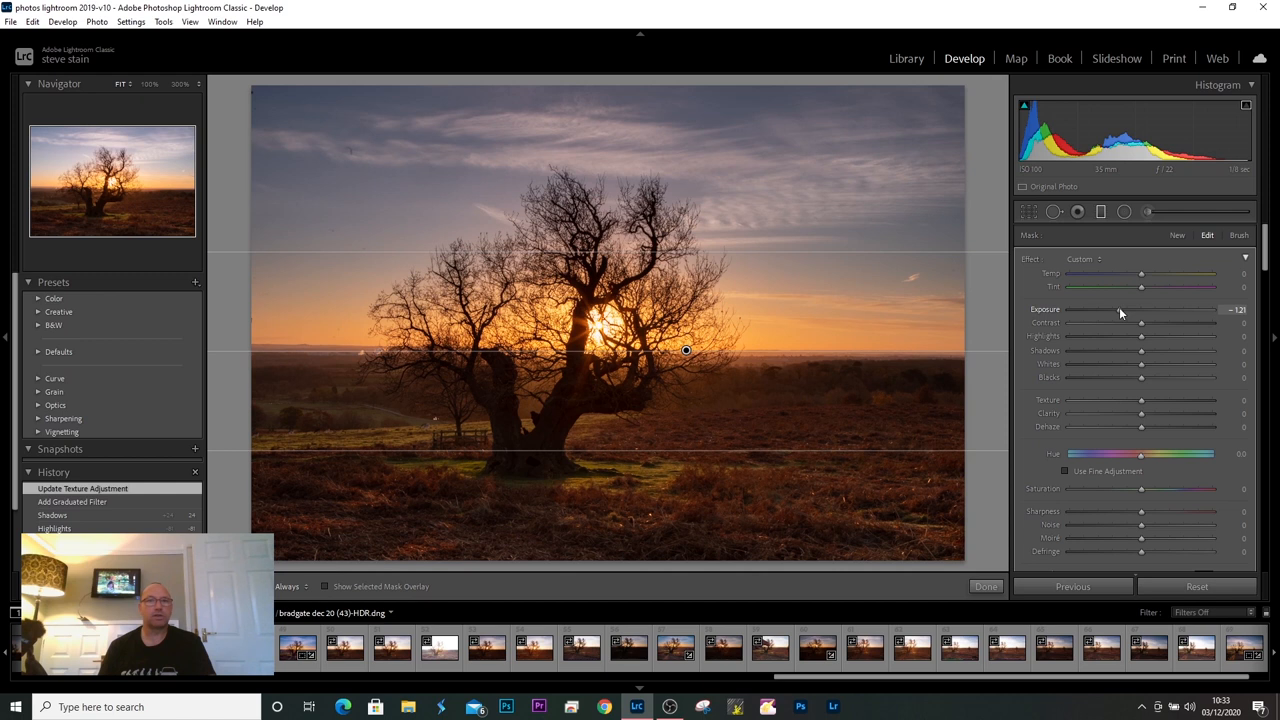
drag(1140, 308, 1138, 308)
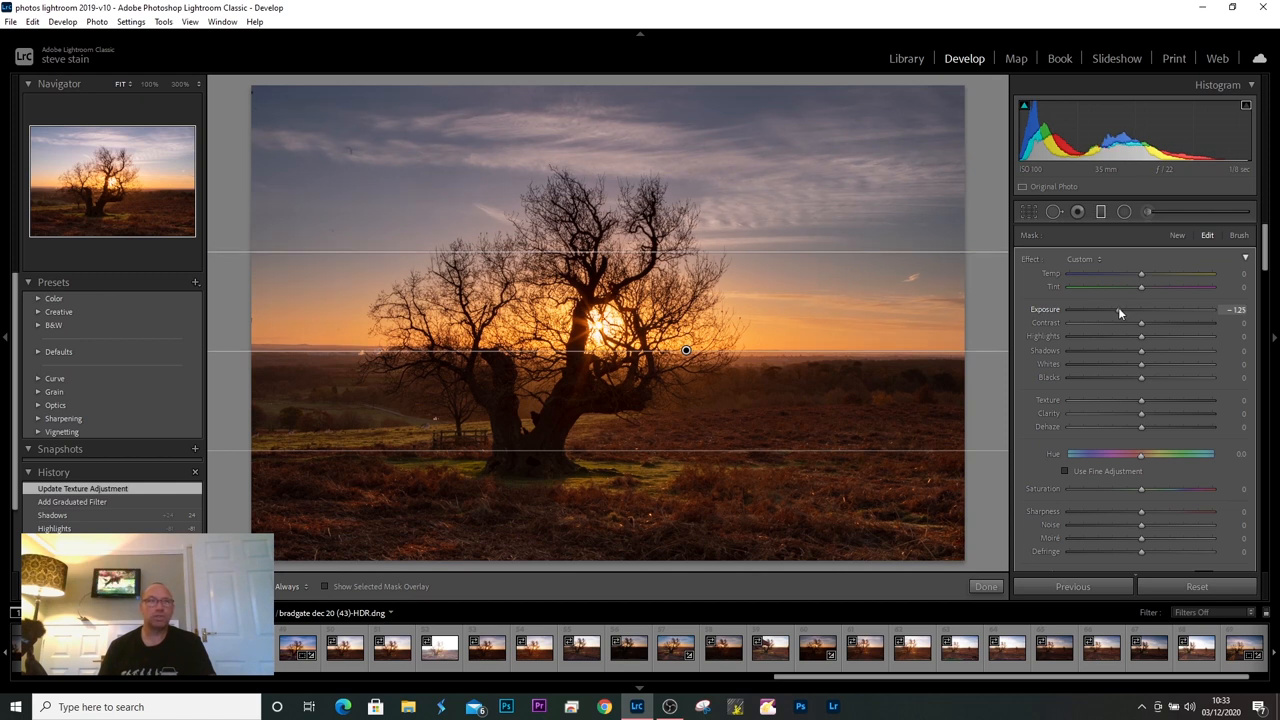
drag(1144, 308, 1130, 308)
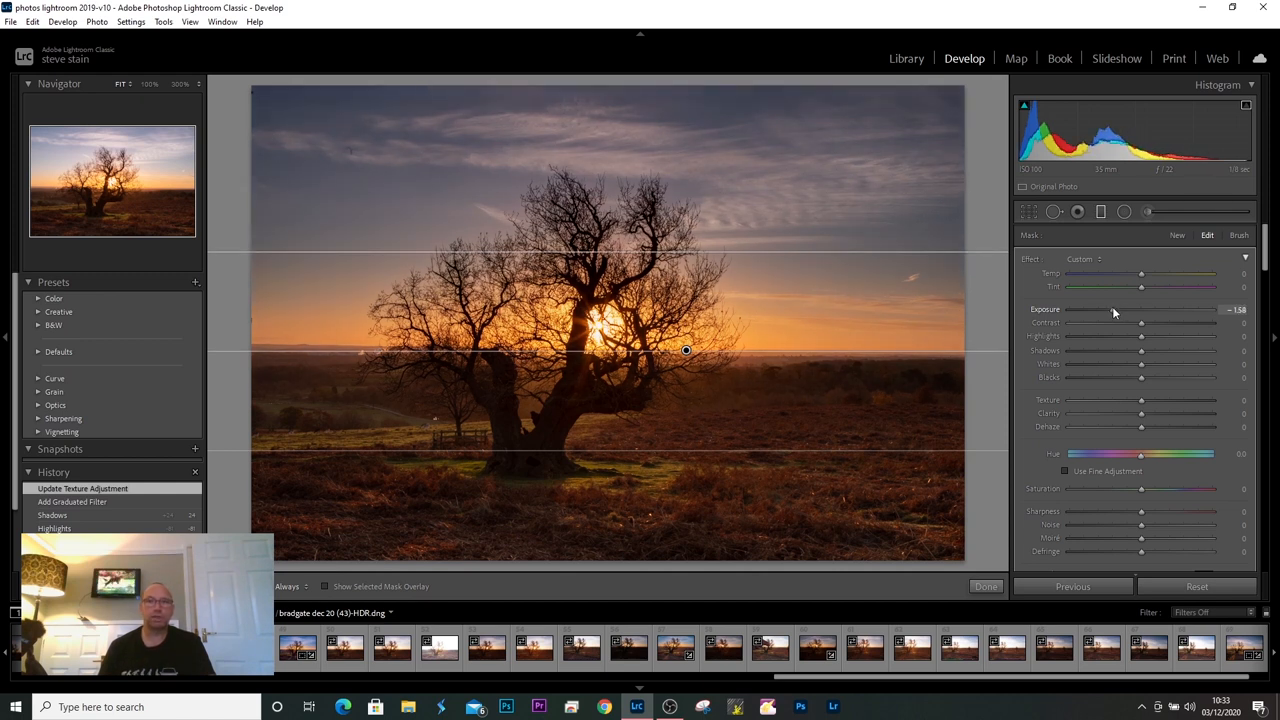
drag(1140, 308, 1112, 308)
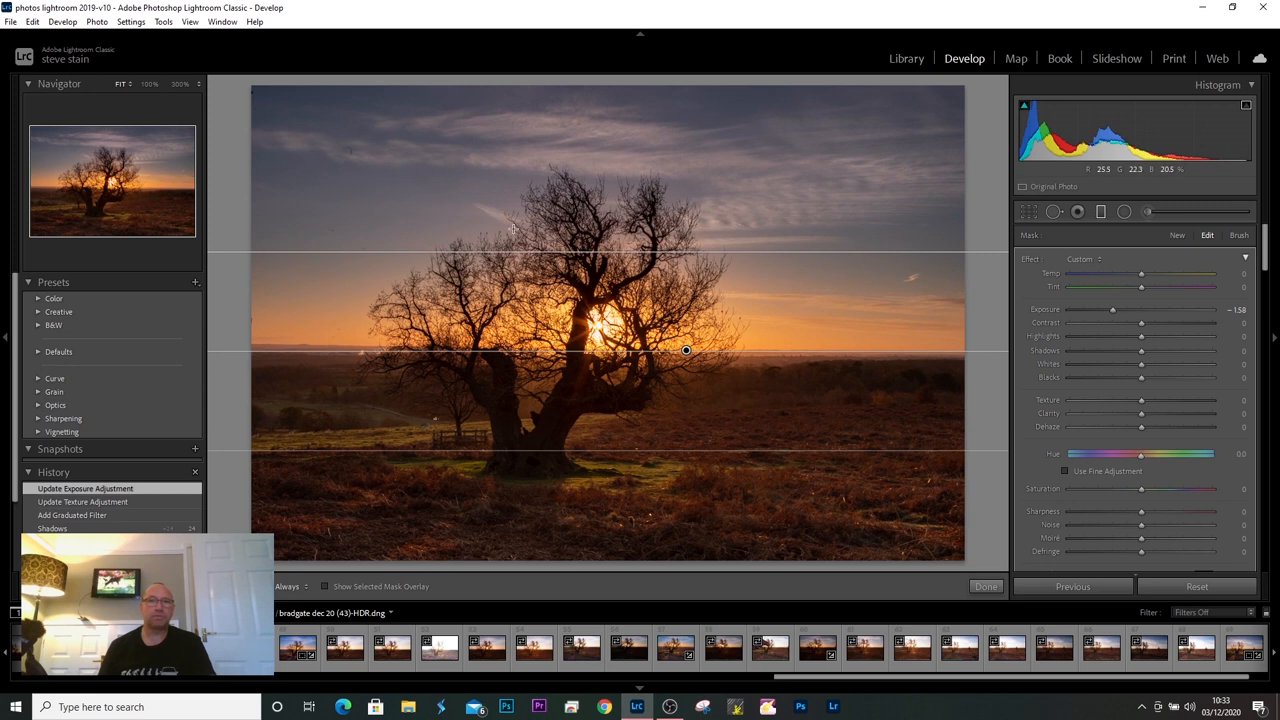
mouse_move(604, 360)
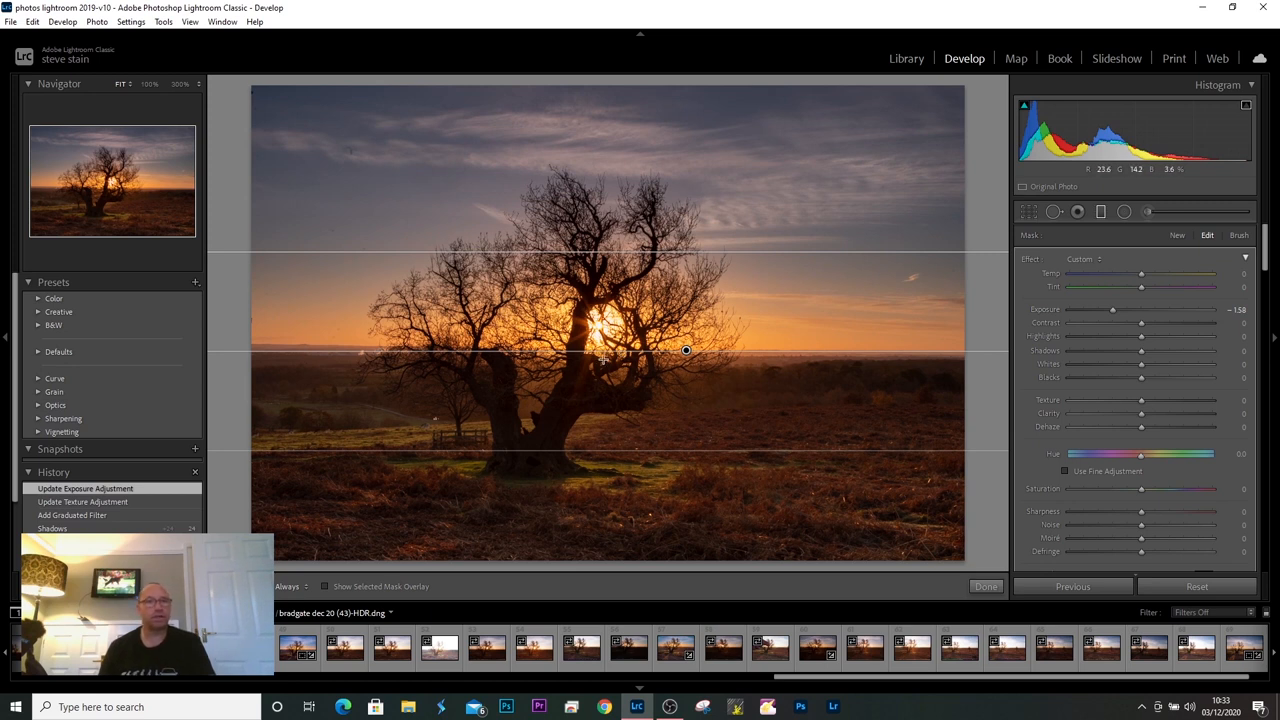
mouse_move(716, 324)
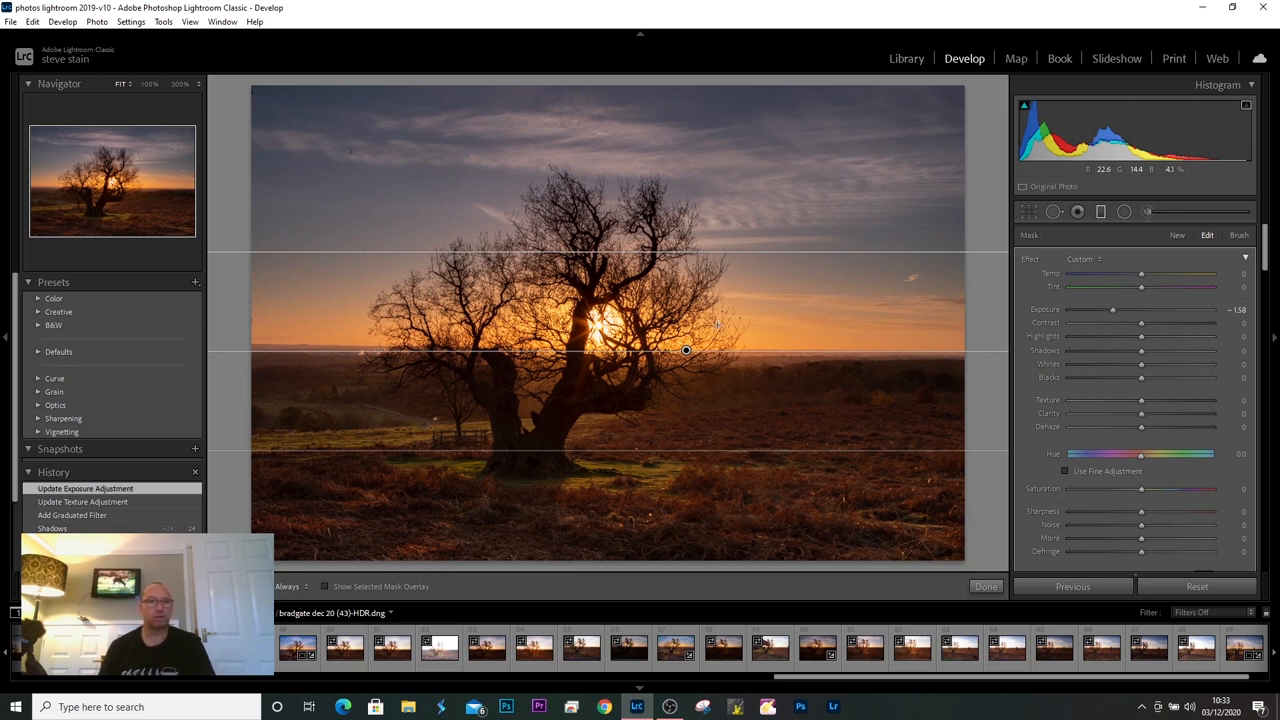
mouse_move(544, 154)
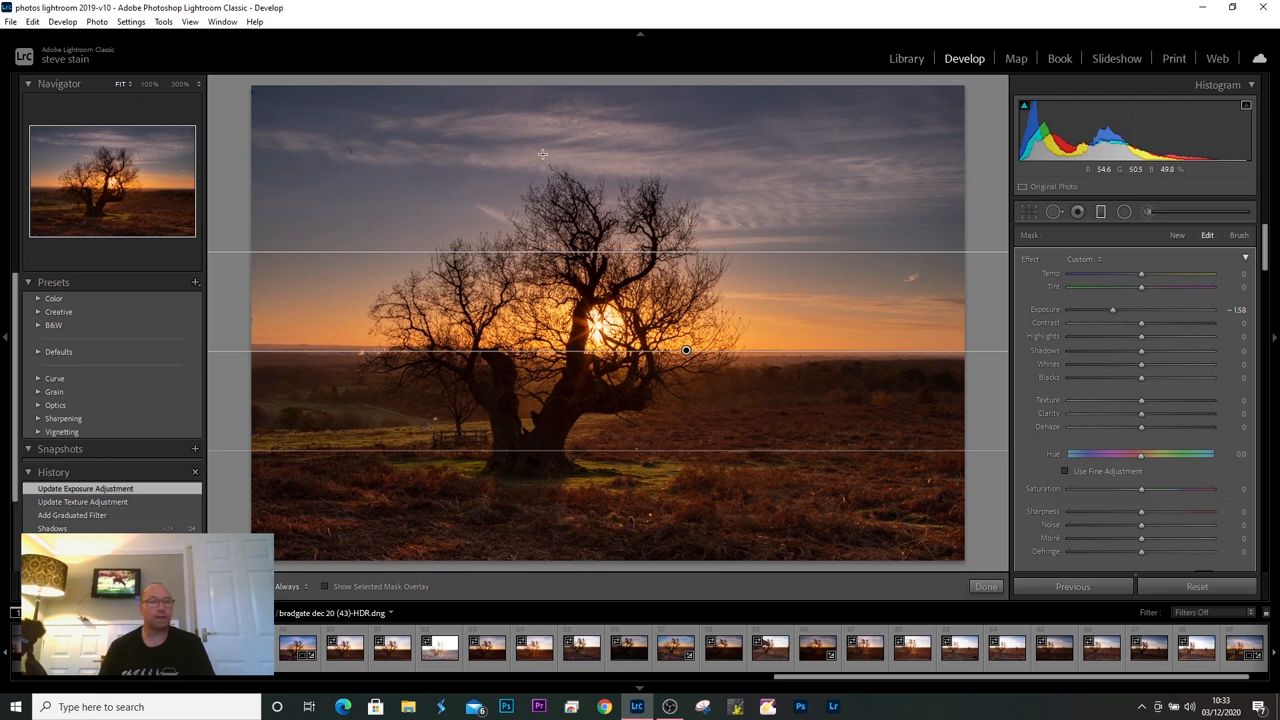
mouse_move(770, 308)
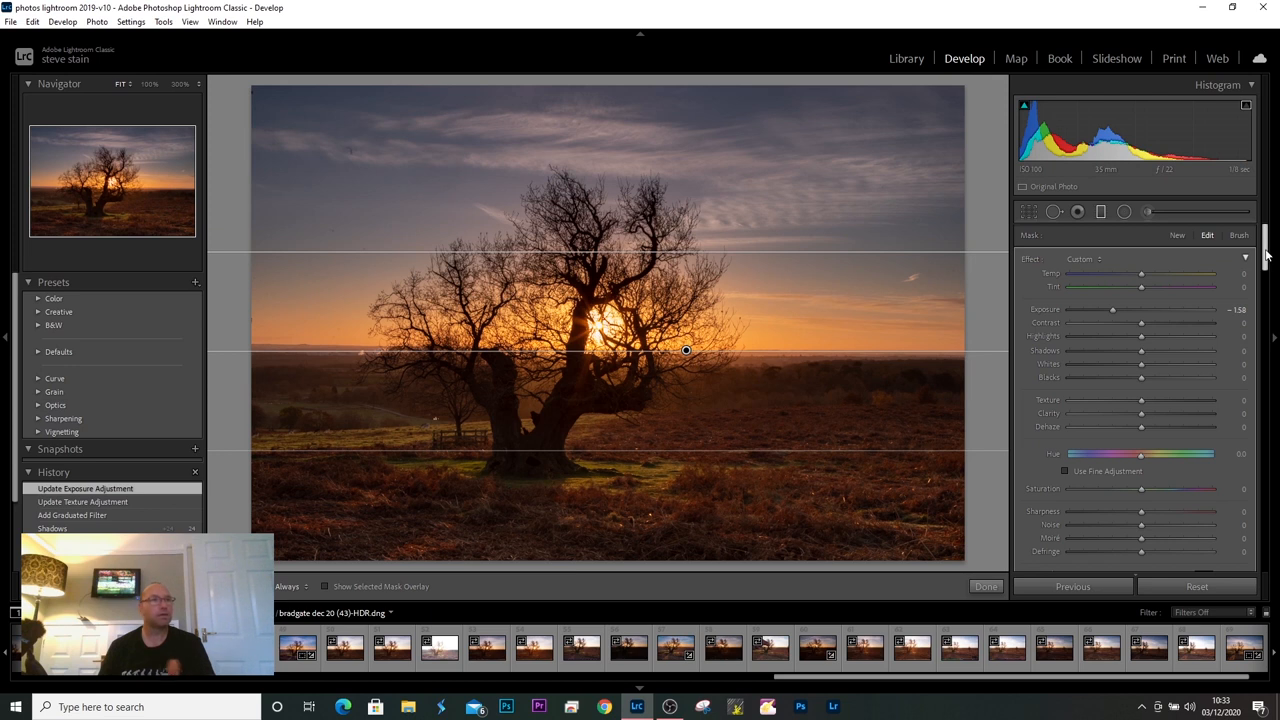
Set the filter's Range Mask to Luminance, preview the mask, narrow its range and finish
scroll(down, 3)
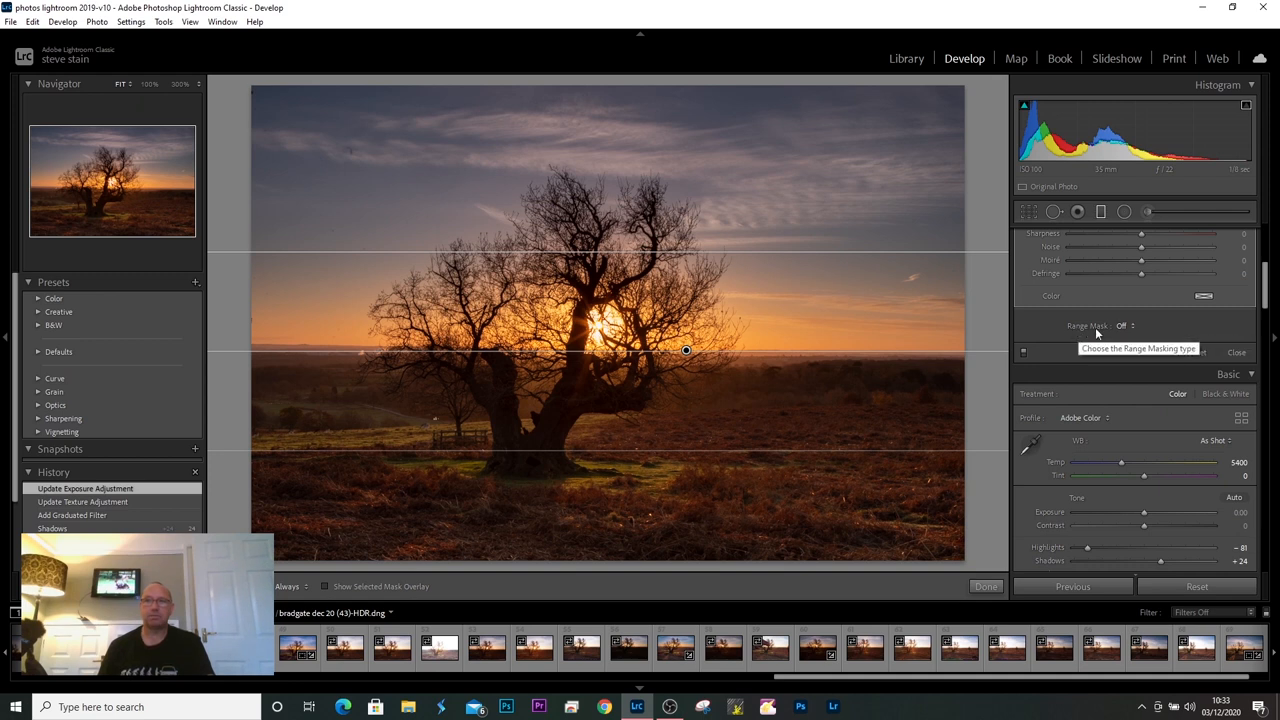
mouse_move(1132, 336)
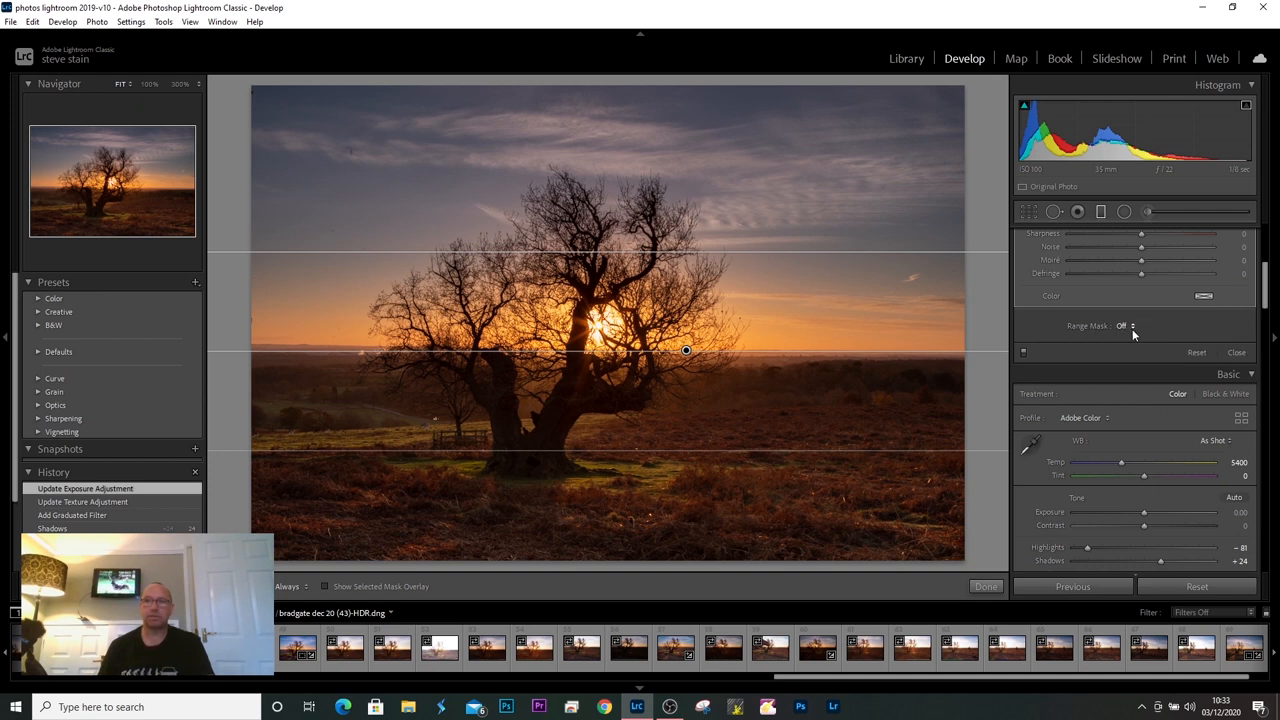
click(1126, 324)
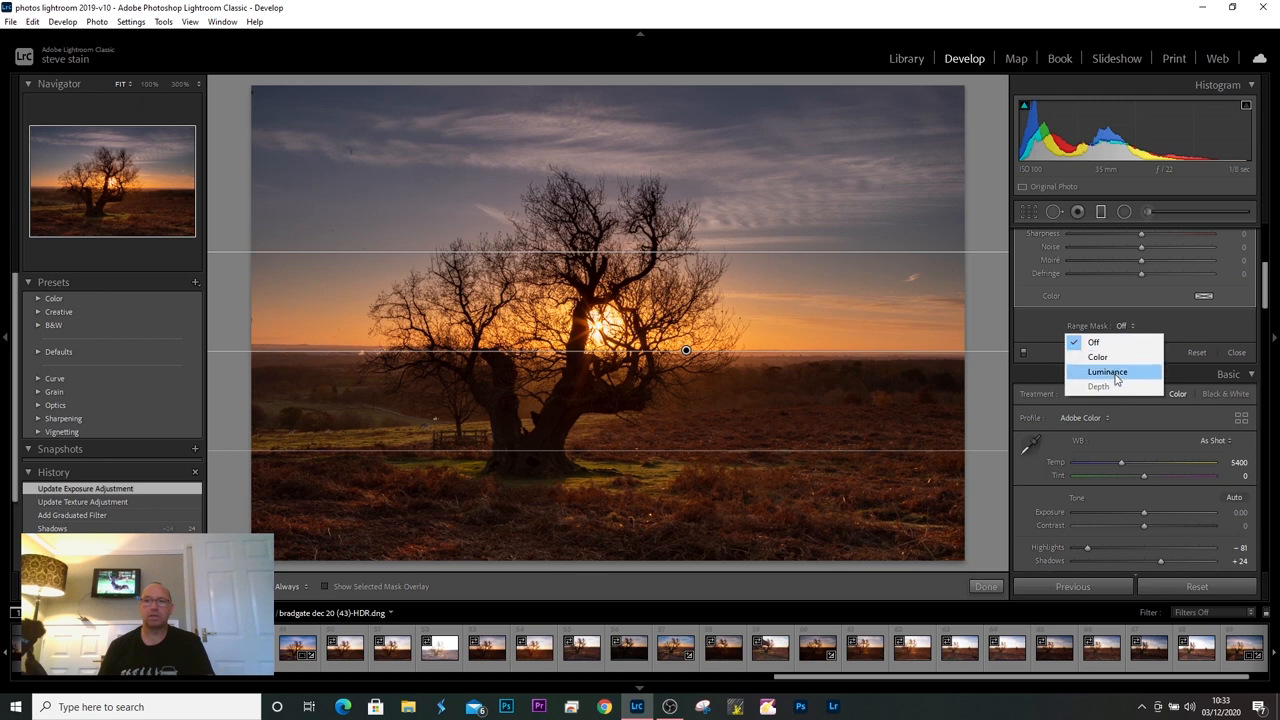
click(1108, 370)
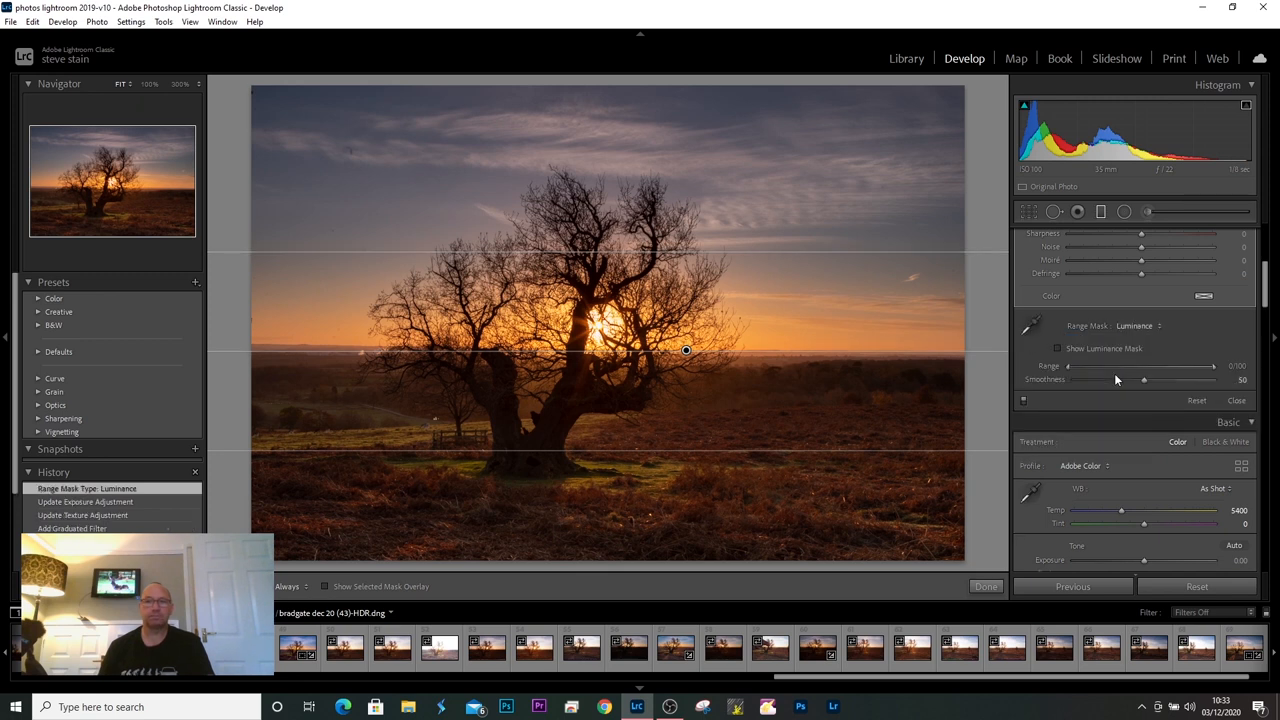
mouse_move(1104, 348)
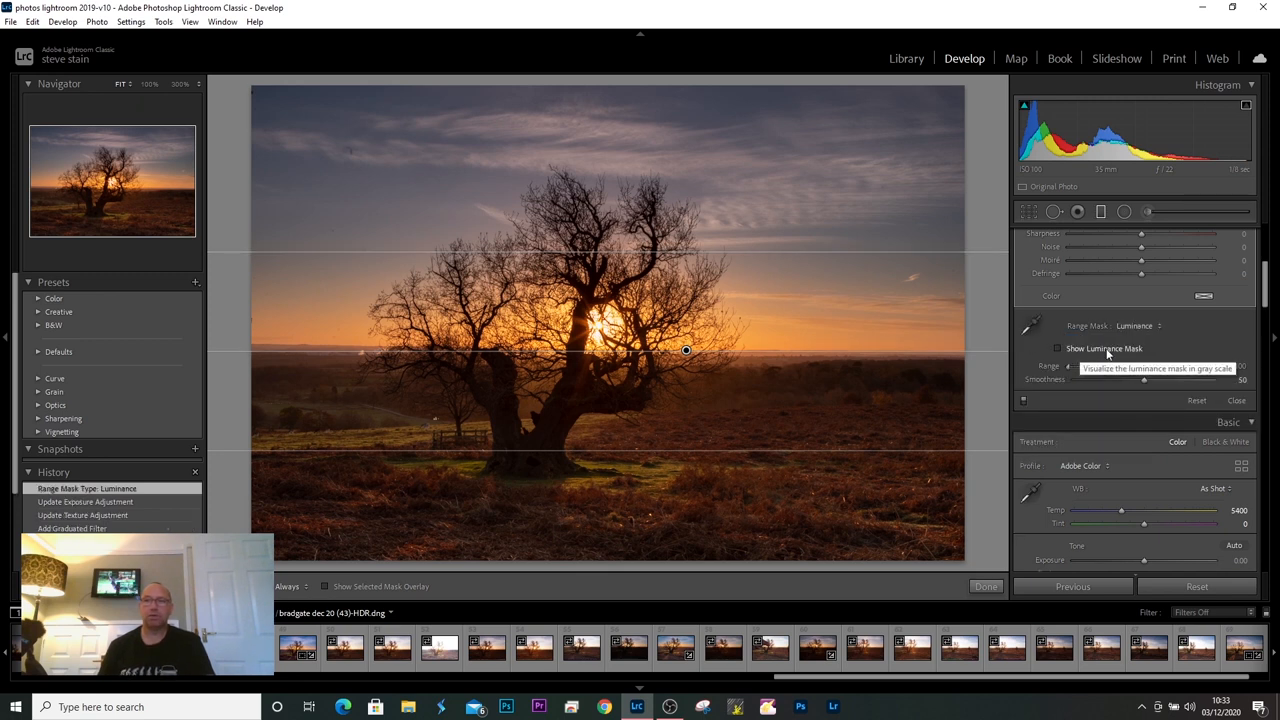
click(1058, 348)
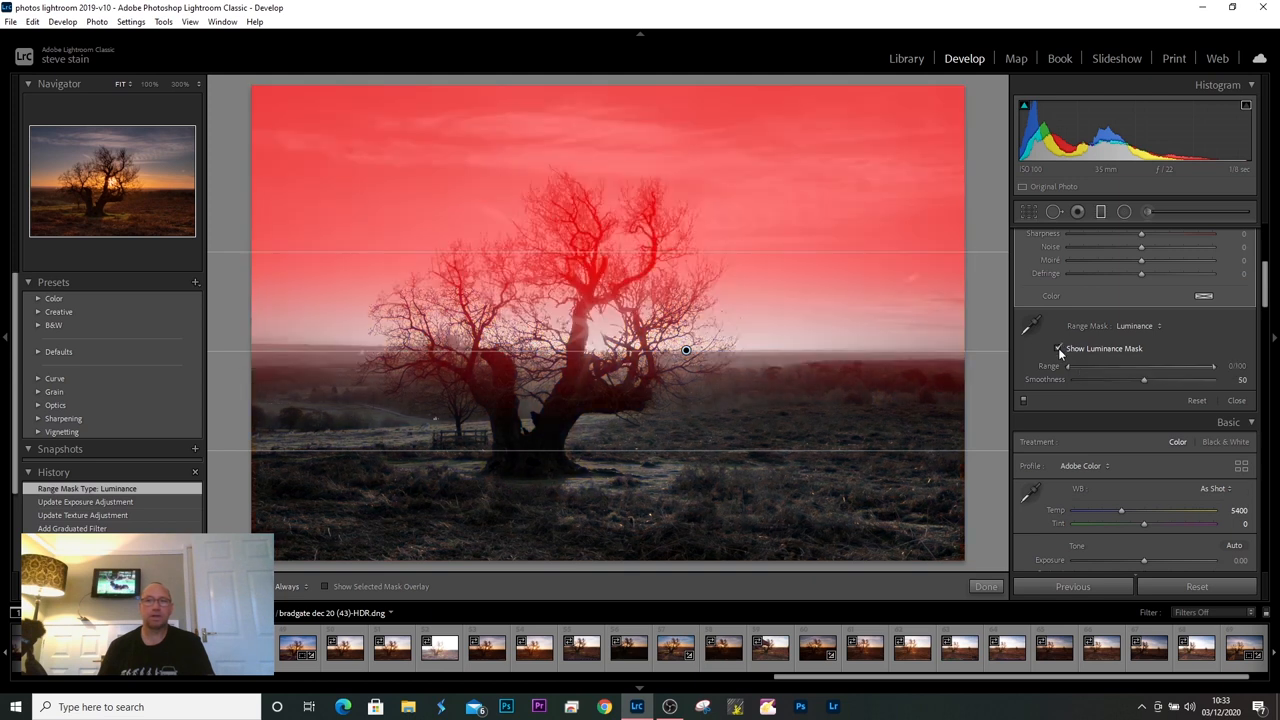
mouse_move(570, 174)
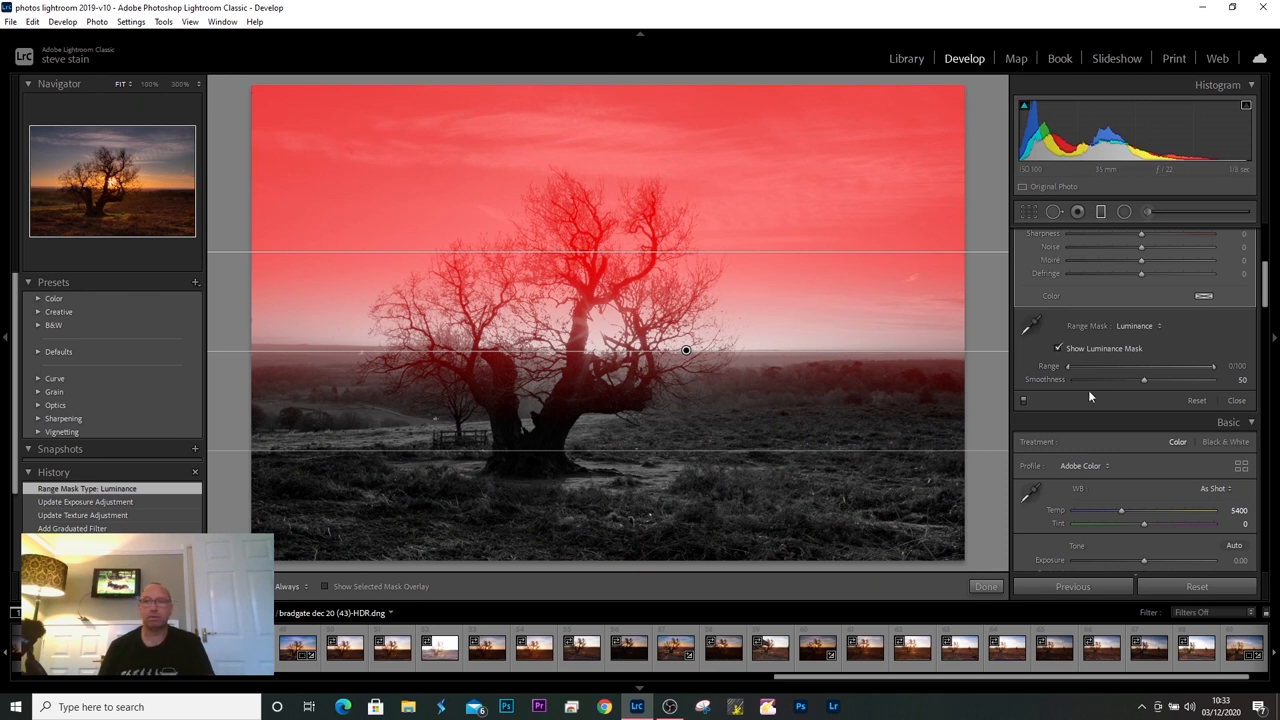
drag(1070, 366, 1084, 366)
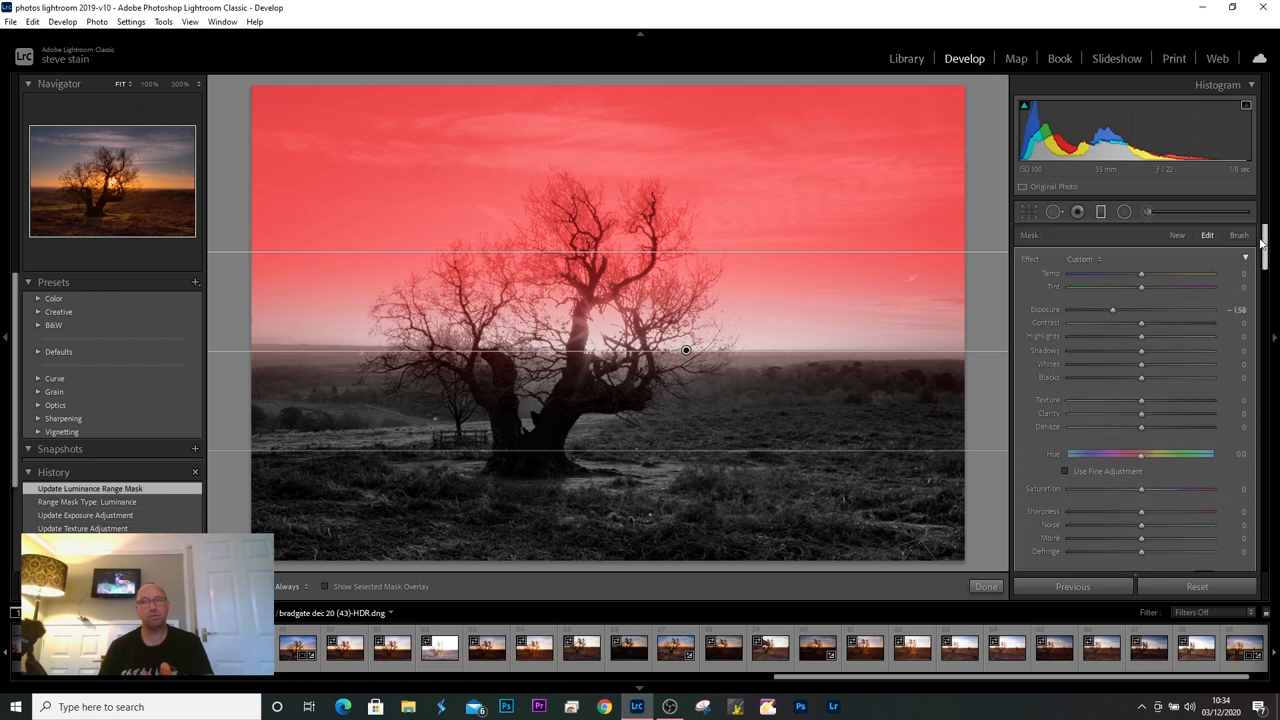
scroll(down, 3)
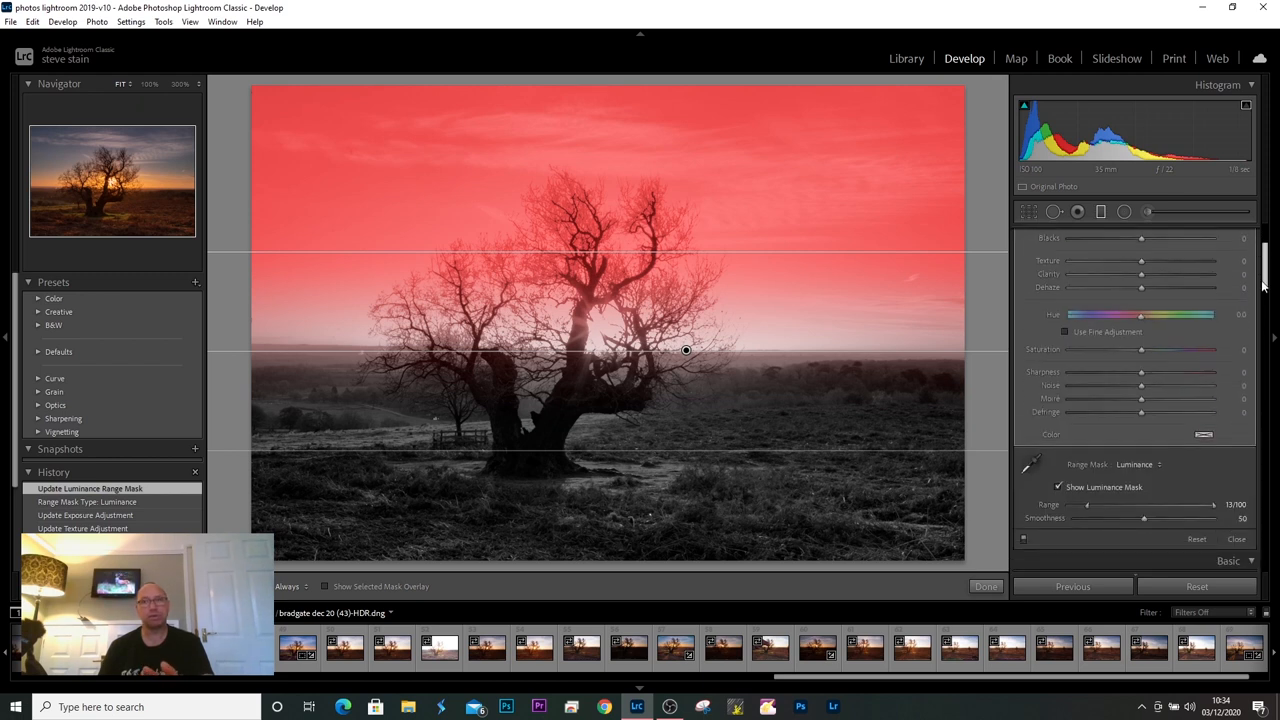
scroll(up, 3)
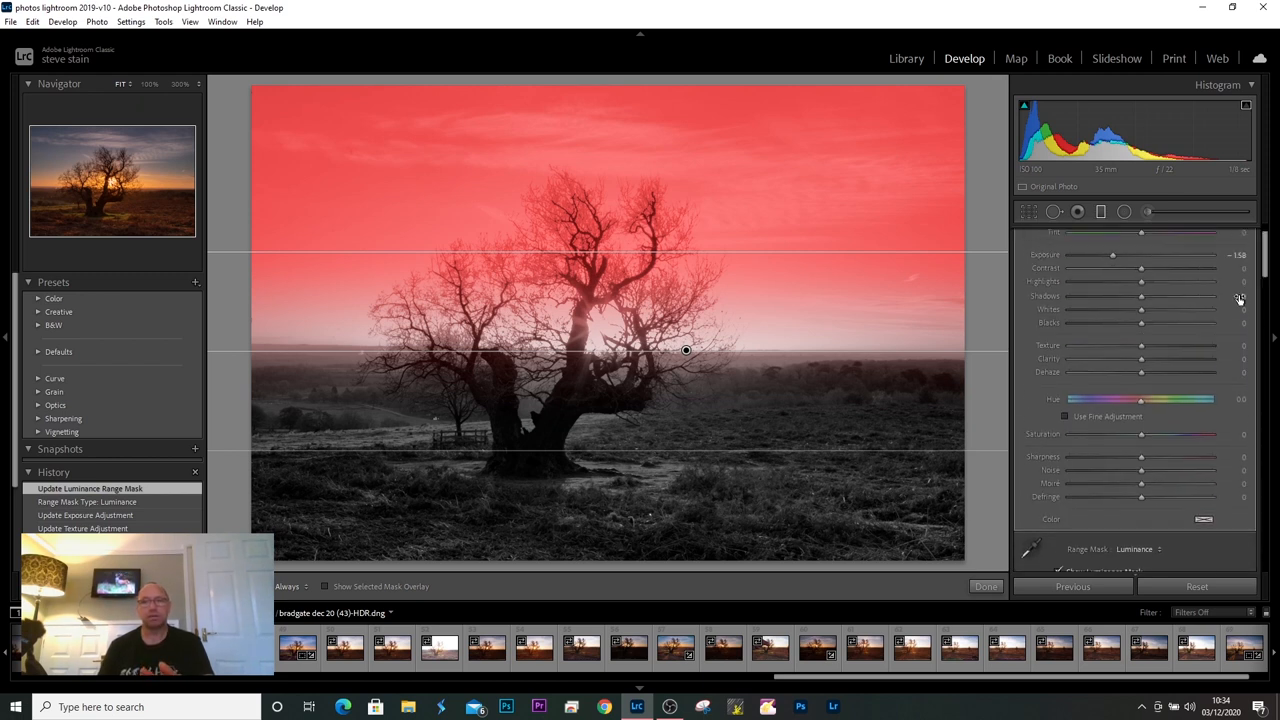
click(984, 586)
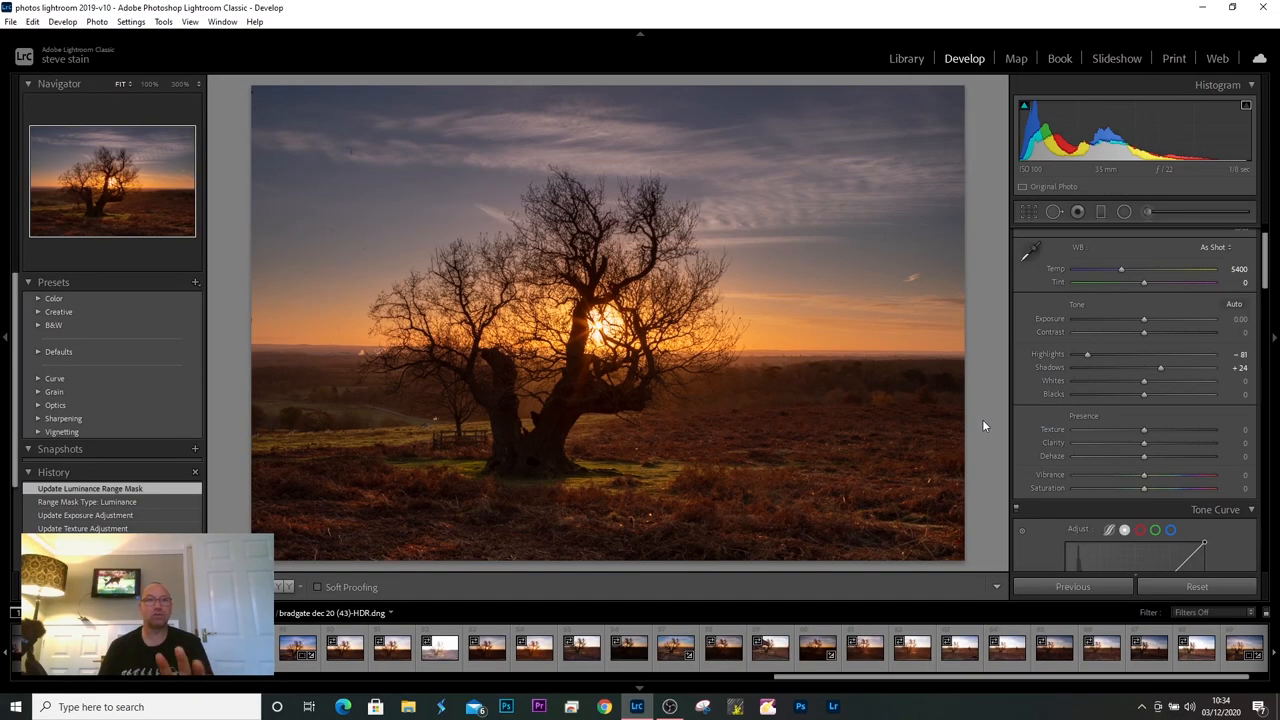
mouse_move(986, 378)
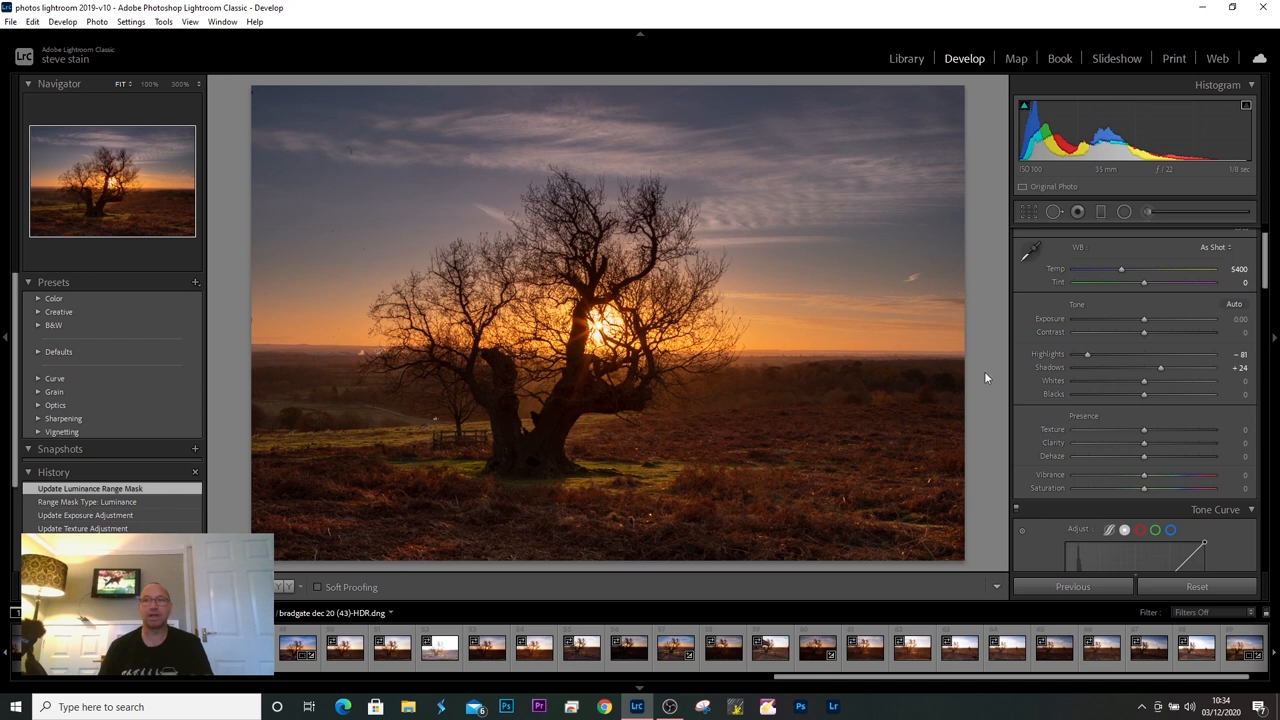
mouse_move(348, 156)
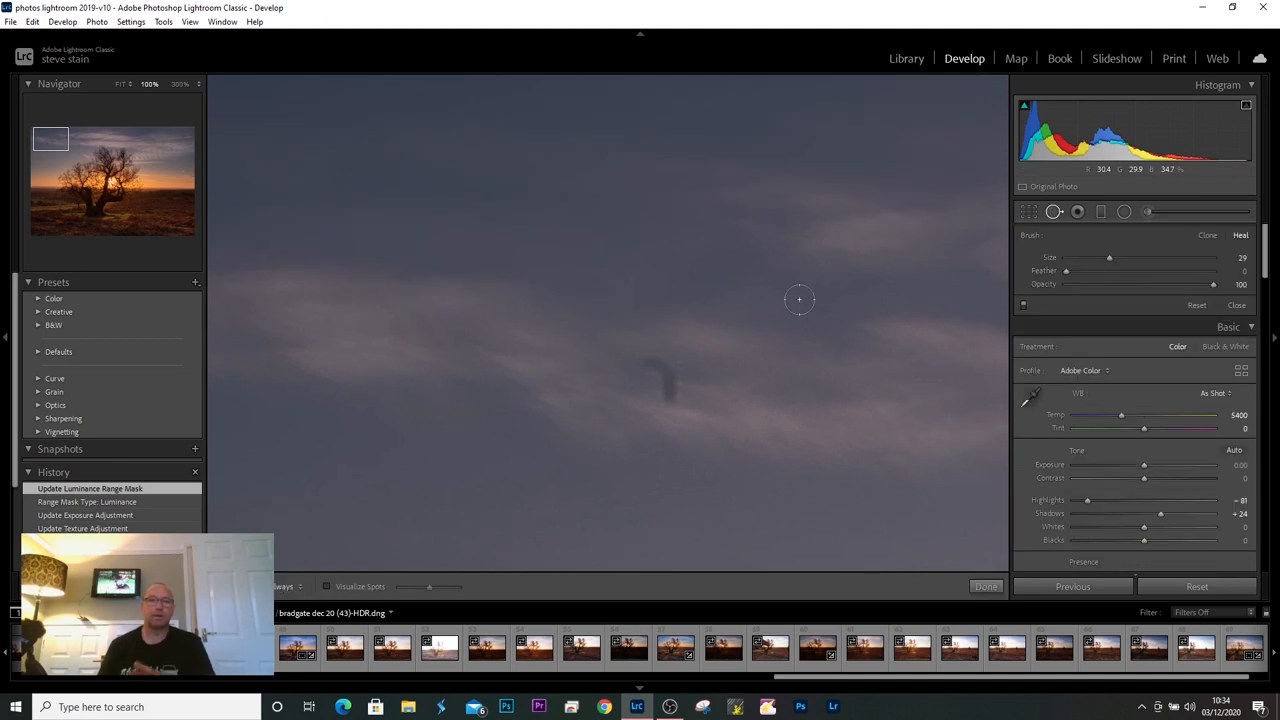
mouse_move(700, 272)
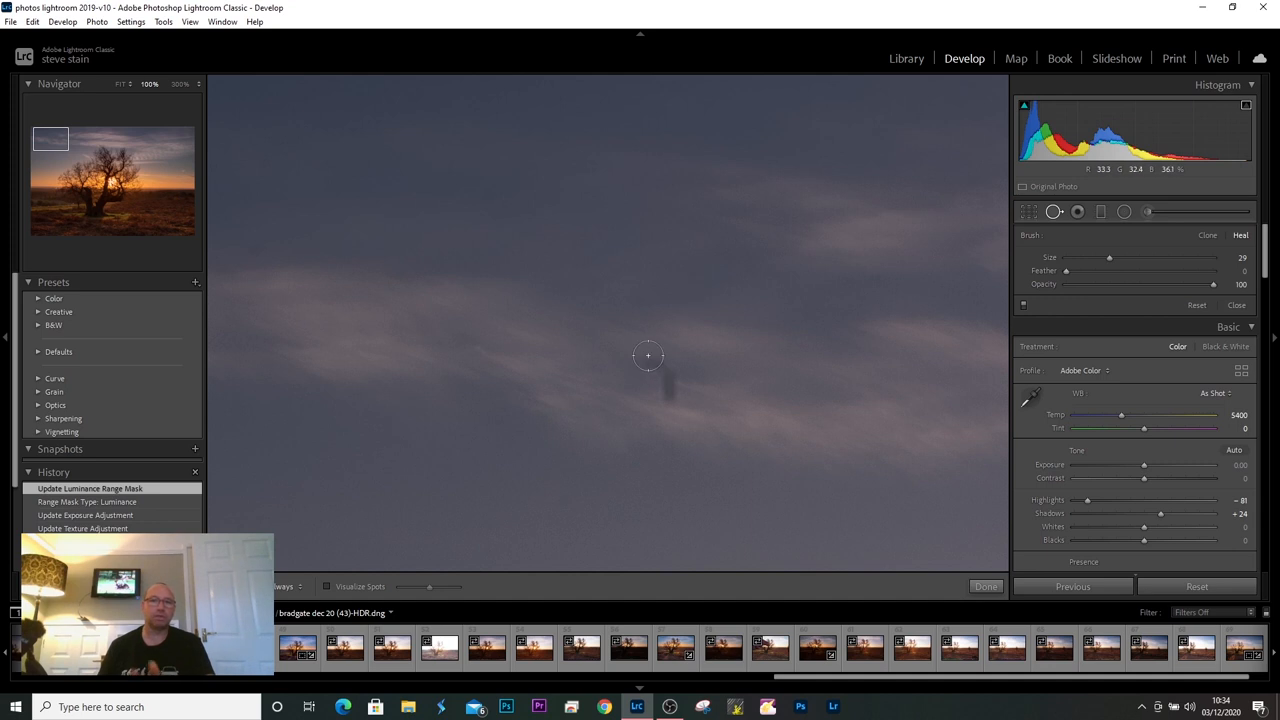
mouse_move(648, 360)
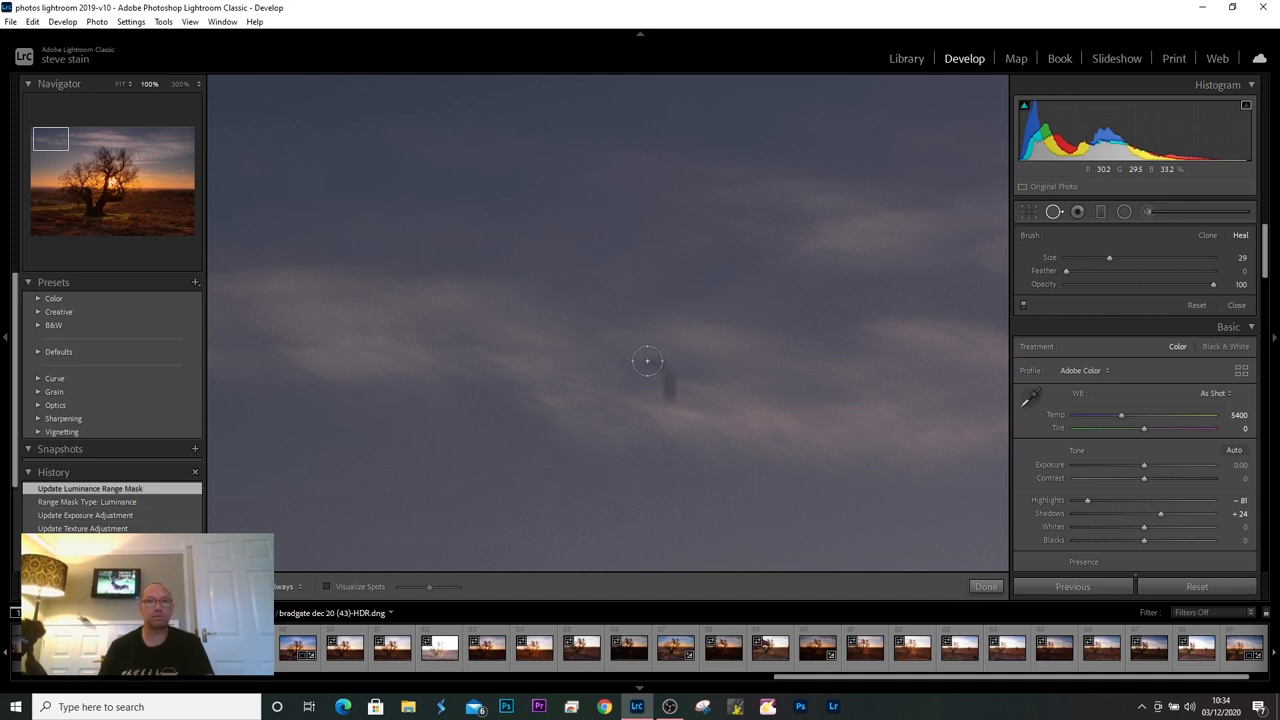
Heal the sky dust spots with Spot Removal, moving the edge spot's sample source, and commit them
drag(668, 368, 688, 288)
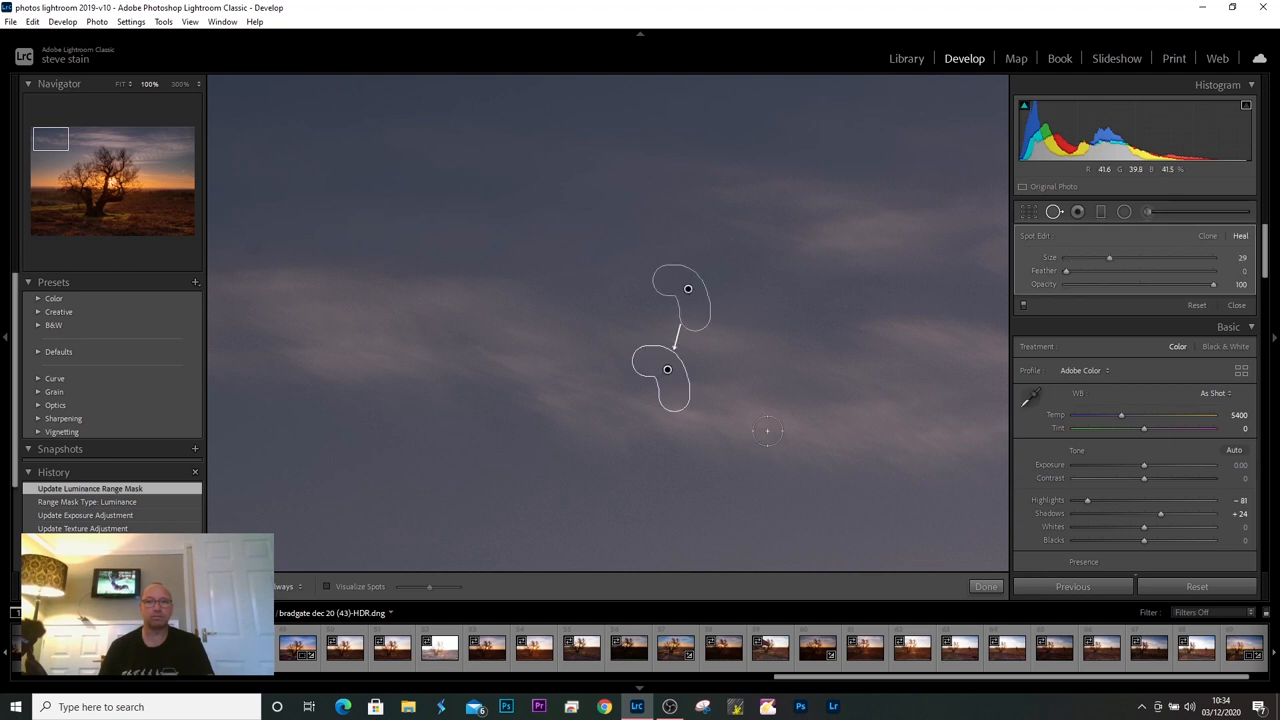
click(984, 586)
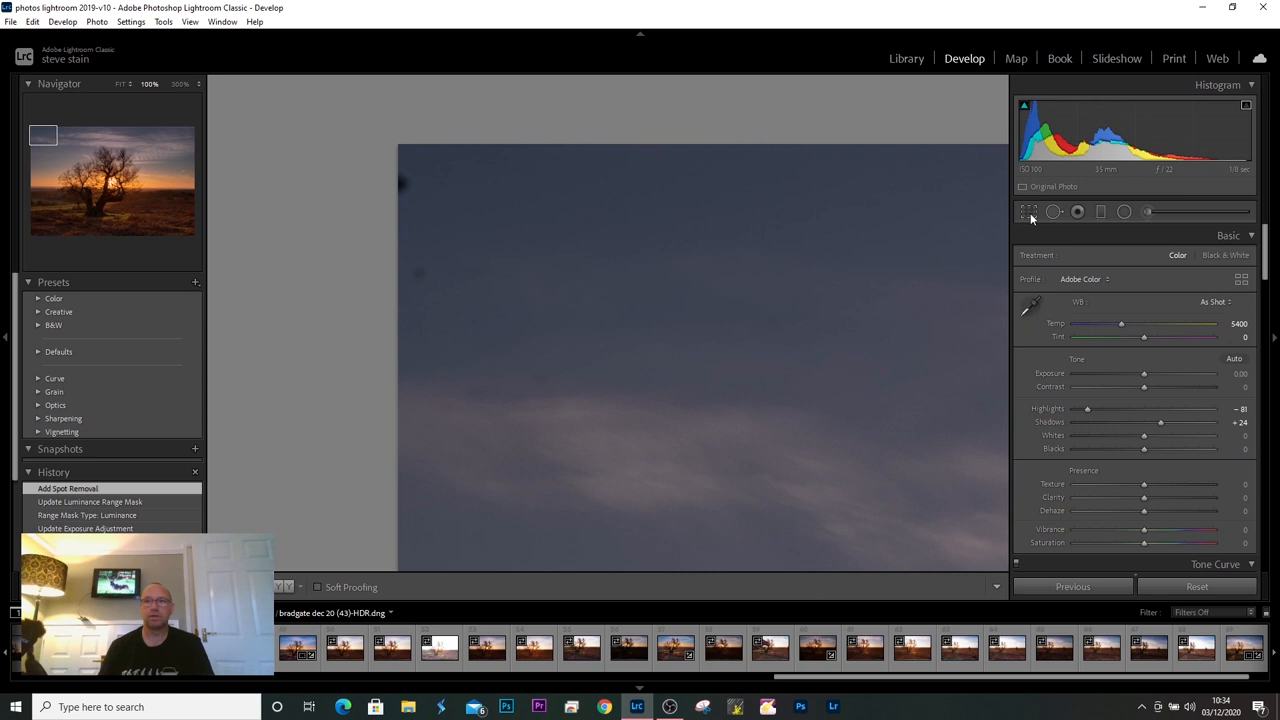
click(1052, 212)
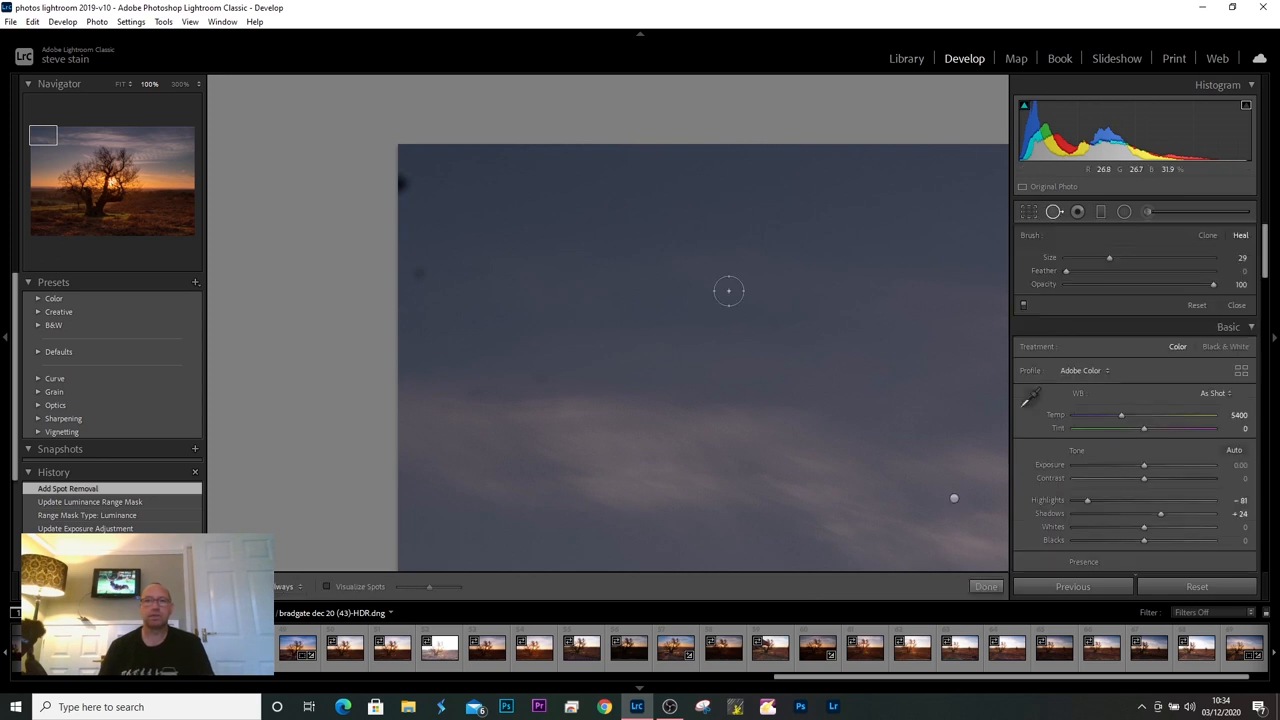
mouse_move(1052, 212)
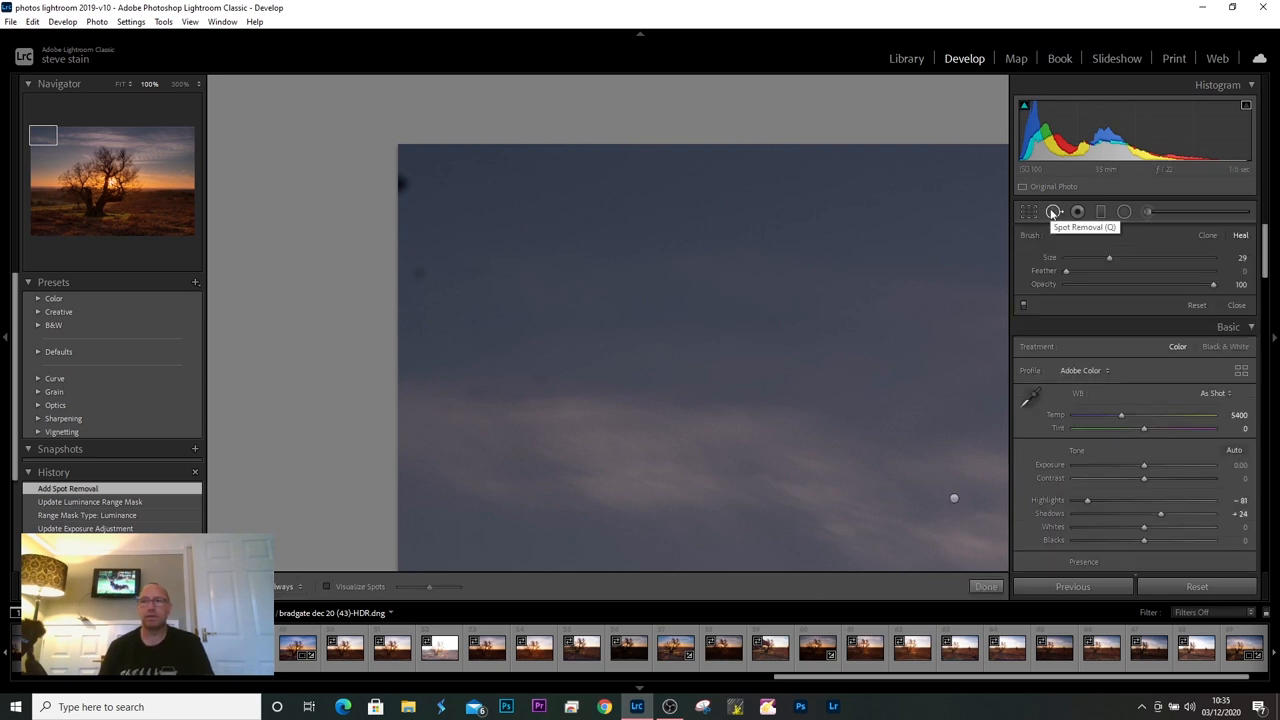
mouse_move(440, 260)
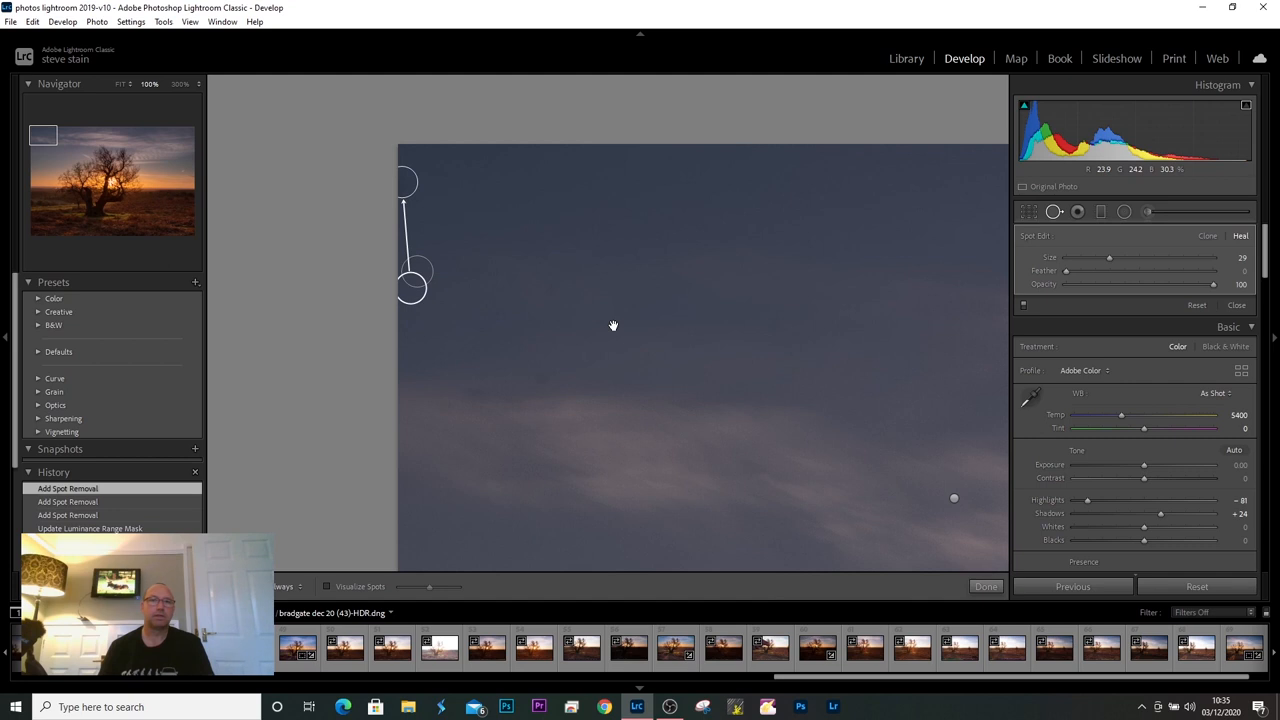
drag(410, 288, 432, 296)
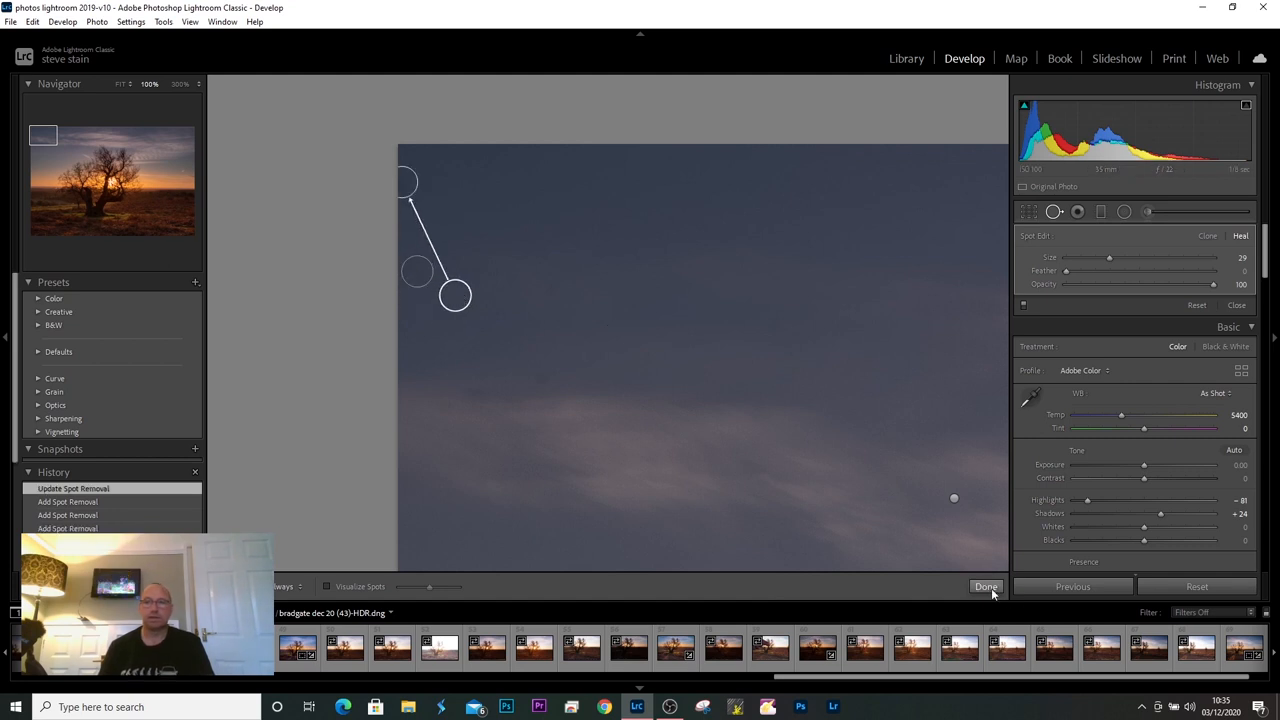
click(984, 588)
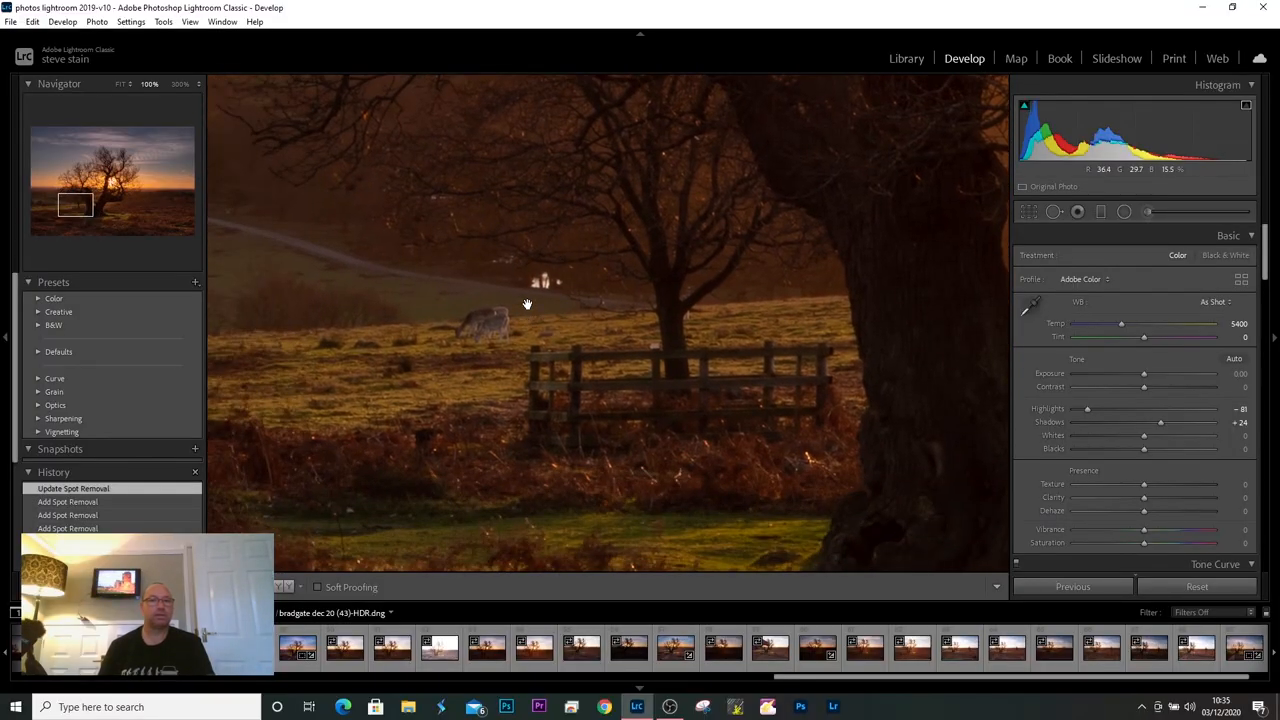
drag(528, 304, 744, 336)
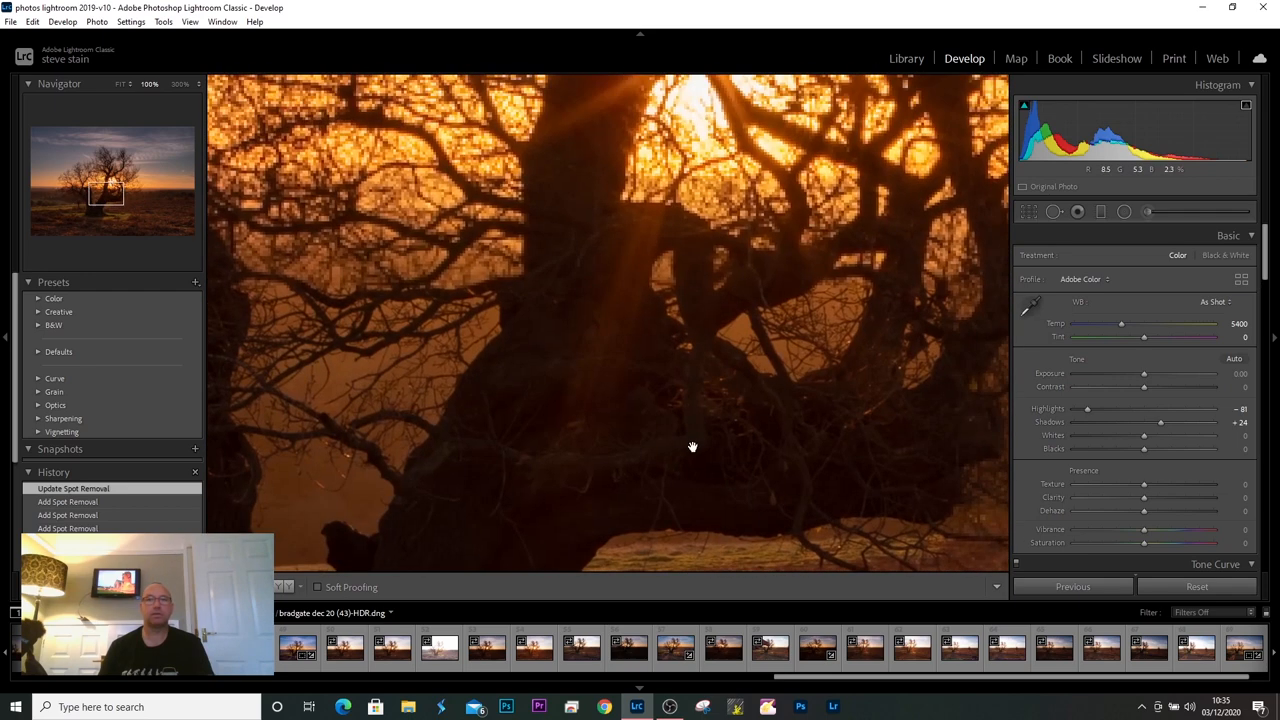
drag(690, 448, 750, 344)
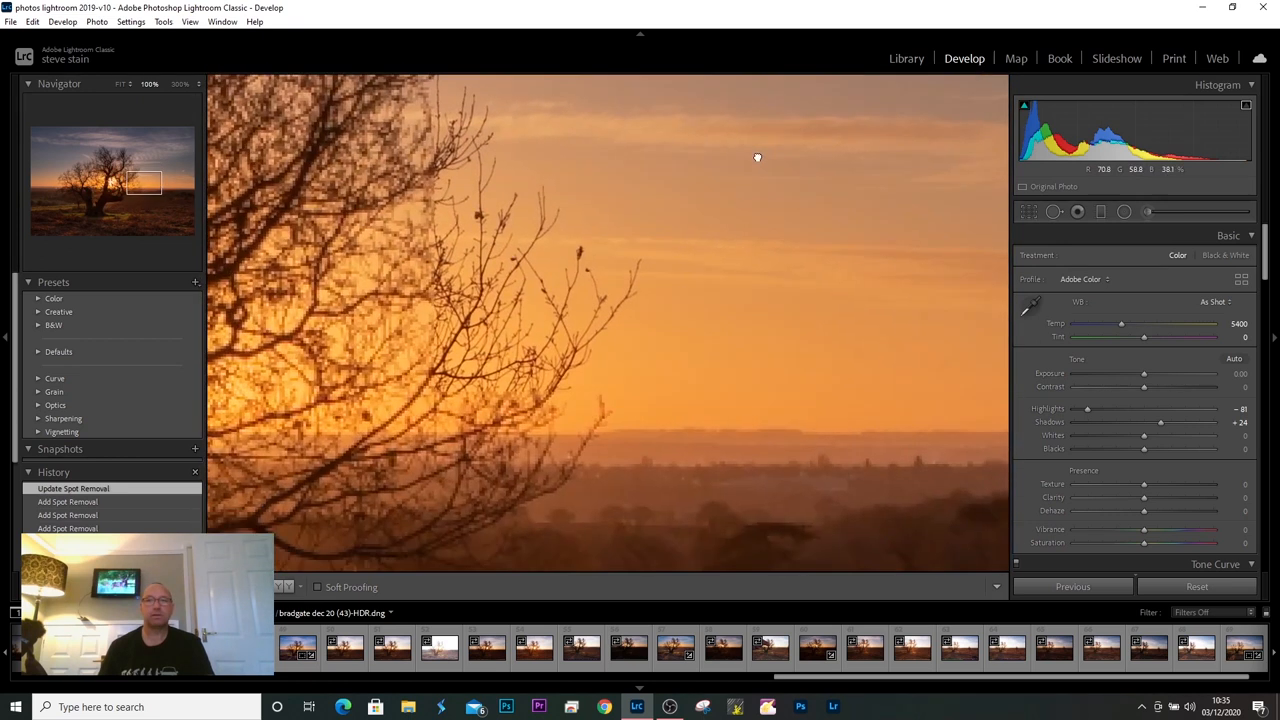
click(122, 84)
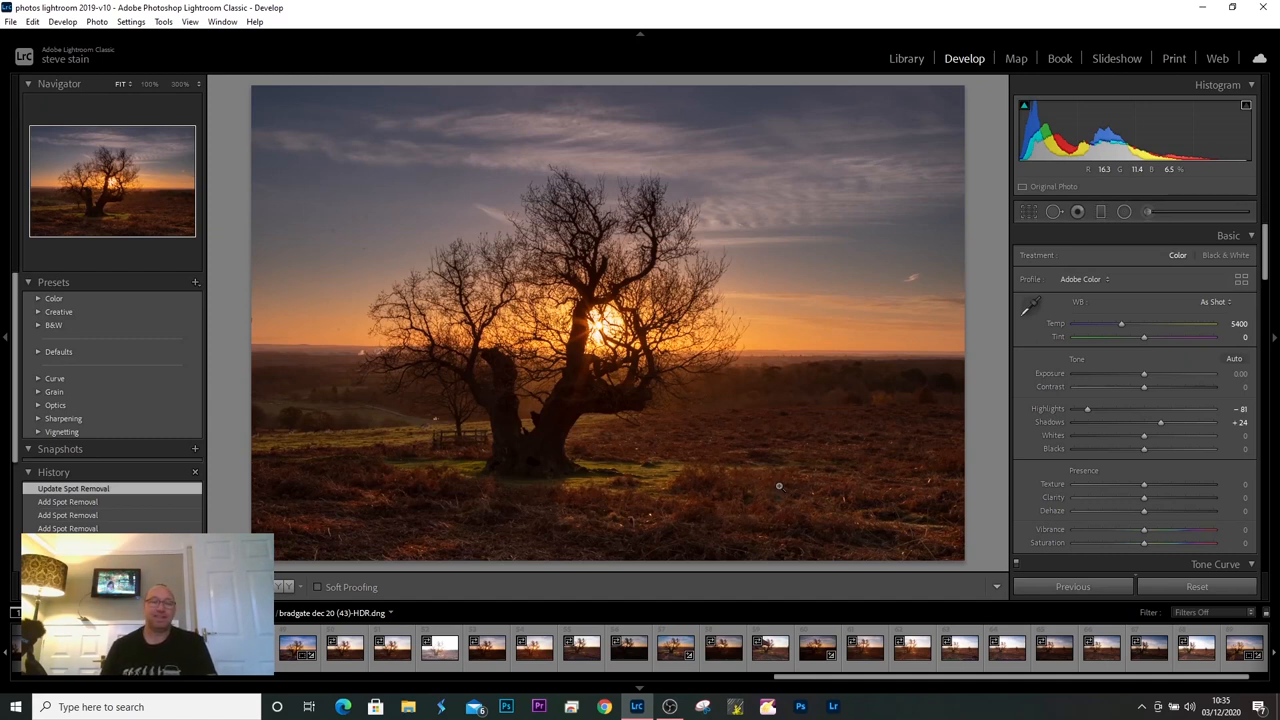
mouse_move(788, 466)
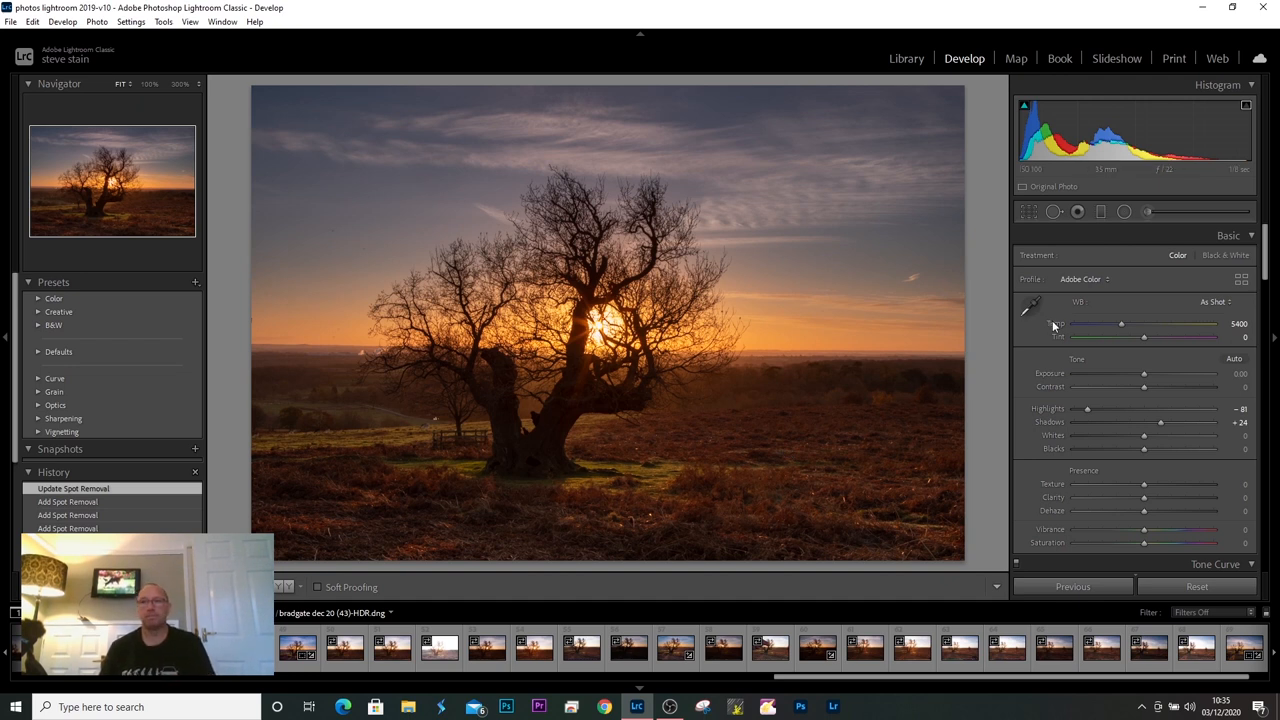
mouse_move(864, 378)
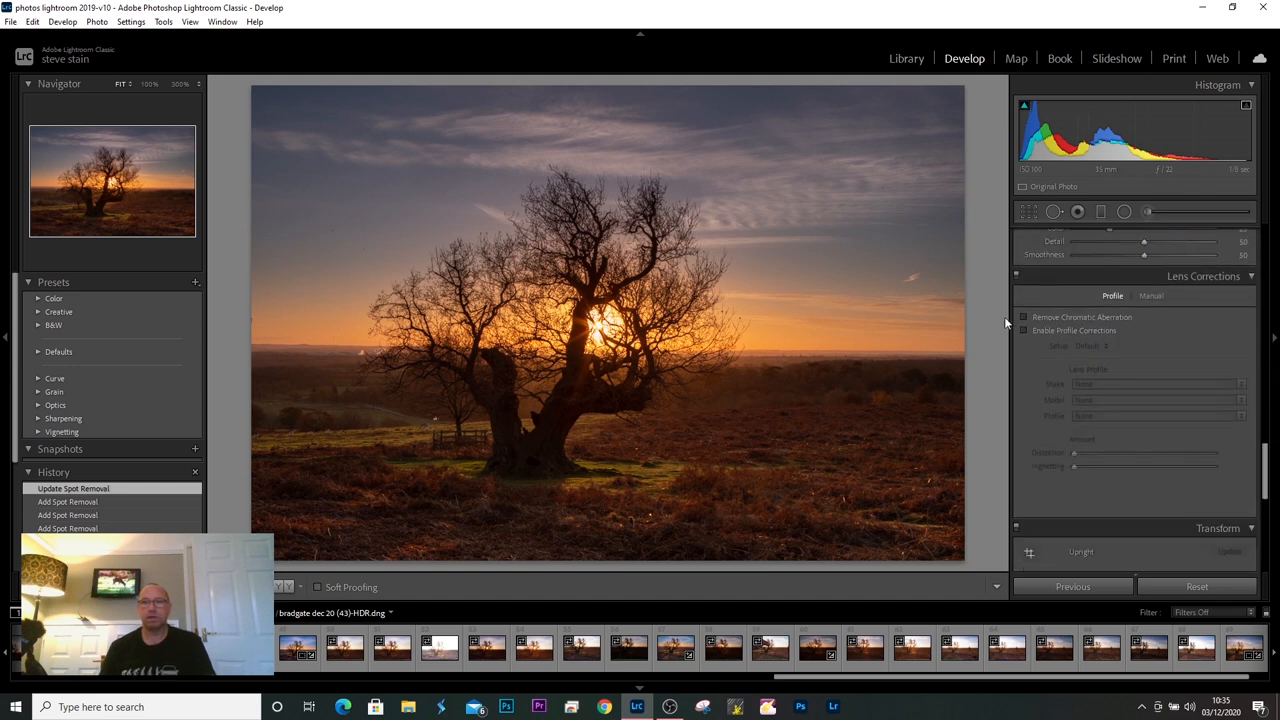
Enable Remove Chromatic Aberration and Profile Corrections, then lower Post-Crop Vignetting Amount to darken the edges
click(1024, 316)
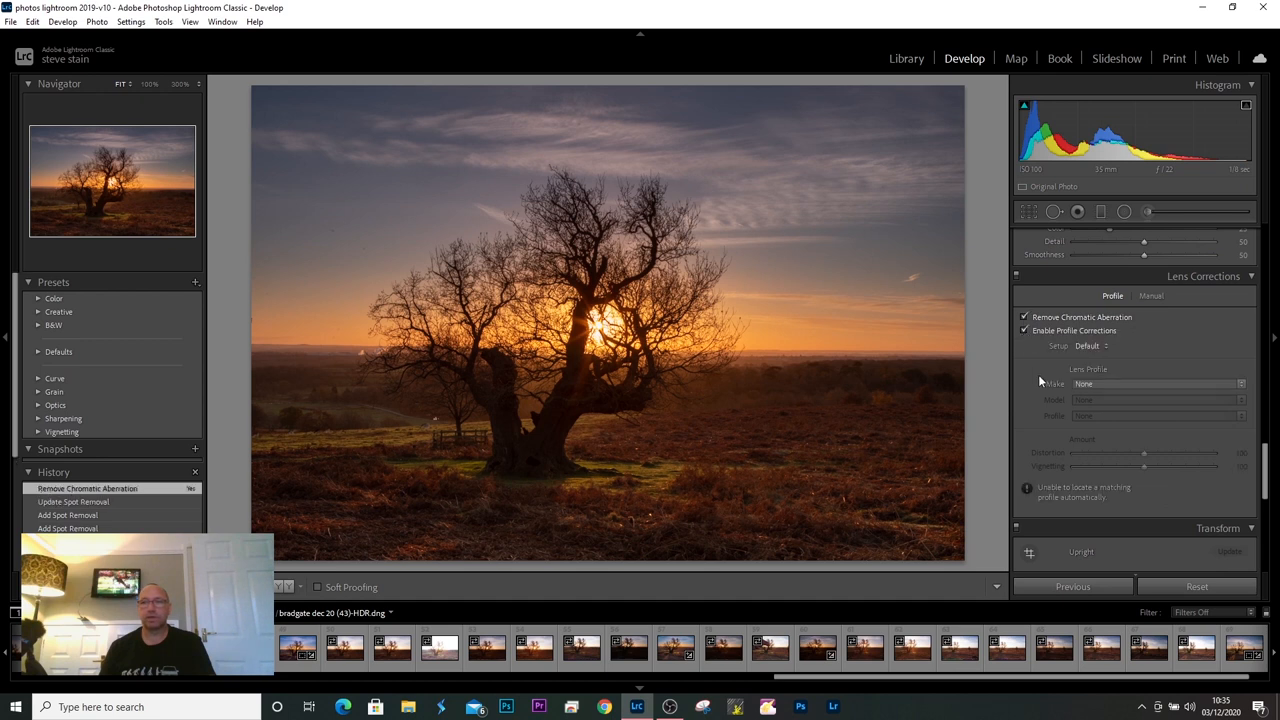
click(1024, 330)
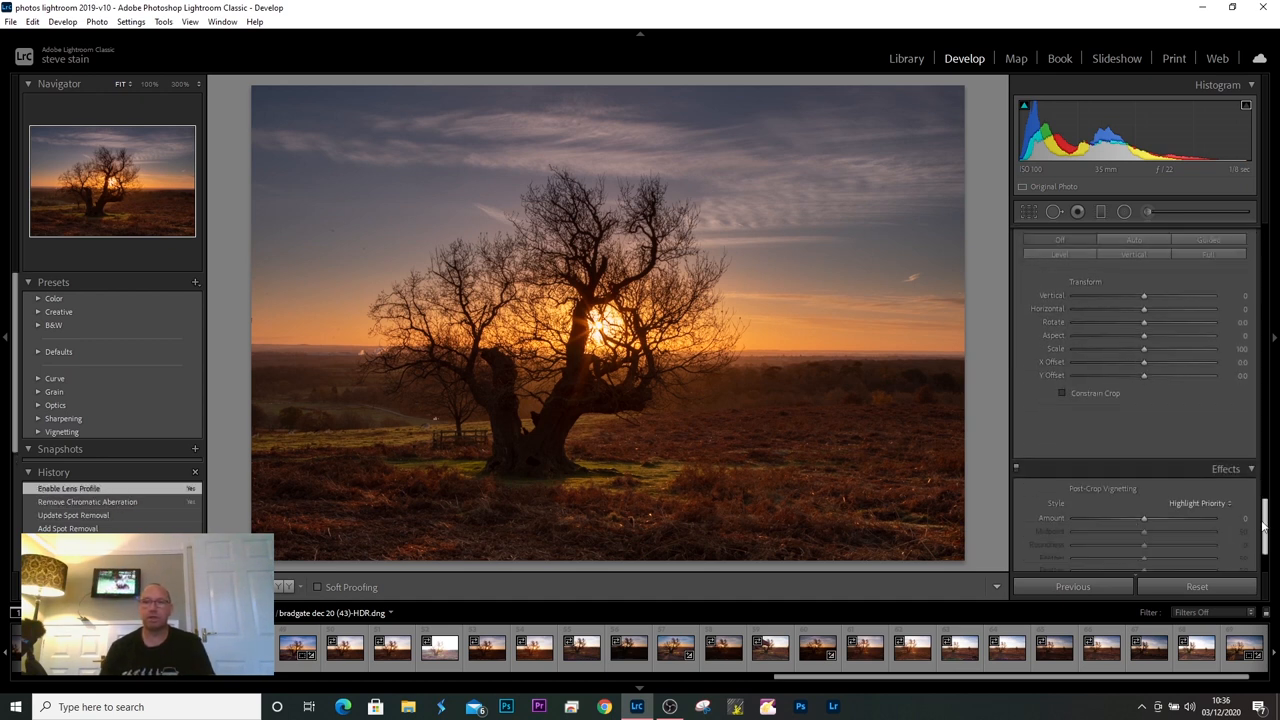
scroll(down, 3)
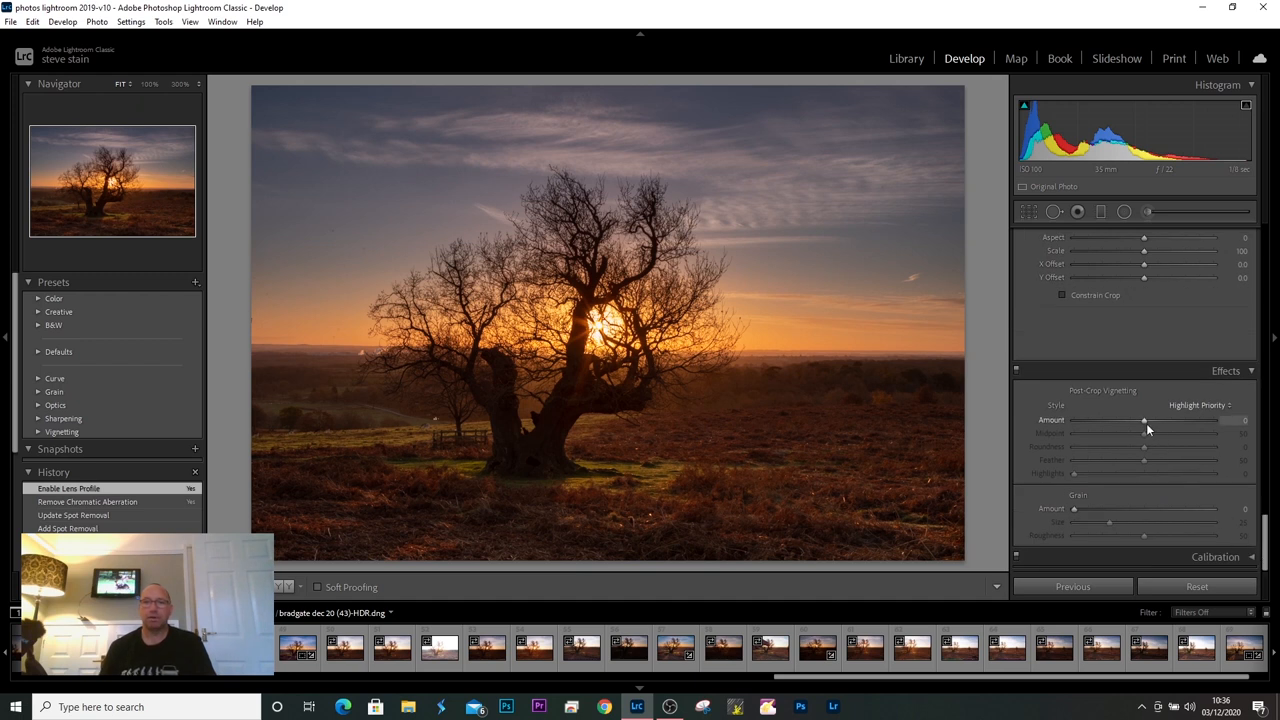
drag(1144, 420, 1140, 420)
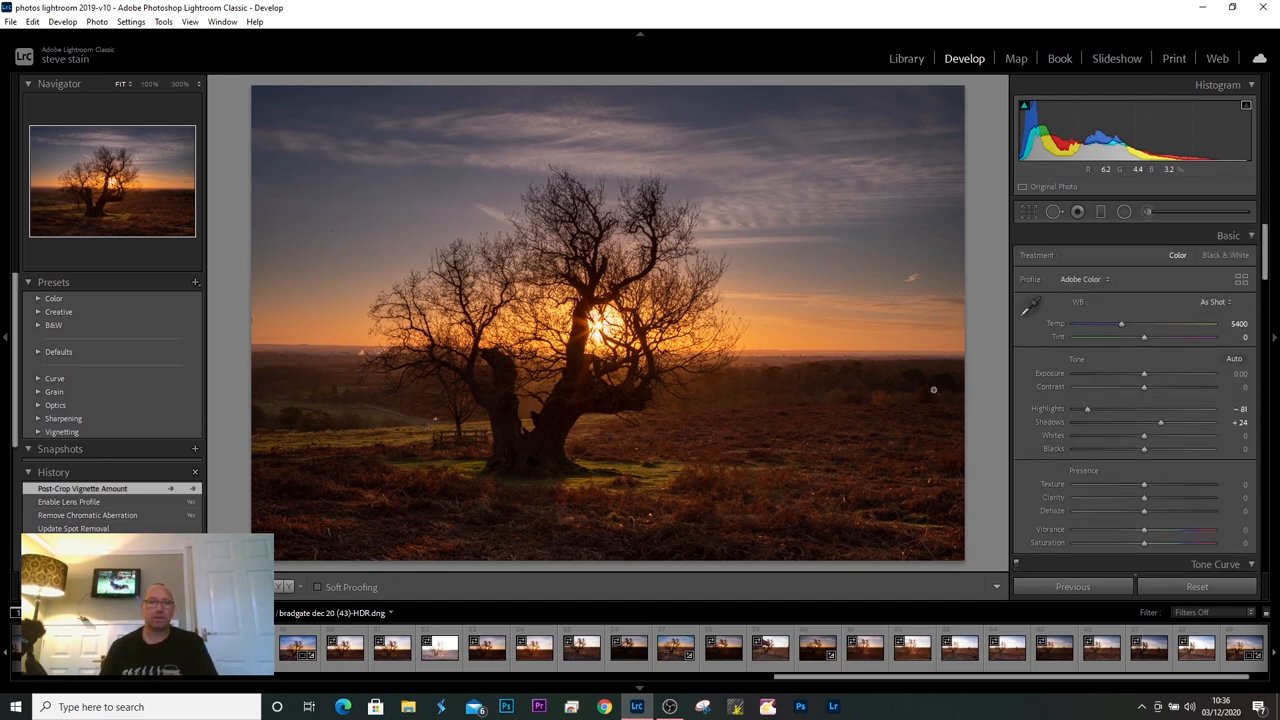
mouse_move(668, 480)
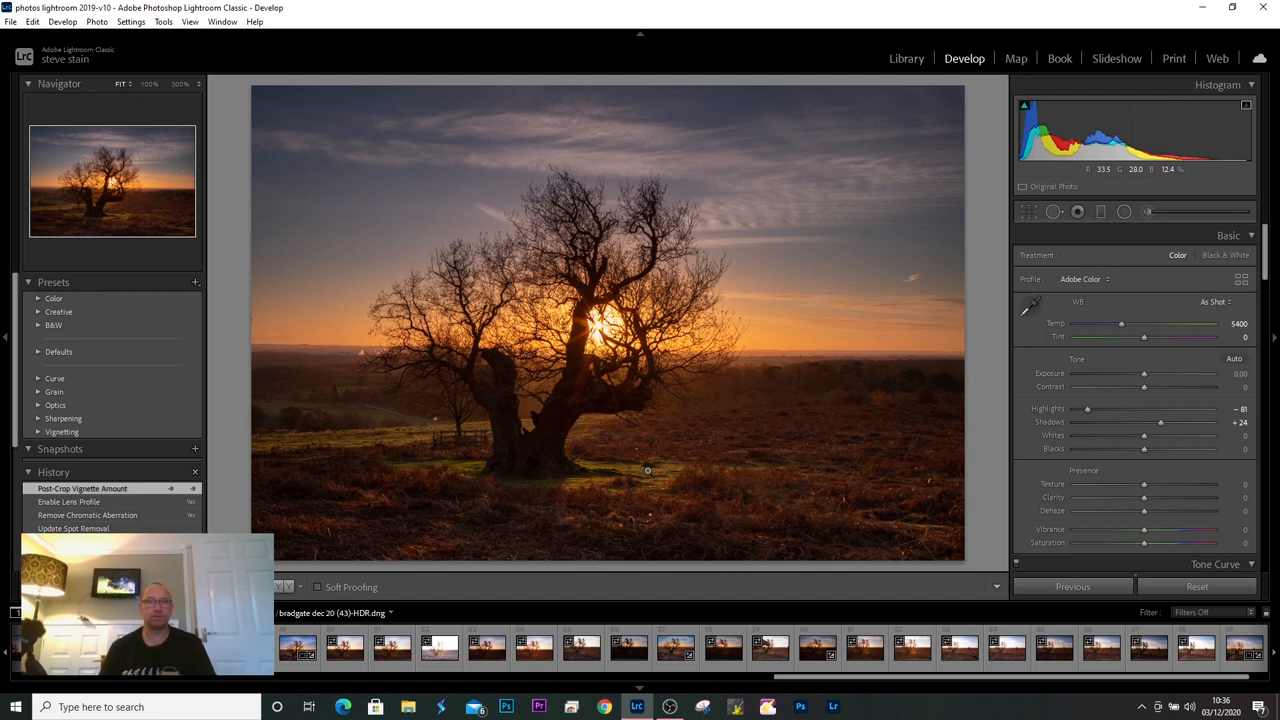
mouse_move(648, 474)
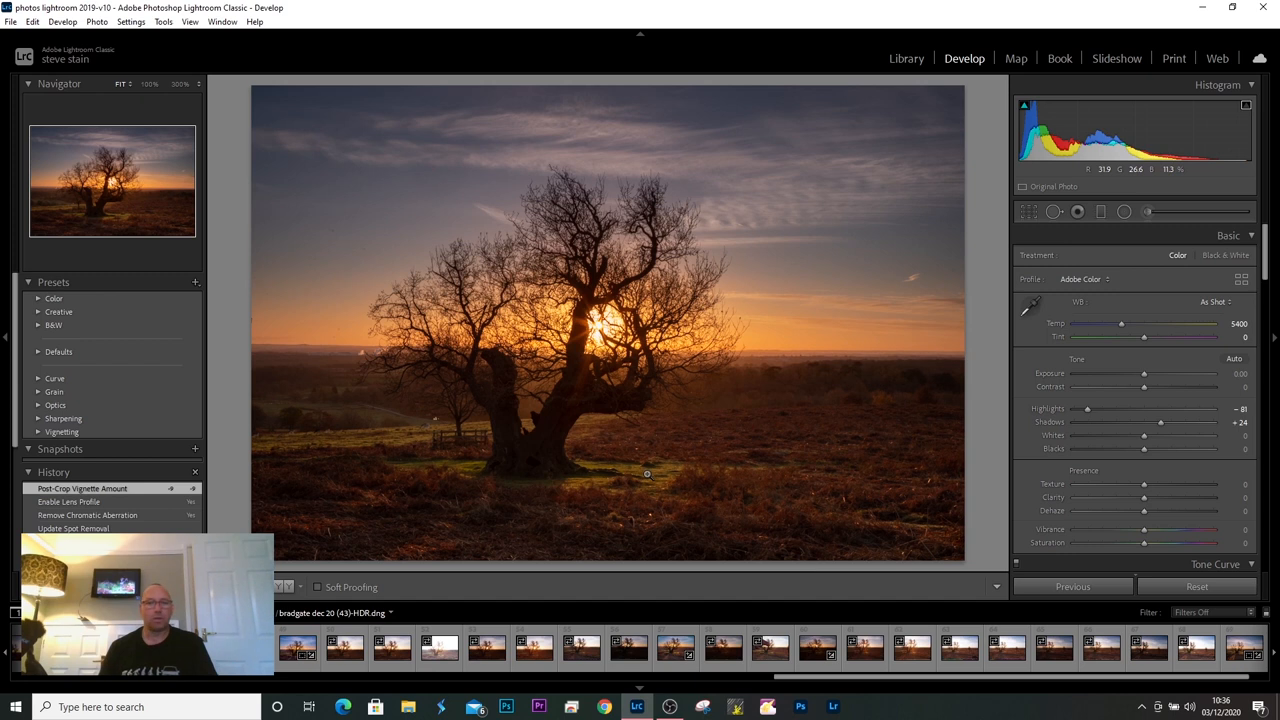
mouse_move(410, 464)
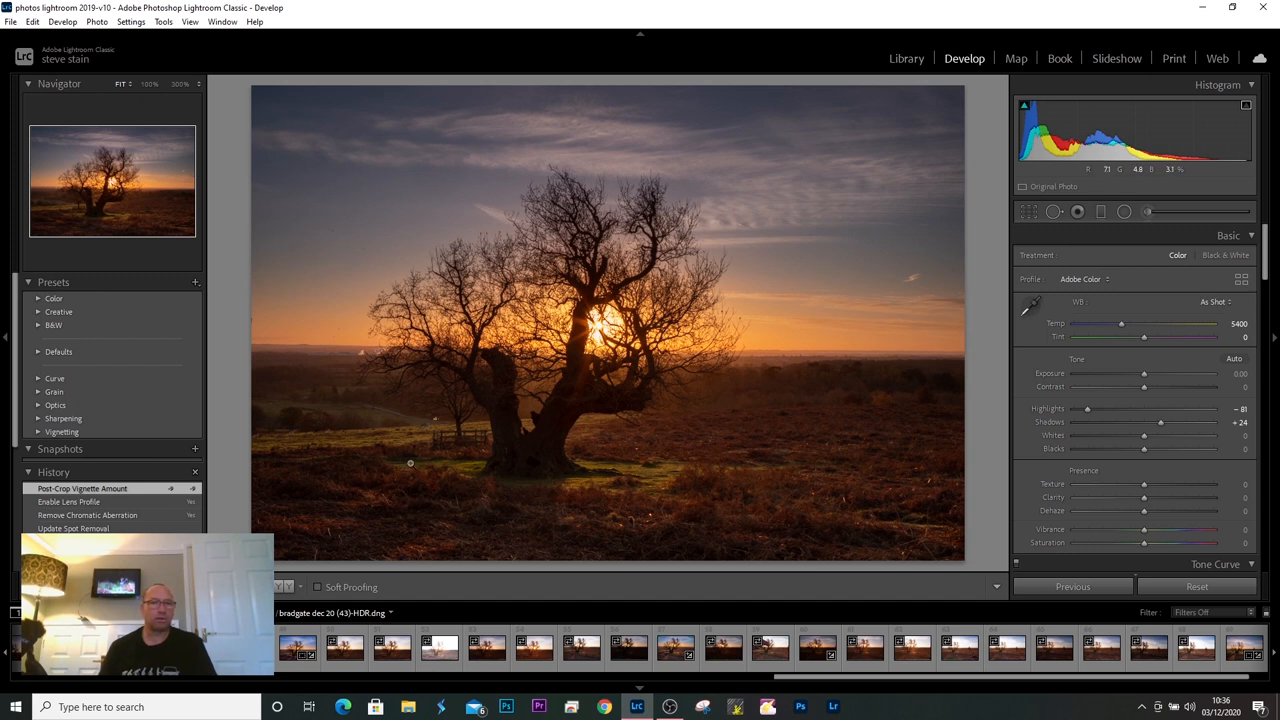
mouse_move(548, 474)
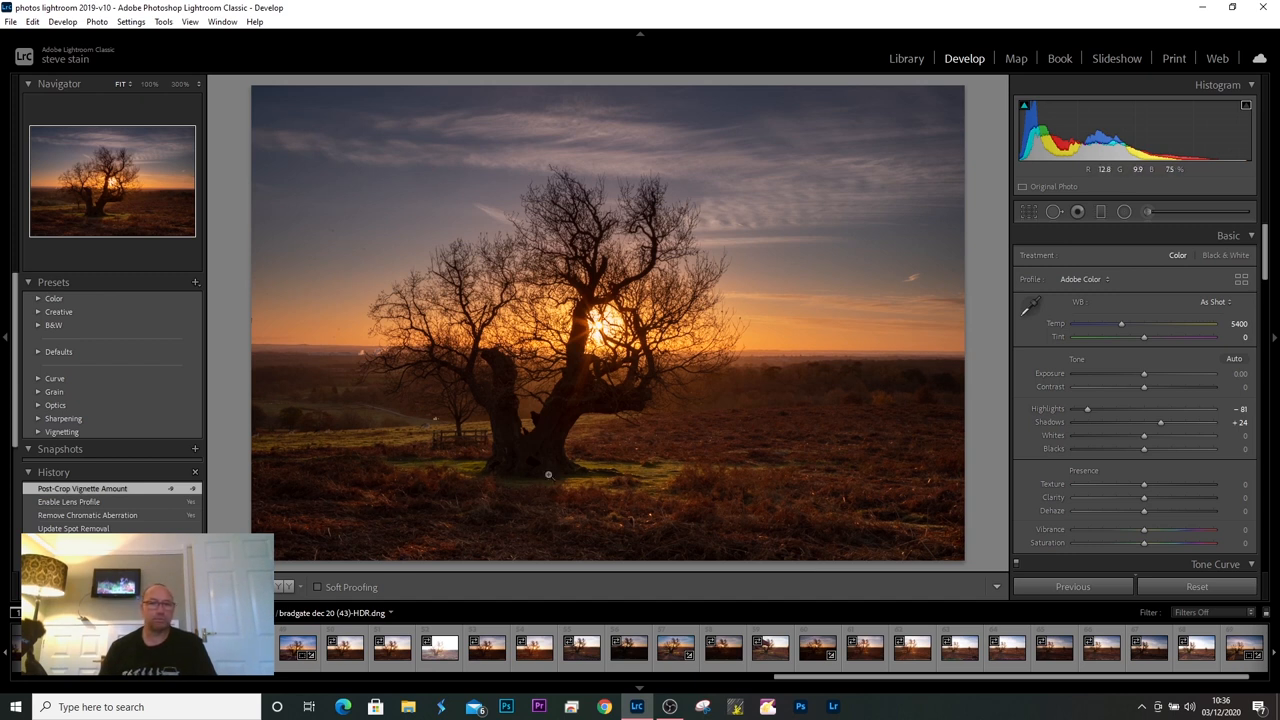
mouse_move(674, 500)
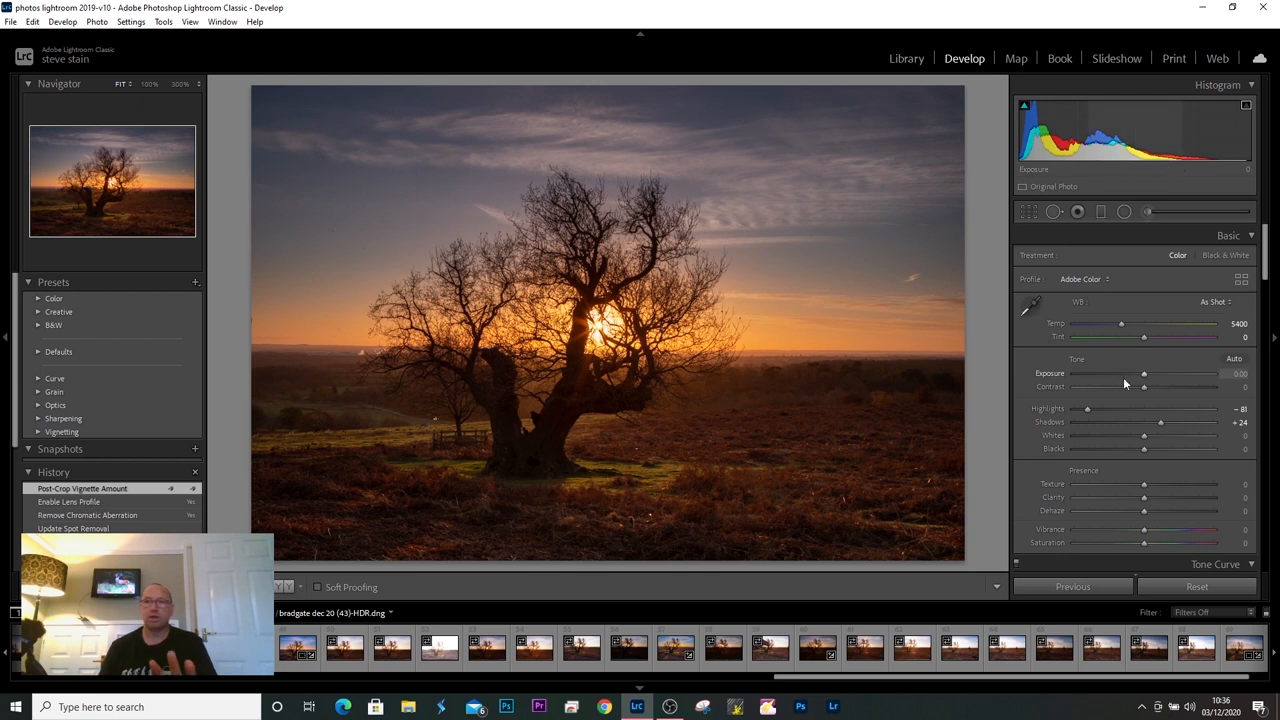
With a reset Adjustment Brush at slightly raised Exposure, paint brighter patches onto the foreground ground
click(1148, 212)
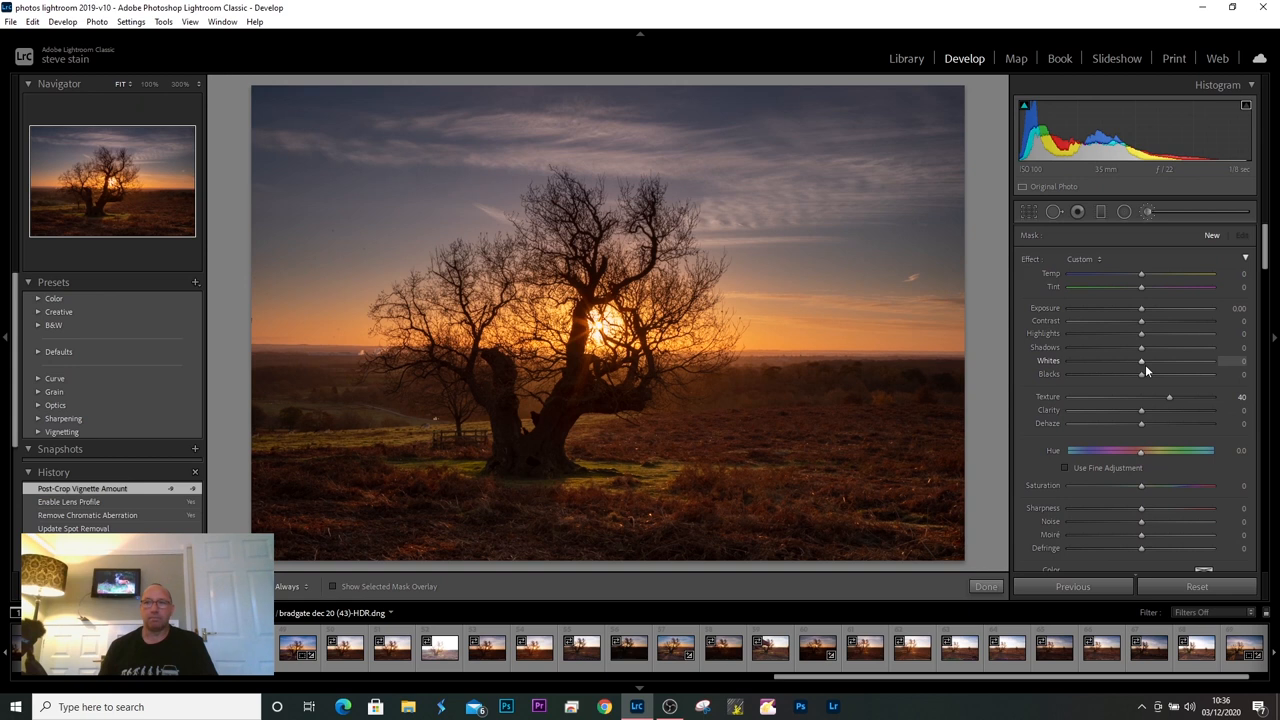
mouse_move(1148, 212)
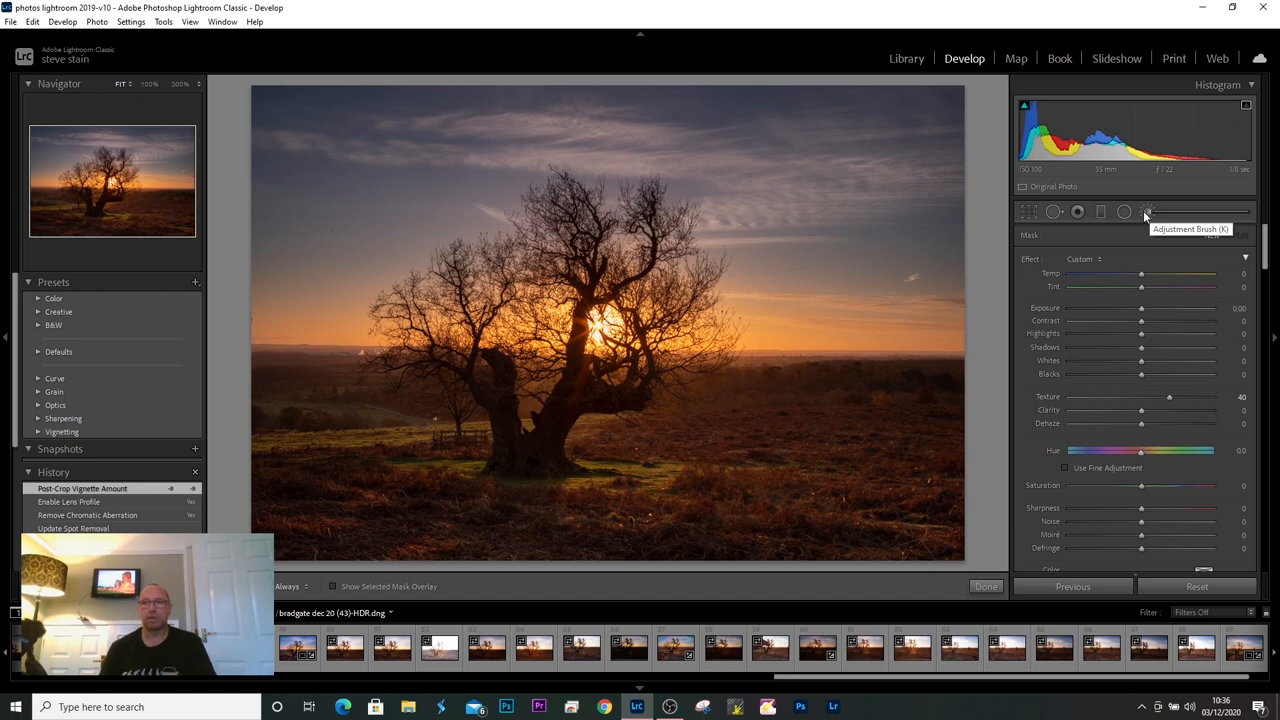
click(1148, 212)
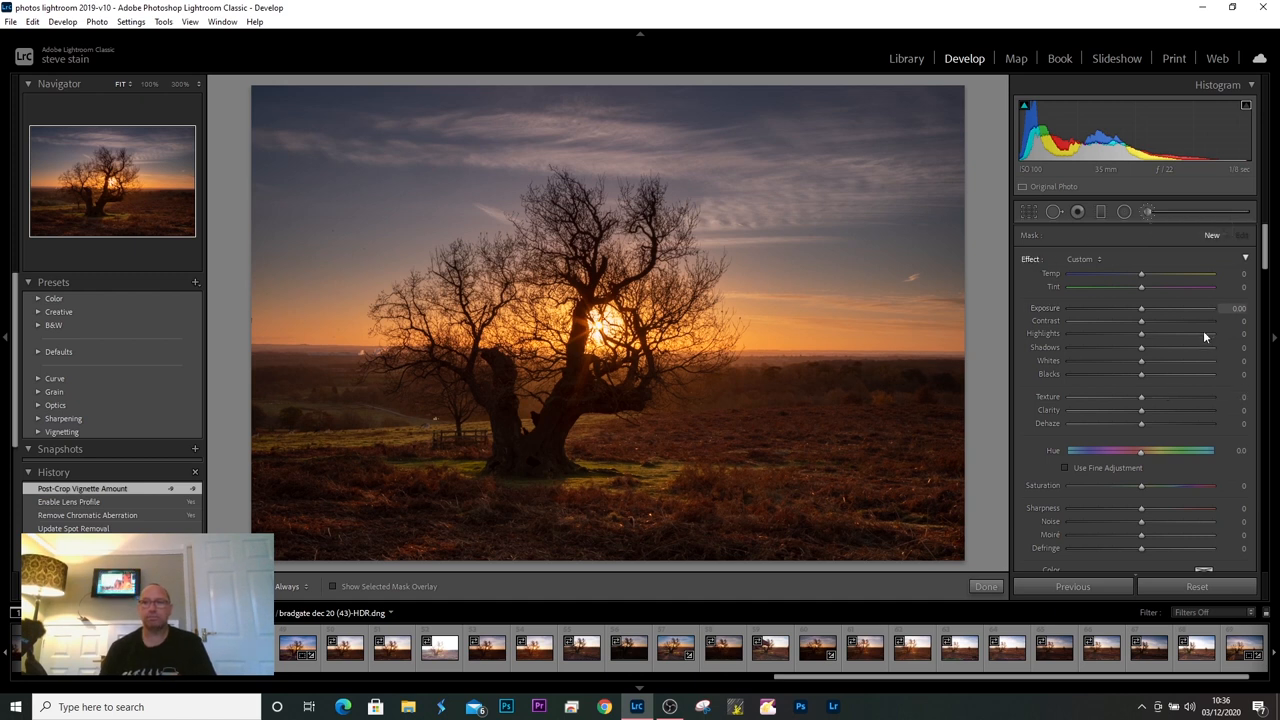
mouse_move(1144, 312)
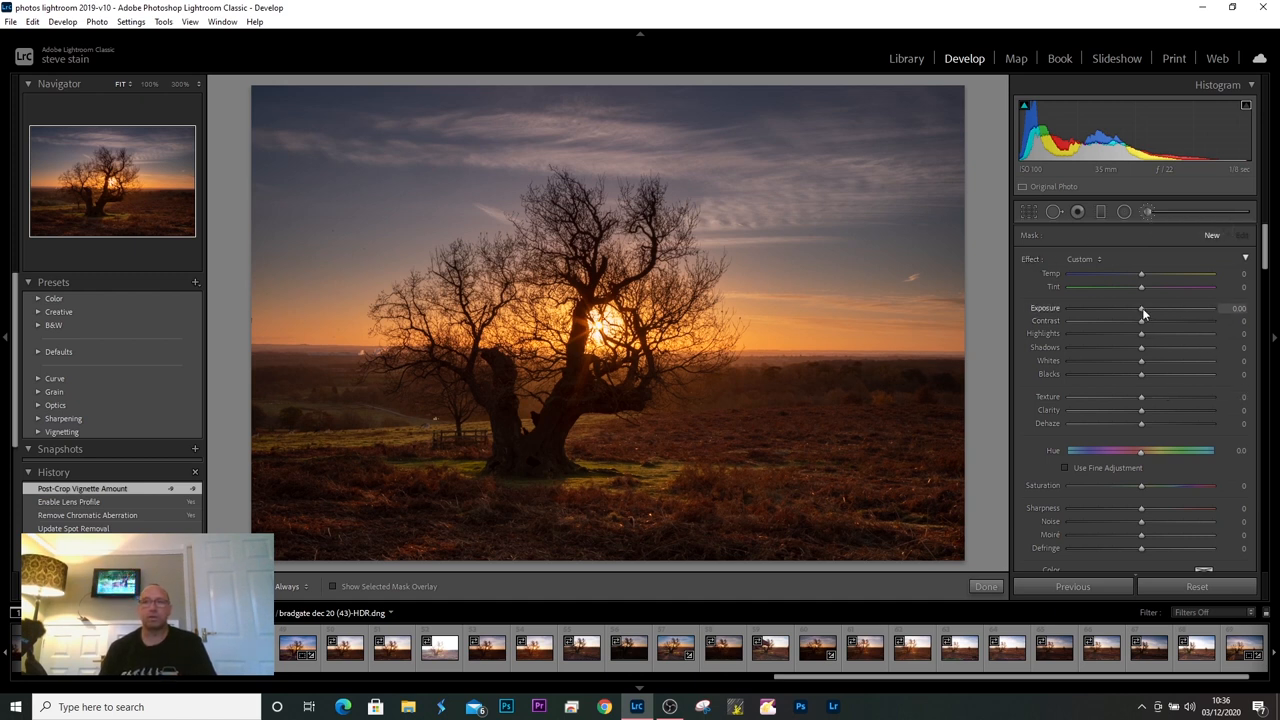
drag(1140, 308, 1144, 308)
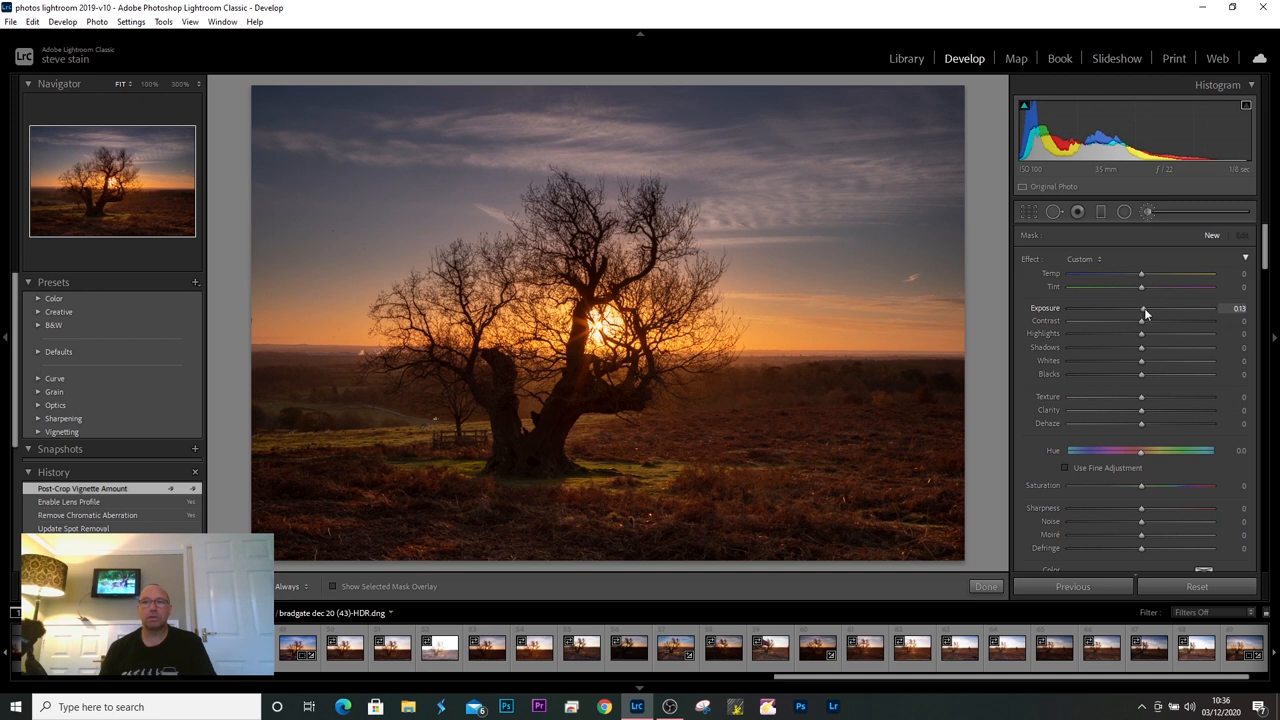
drag(1140, 308, 1144, 308)
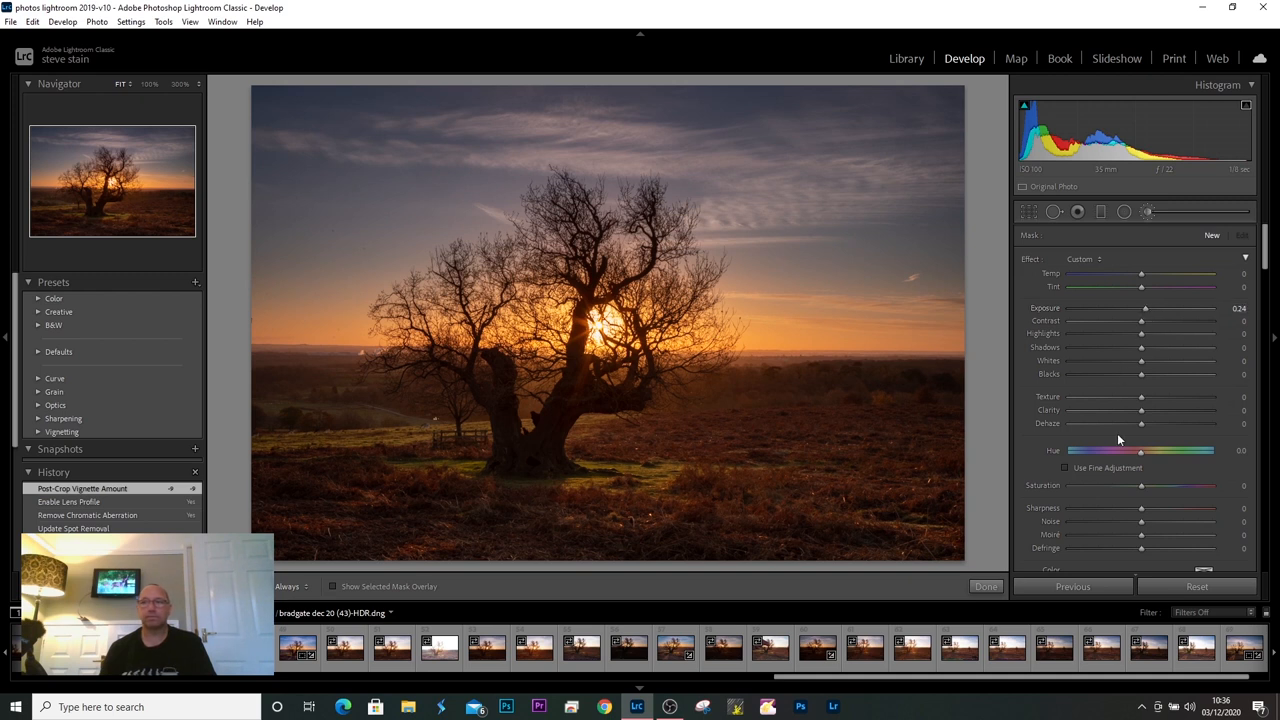
click(640, 464)
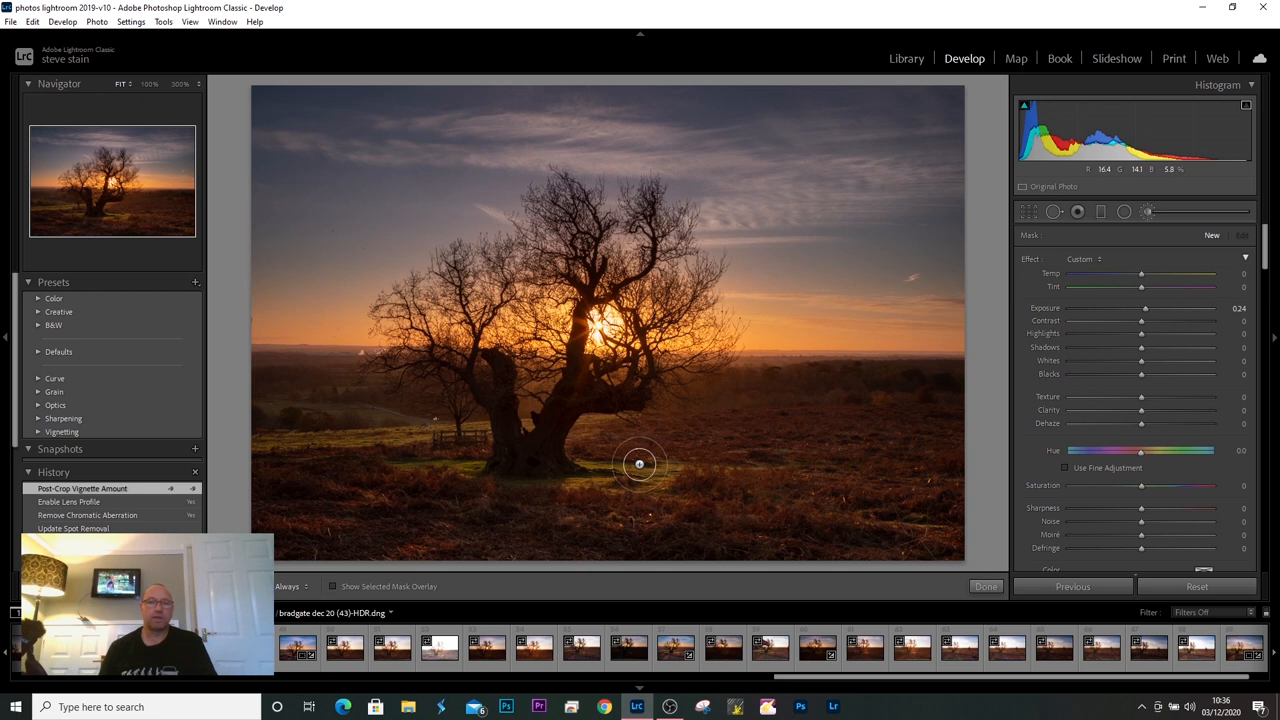
mouse_move(648, 468)
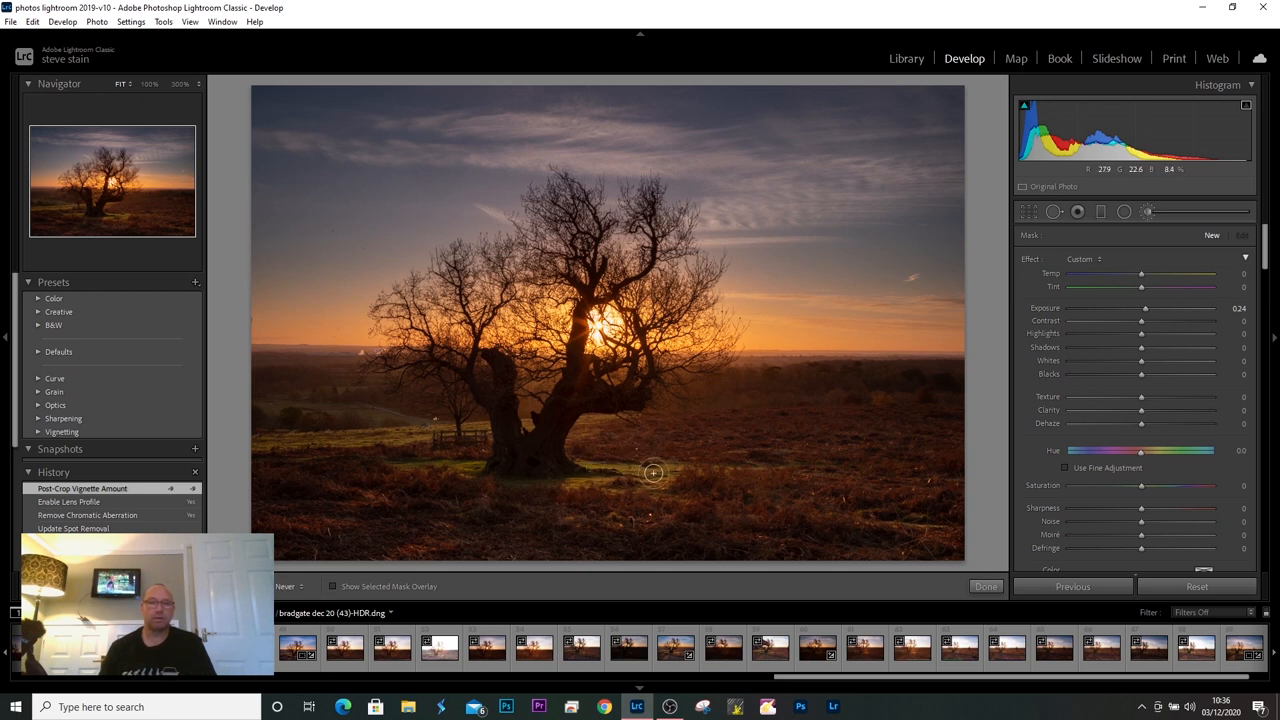
click(604, 478)
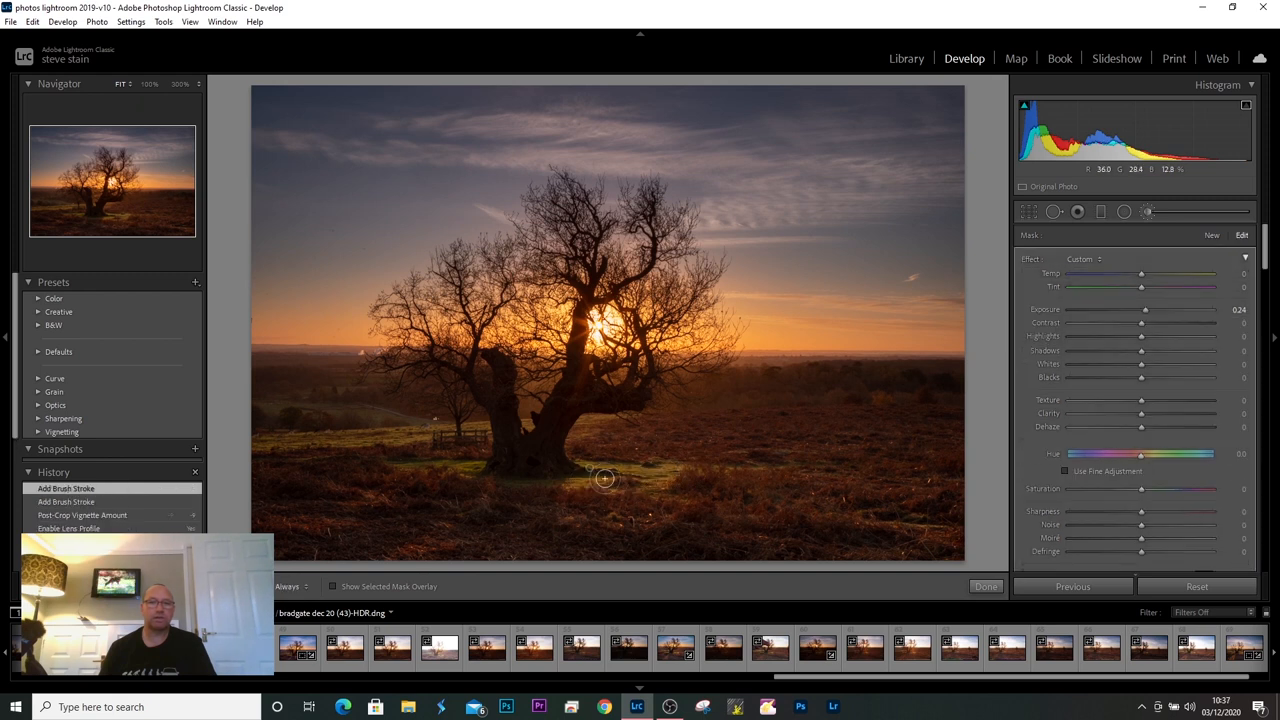
mouse_move(428, 466)
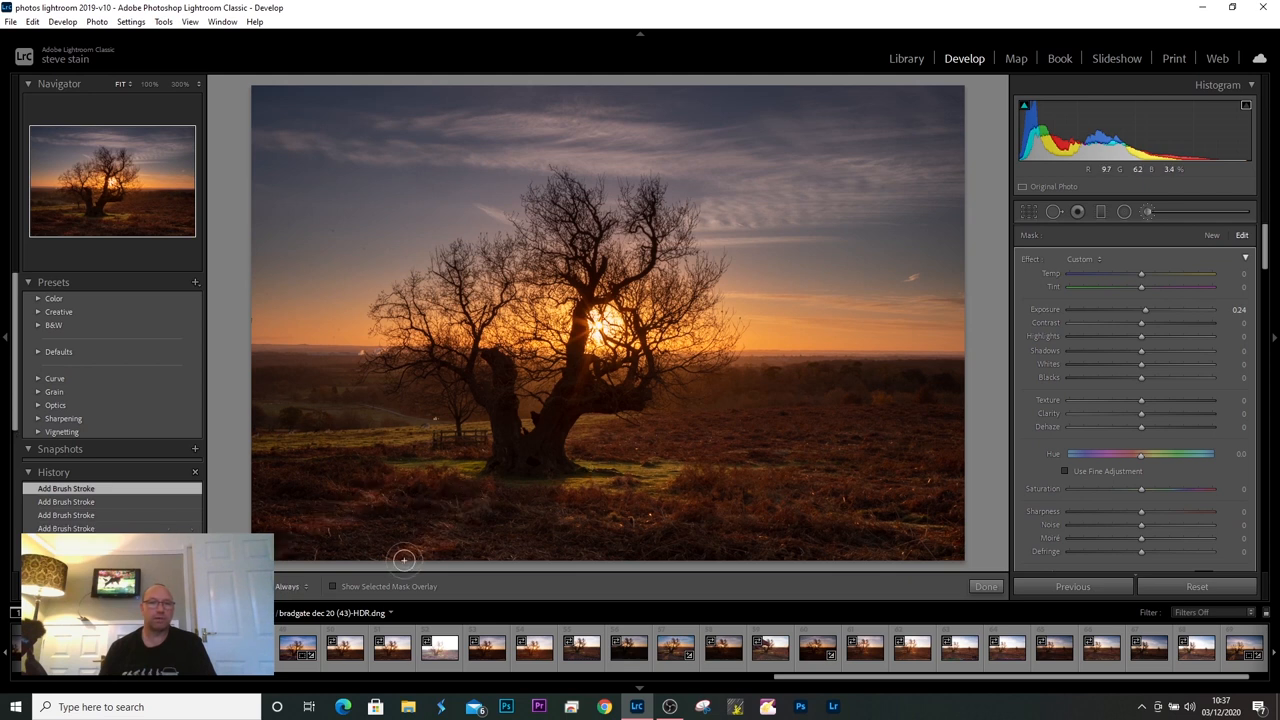
mouse_move(896, 518)
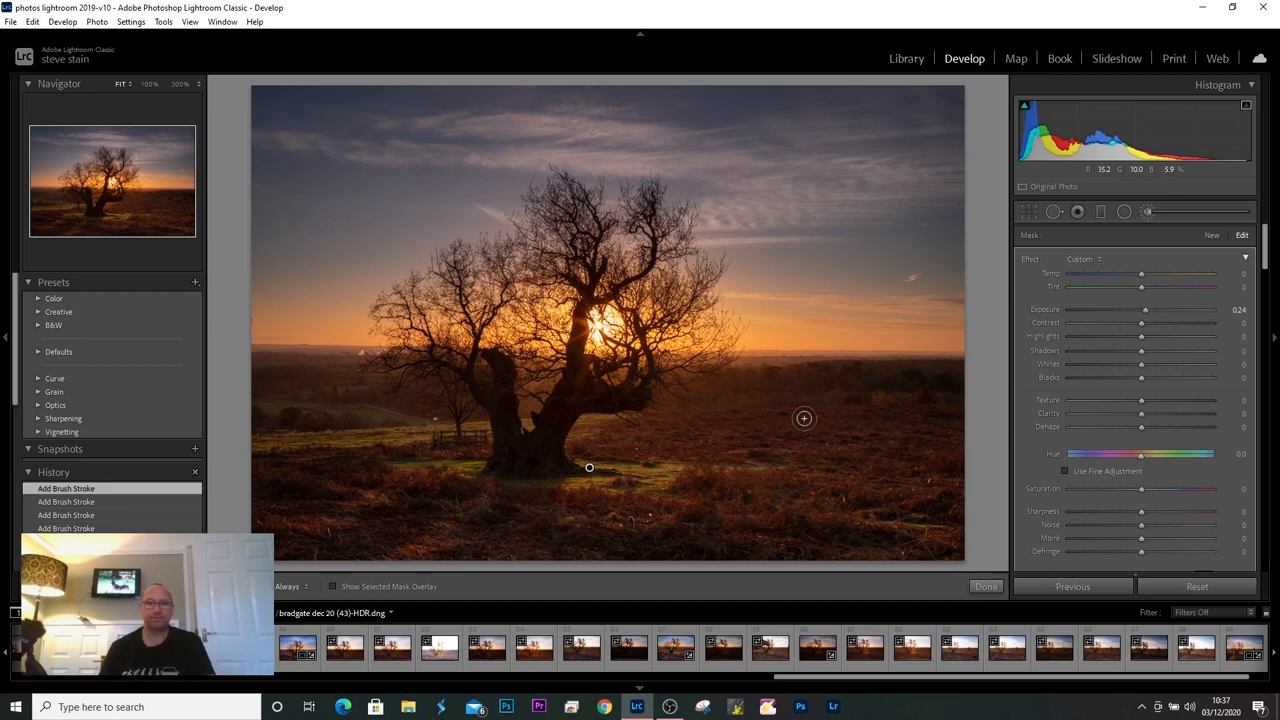
click(984, 588)
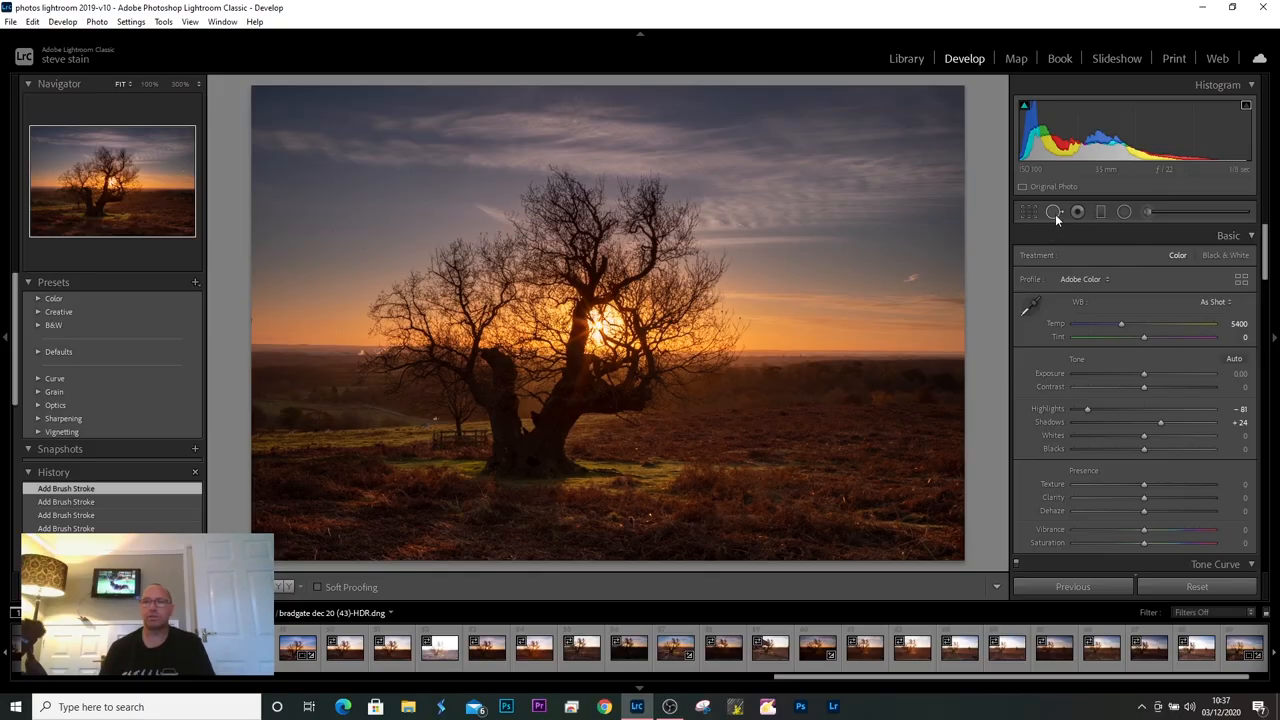
Heal another upper-sky spot with Spot Removal and commit it with Done
click(1076, 212)
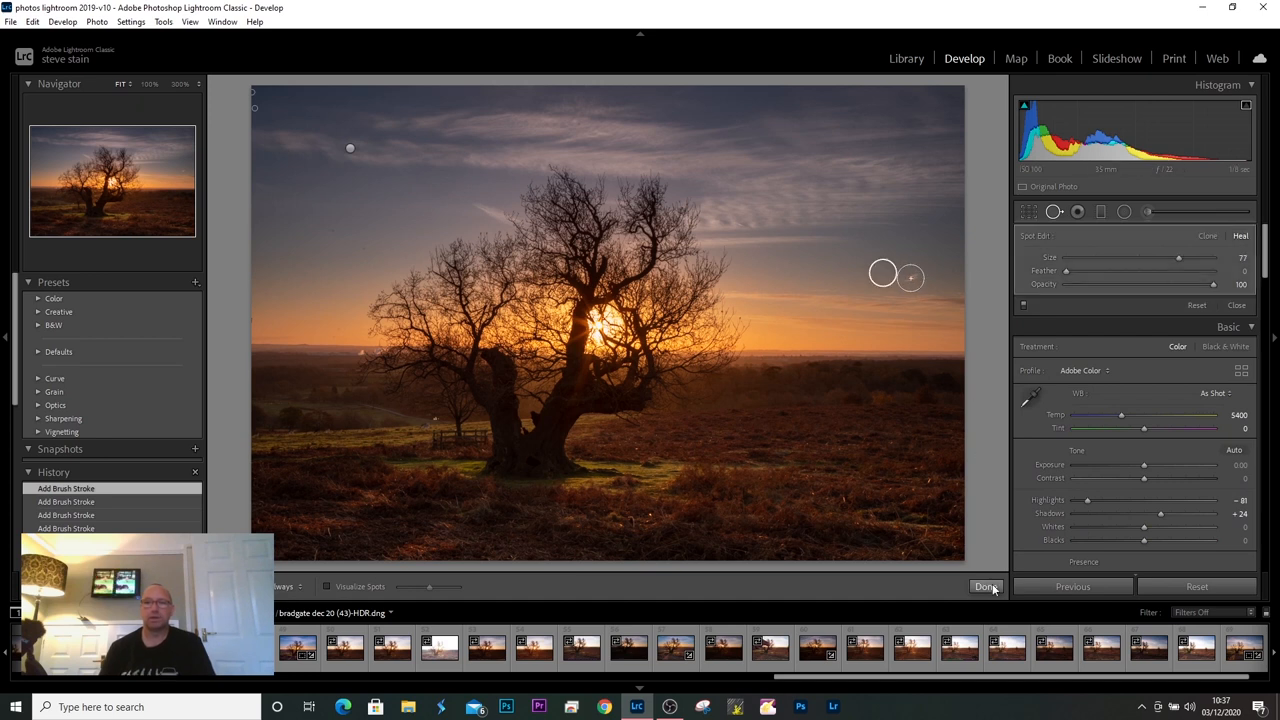
mouse_move(1012, 528)
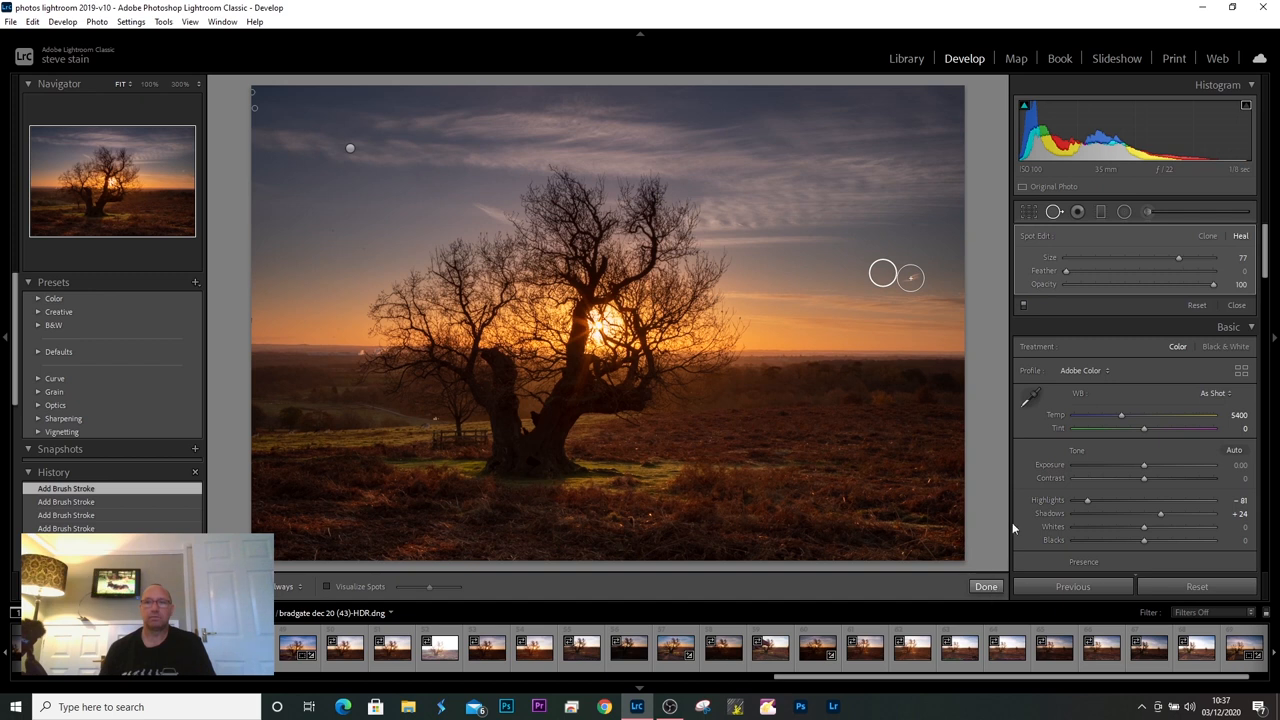
click(984, 586)
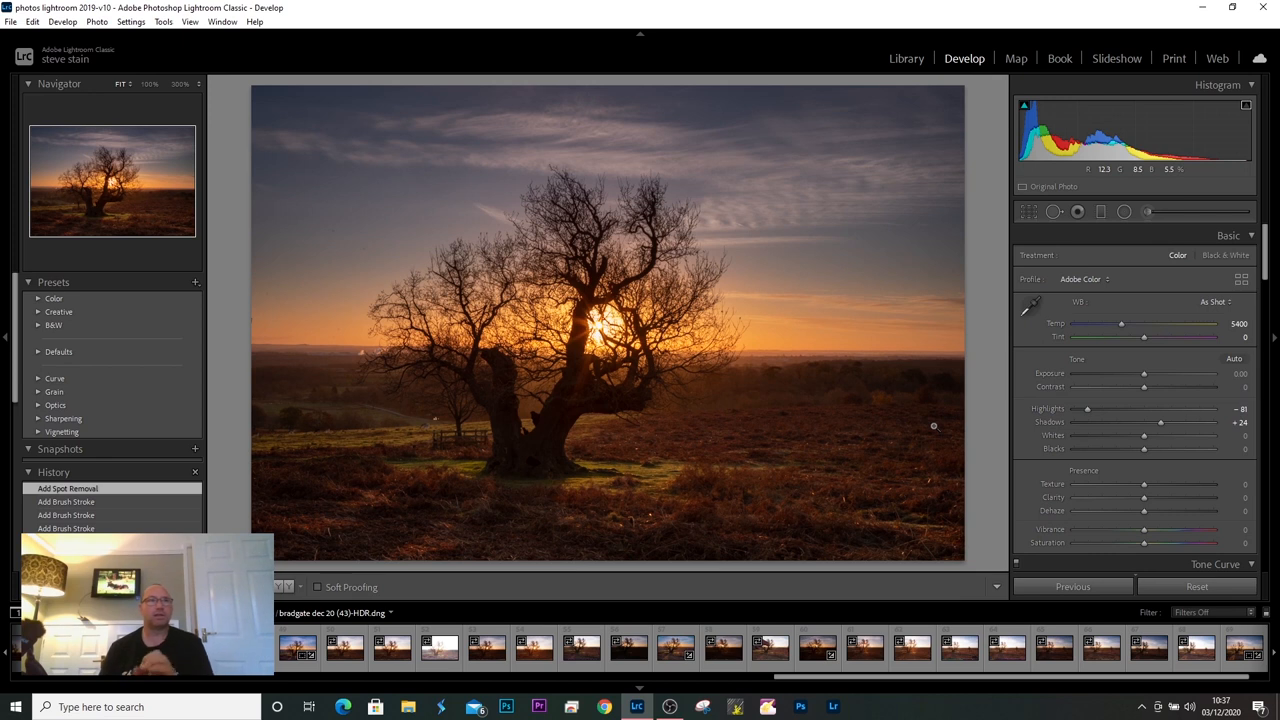
mouse_move(918, 264)
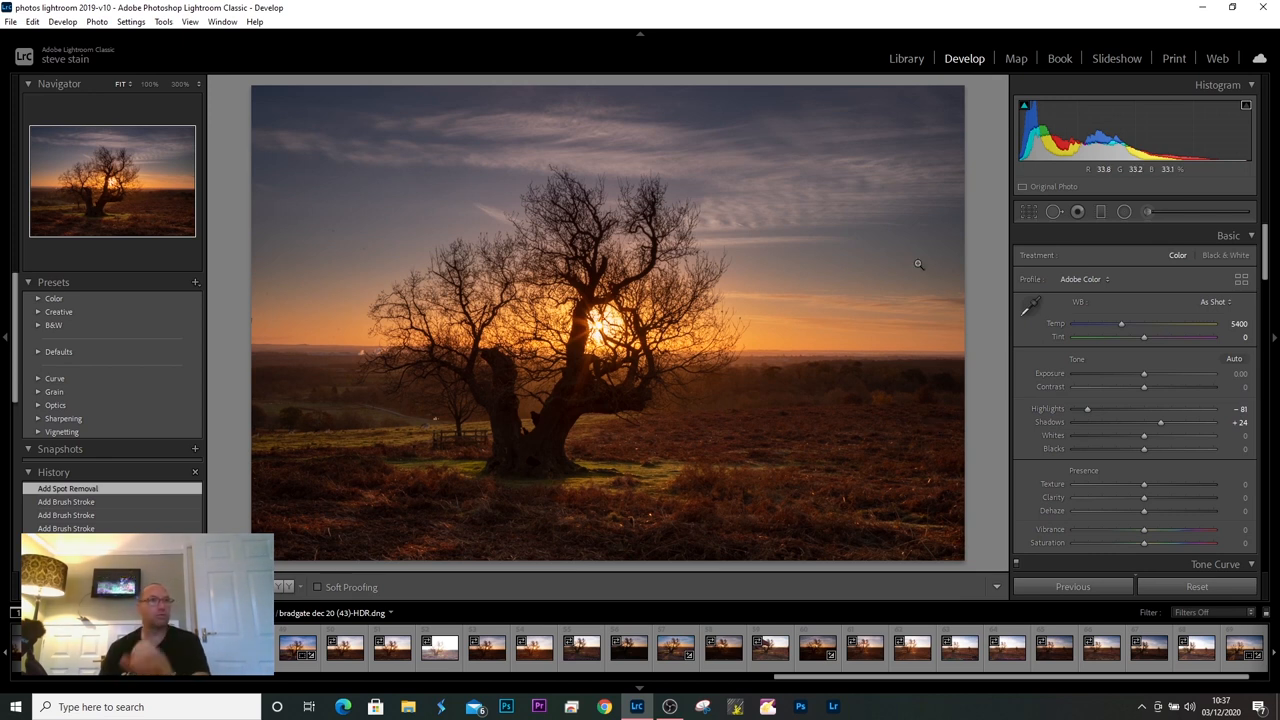
mouse_move(856, 392)
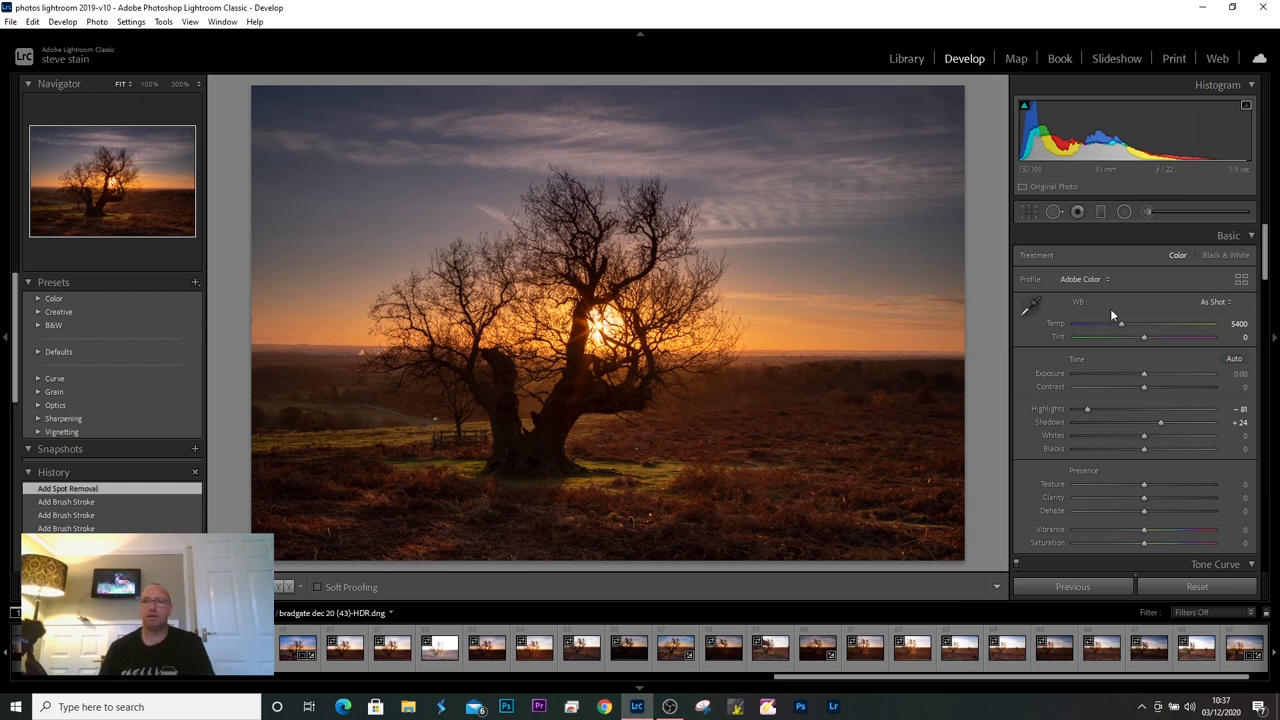
Lower the white balance Temp from 5400 to about 4860 for cooler, bluer tones
drag(1144, 324, 1120, 324)
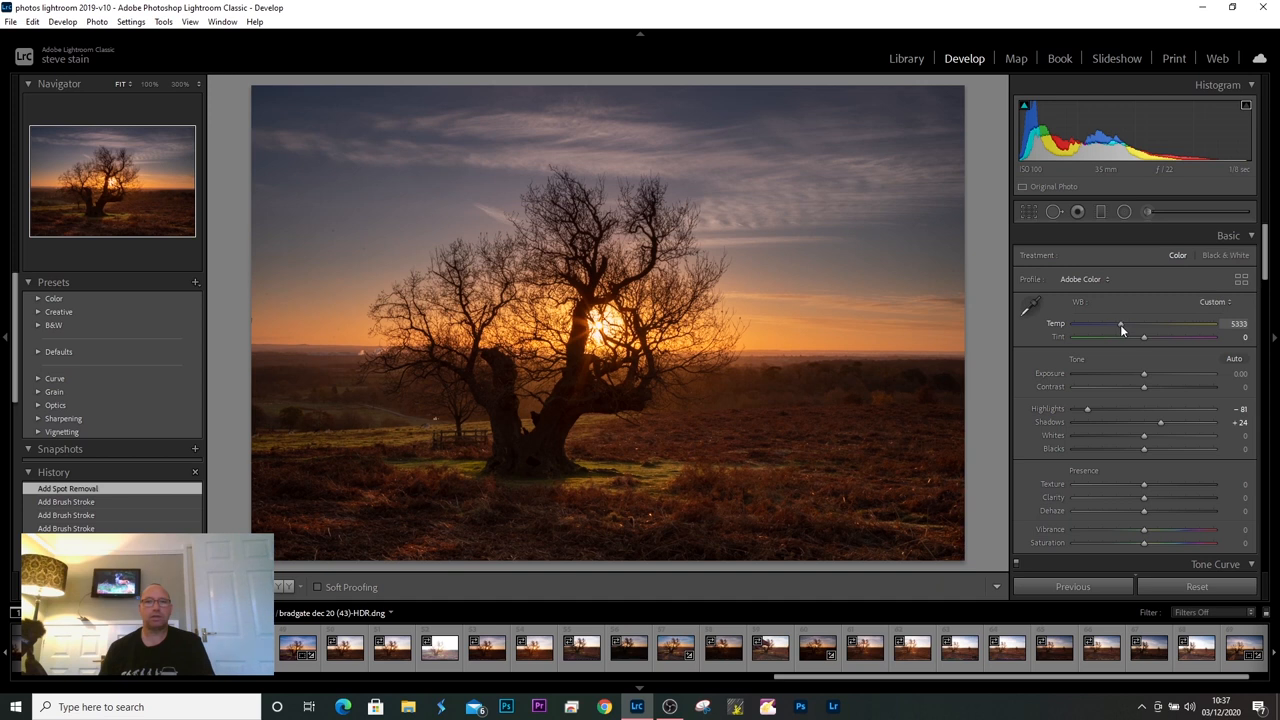
drag(1120, 330, 1116, 330)
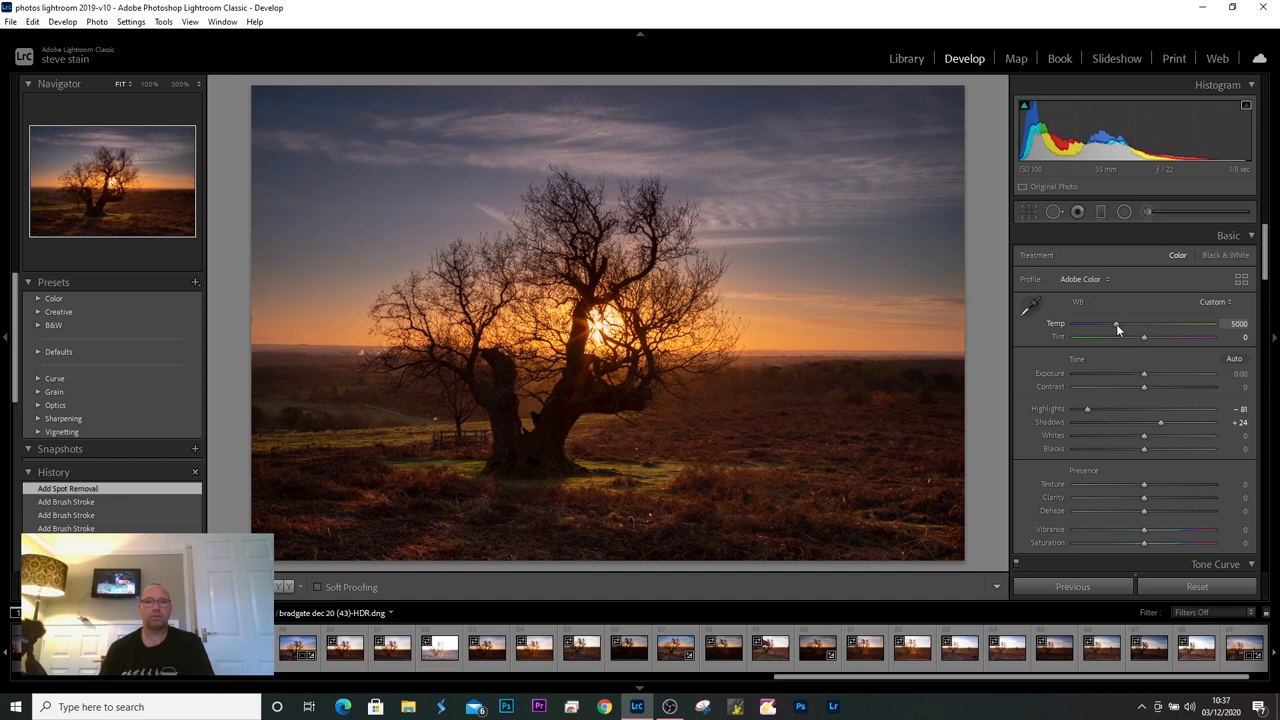
drag(1116, 328, 1112, 328)
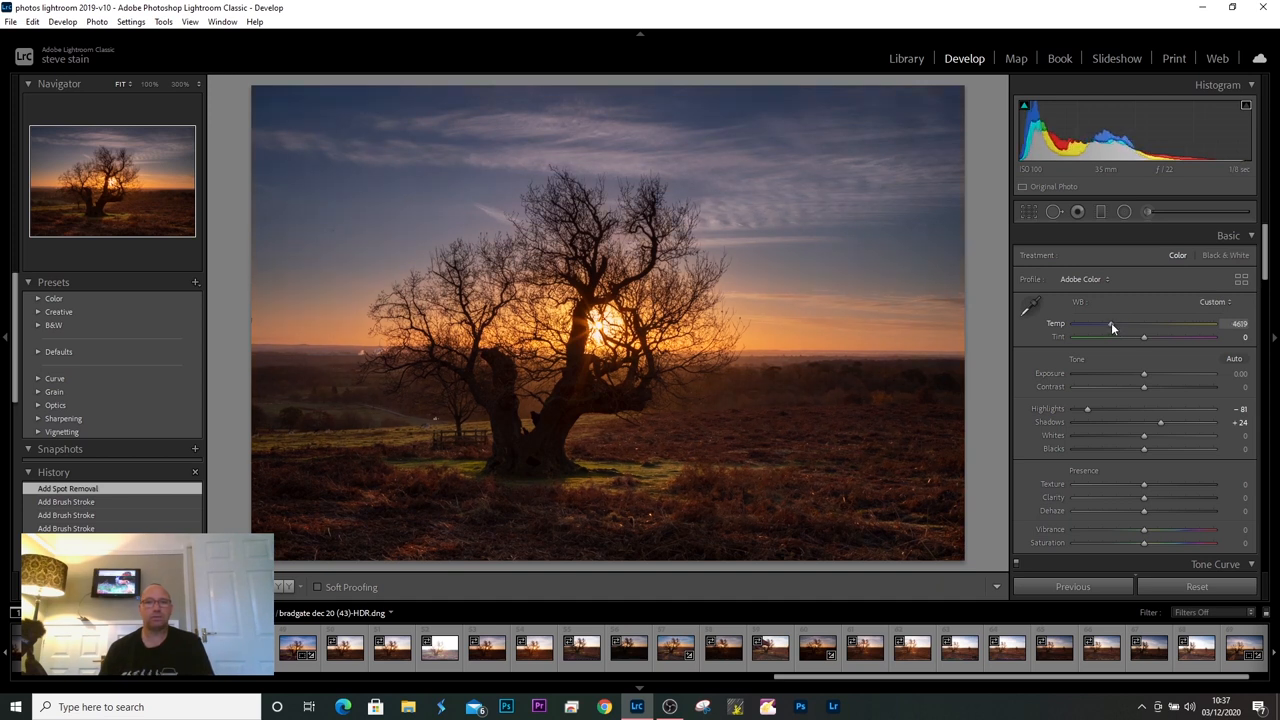
drag(1112, 328, 1116, 328)
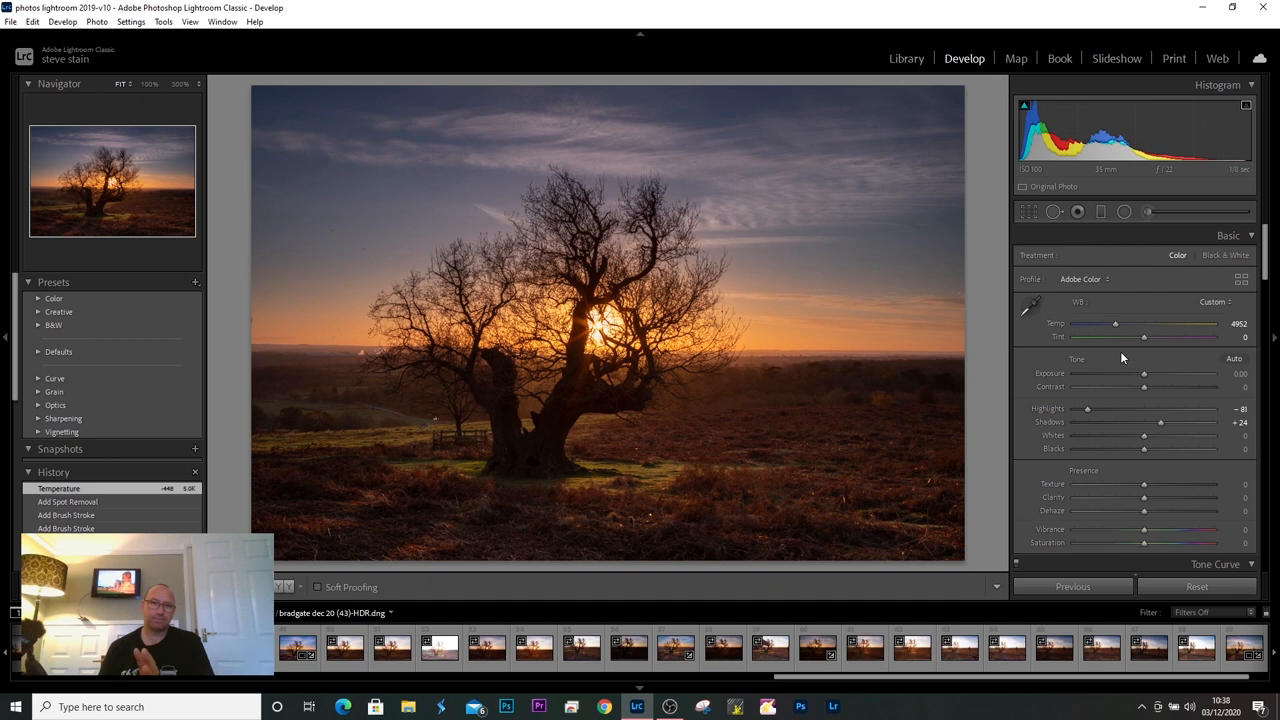
mouse_move(1008, 396)
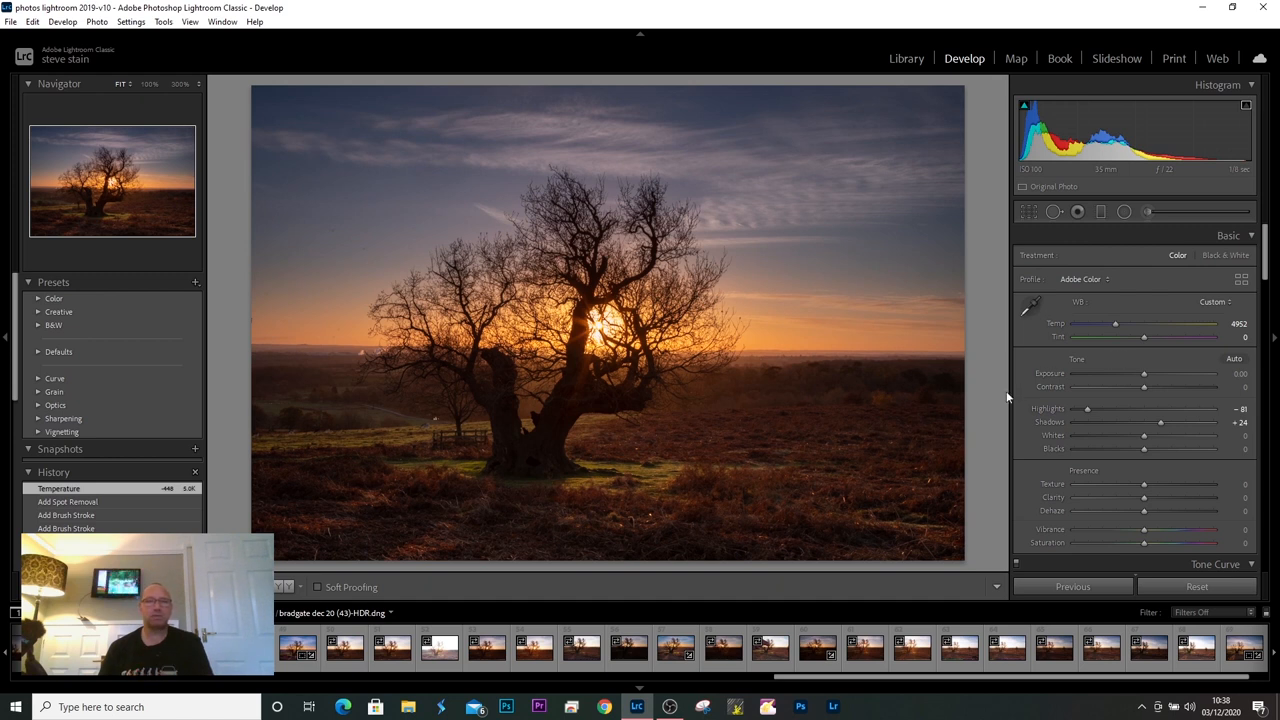
mouse_move(840, 440)
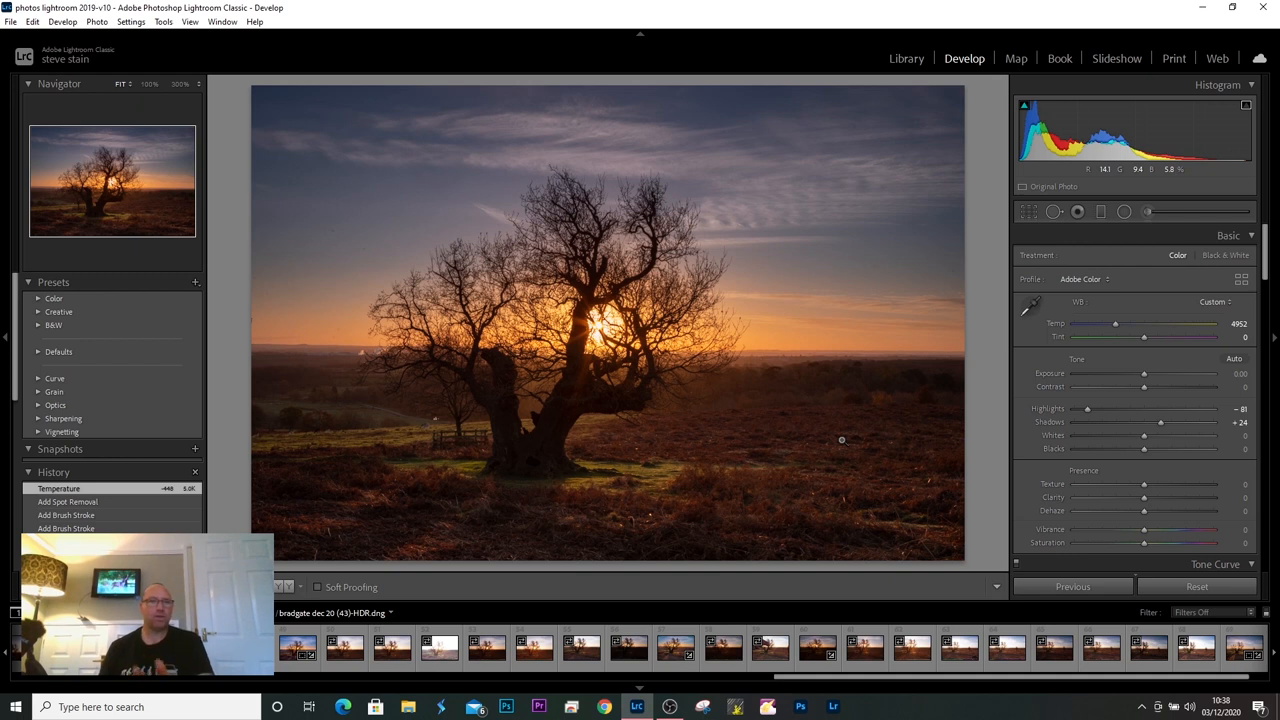
Start a new Adjustment Brush with its Texture raised to about +29
click(1148, 212)
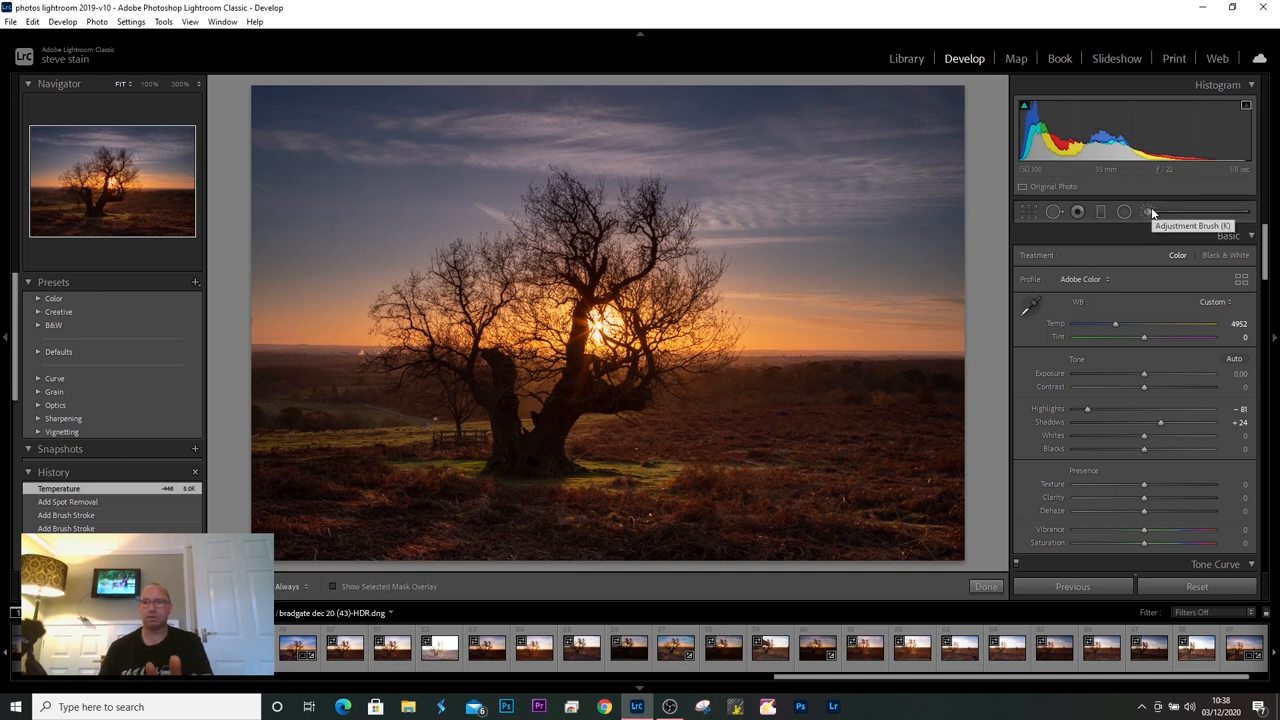
click(1144, 212)
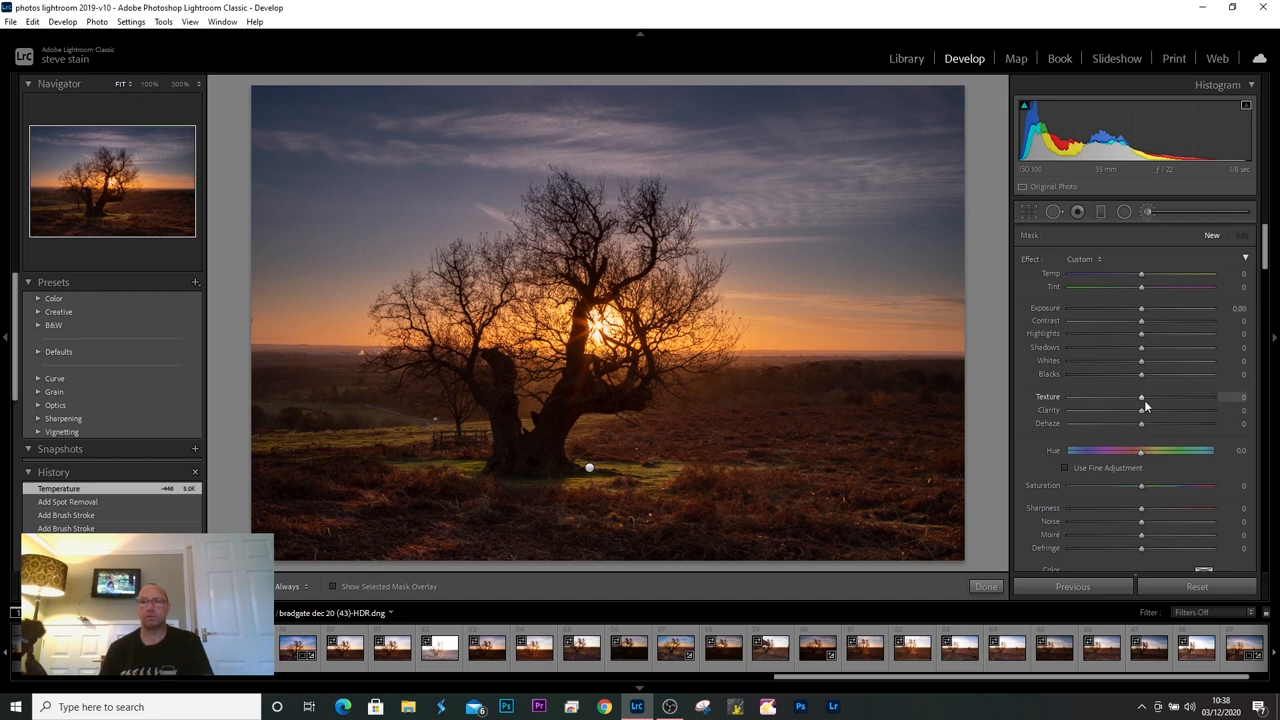
drag(1140, 396, 1164, 396)
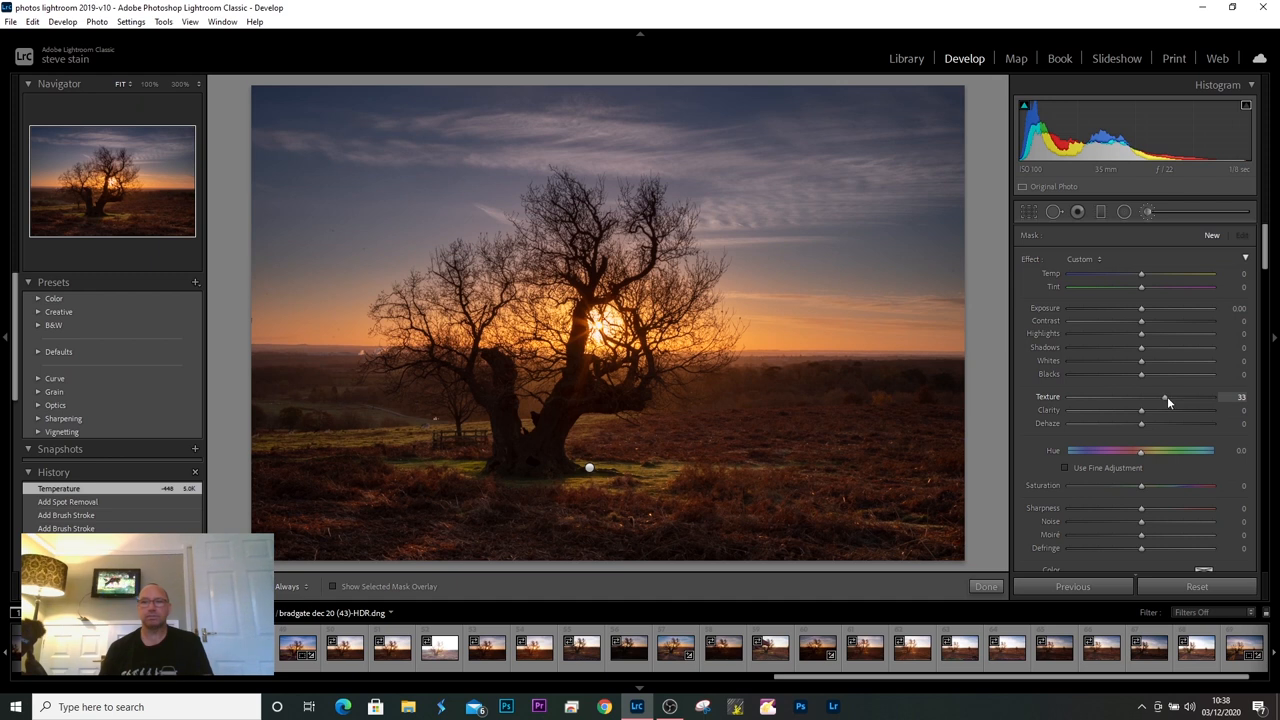
drag(1164, 396, 1168, 396)
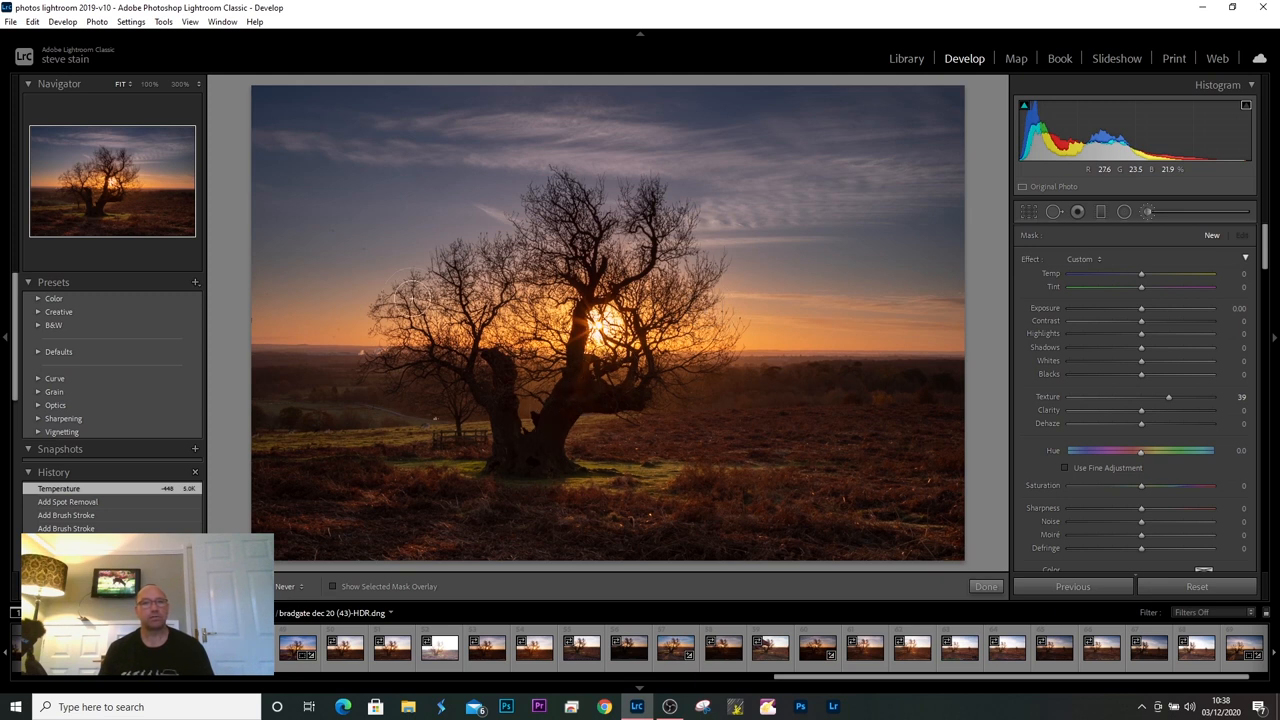
mouse_move(584, 360)
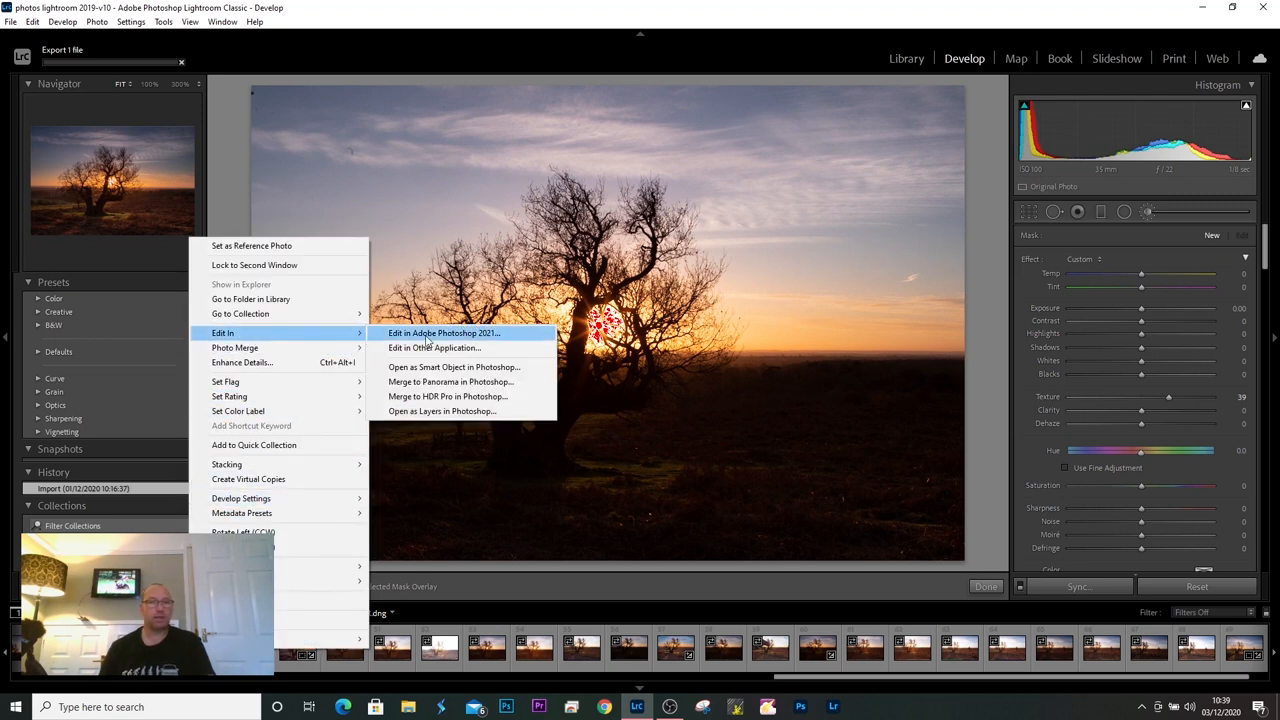
mouse_move(442, 412)
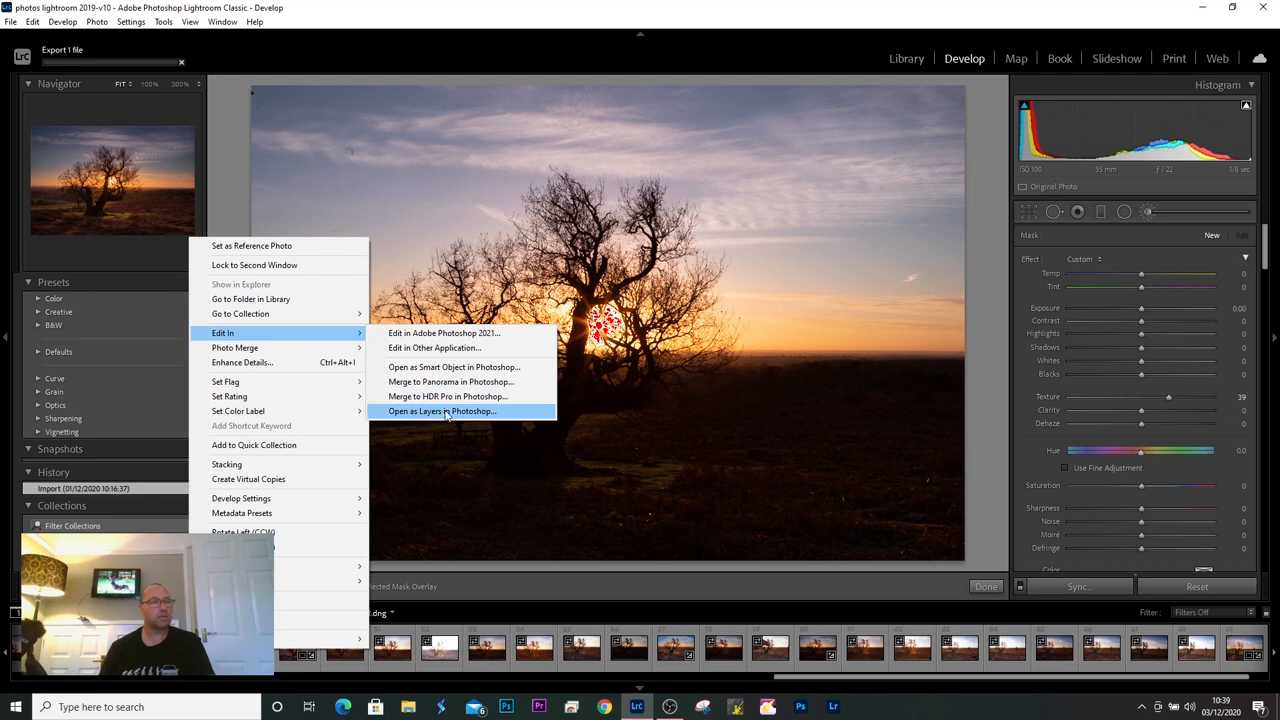
Send the two sunset tree exposures to Photoshop as layers in one document
click(440, 412)
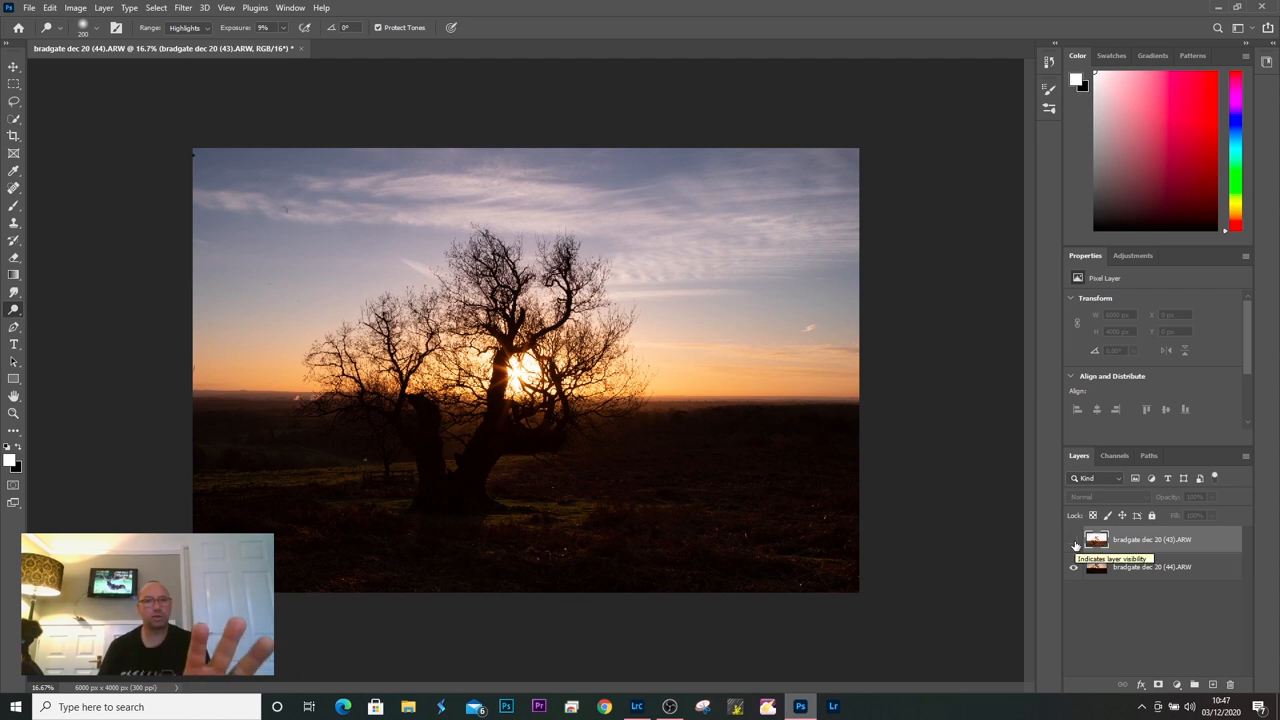
Select the sky on the dark exposure layer and copy it onto its own new layer
click(1076, 540)
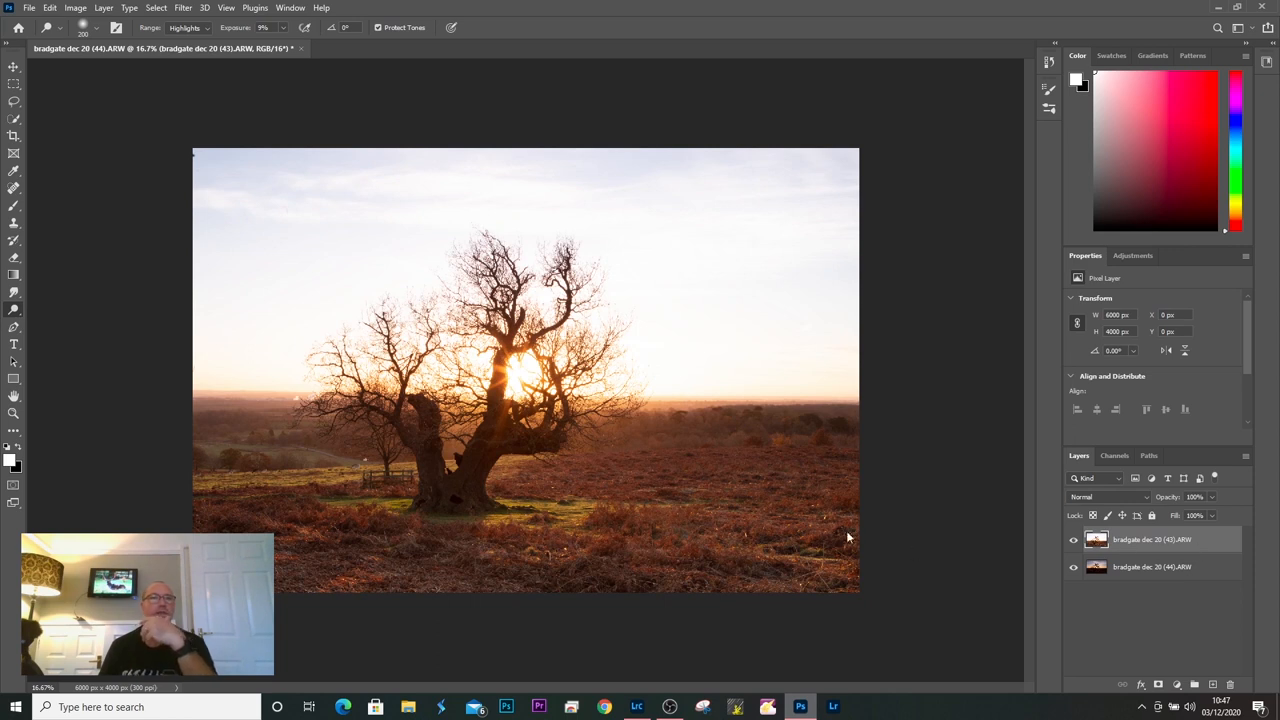
mouse_move(696, 346)
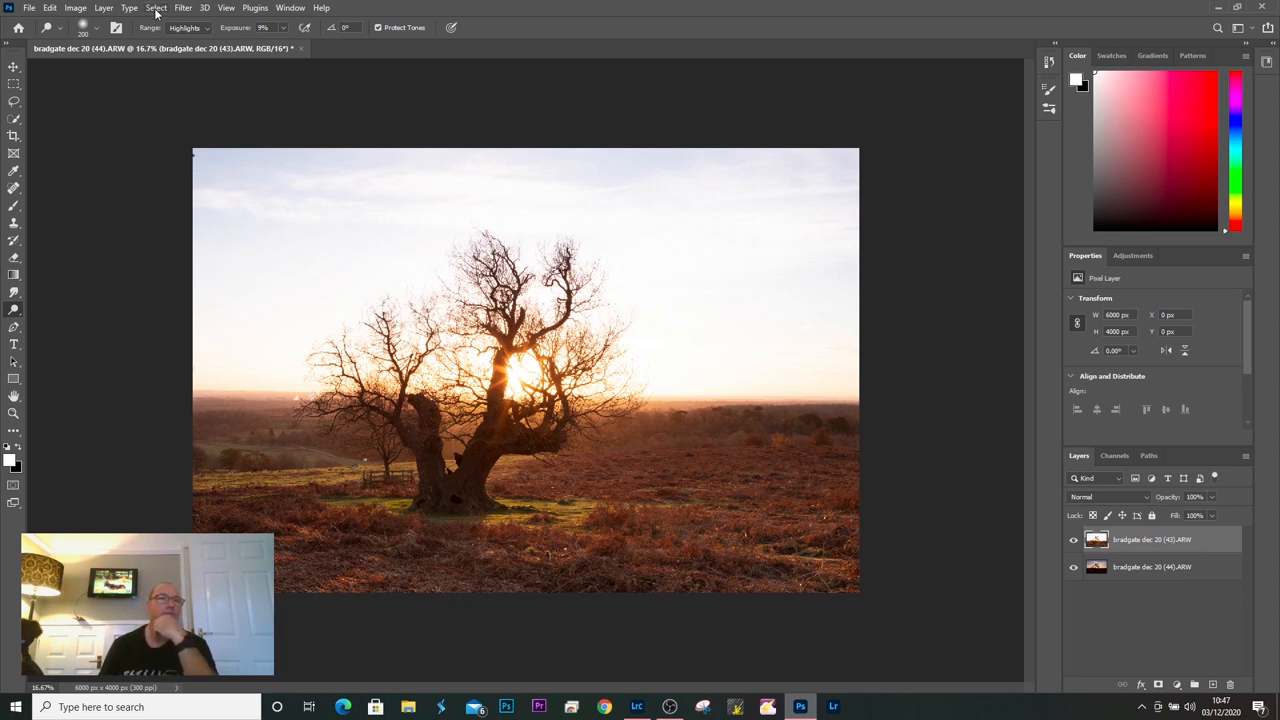
click(156, 8)
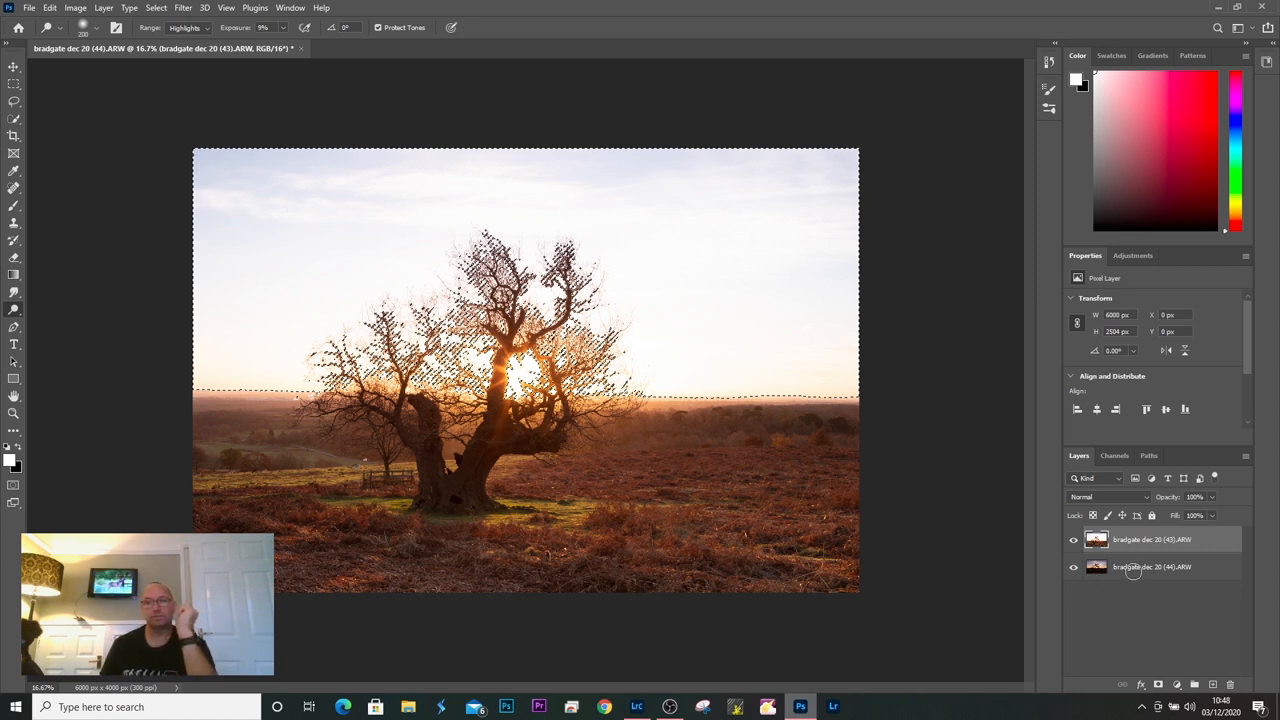
click(1150, 568)
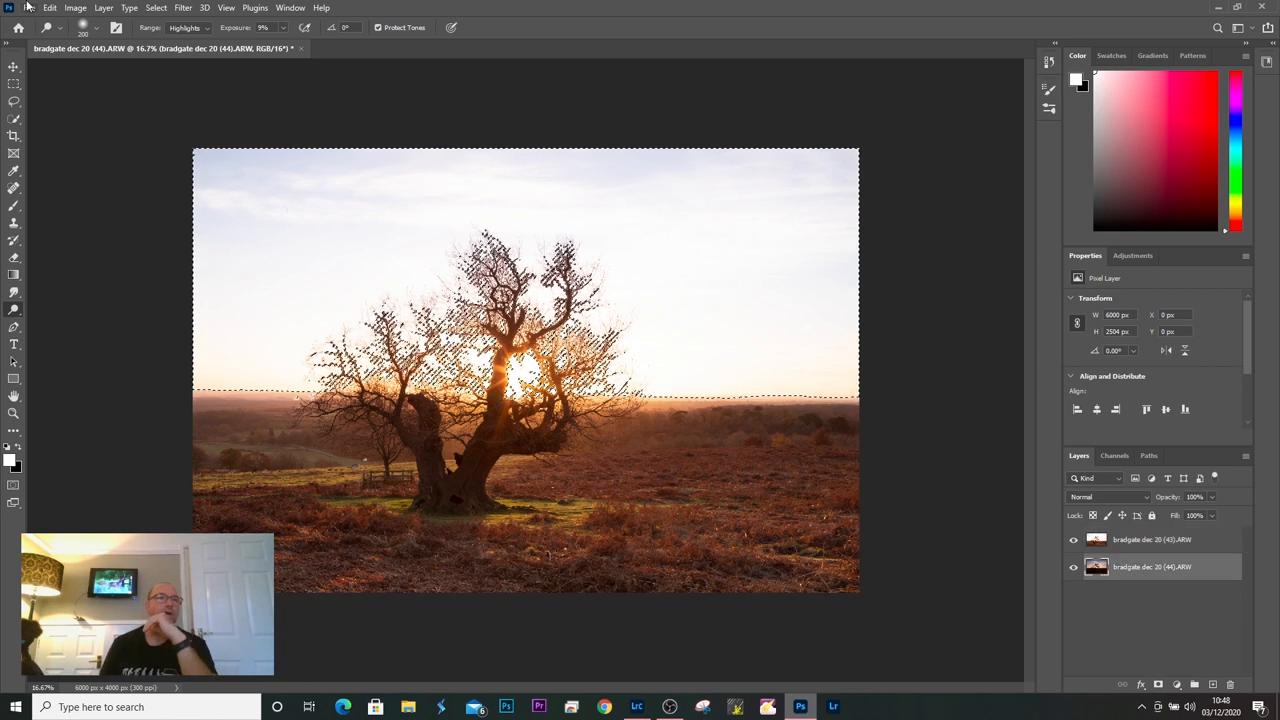
click(48, 8)
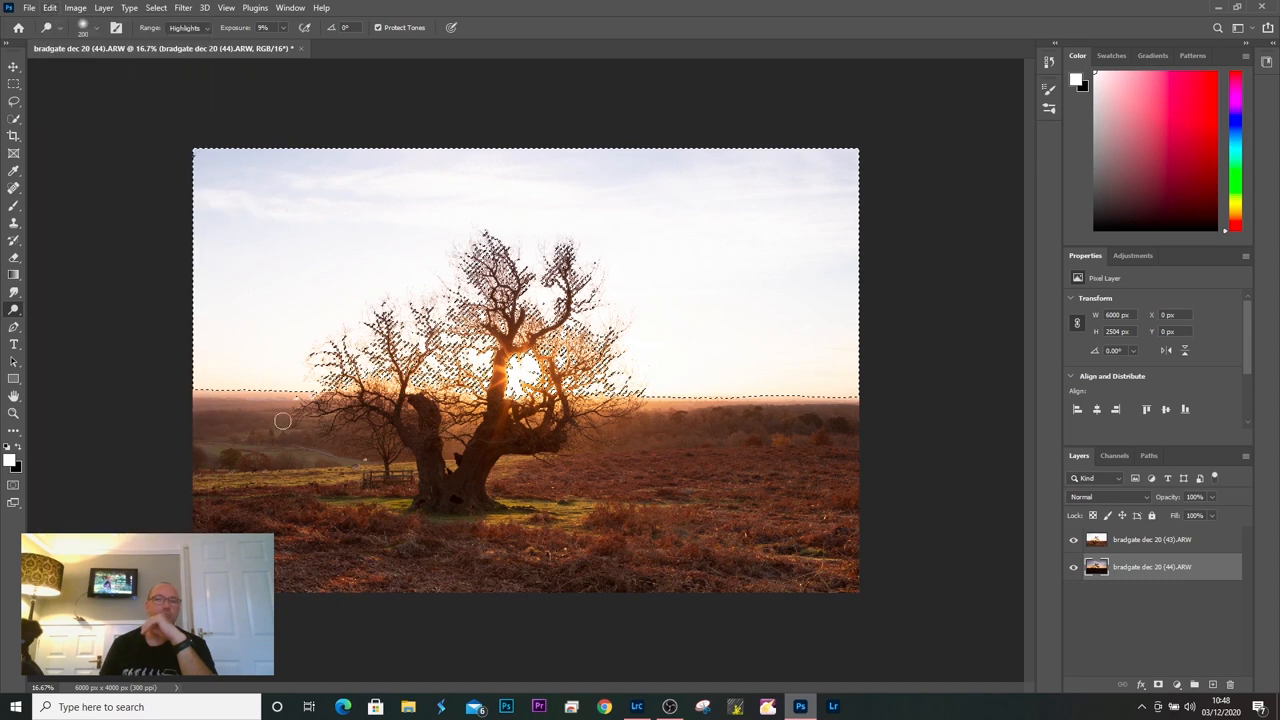
click(1212, 686)
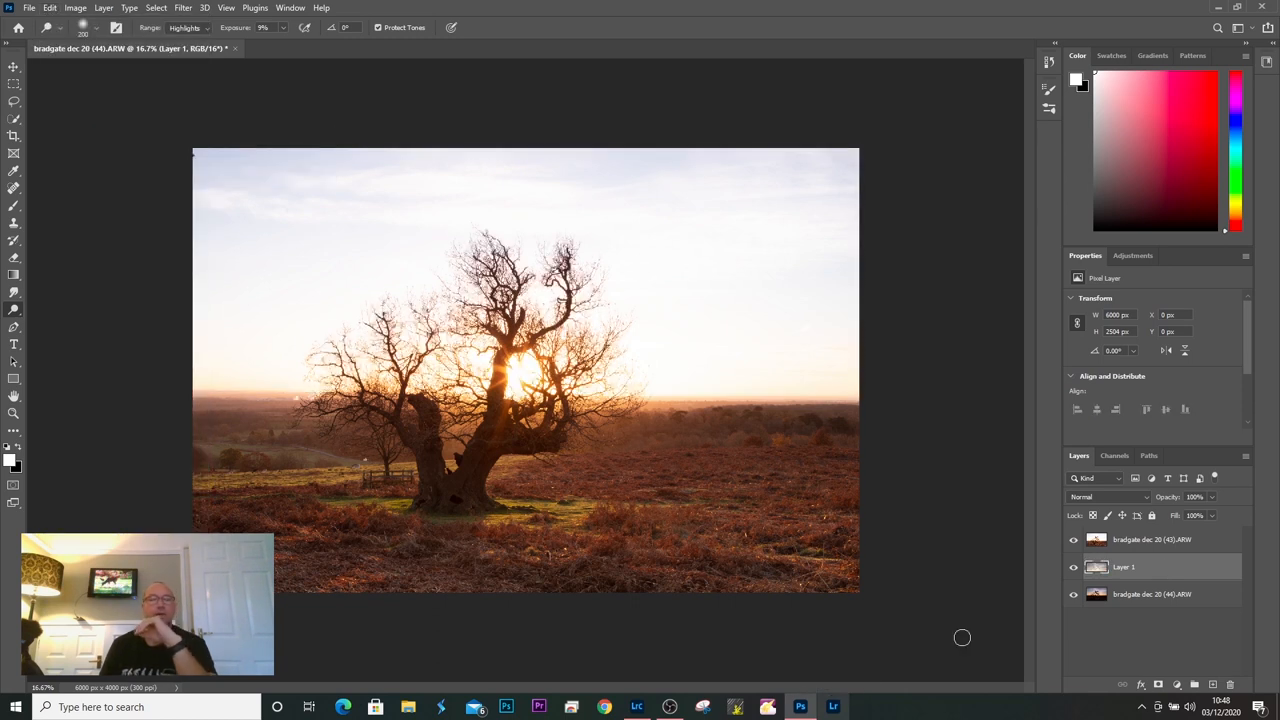
Check the isolated sky by toggling layer visibility, then move the sky layer above the bright exposure
click(1074, 540)
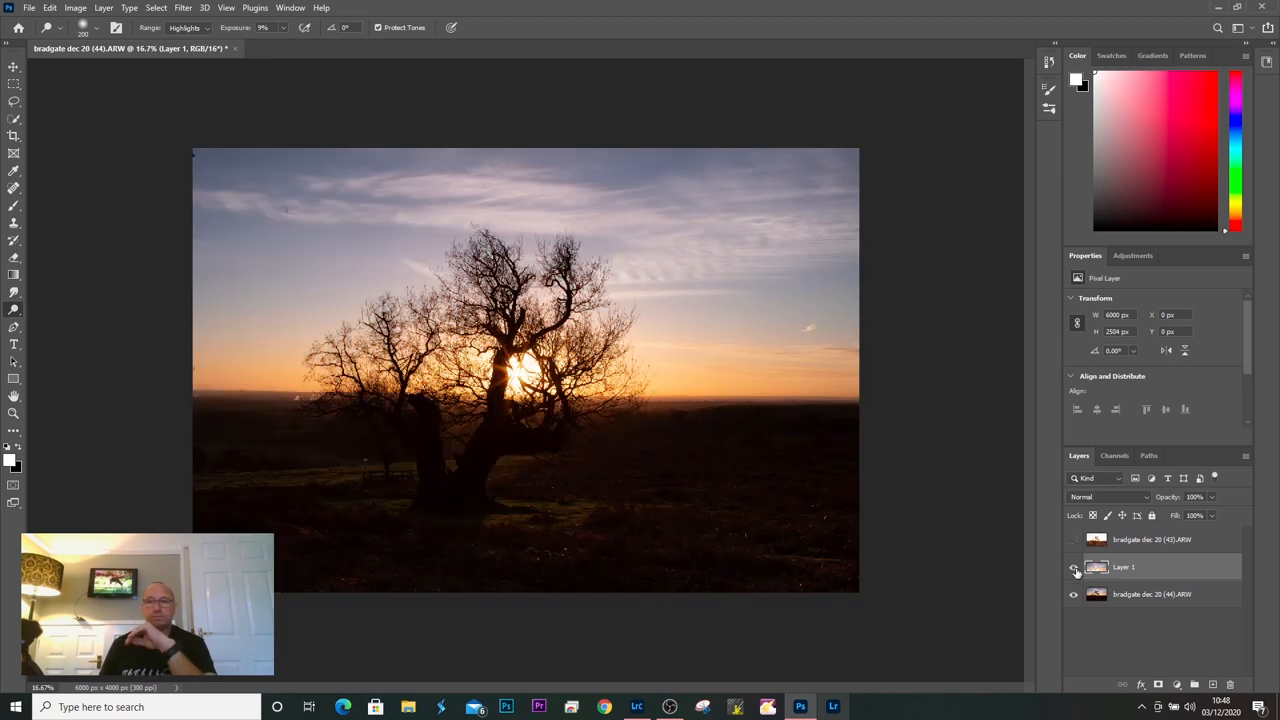
click(1074, 594)
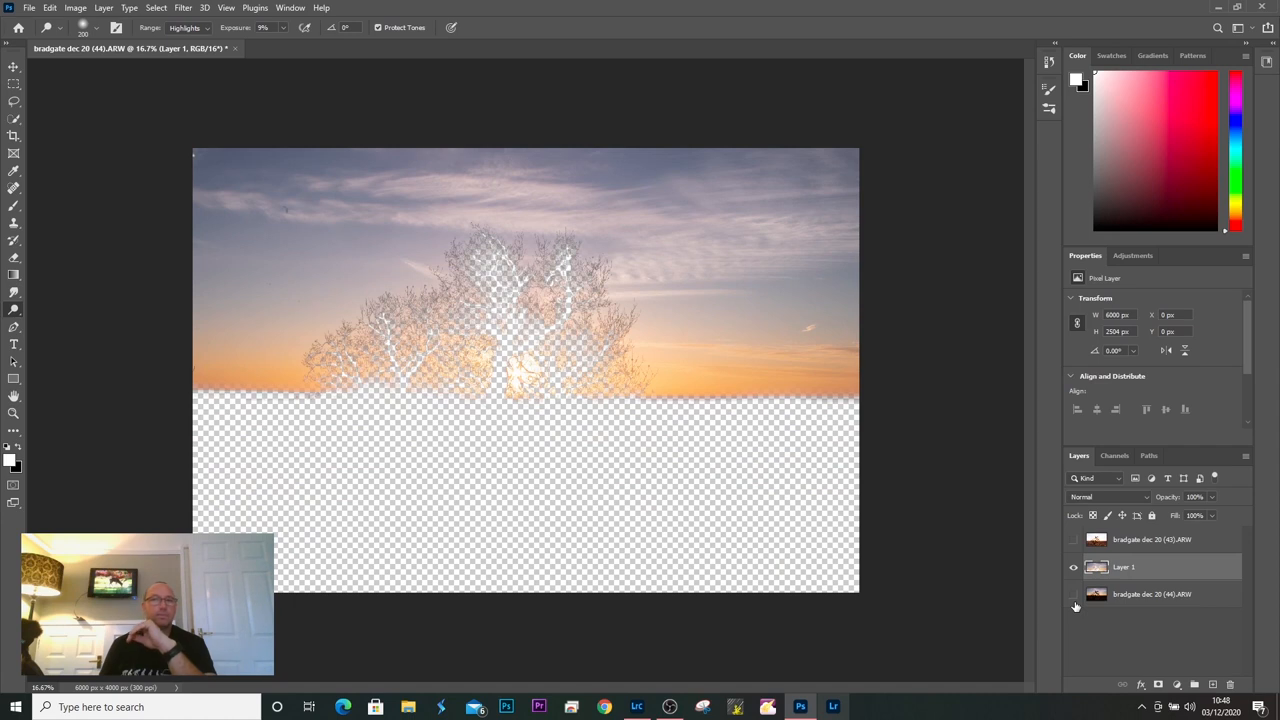
mouse_move(1076, 606)
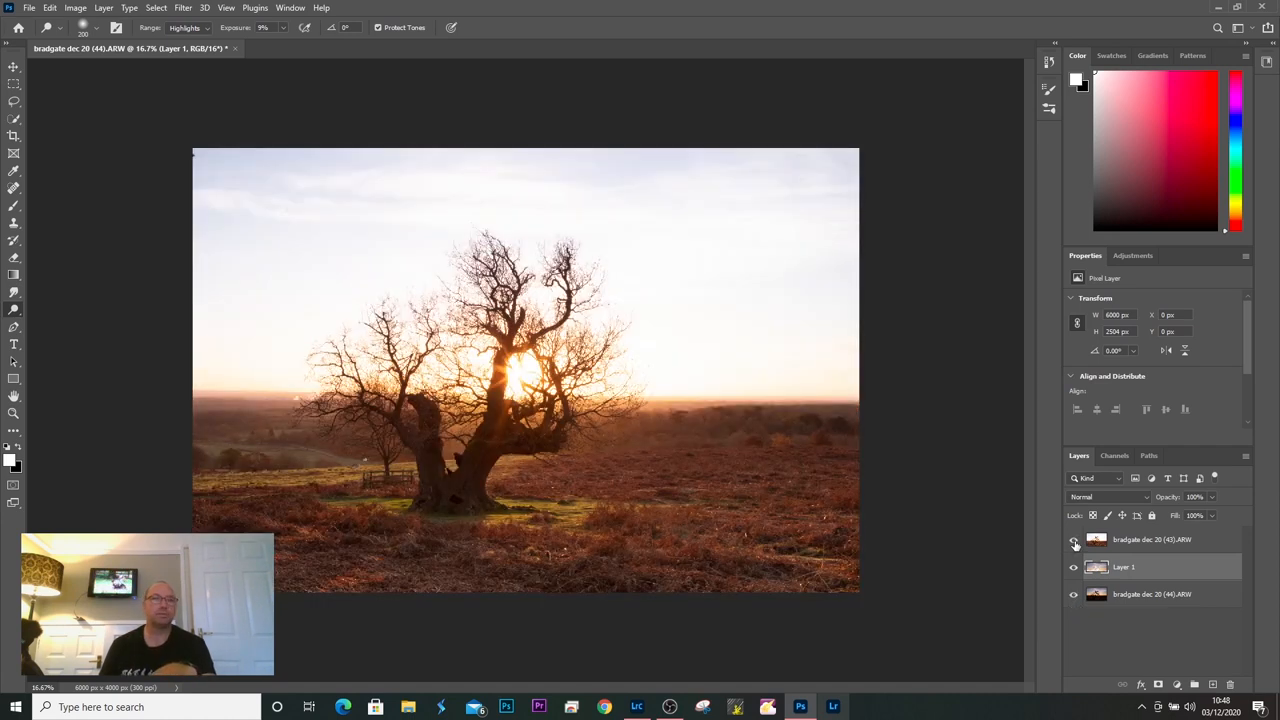
click(1076, 540)
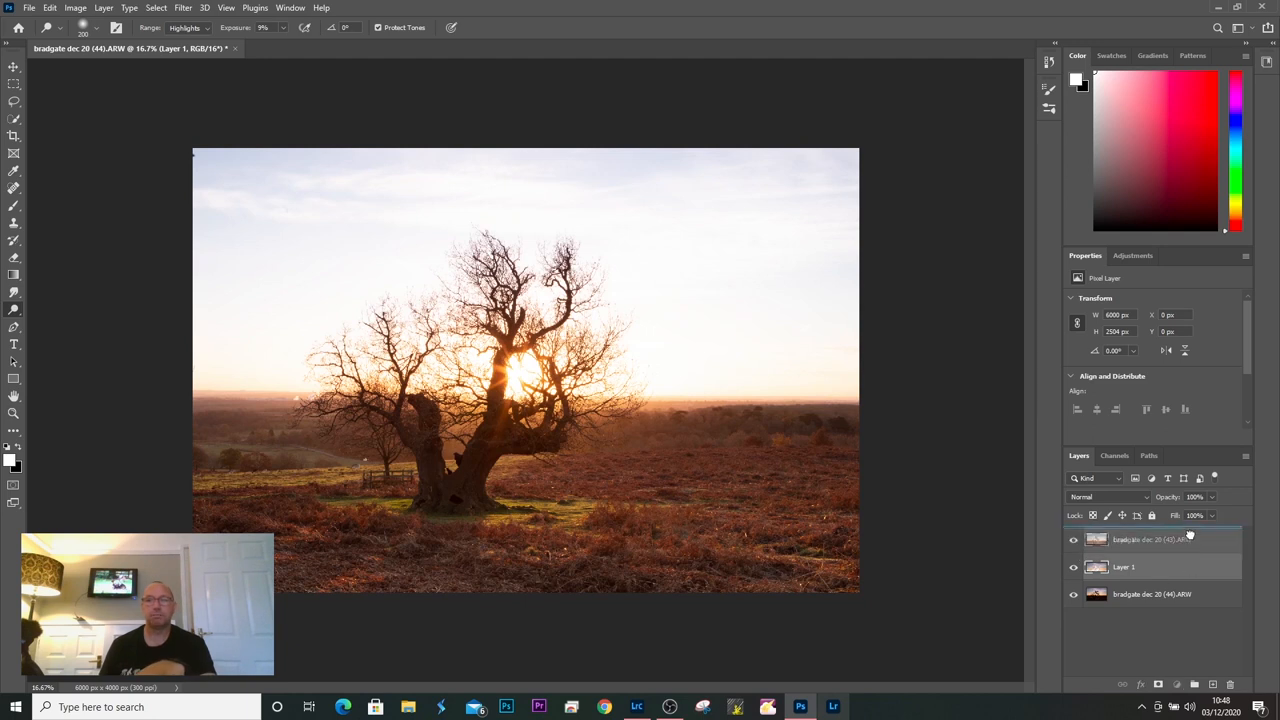
click(1228, 684)
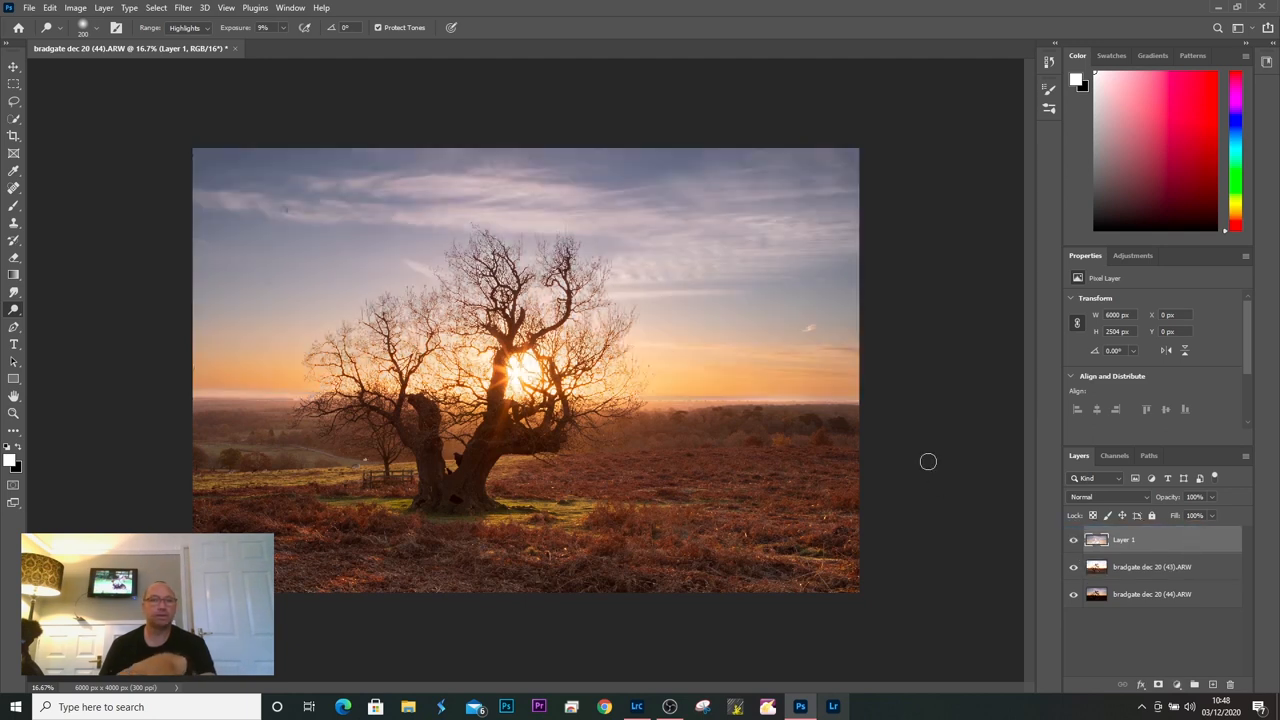
click(182, 8)
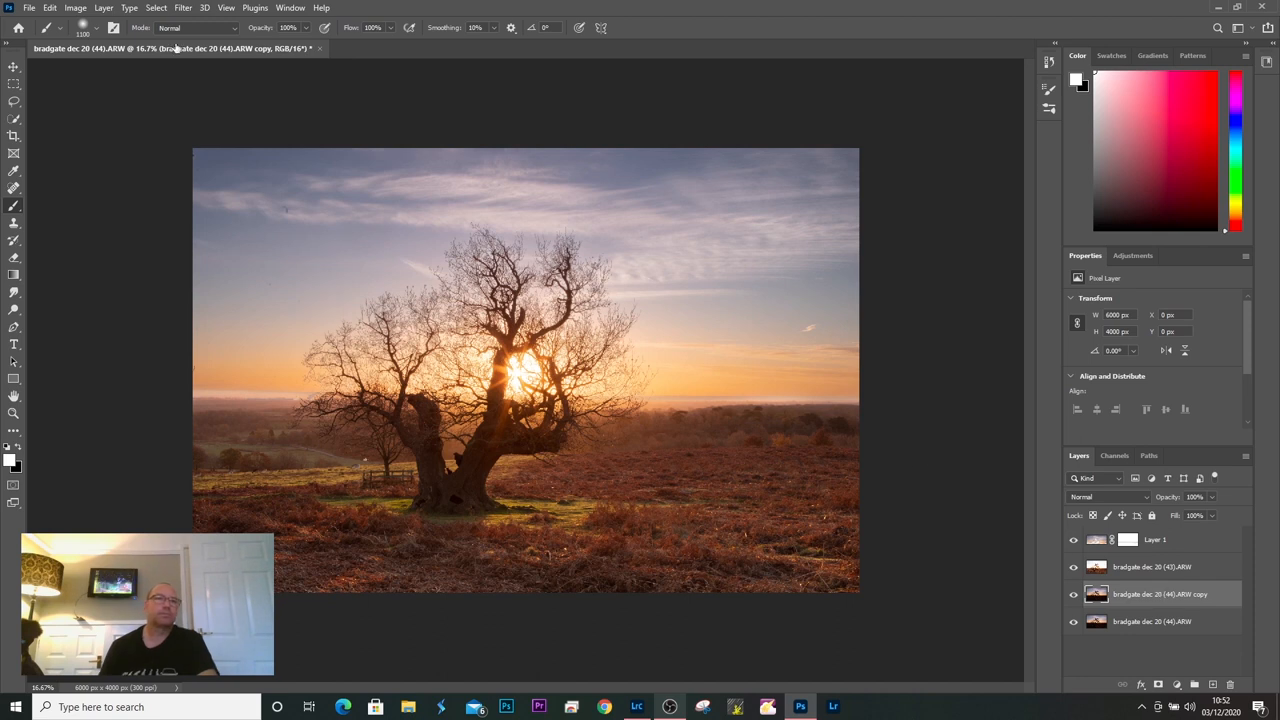
Apply a Camera Raw Filter with Exposure +1.00 to the copied layer
click(182, 8)
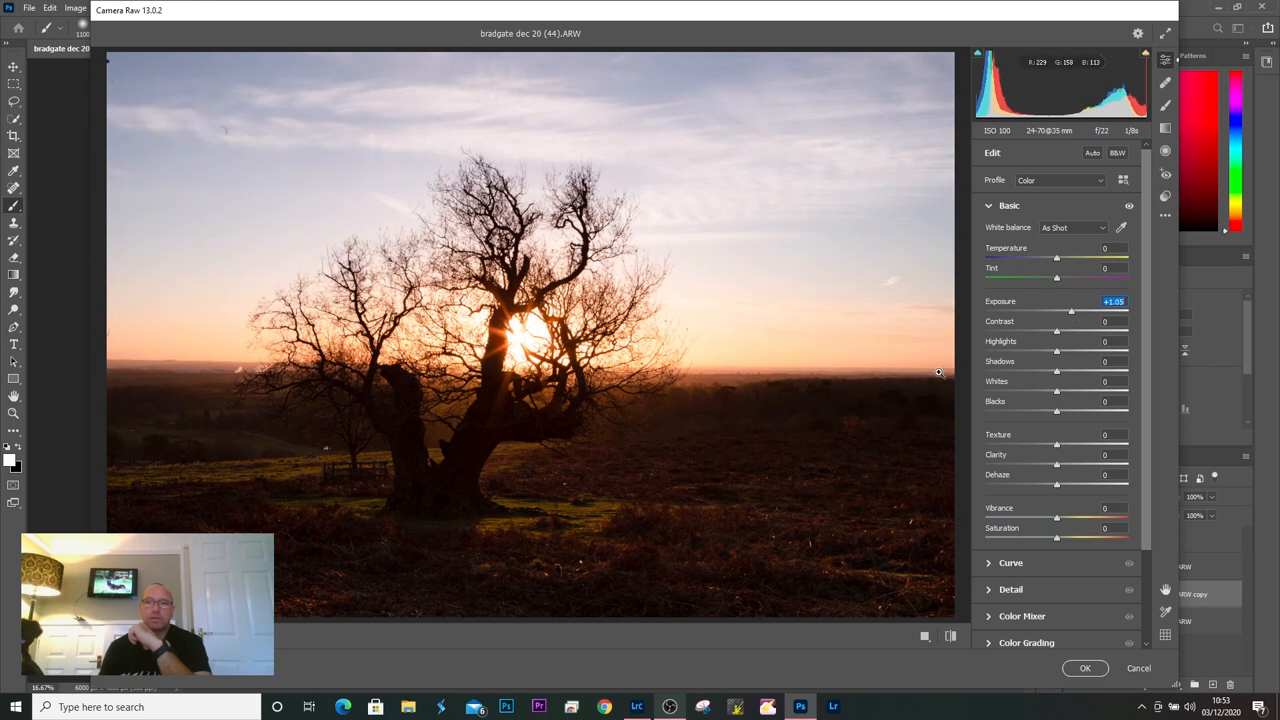
mouse_move(726, 432)
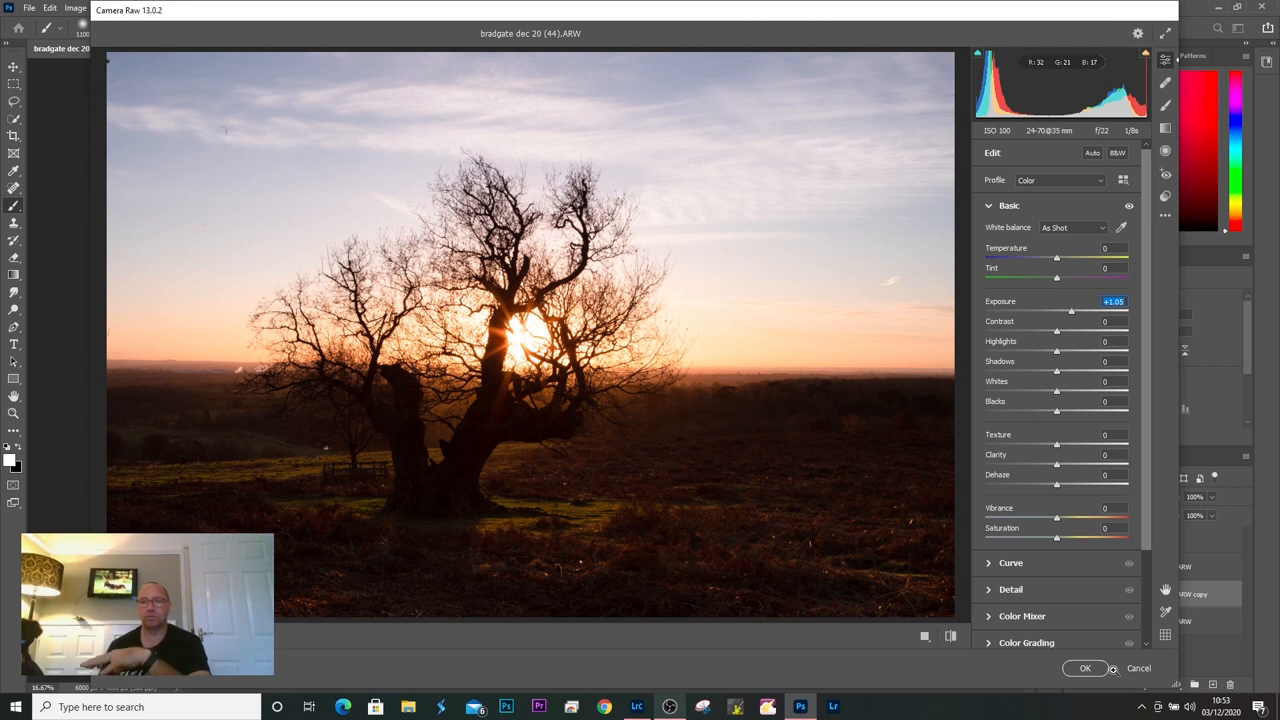
mouse_move(1084, 668)
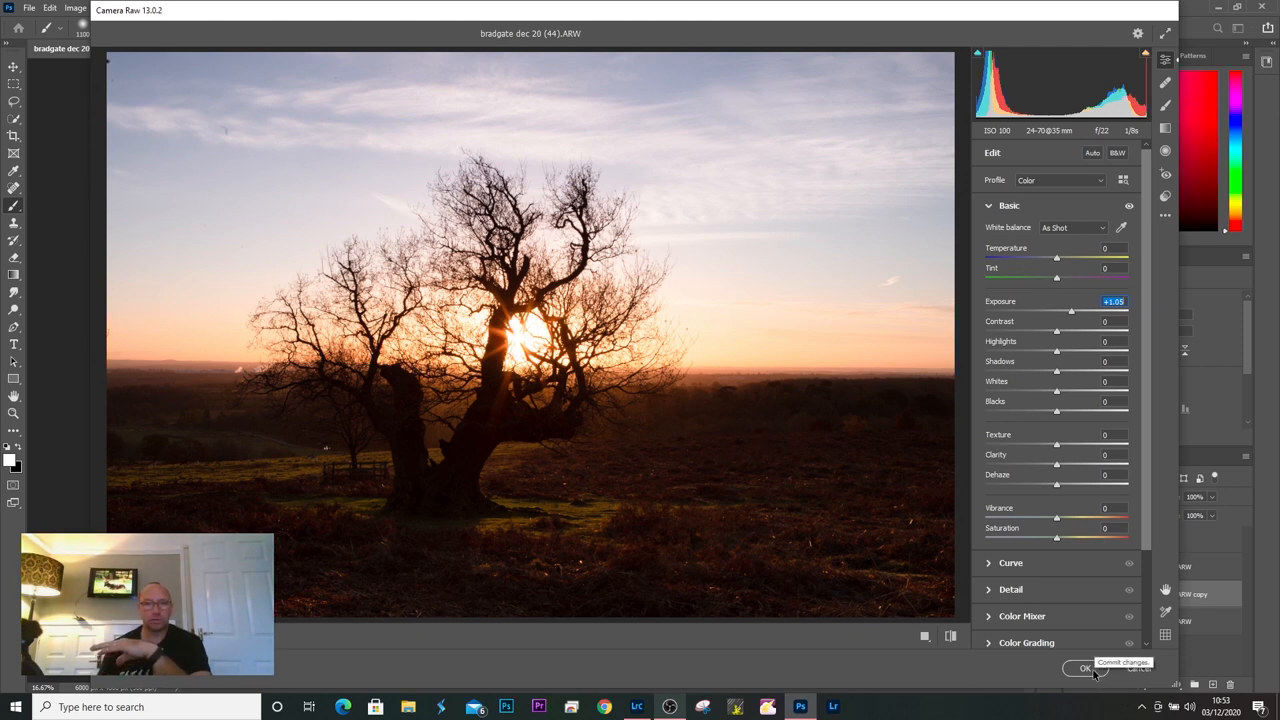
click(1084, 668)
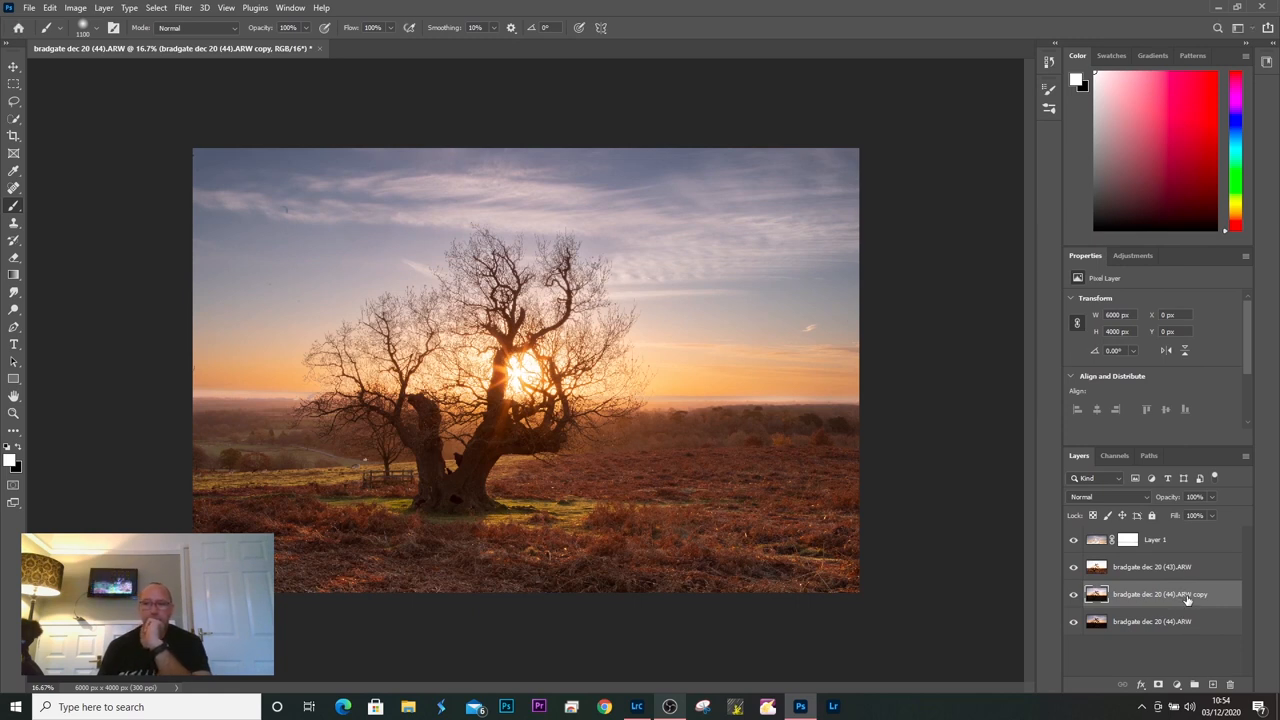
Move the brightened copy layer up and select the land by selecting the sky and inverting
click(1074, 594)
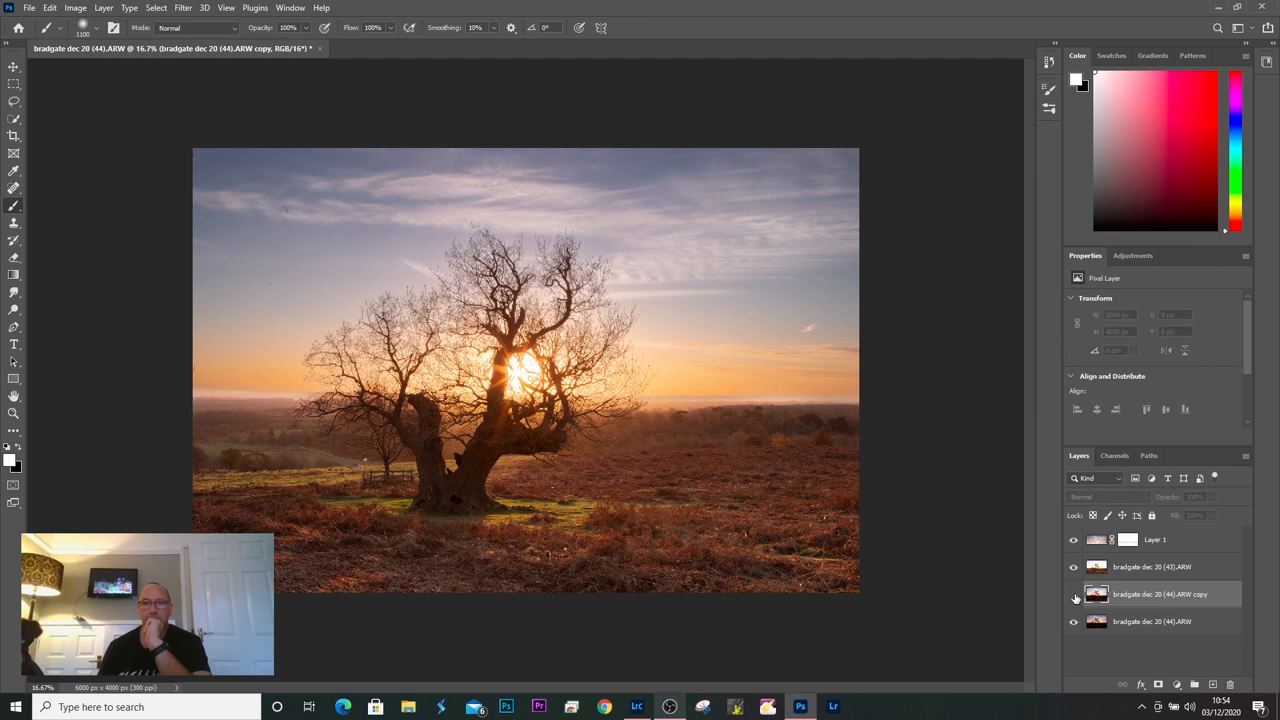
click(1160, 594)
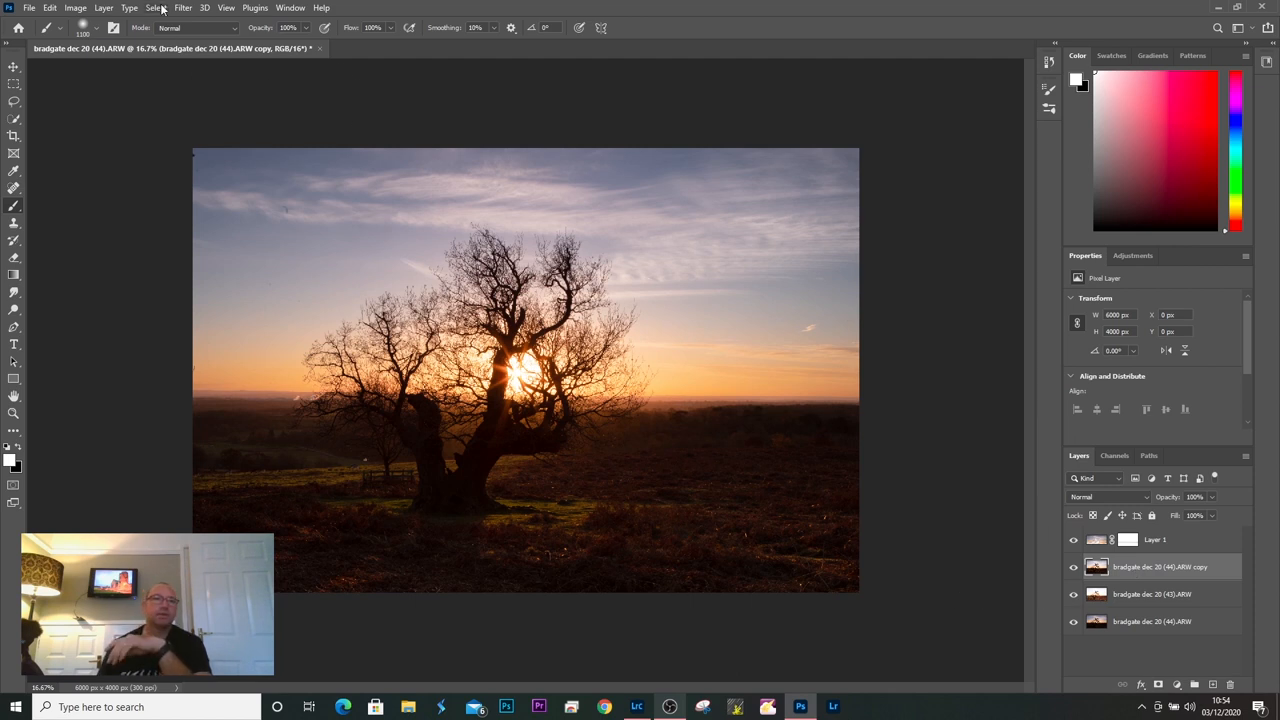
click(156, 8)
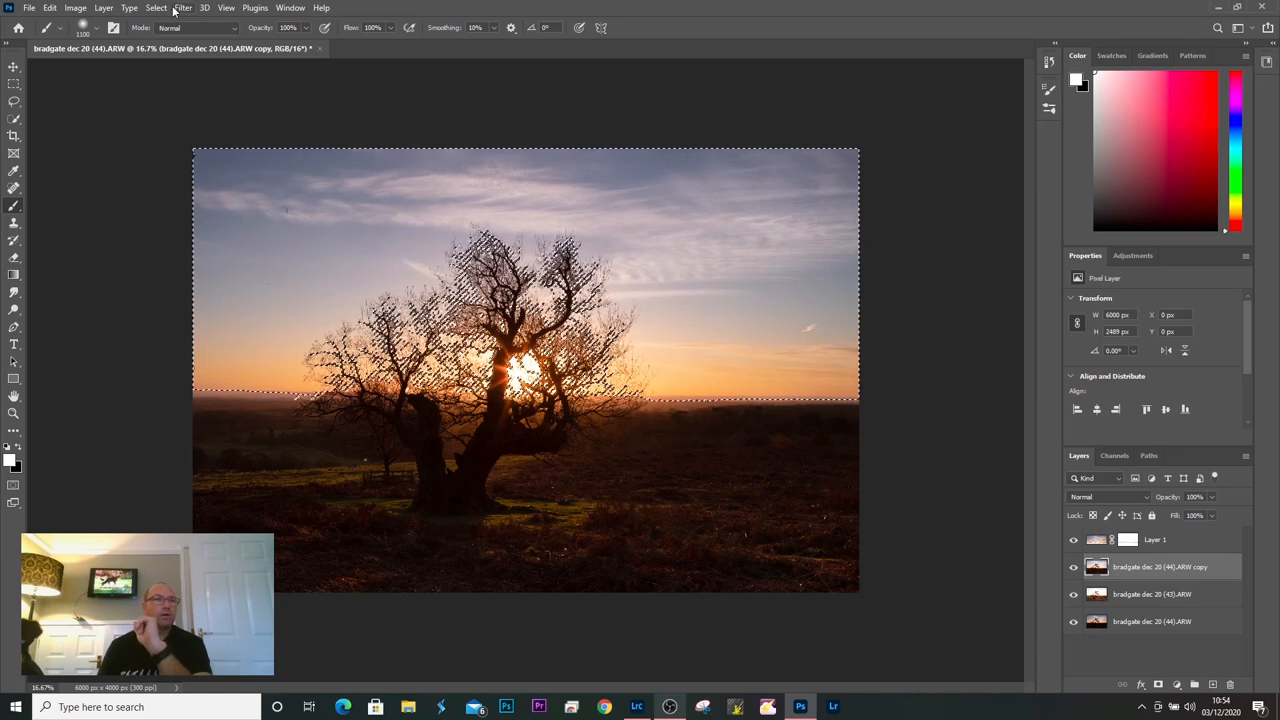
click(156, 8)
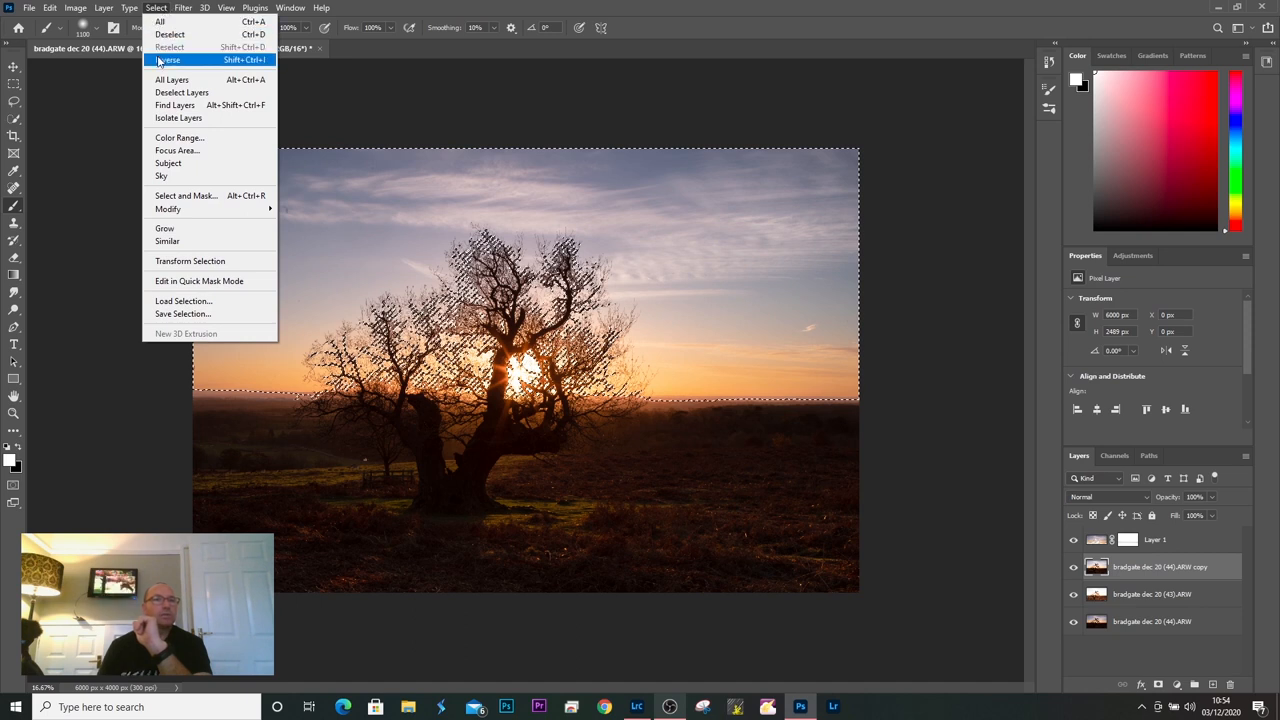
click(168, 60)
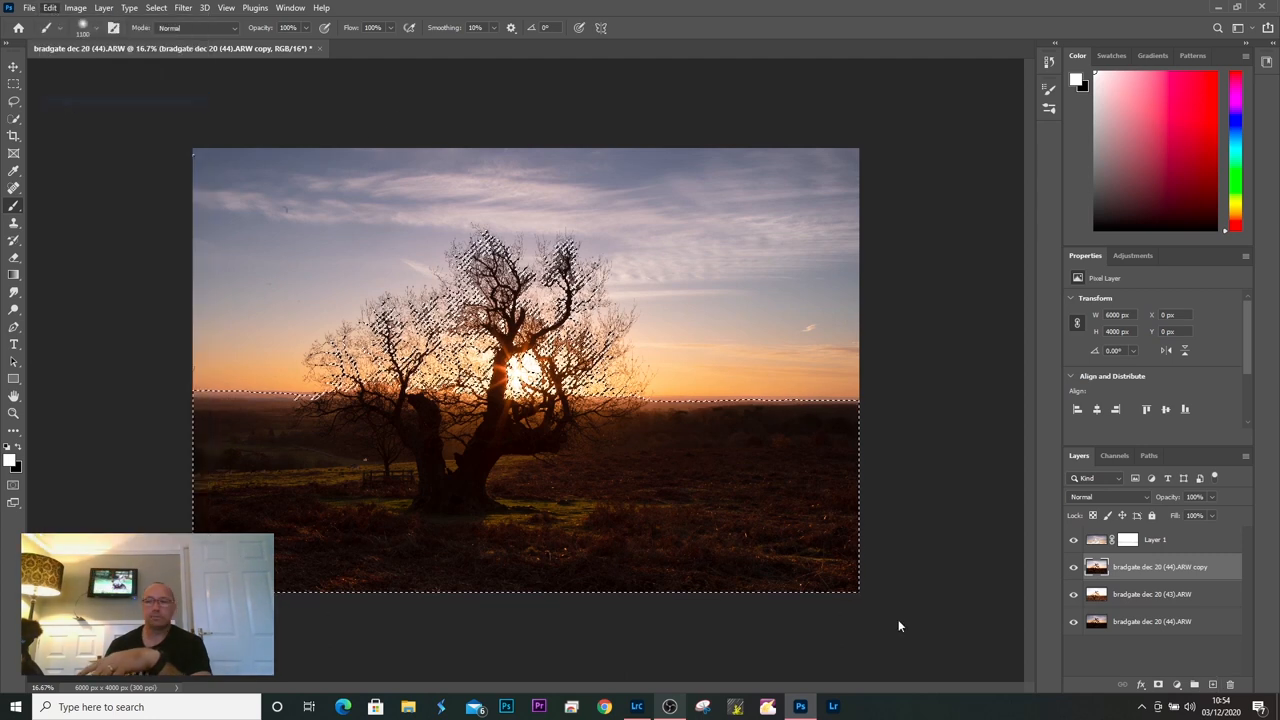
Add a new filled layer over the foreground and lower its opacity to blend it in
click(1158, 684)
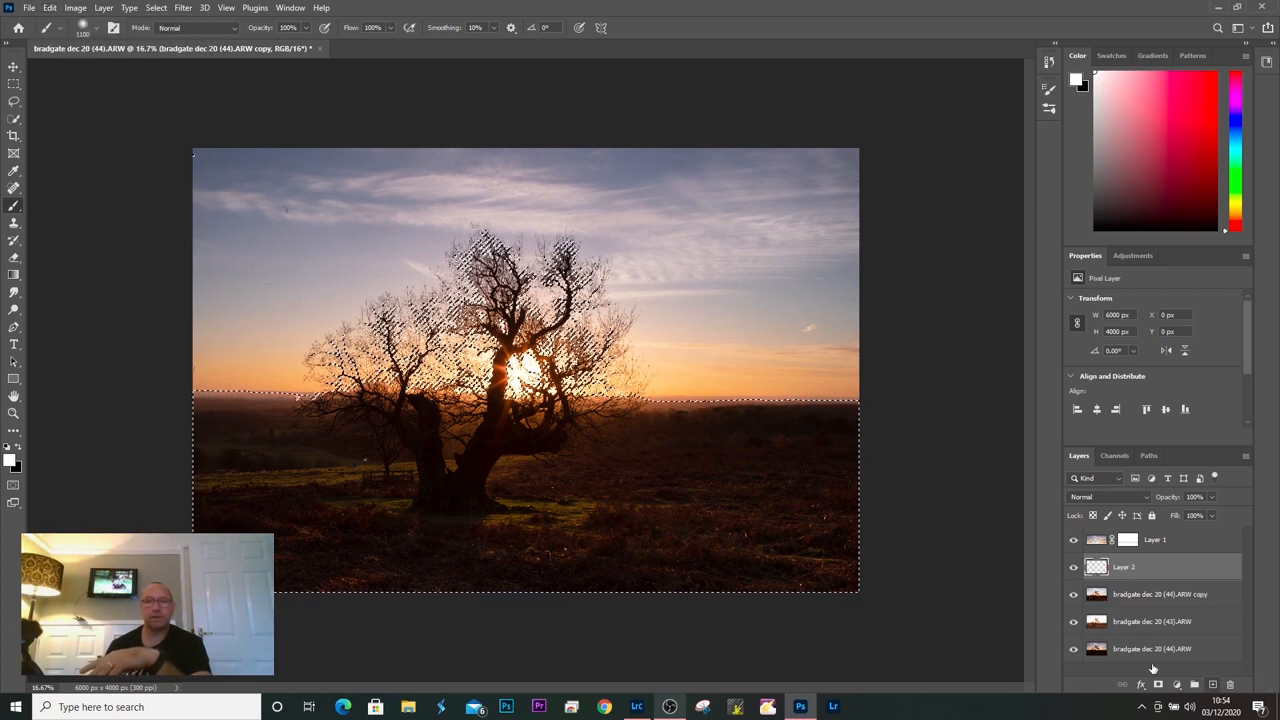
click(48, 8)
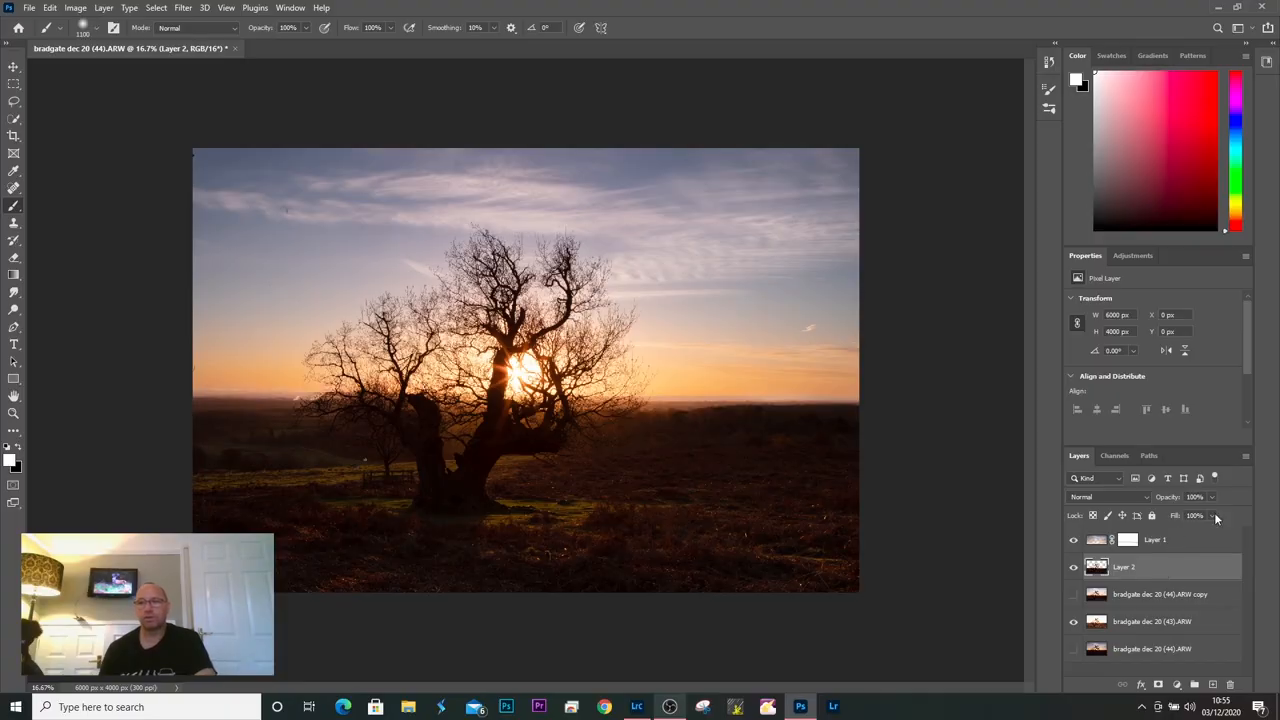
click(1212, 496)
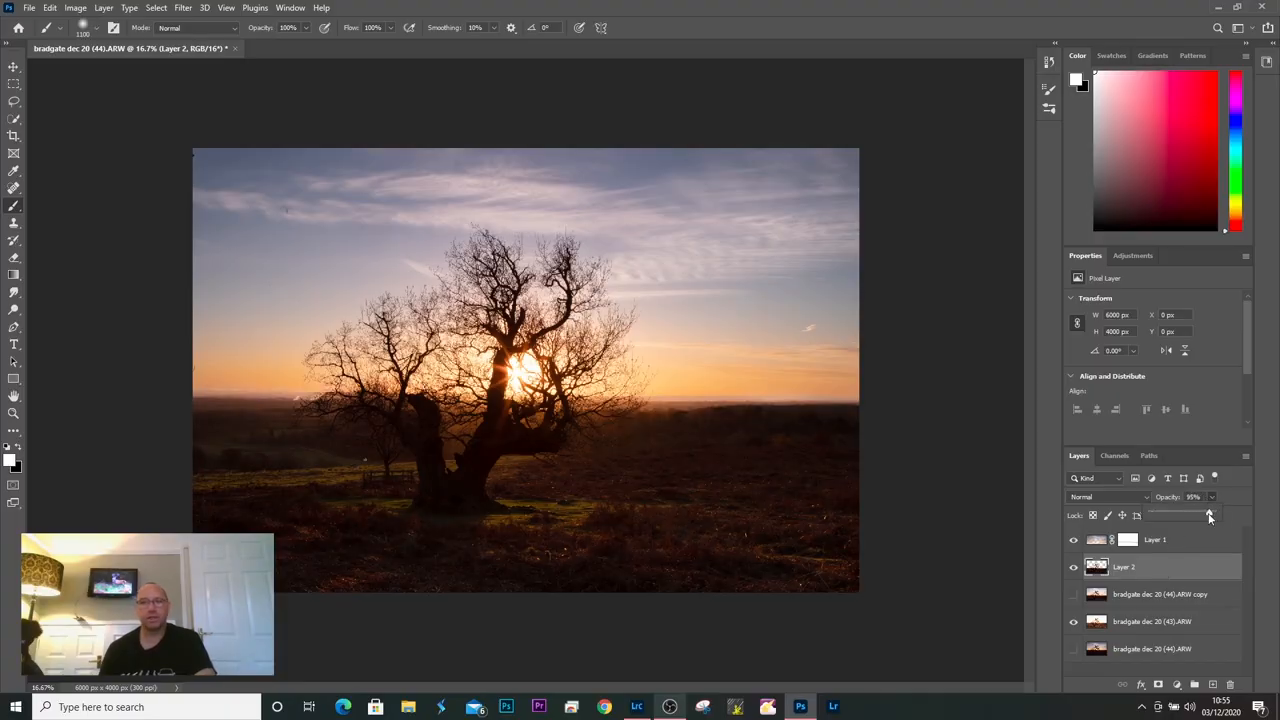
drag(1210, 516, 1194, 516)
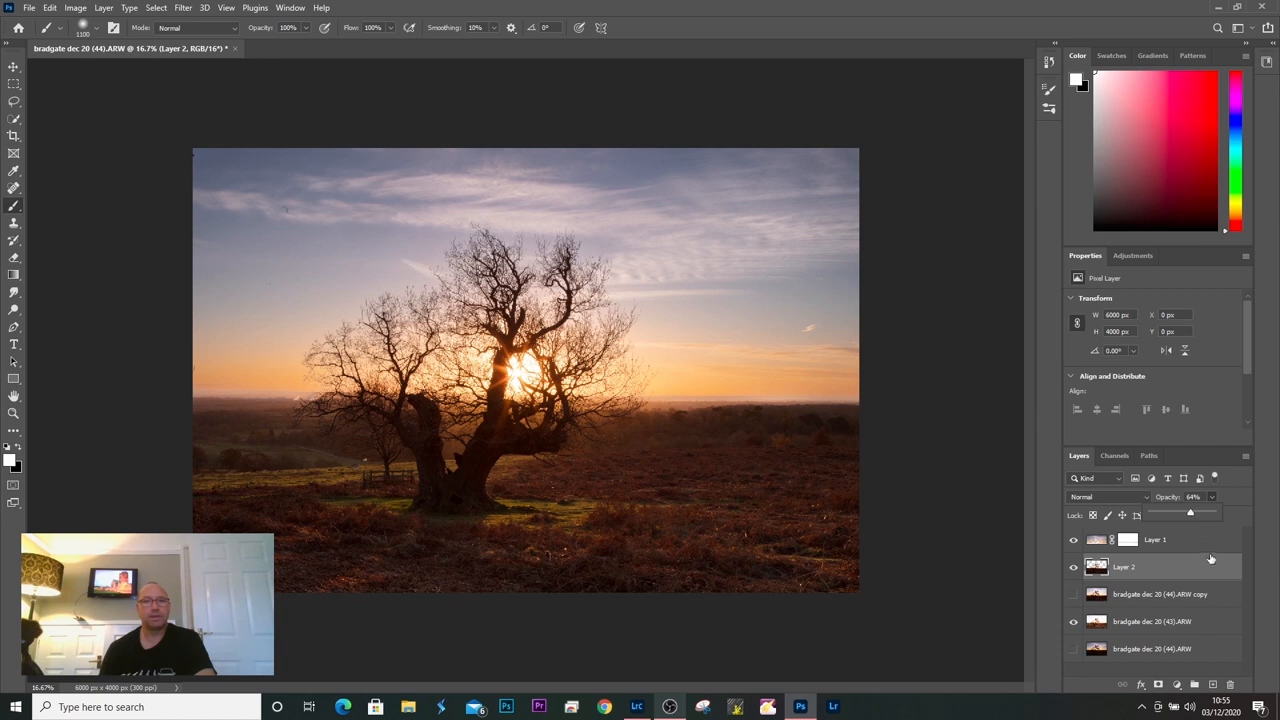
mouse_move(1236, 536)
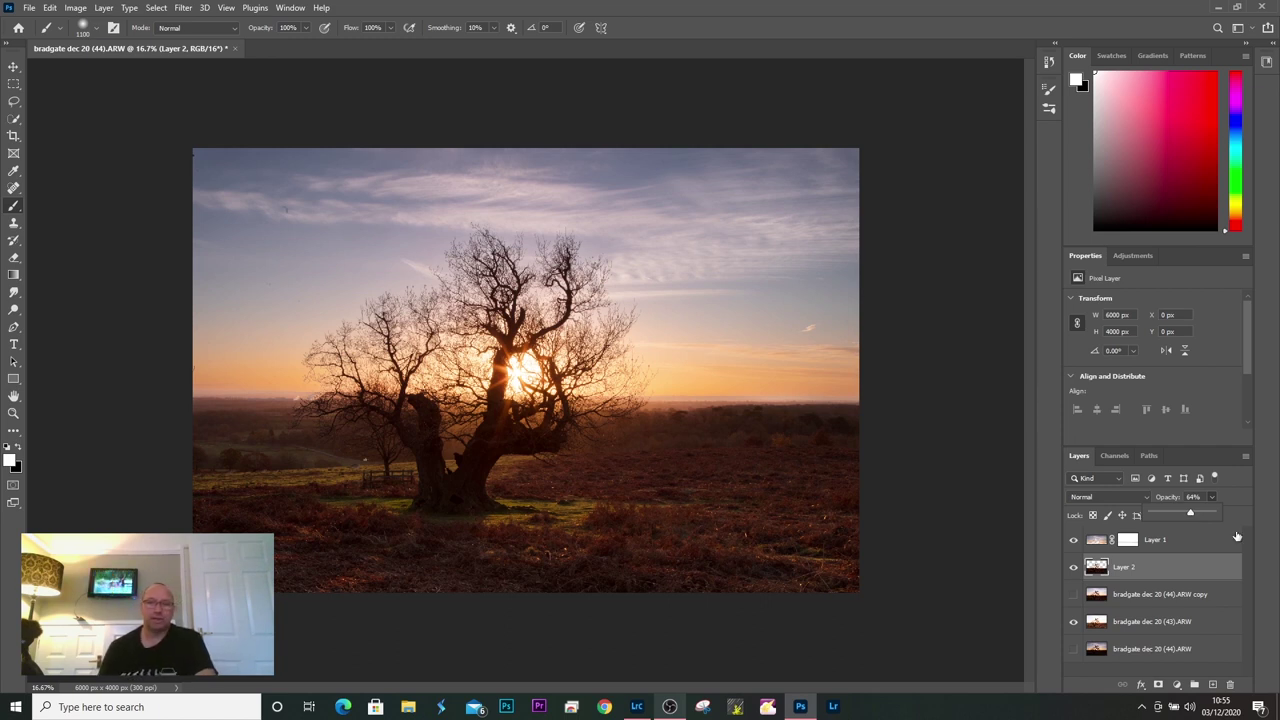
mouse_move(1148, 566)
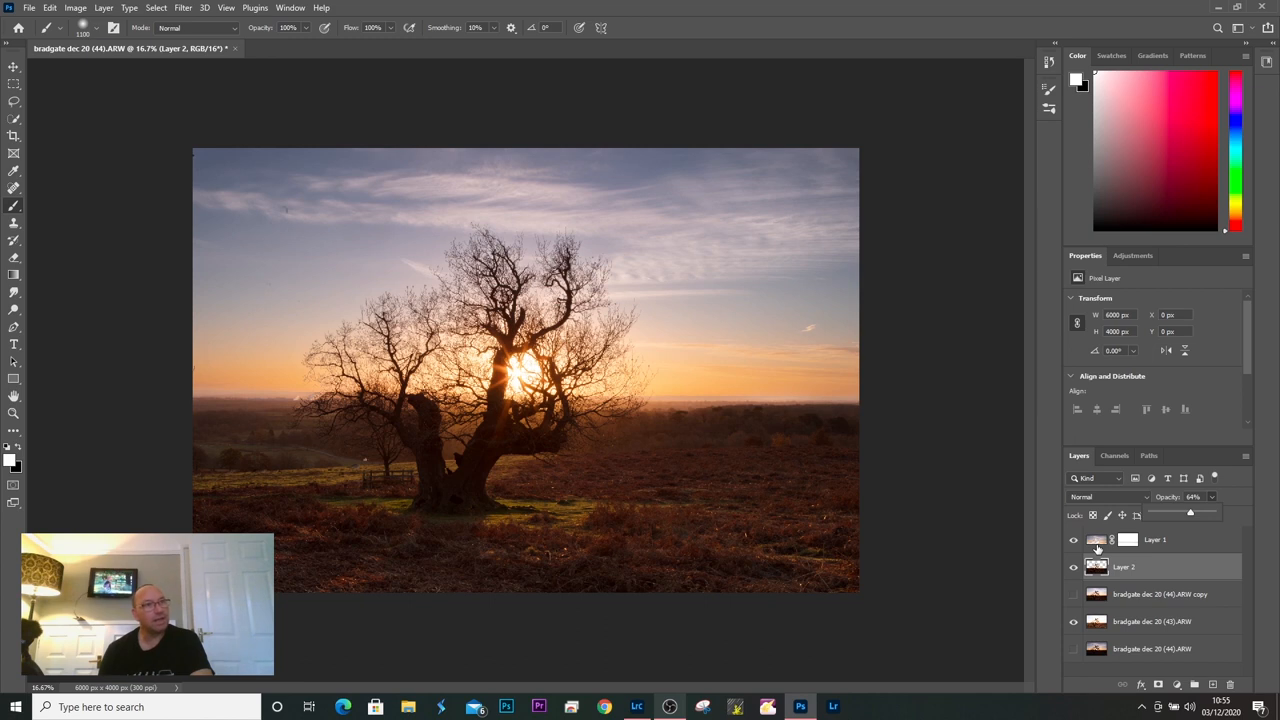
mouse_move(1124, 608)
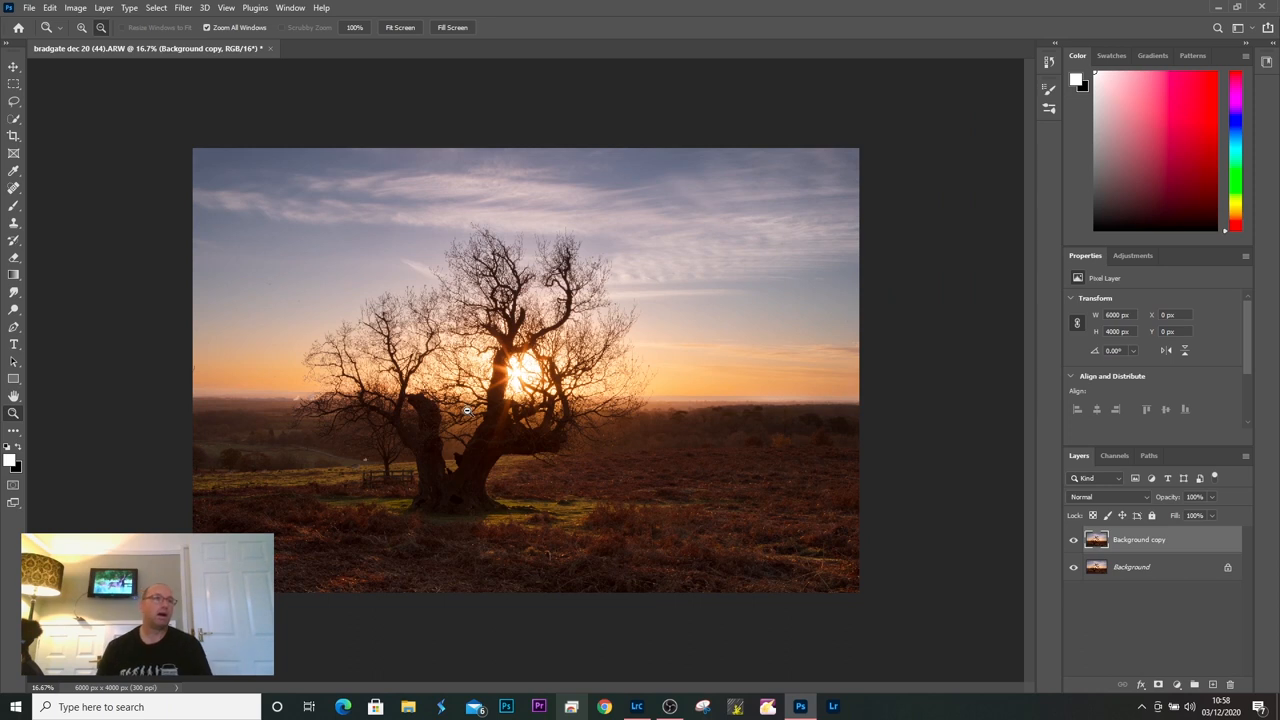
mouse_move(524, 380)
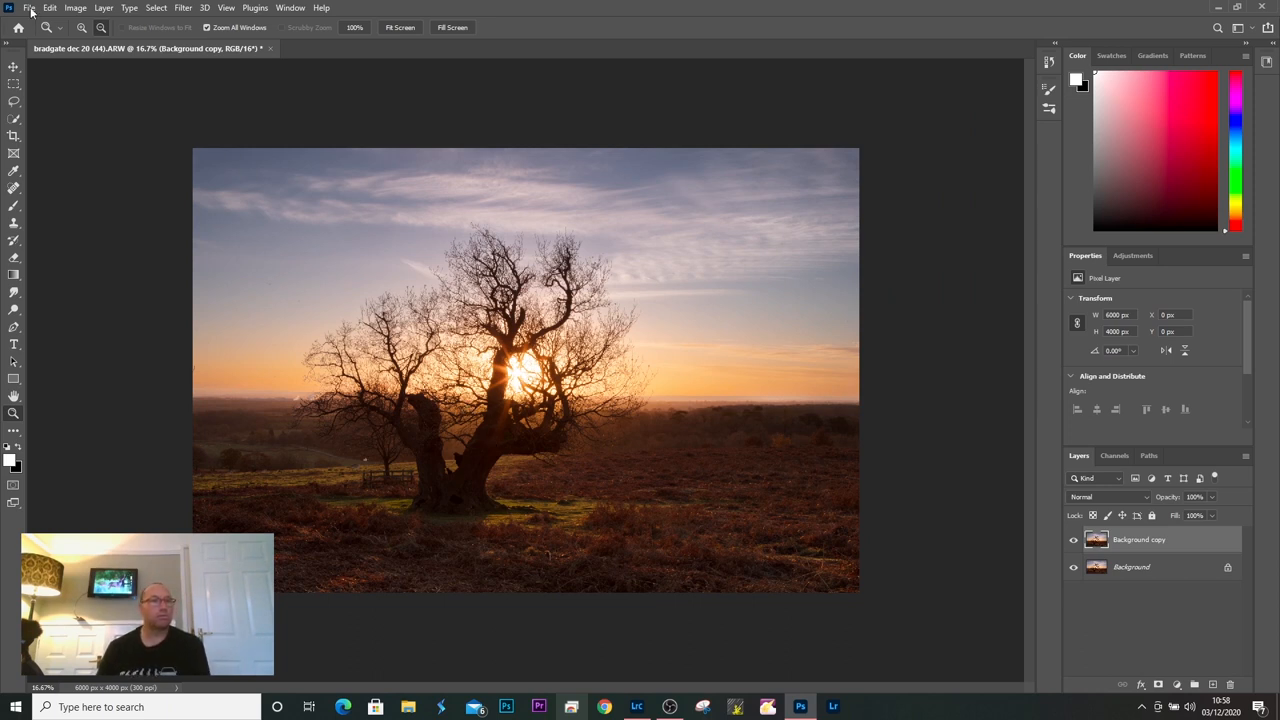
Save the edited Photoshop document and switch back to Lightroom Classic
click(28, 8)
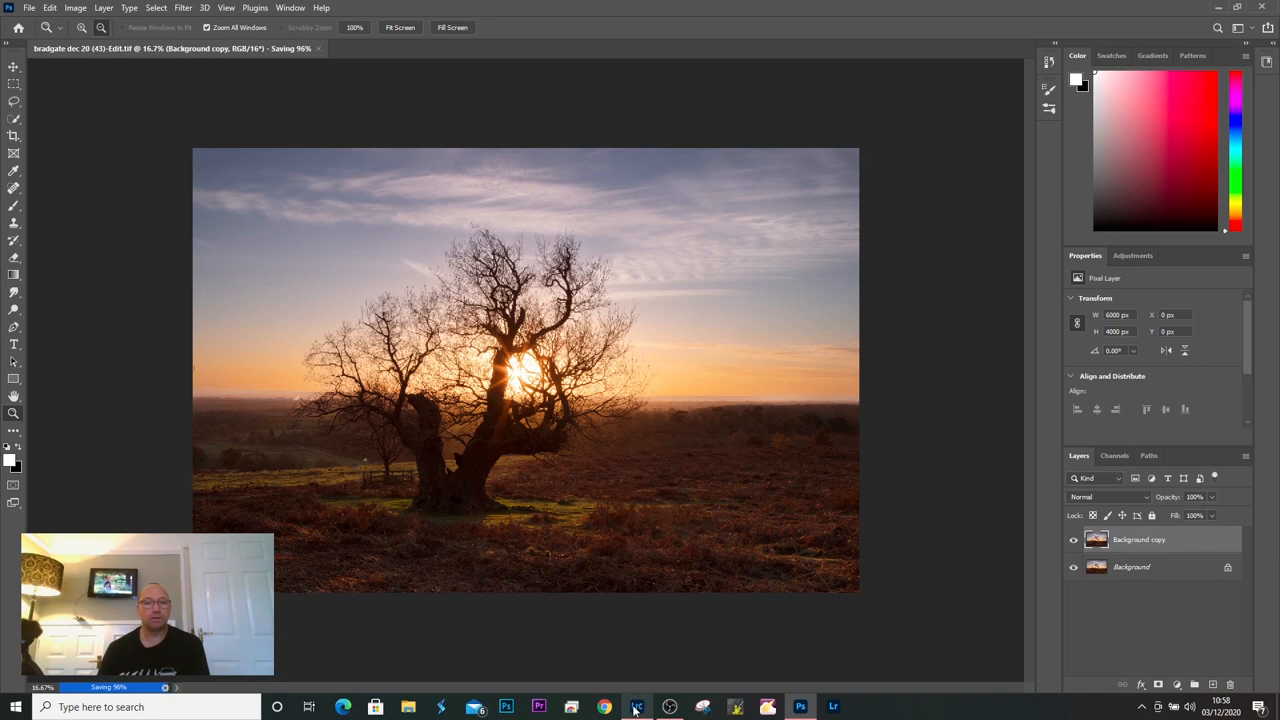
click(636, 708)
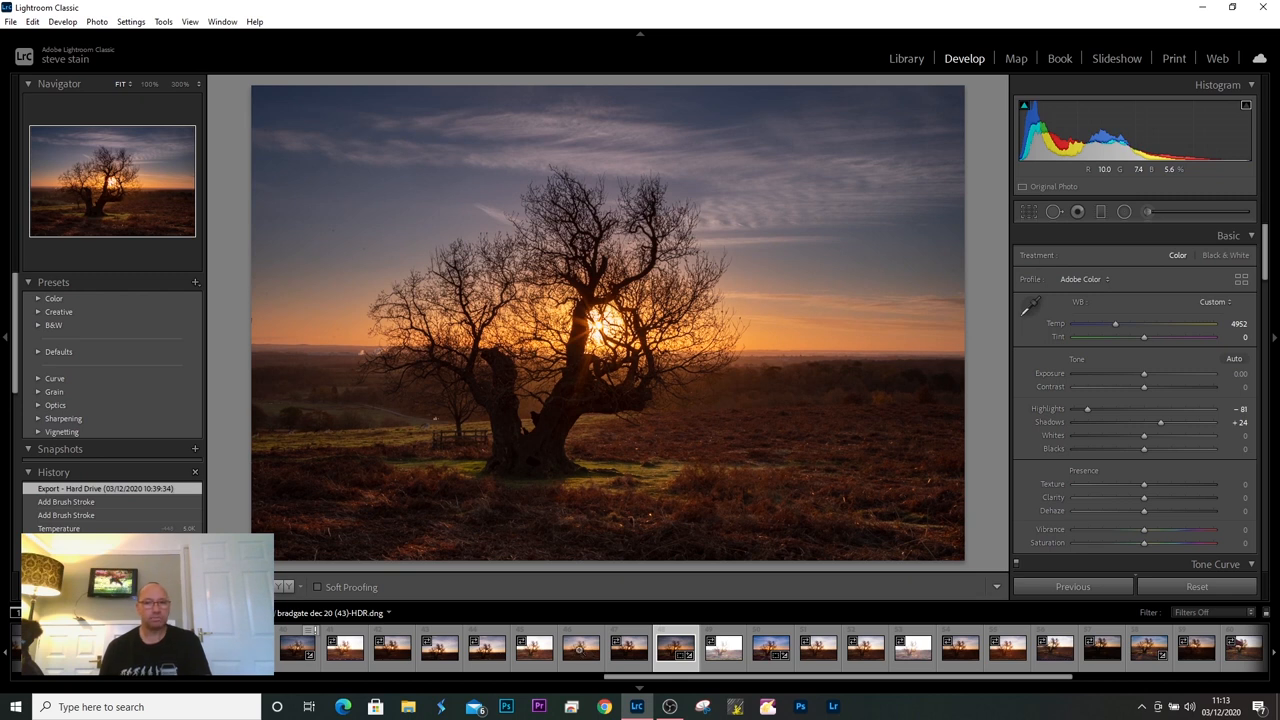
Select the -Edit file and lower the Exposure of a graduated filter over the sunset sky
click(580, 648)
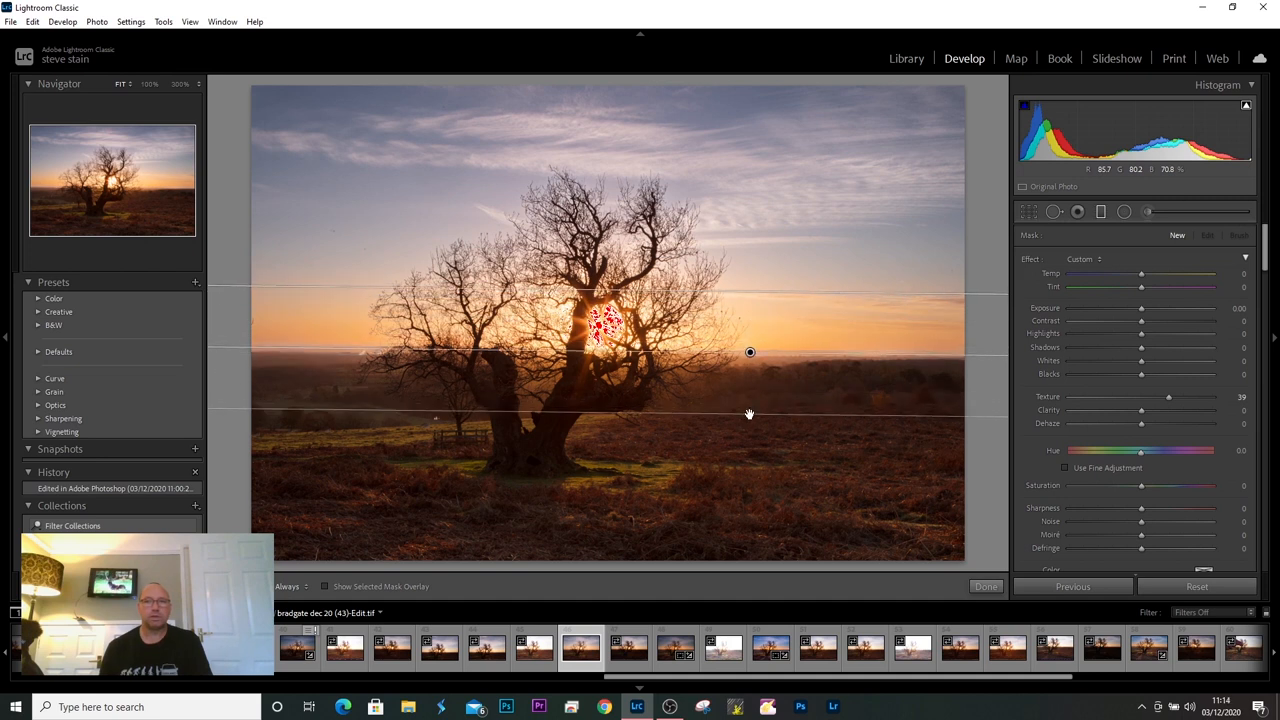
mouse_move(868, 388)
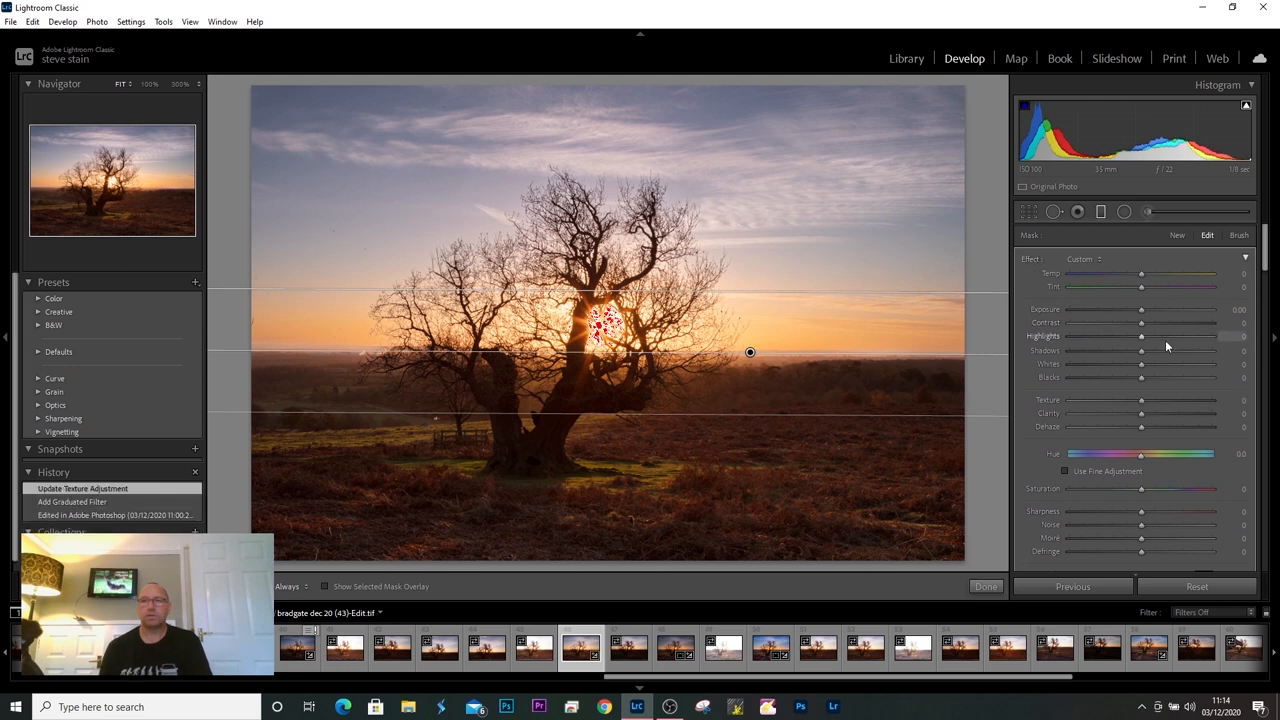
drag(1160, 308, 1140, 308)
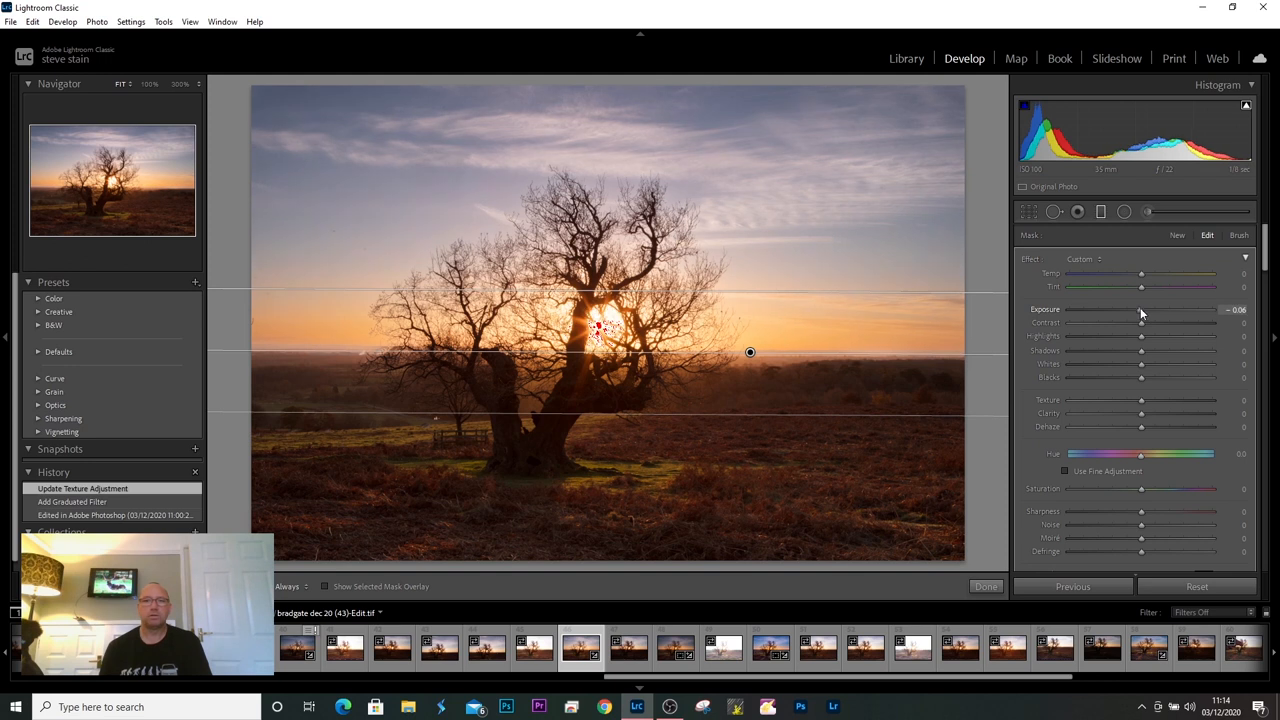
drag(1140, 308, 1120, 308)
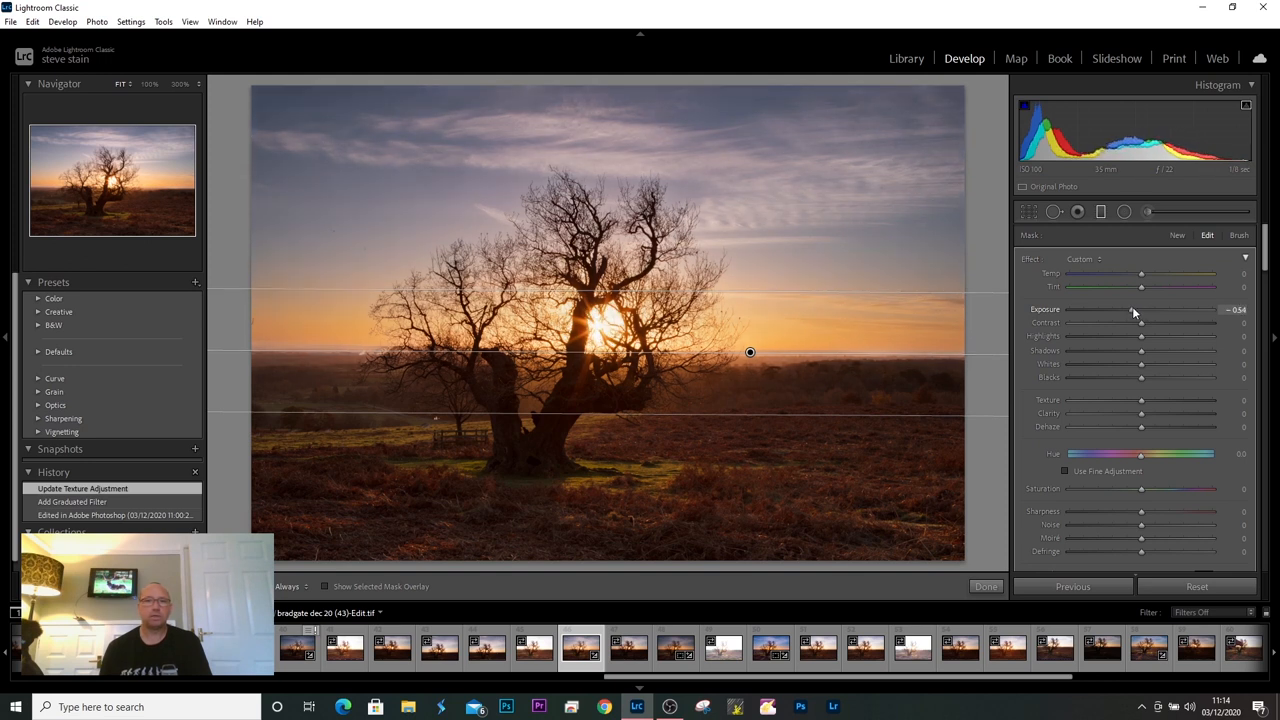
drag(1140, 310, 1132, 310)
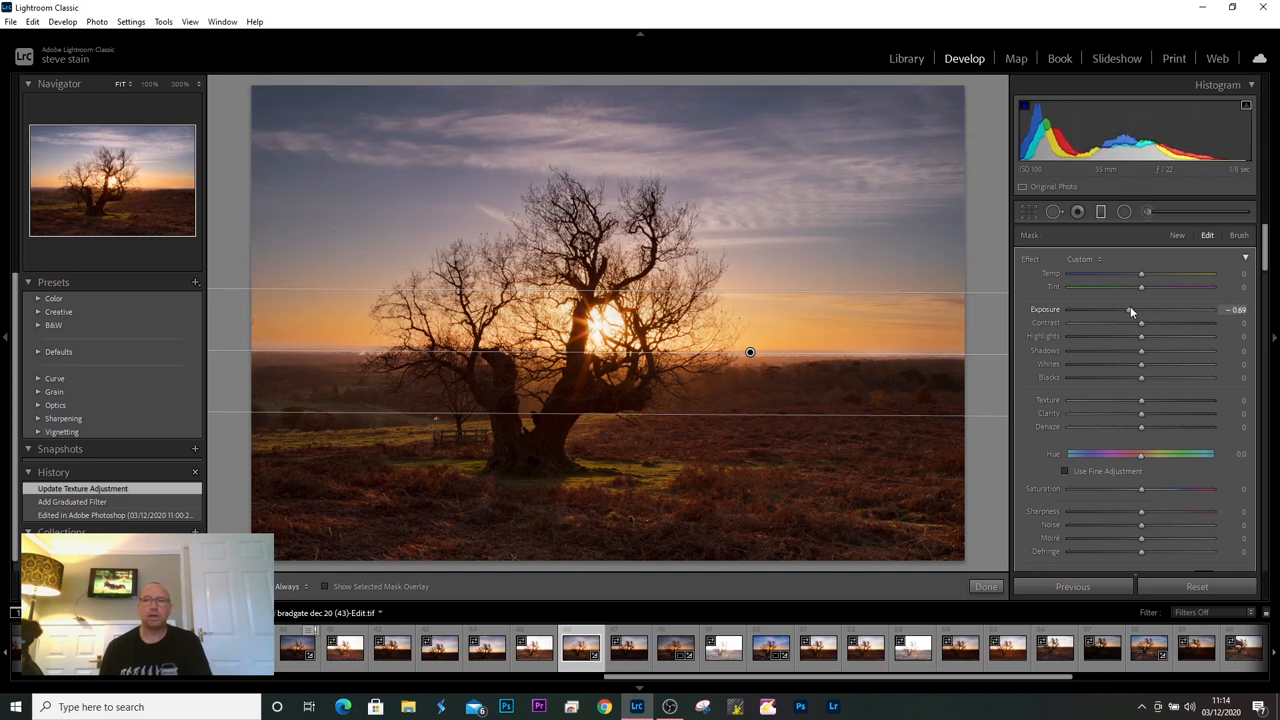
drag(1140, 308, 1120, 308)
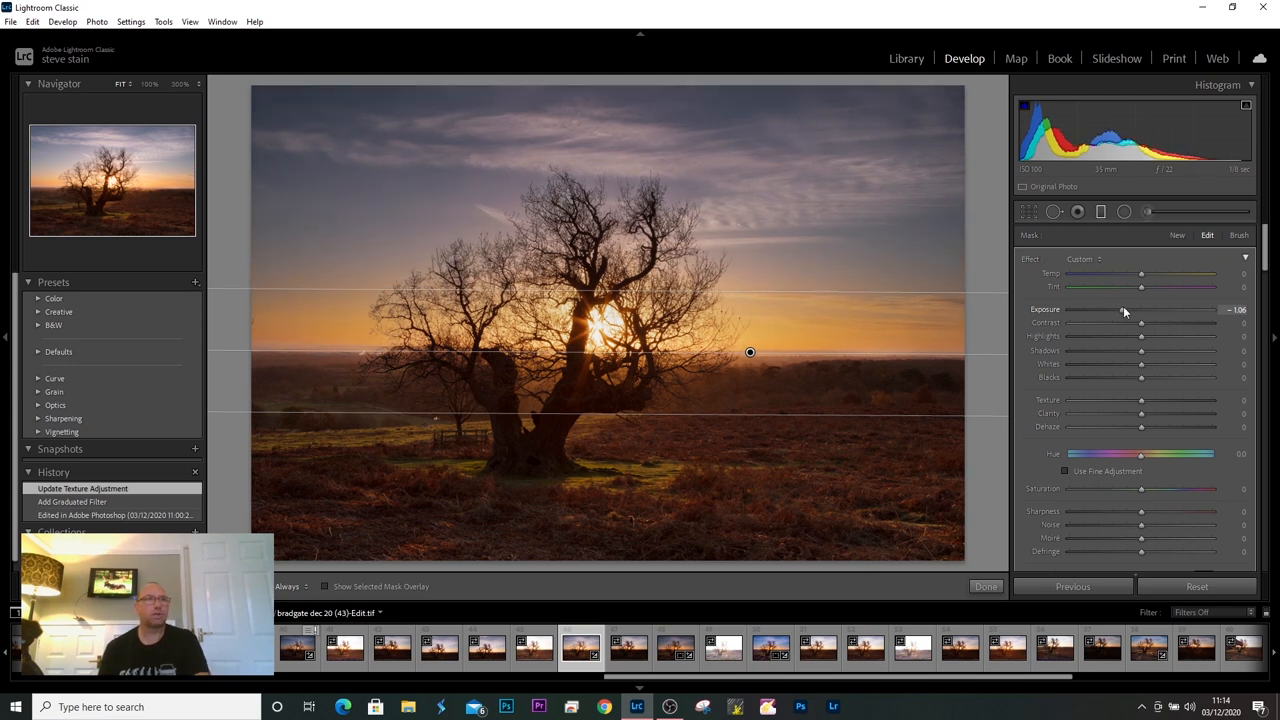
drag(1140, 308, 1148, 308)
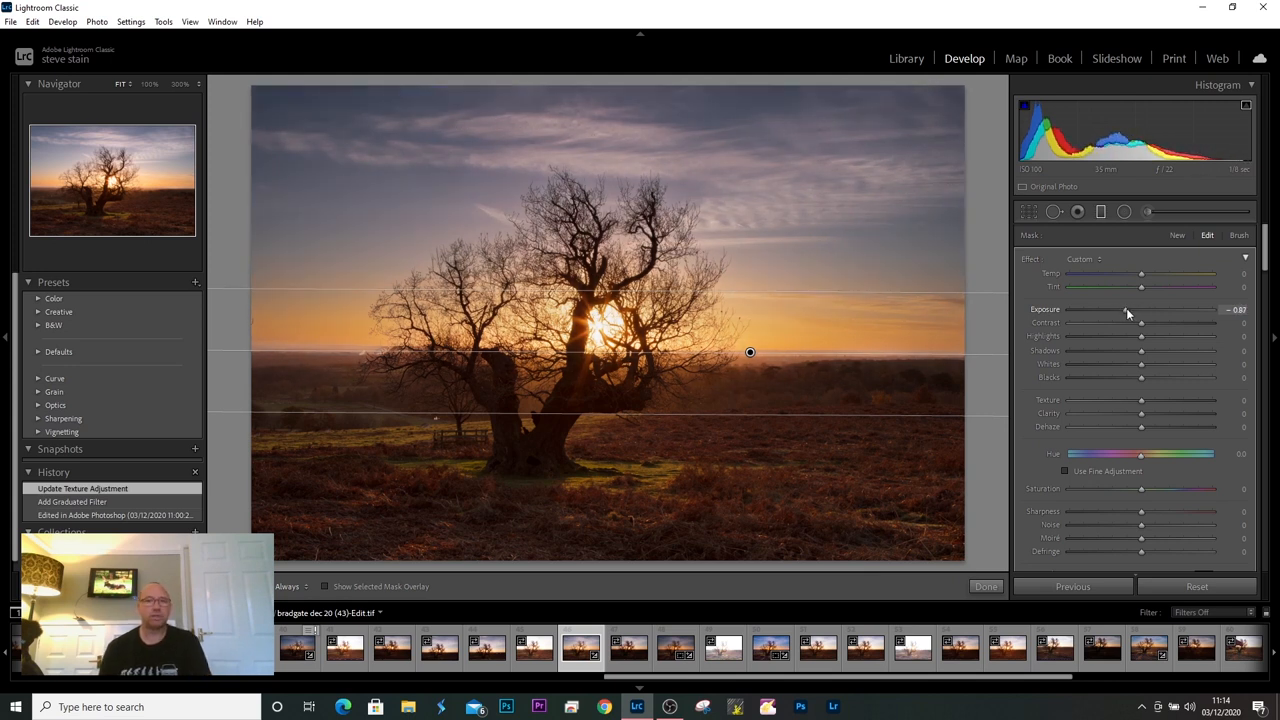
drag(1140, 308, 1144, 308)
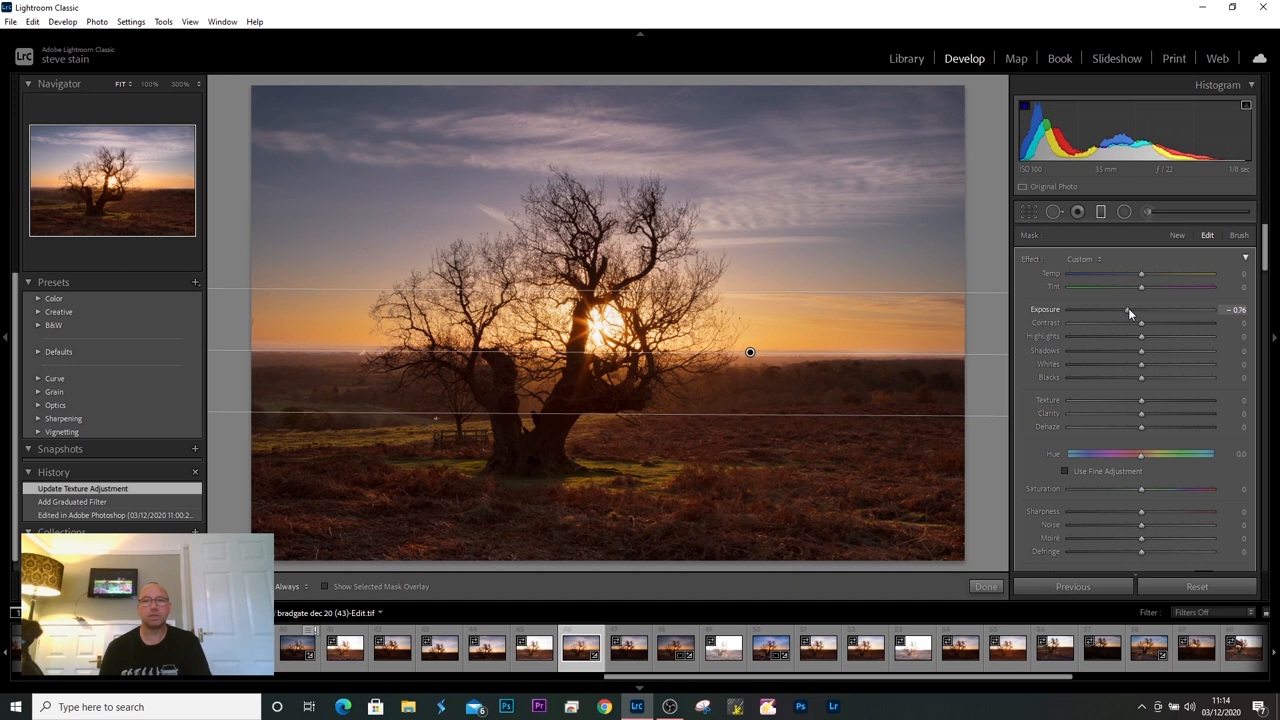
drag(1140, 310, 1144, 310)
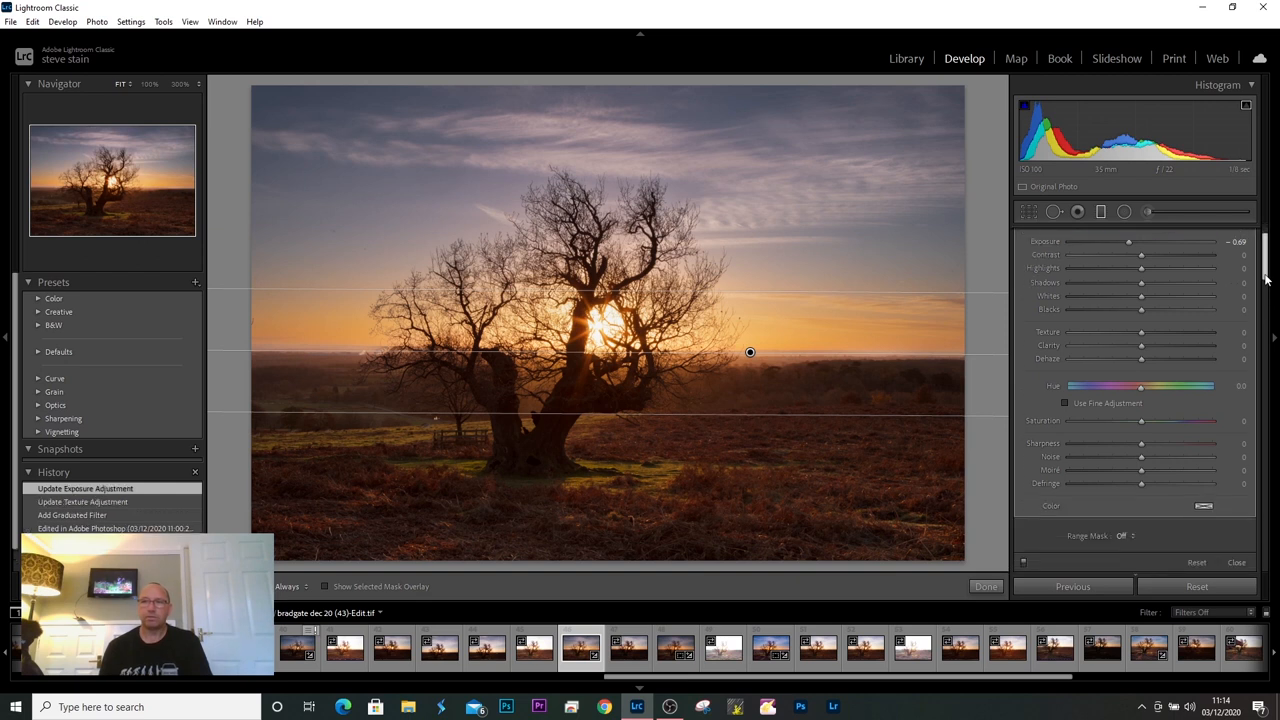
Set the filter's Range Mask to Luminance, preview the mask, adjust its range and finish with Done
scroll(down, 3)
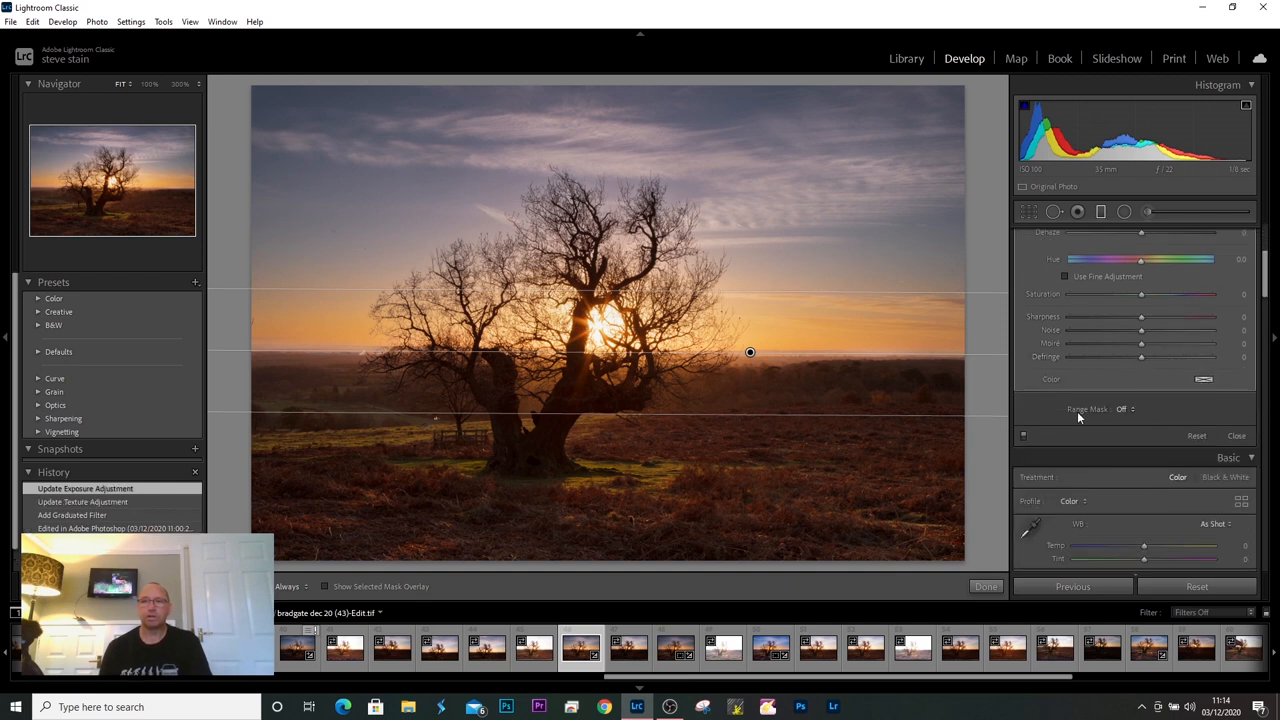
click(1124, 408)
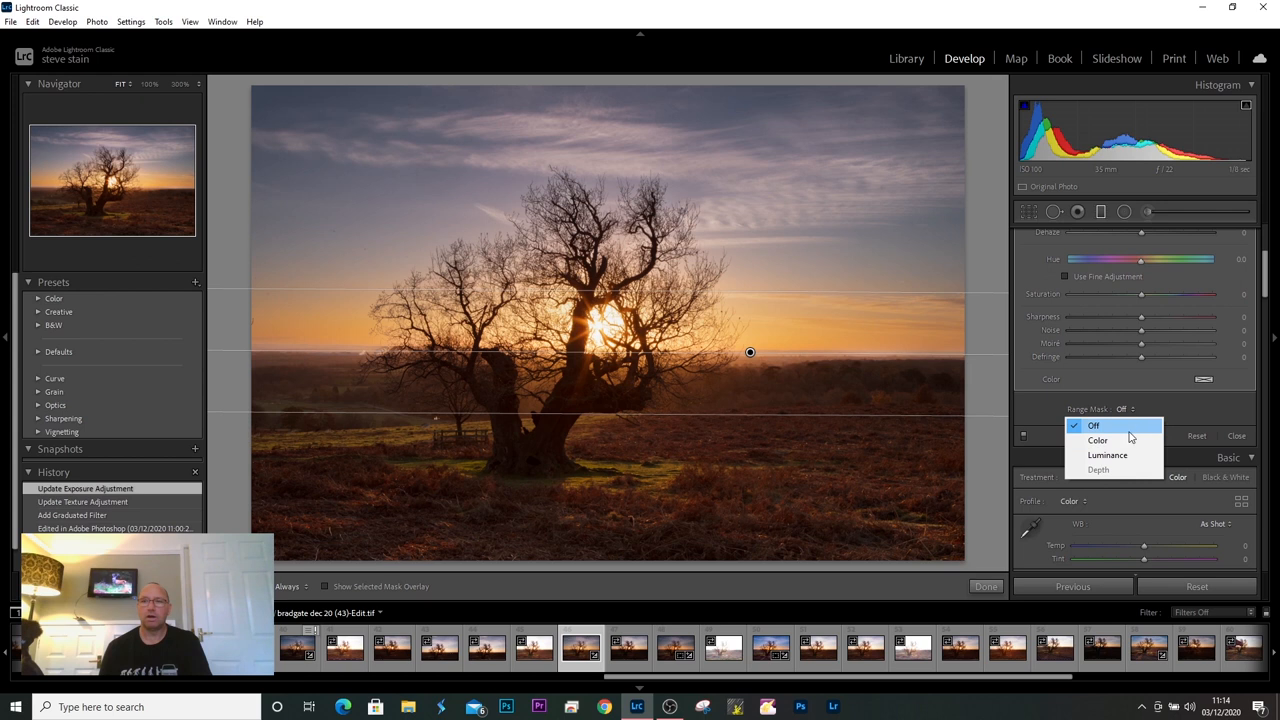
mouse_move(1108, 456)
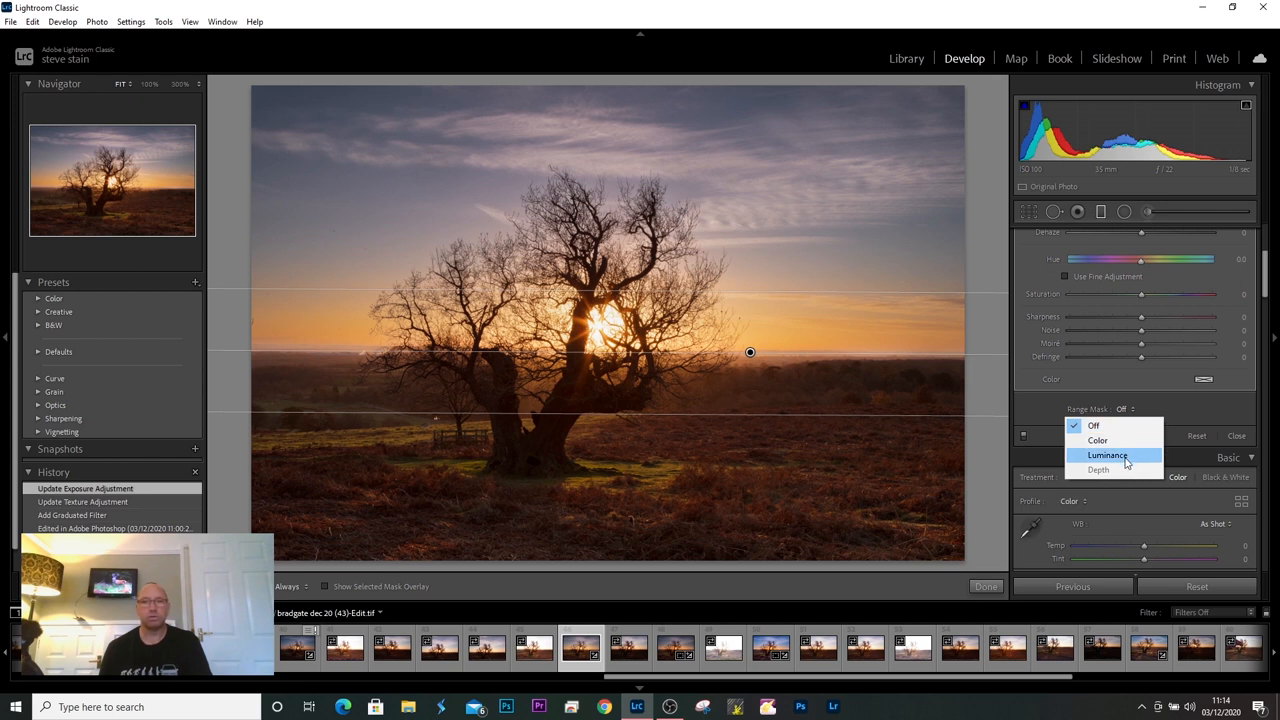
click(1108, 456)
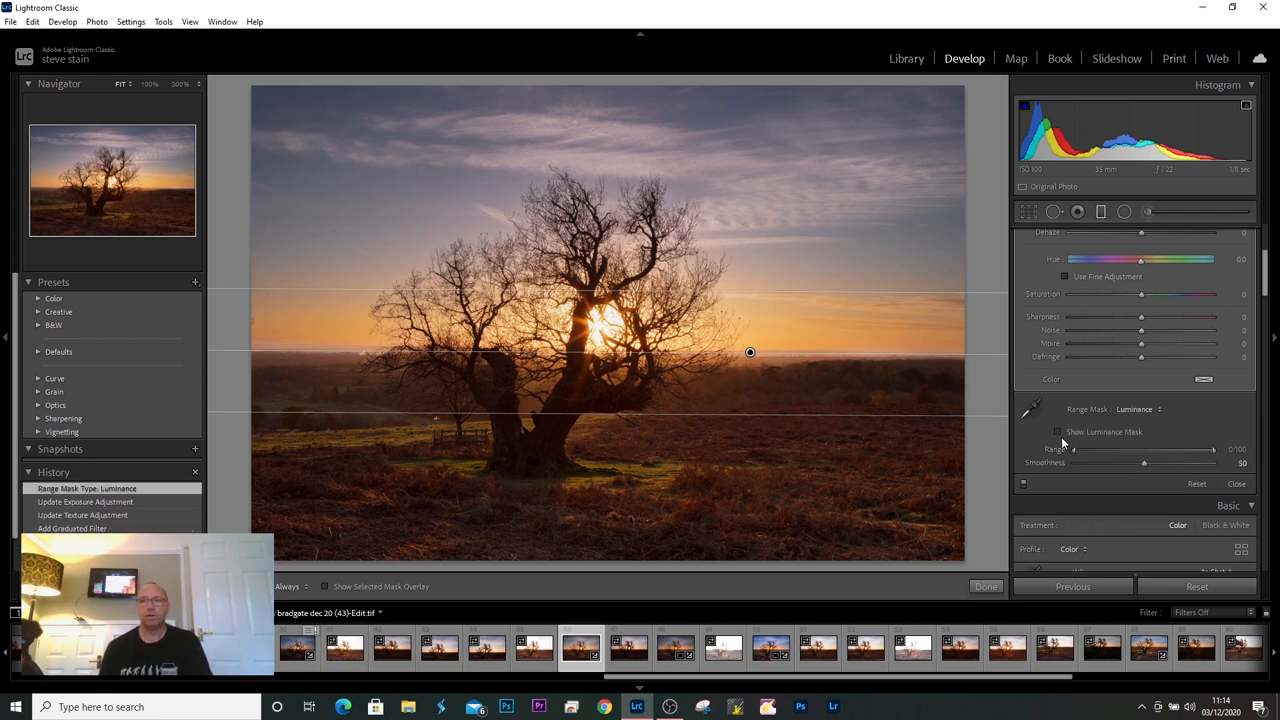
click(1058, 432)
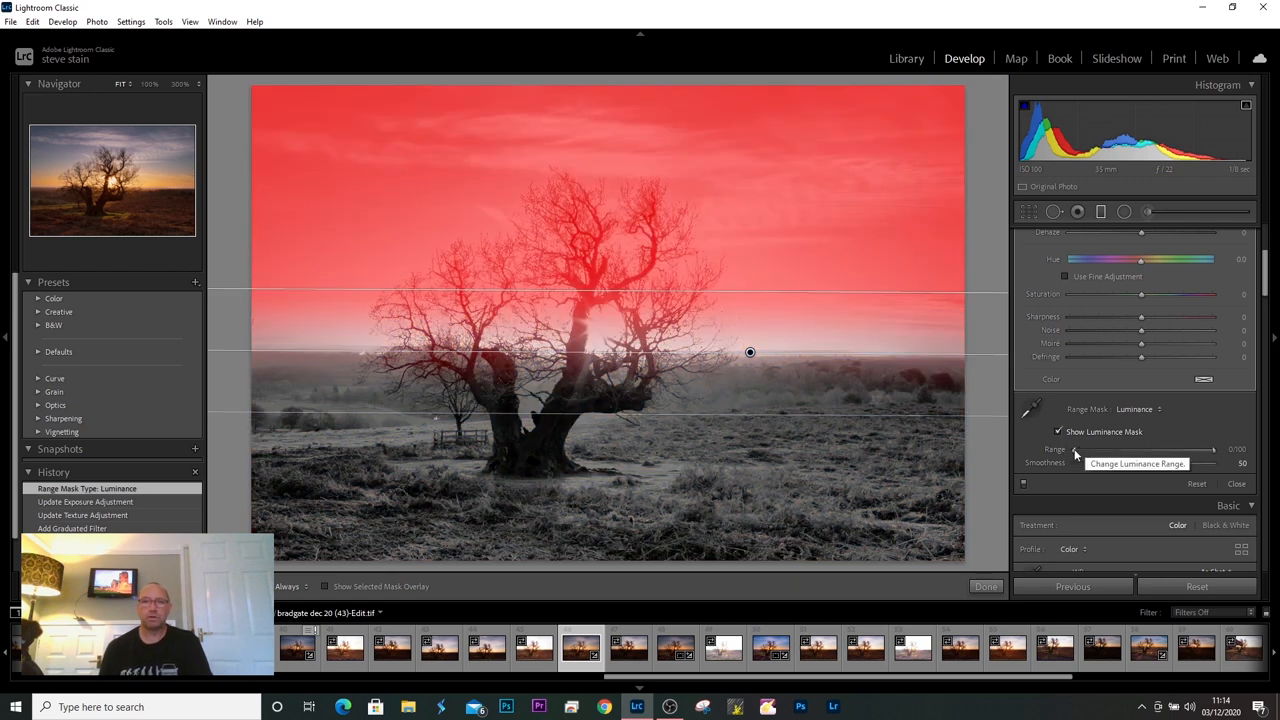
drag(1076, 448, 1096, 448)
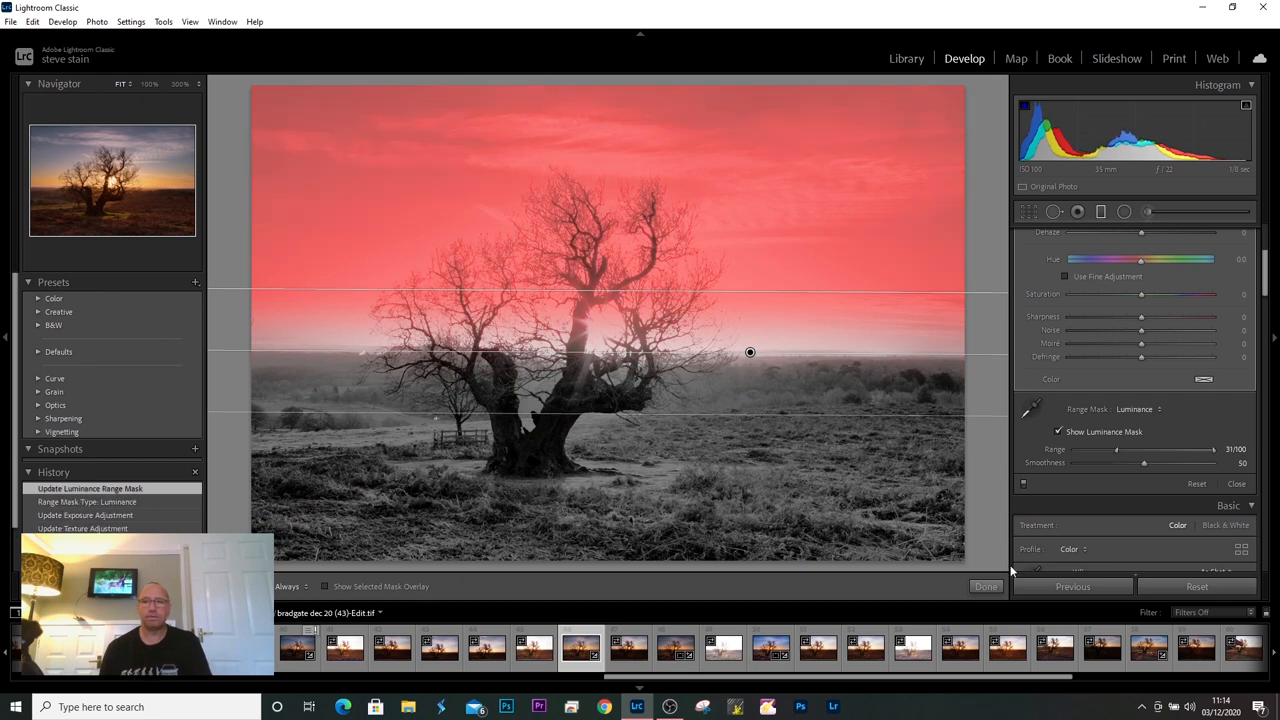
click(984, 586)
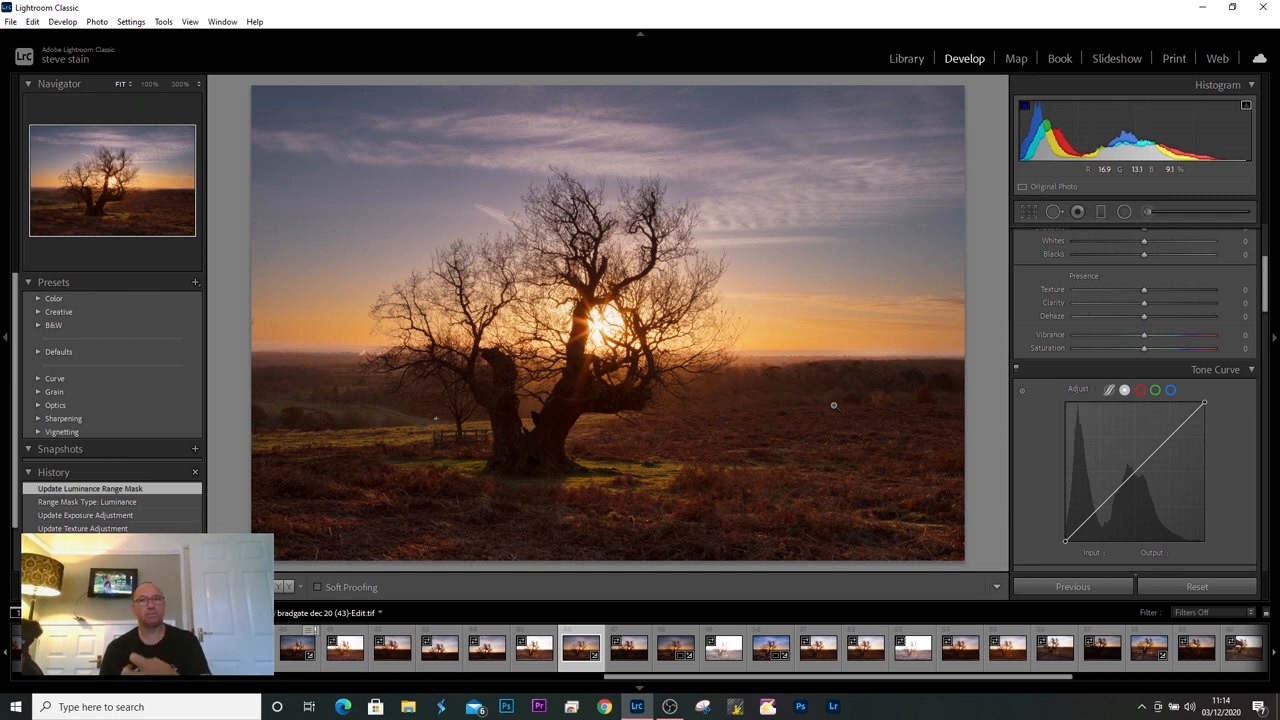
mouse_move(836, 426)
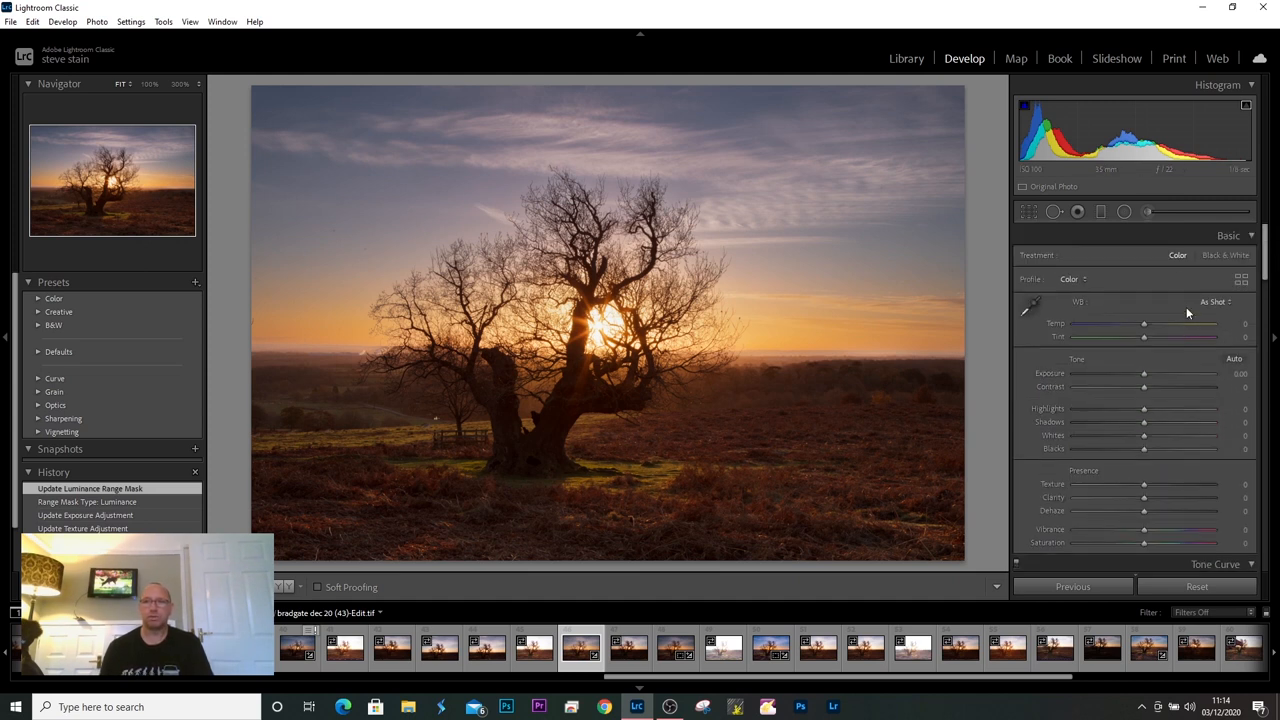
Paint a small exposure boost with a new Adjustment Brush over the ground by the tree base
click(1148, 212)
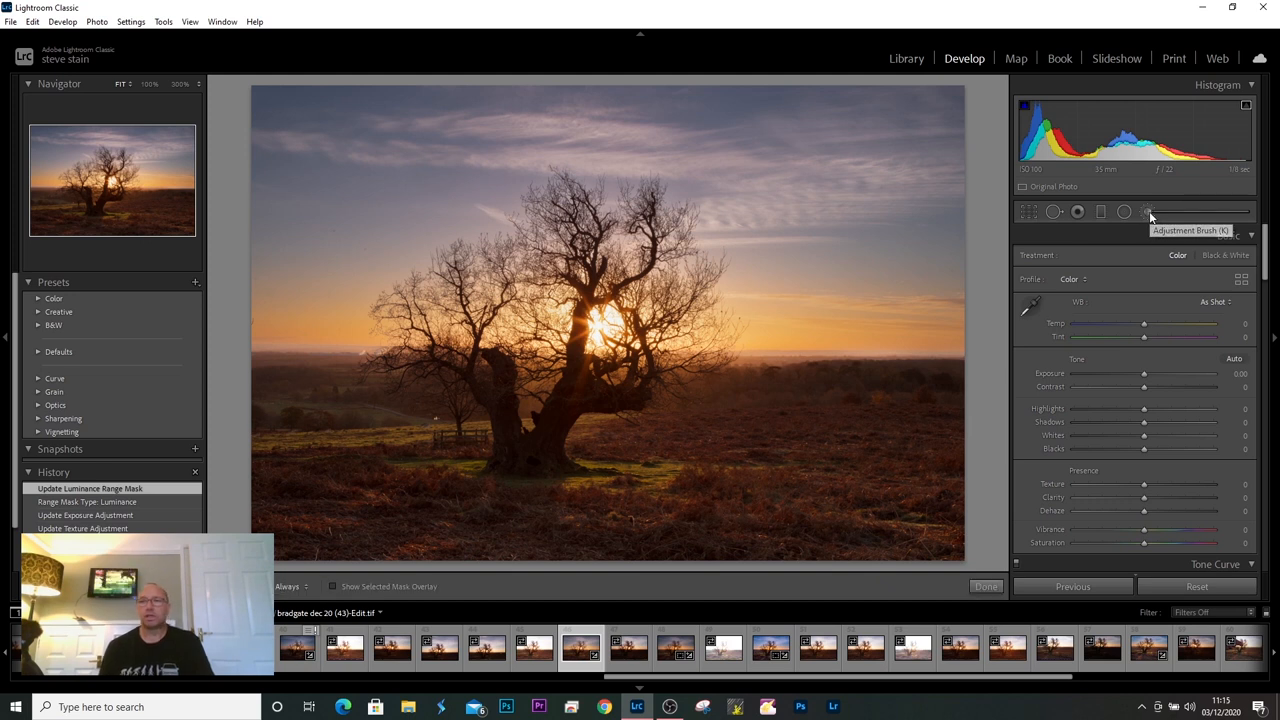
click(1148, 212)
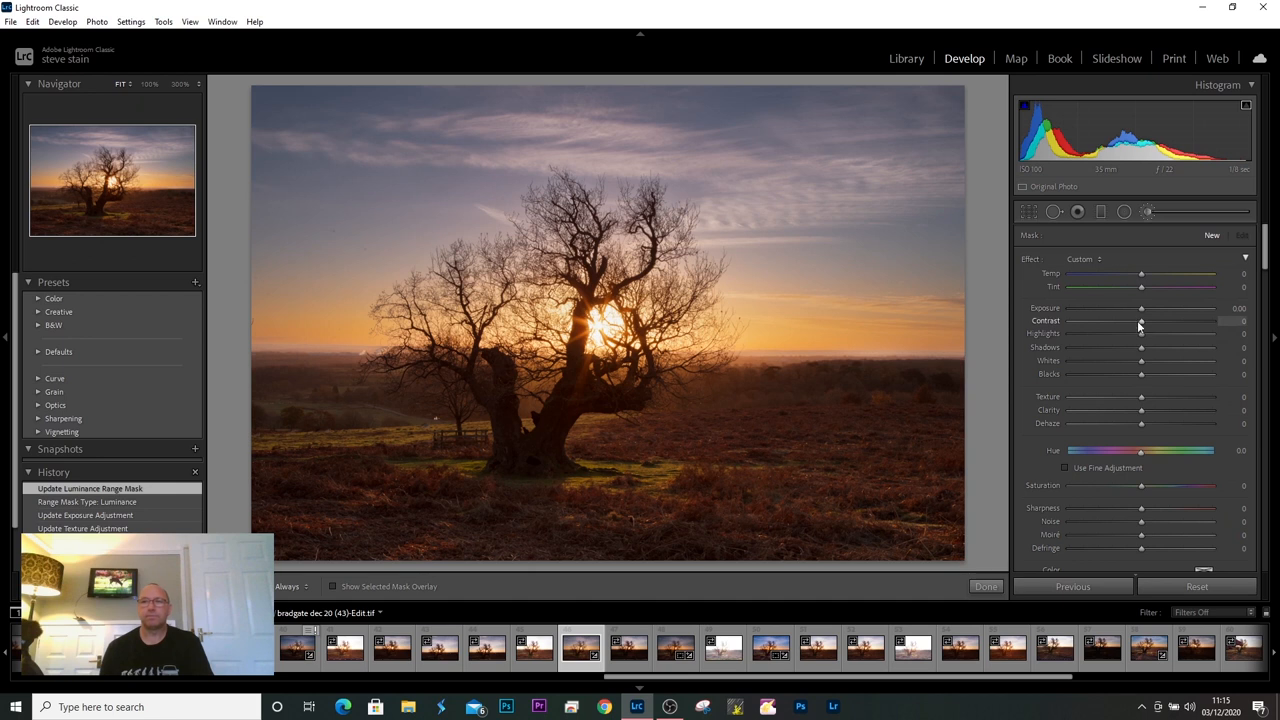
drag(1140, 308, 1146, 308)
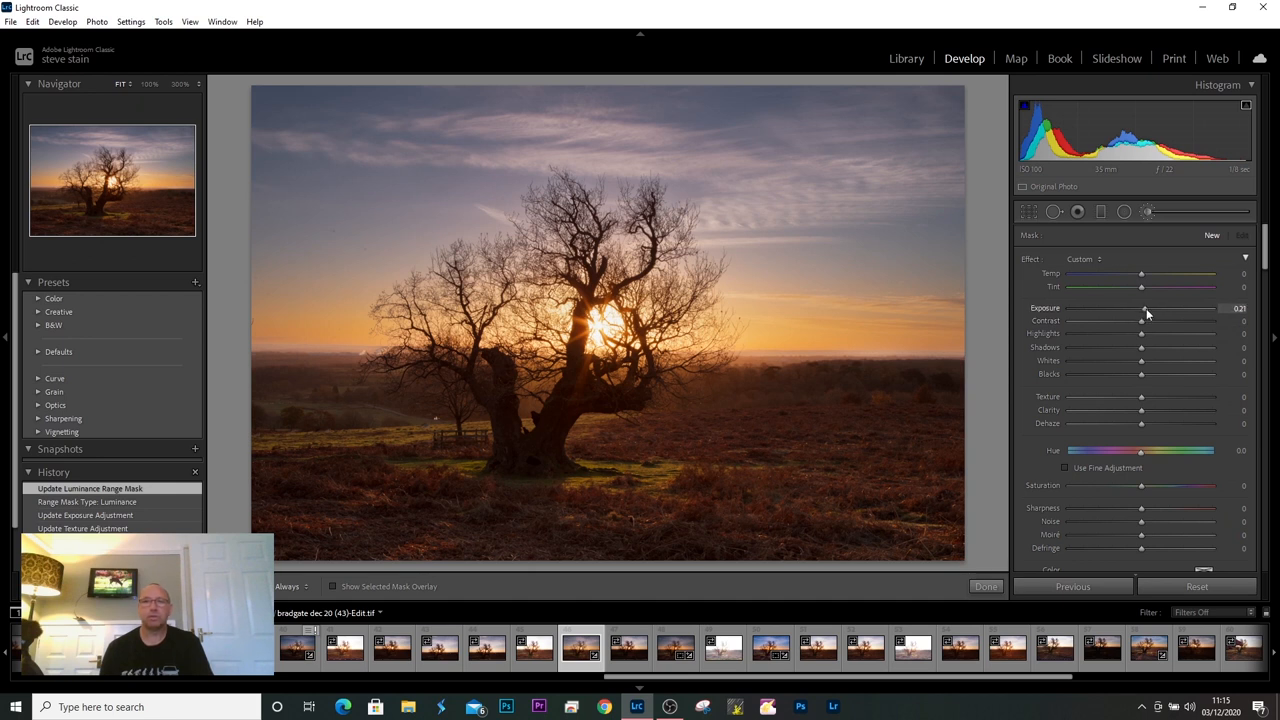
drag(1140, 308, 1148, 308)
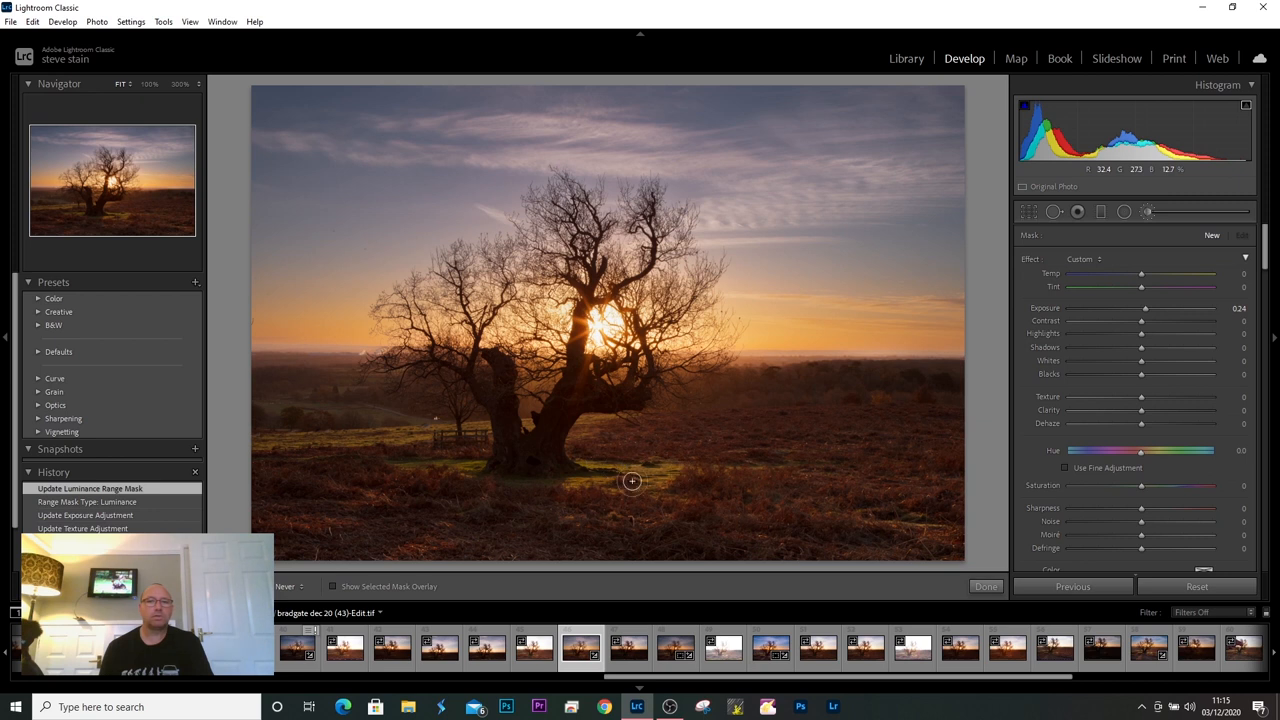
mouse_move(500, 464)
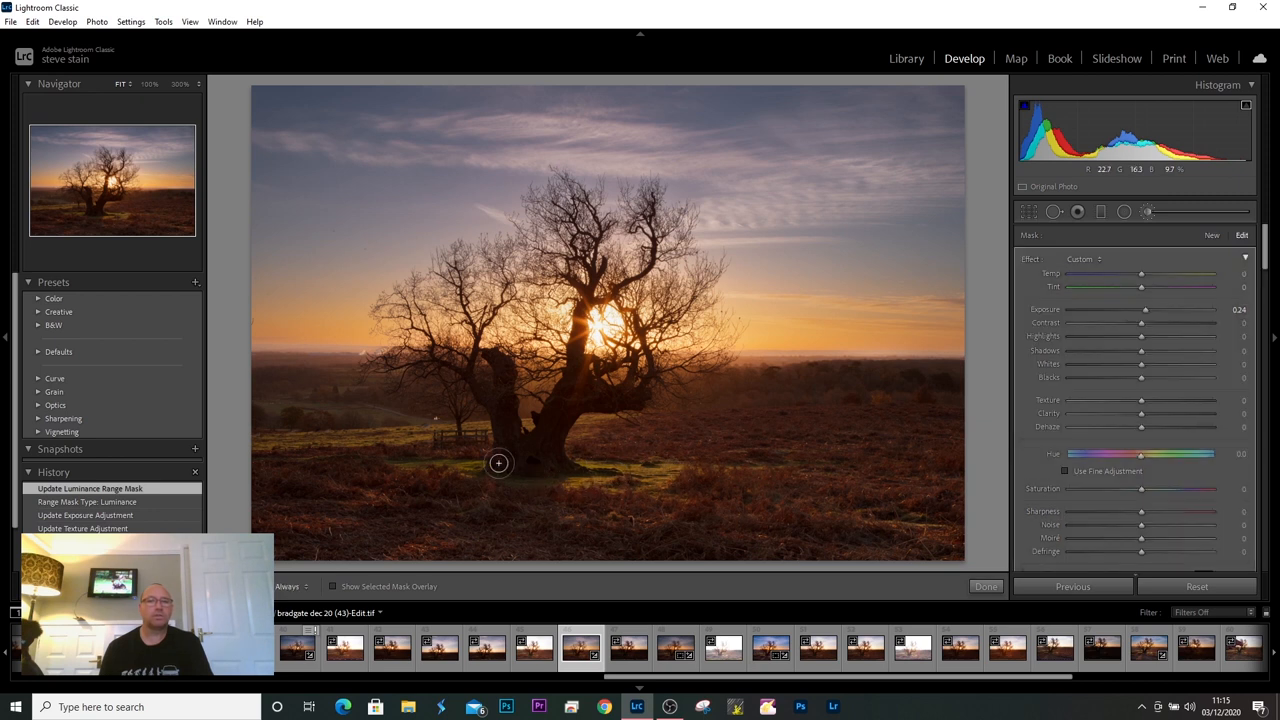
click(588, 462)
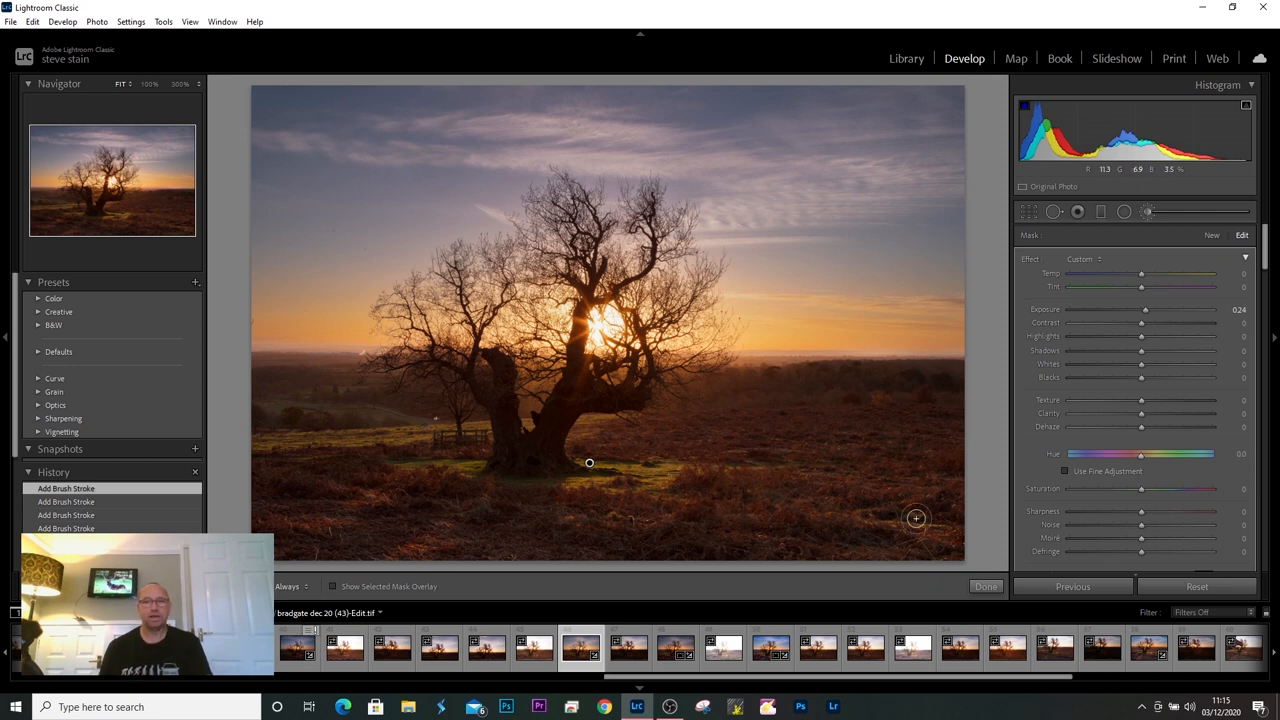
mouse_move(916, 408)
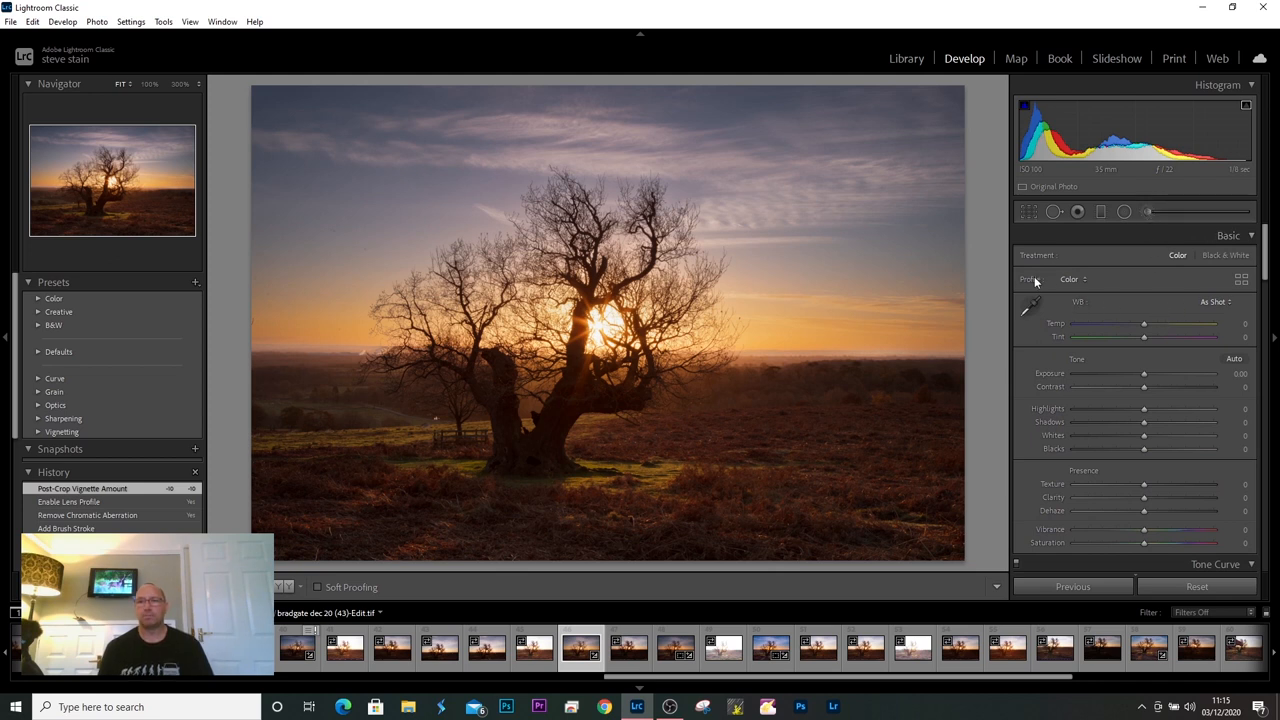
mouse_move(1104, 356)
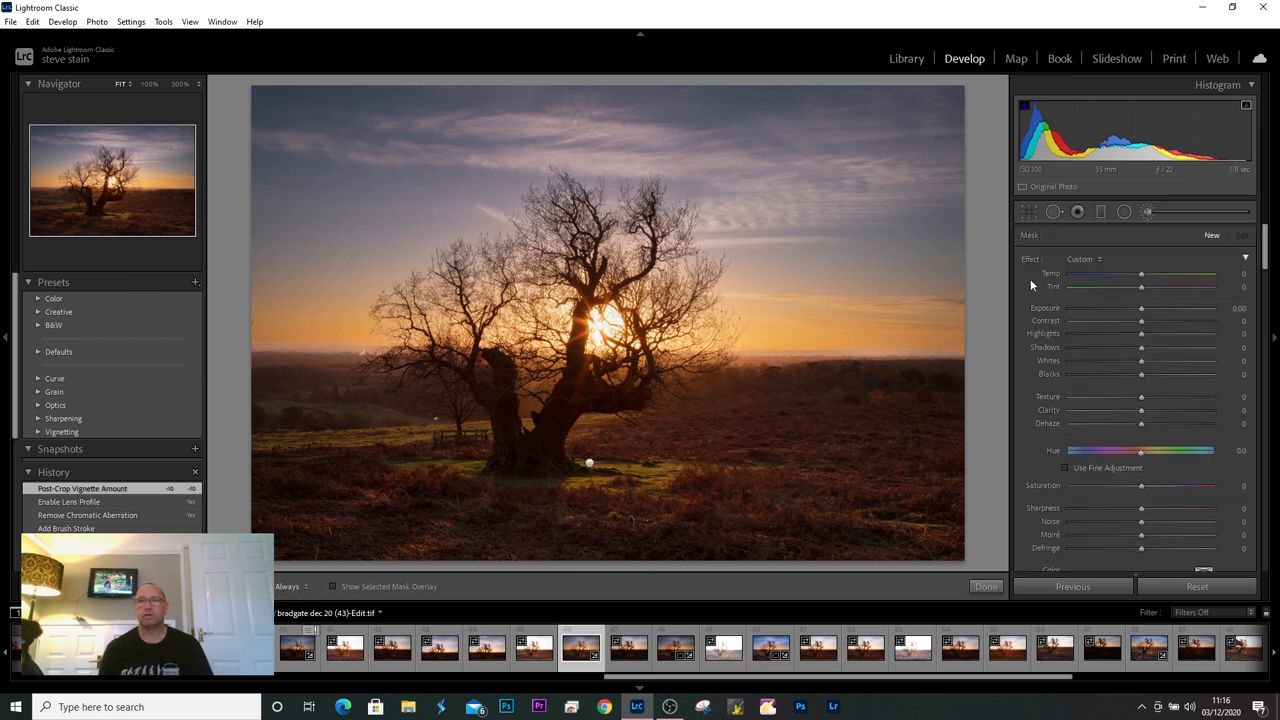
mouse_move(1120, 394)
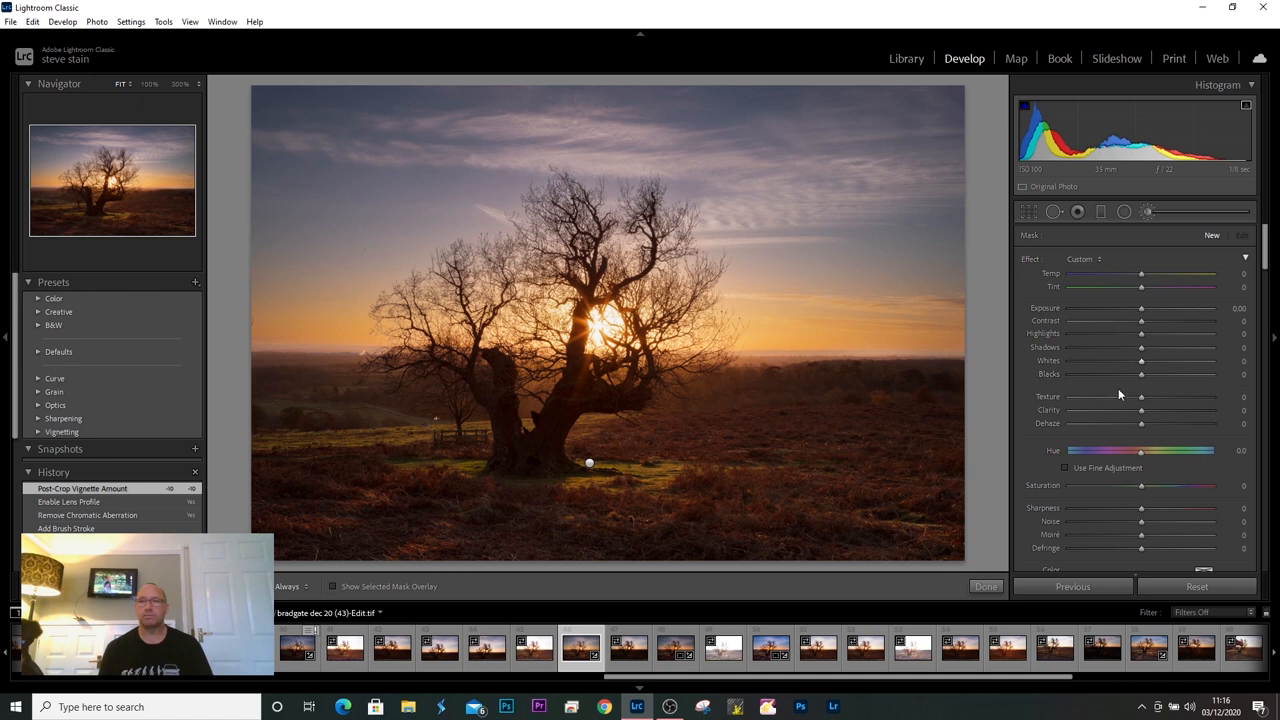
Raise Texture on a new brush for the lower foreground heath and close the brush tool
drag(1140, 396, 1180, 396)
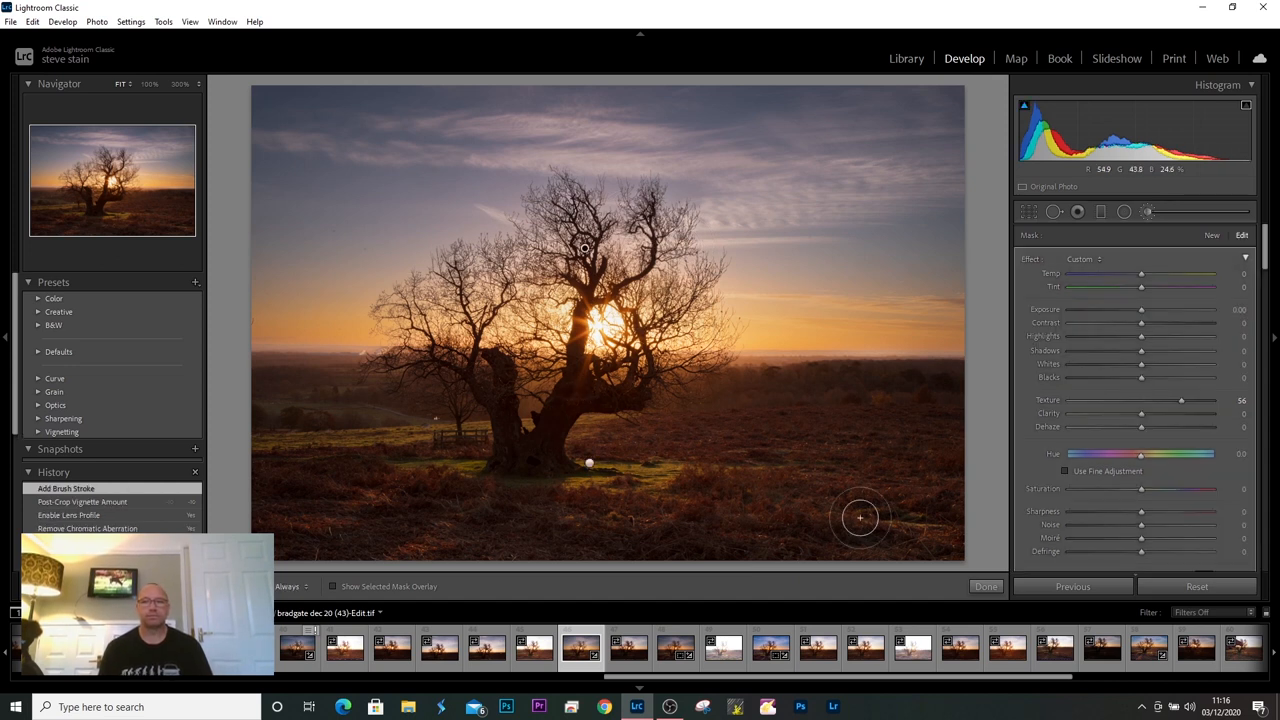
click(984, 586)
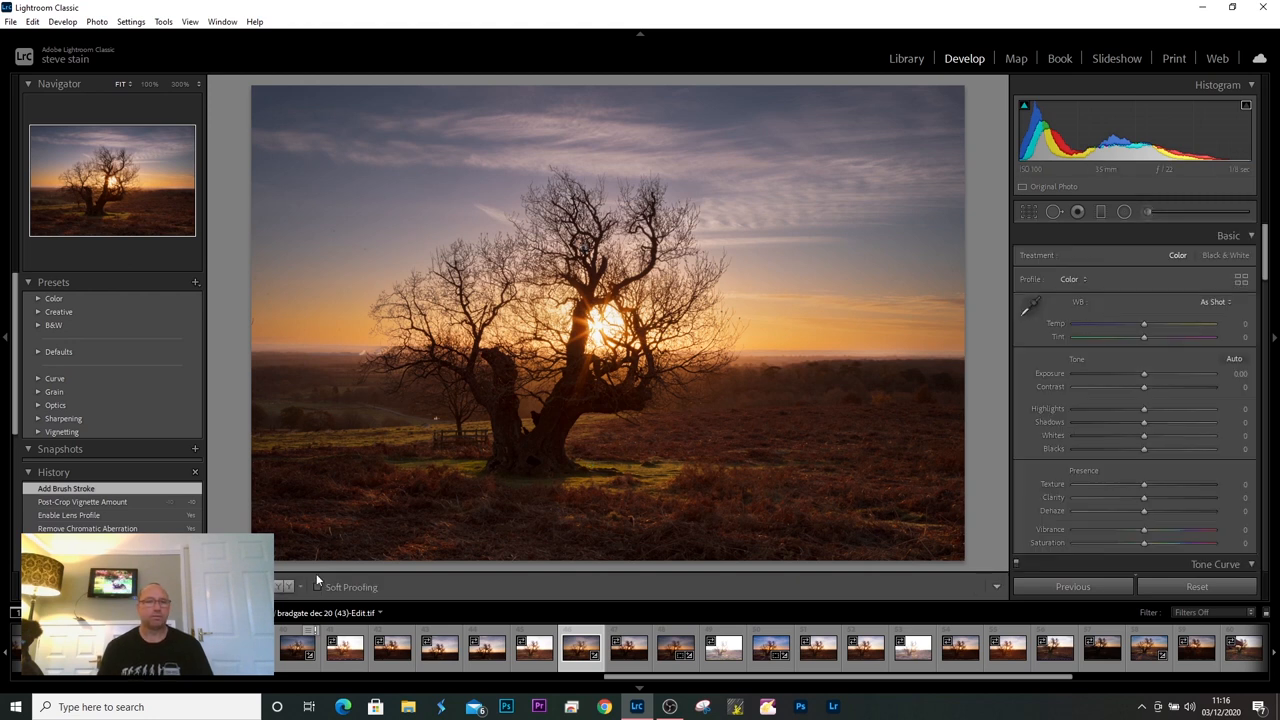
click(284, 586)
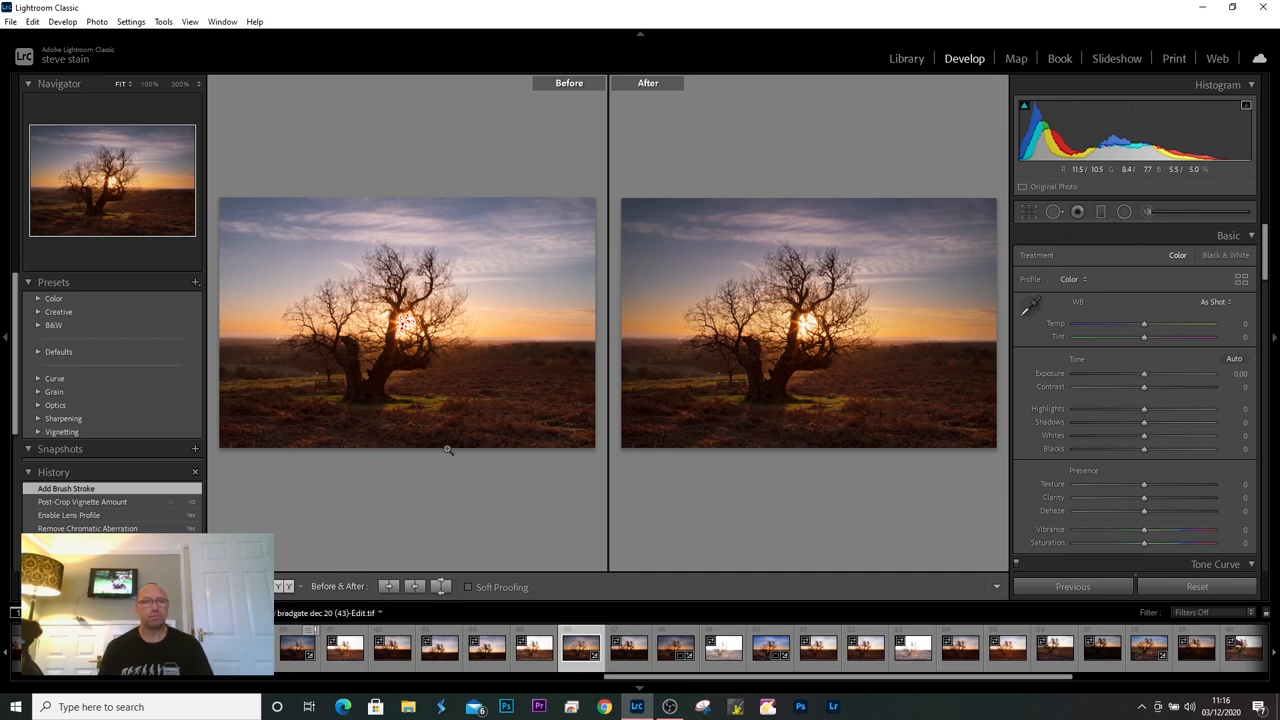
mouse_move(772, 382)
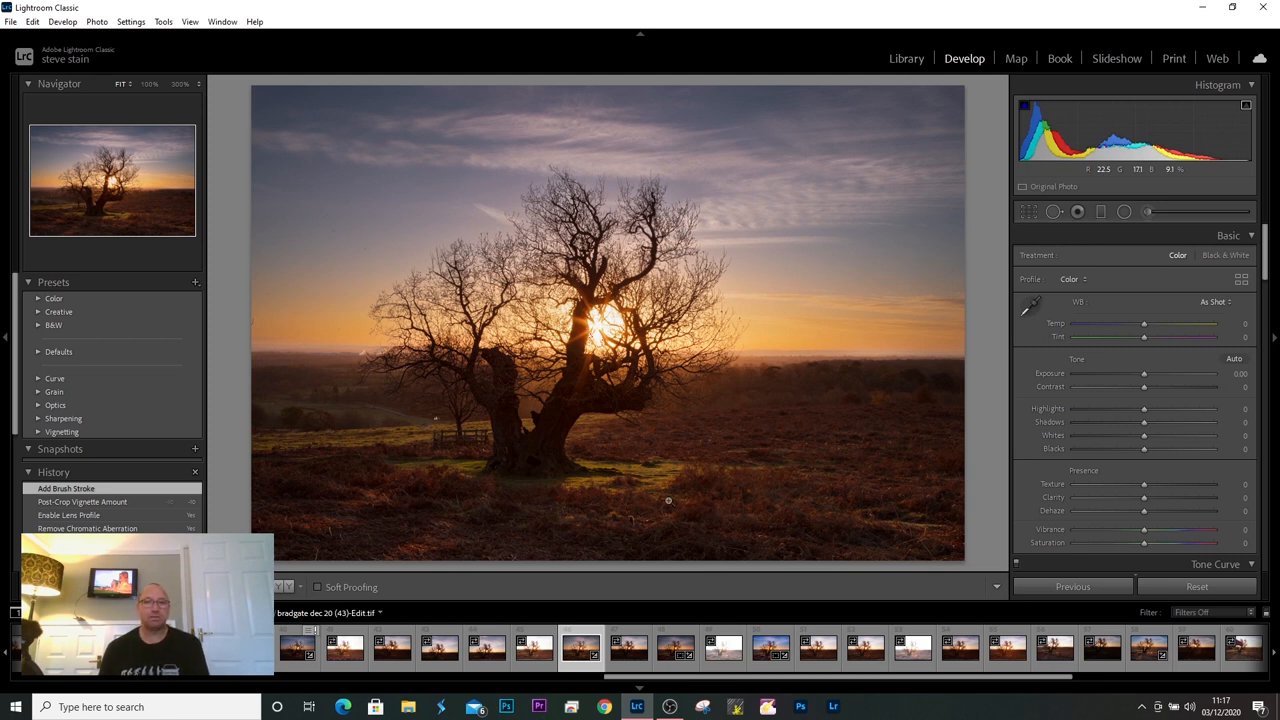
mouse_move(694, 496)
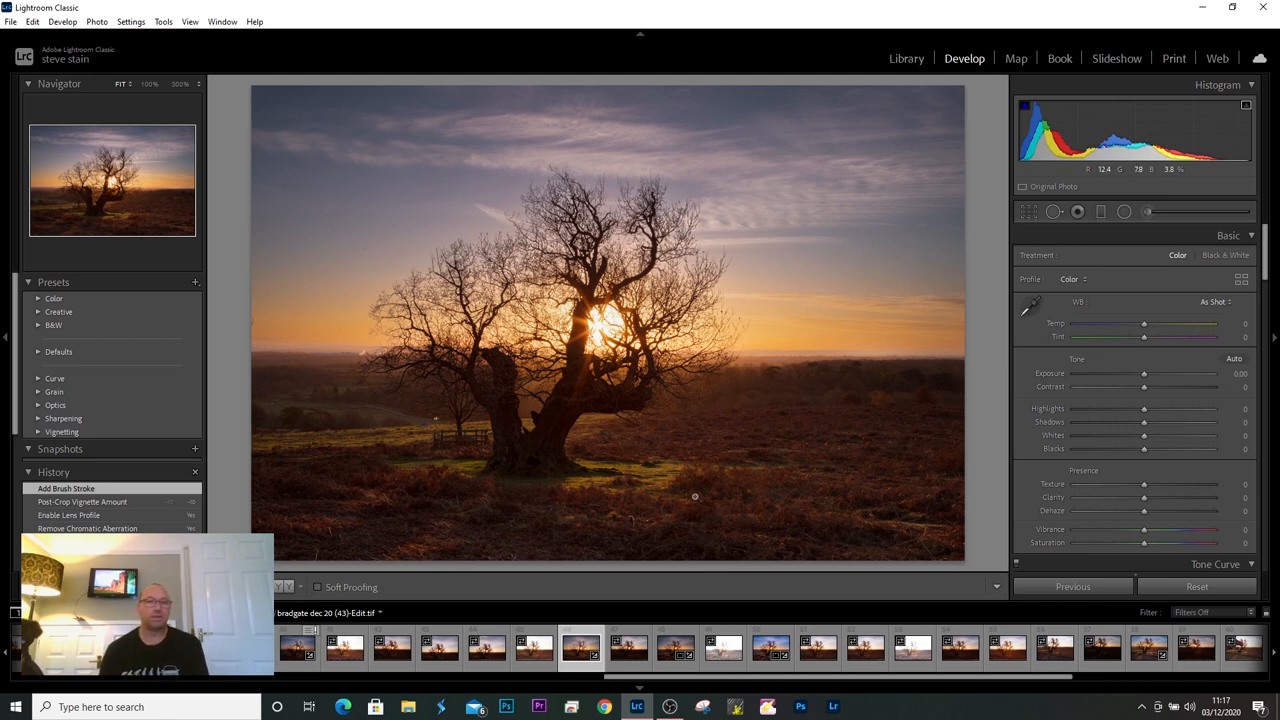